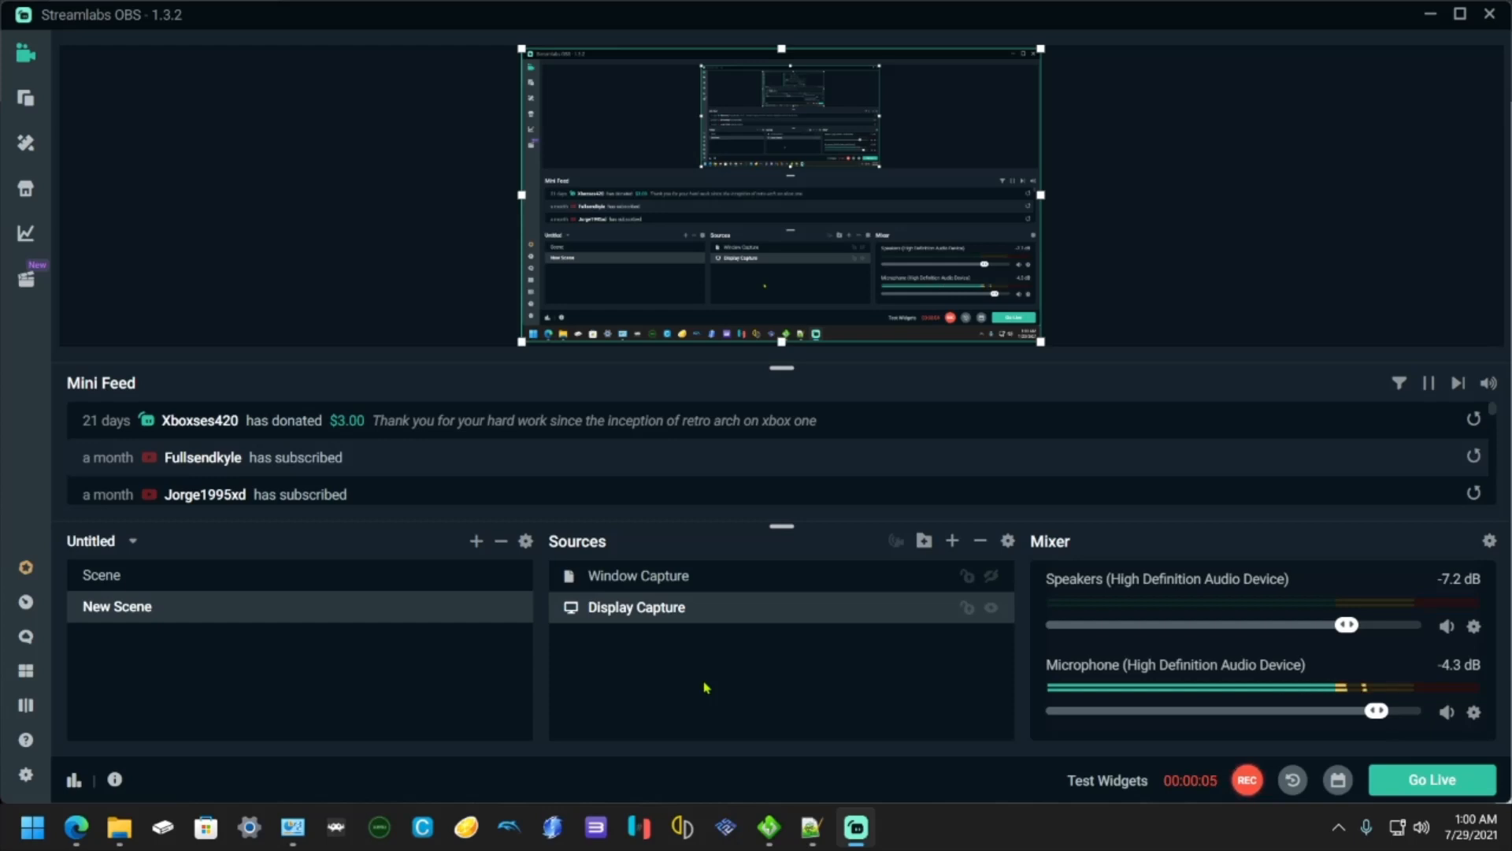
mouse_move(701, 691)
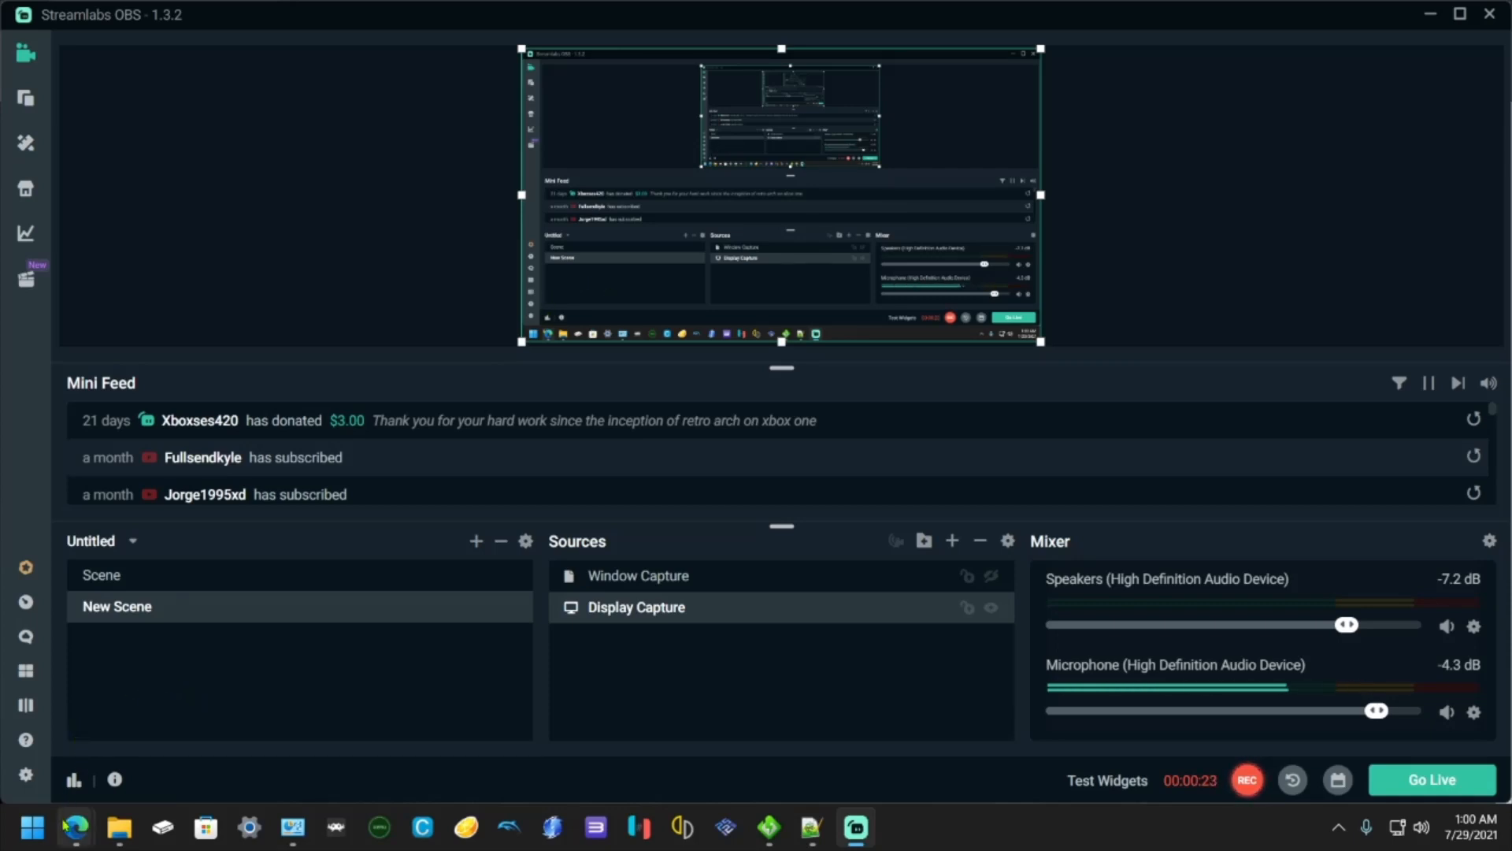
- Download the Visual Studio Community 2019 installer in Edge and run vs_Community.exe
click(76, 828)
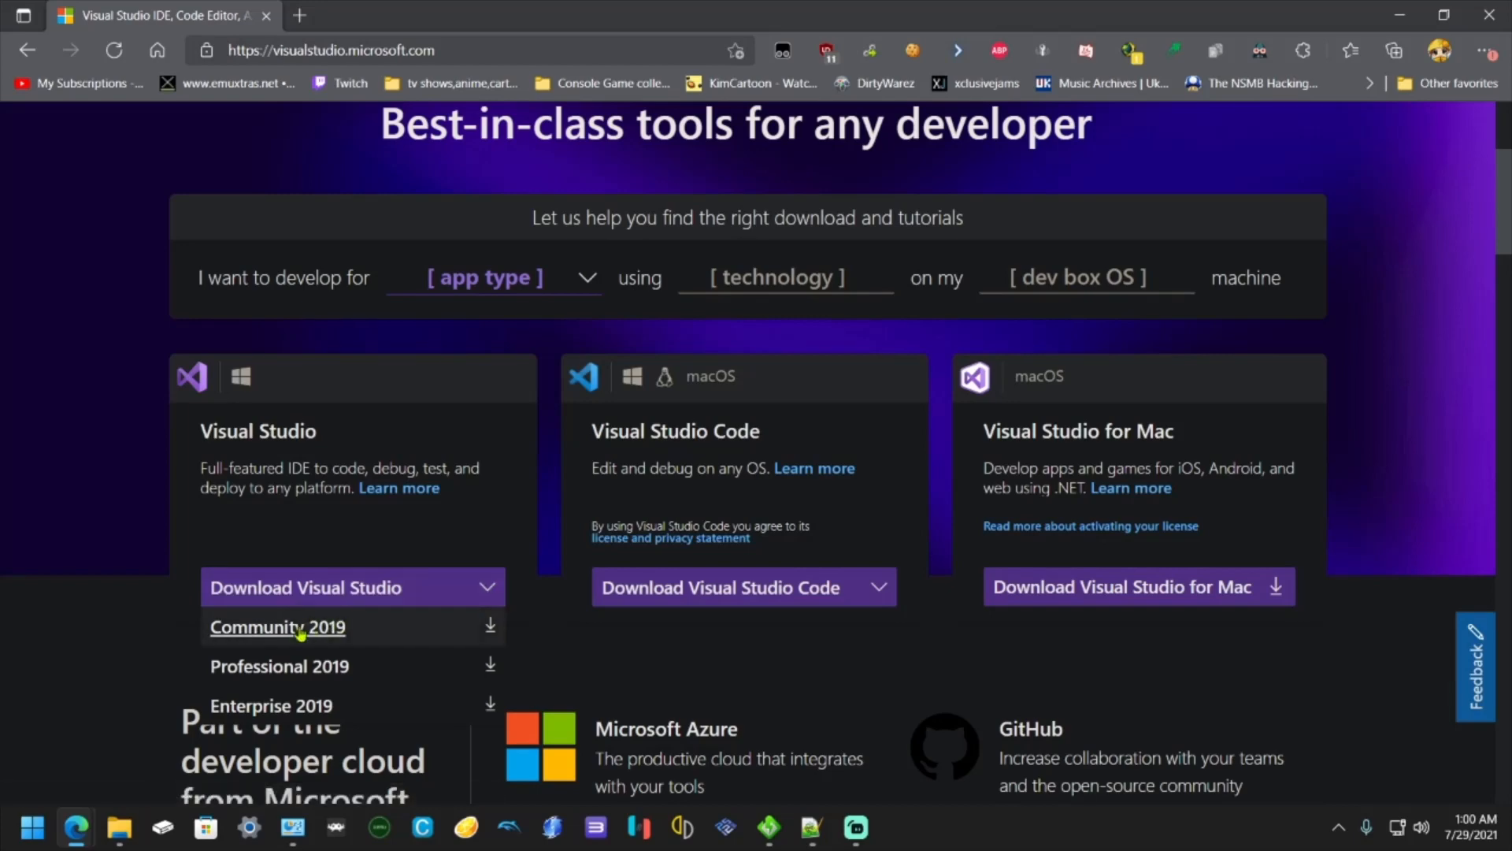
click(277, 627)
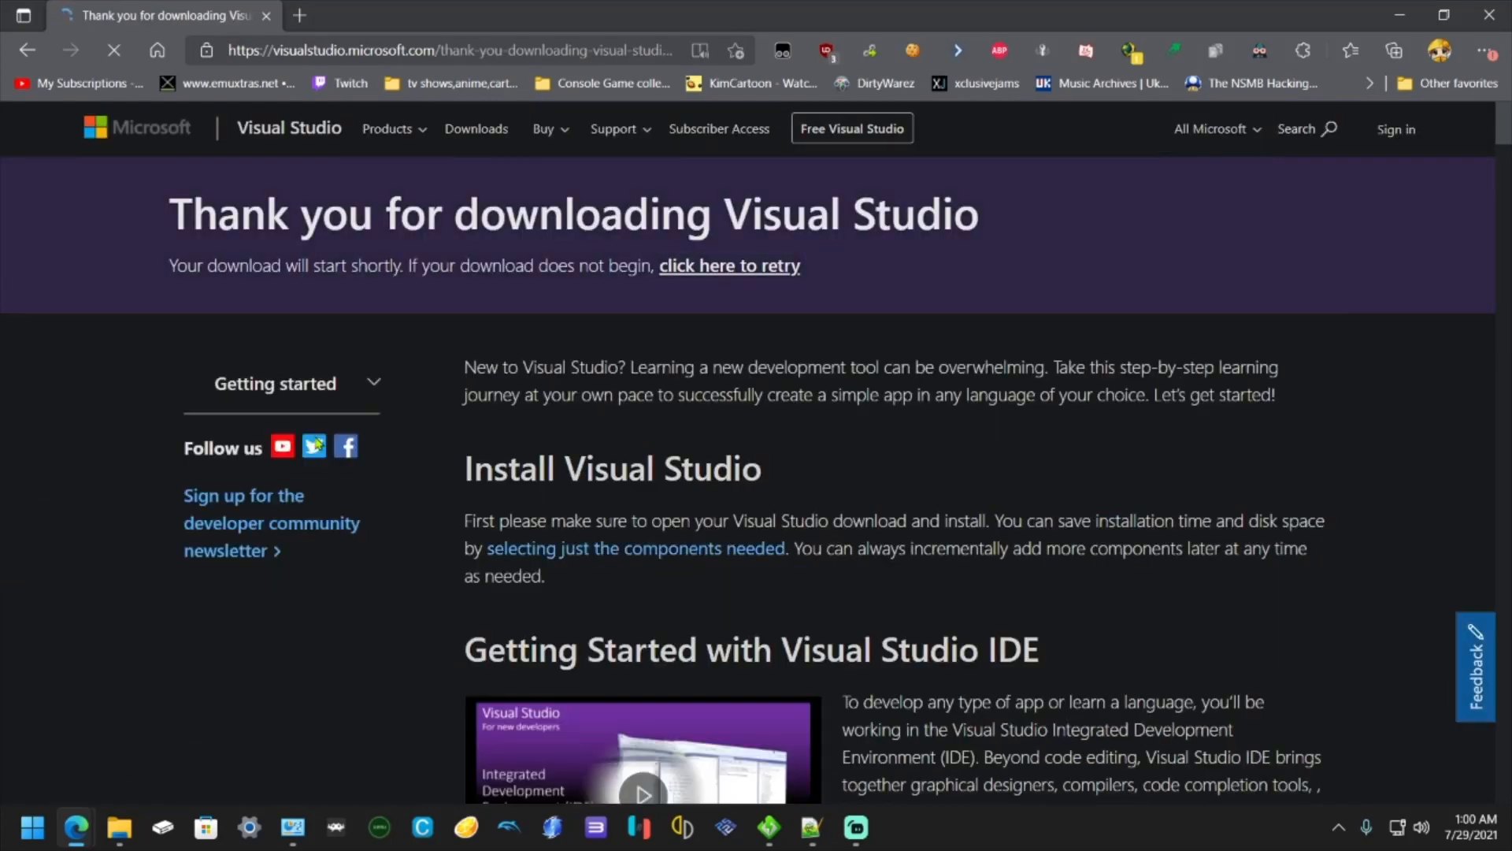
scroll(down, 3)
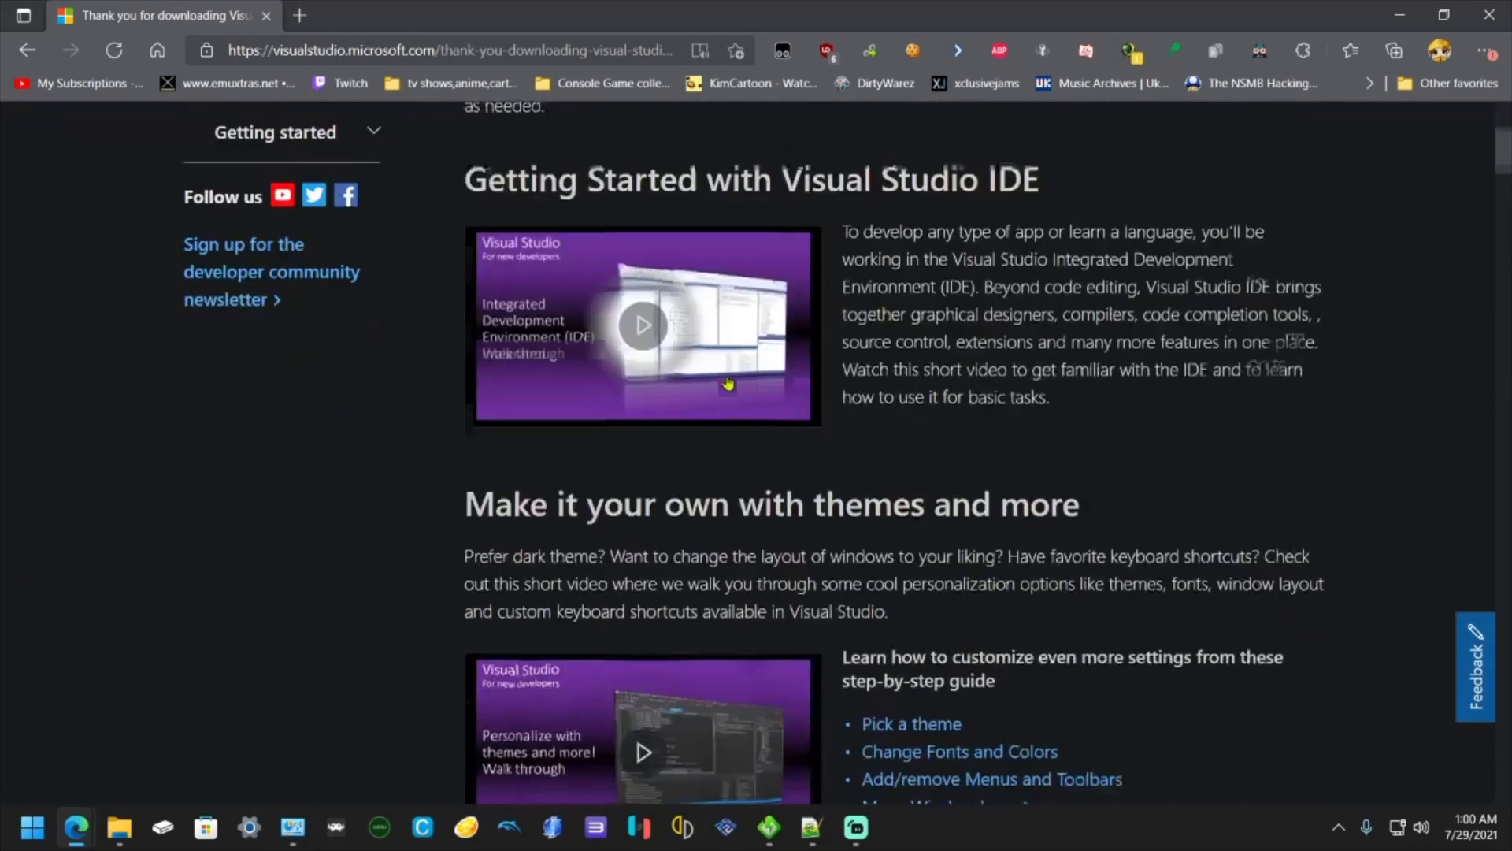
click(1392, 51)
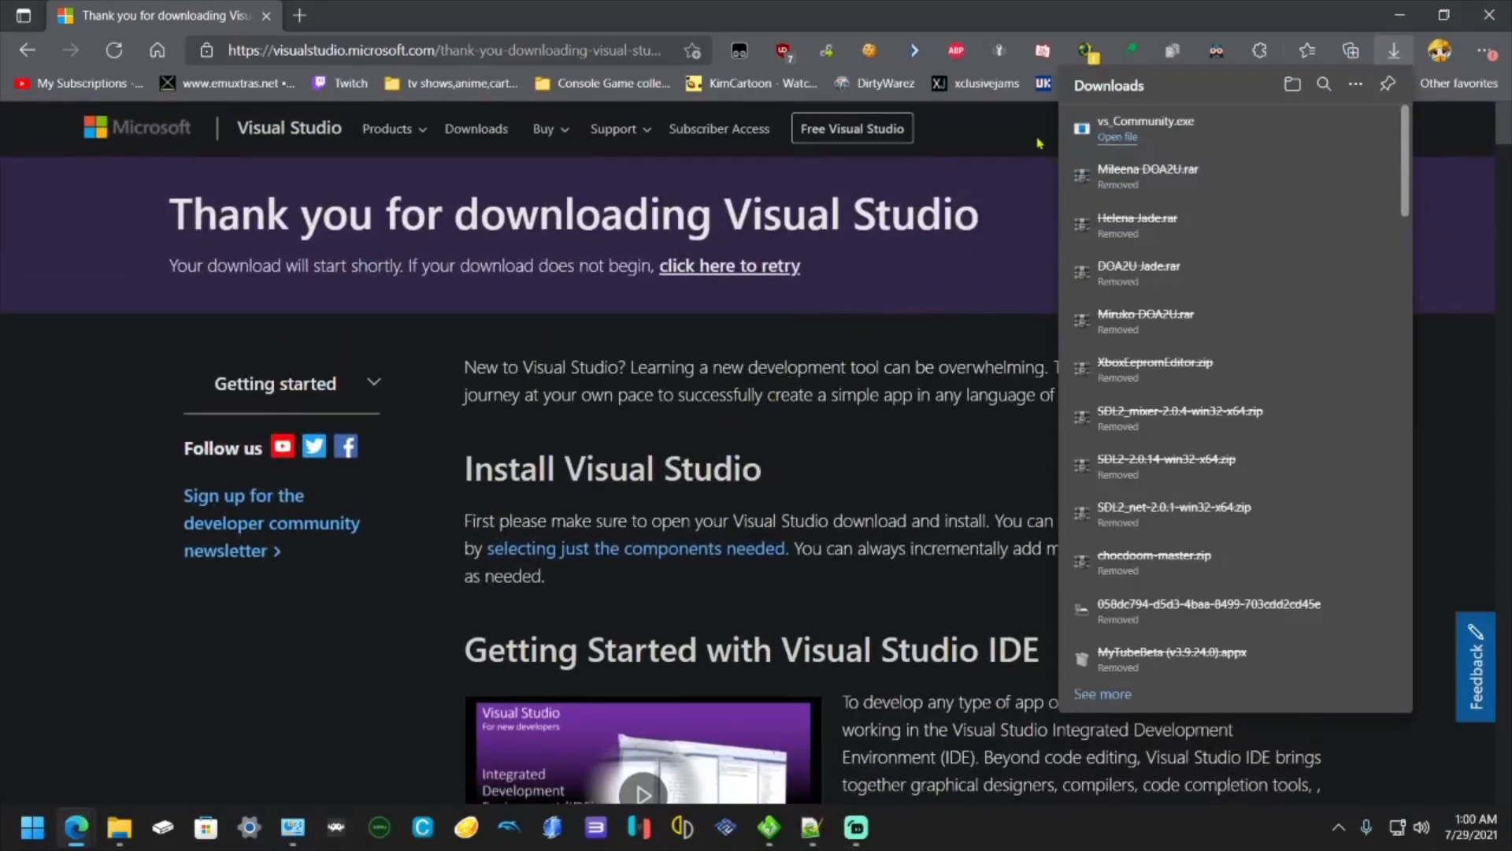
click(1117, 138)
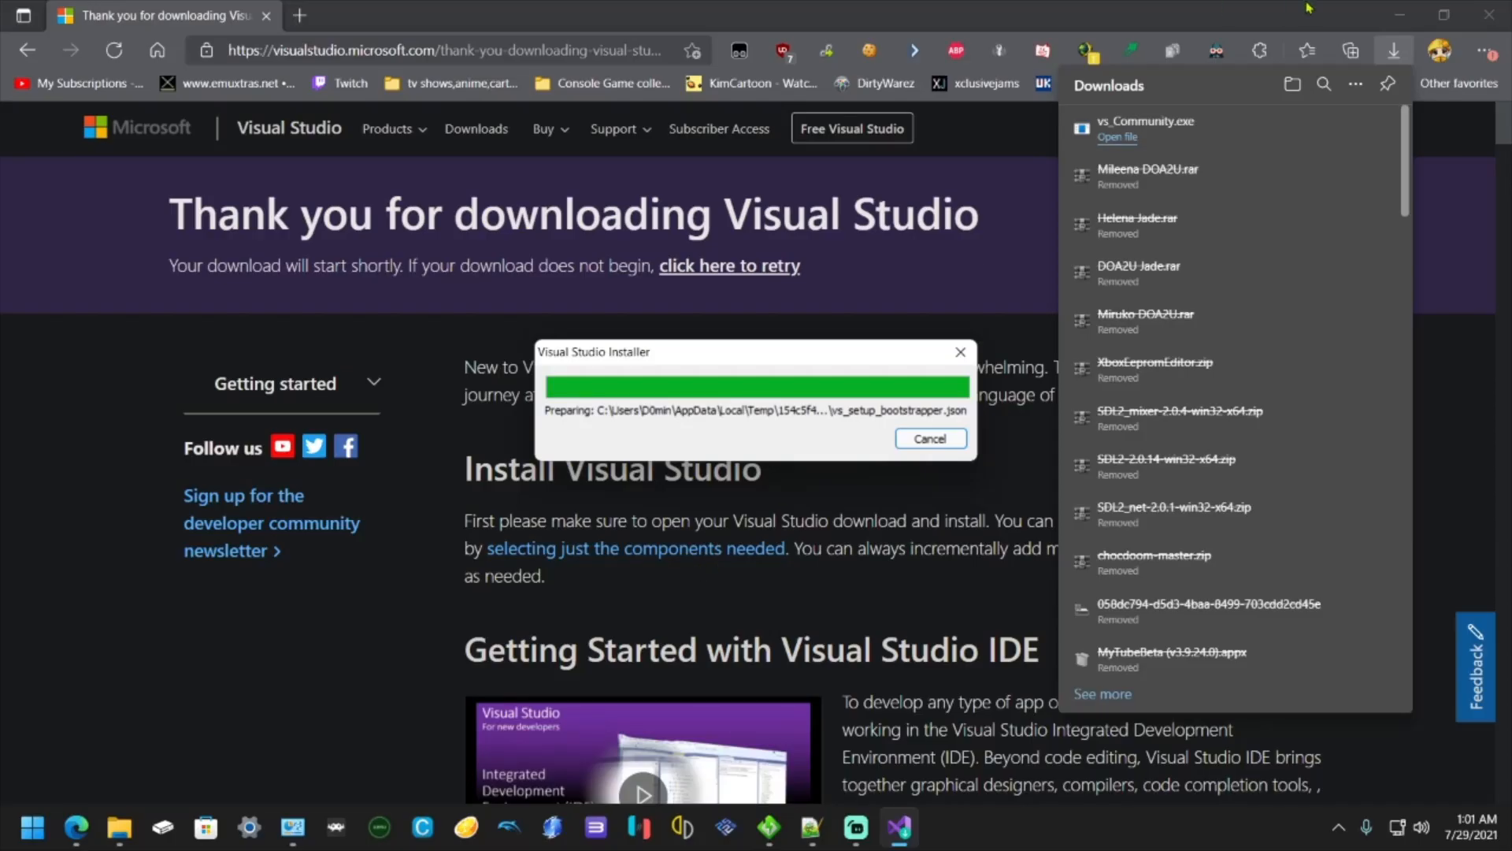
mouse_move(115, 674)
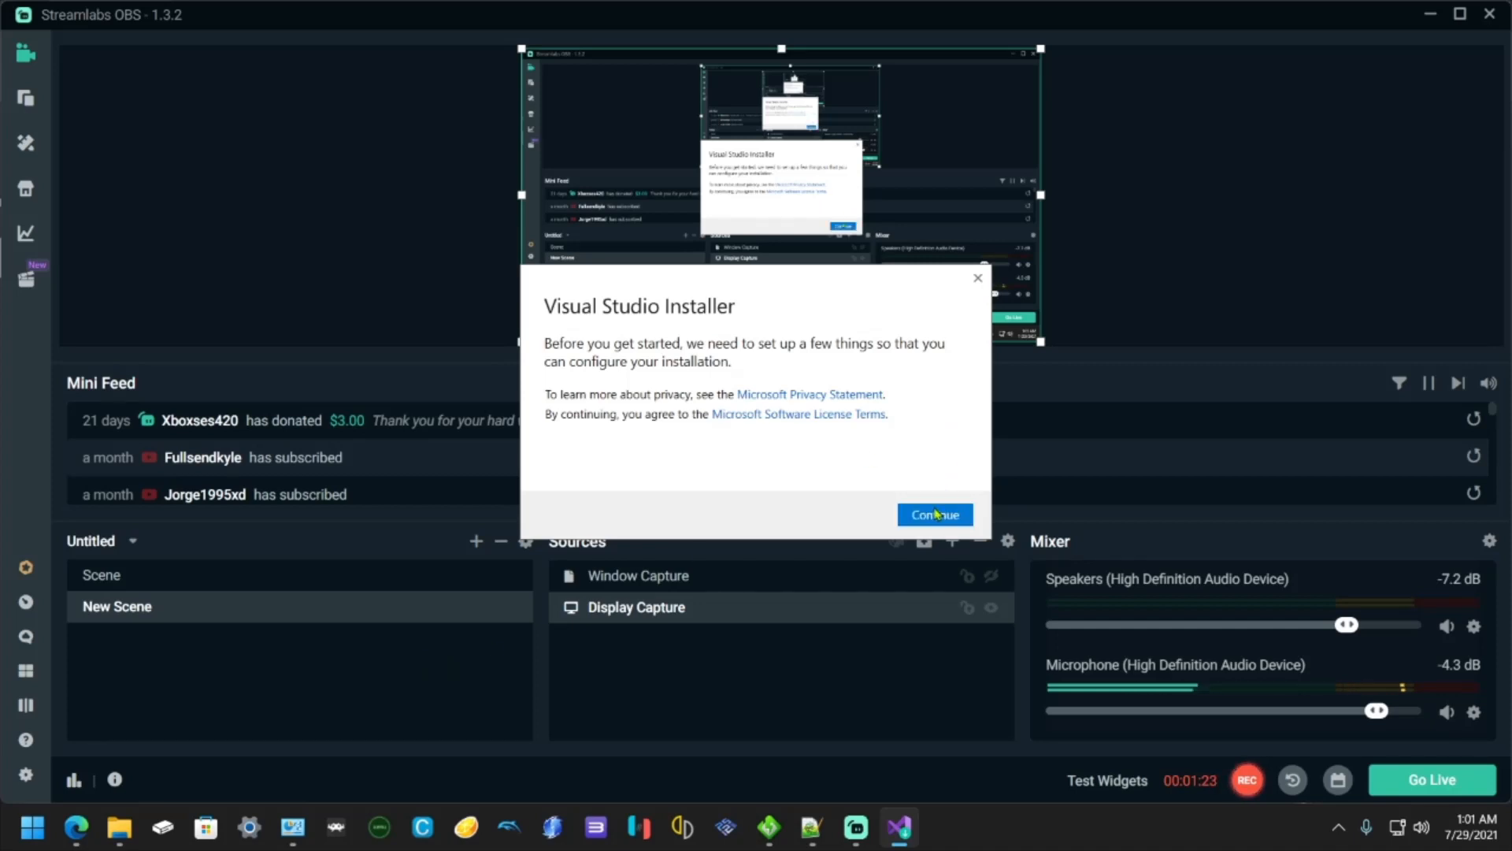
- Continue the installer setup and tick the Universal Windows Platform development workload (15.82 GB)
click(933, 514)
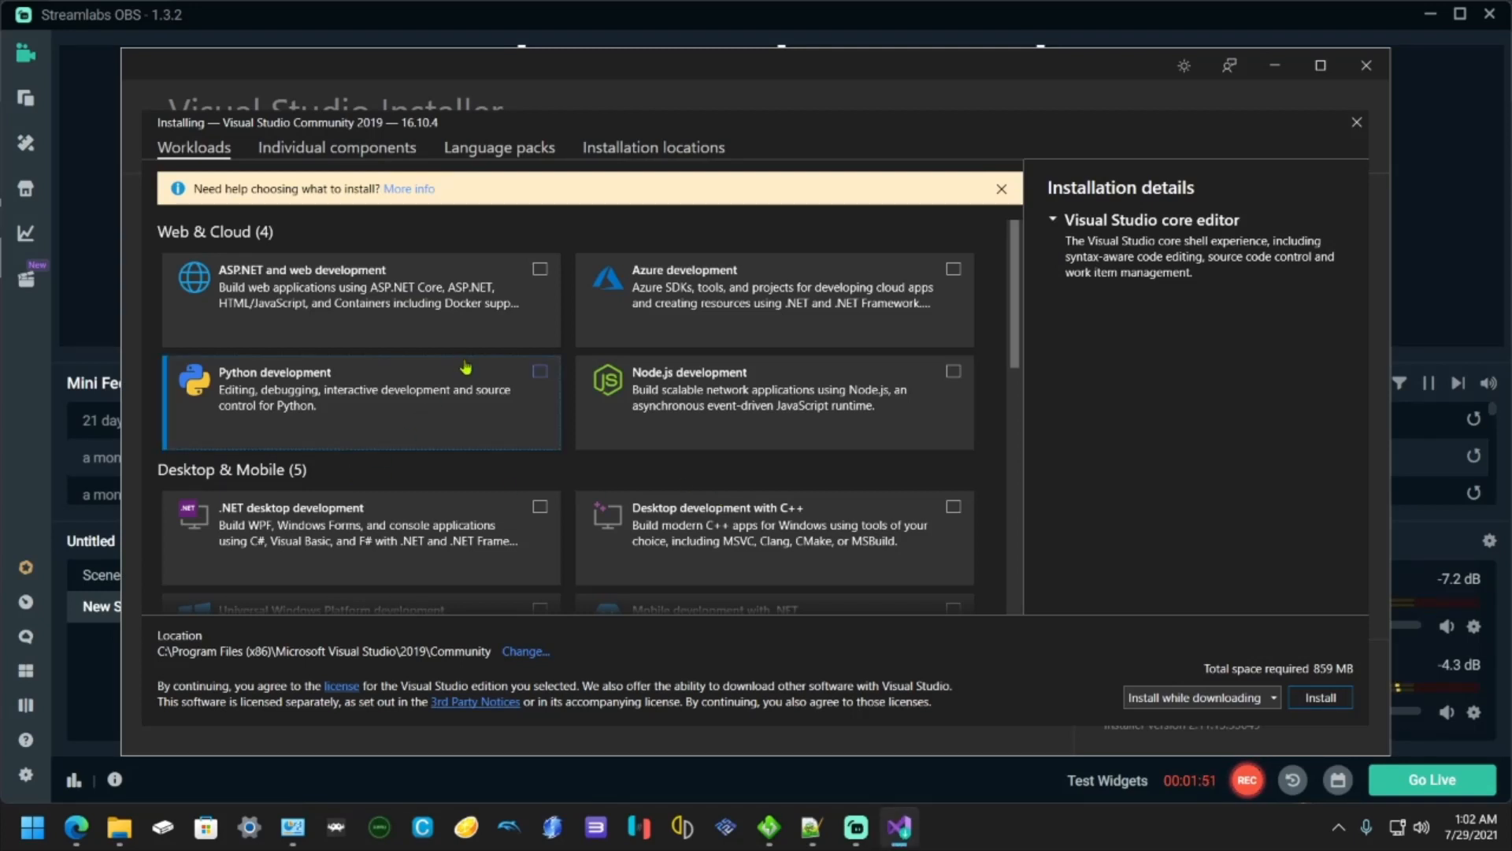
scroll(down, 3)
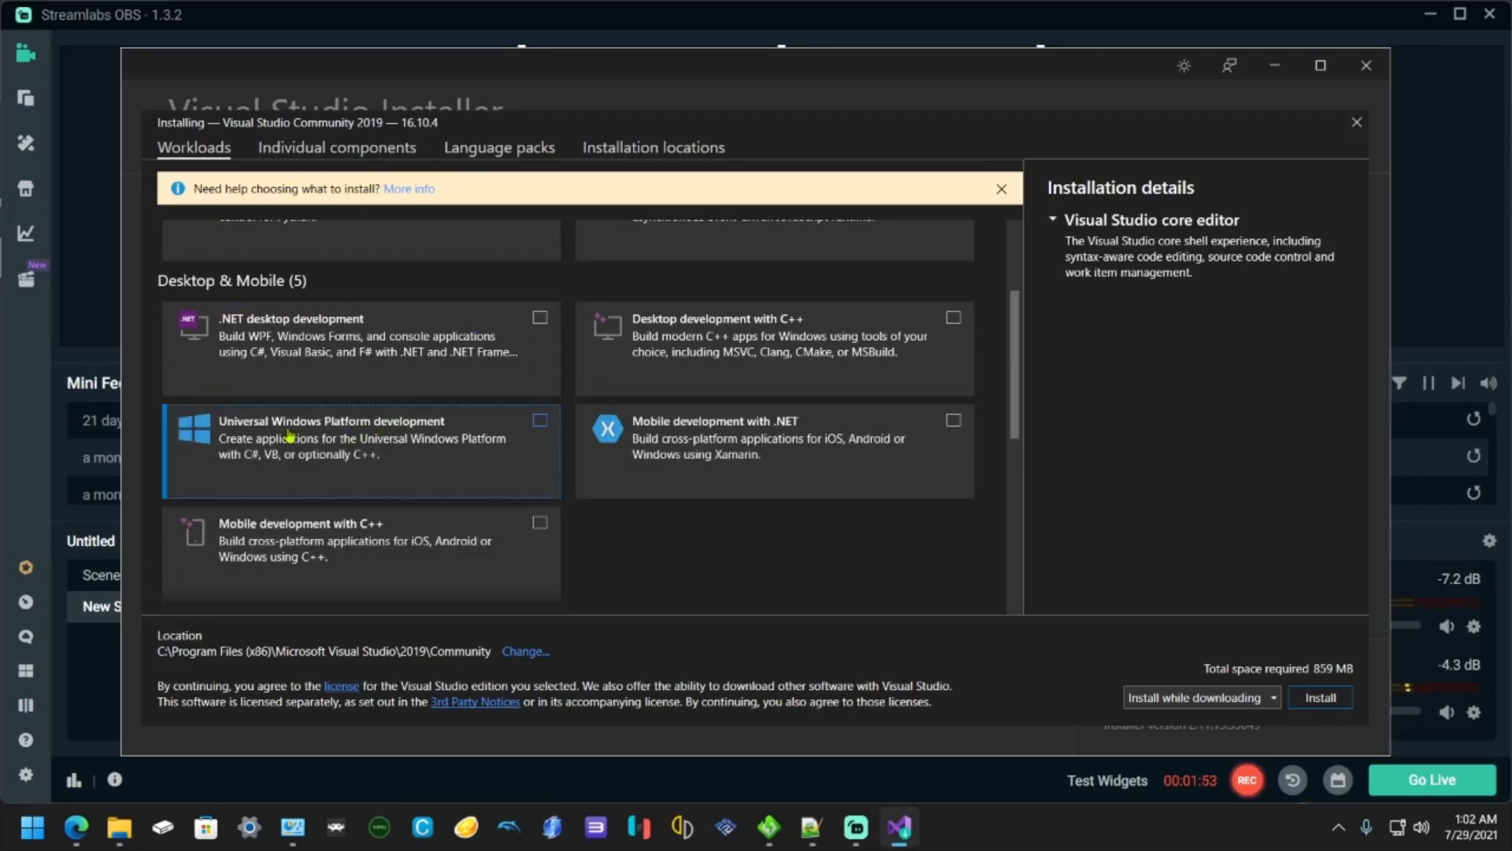
mouse_move(391, 430)
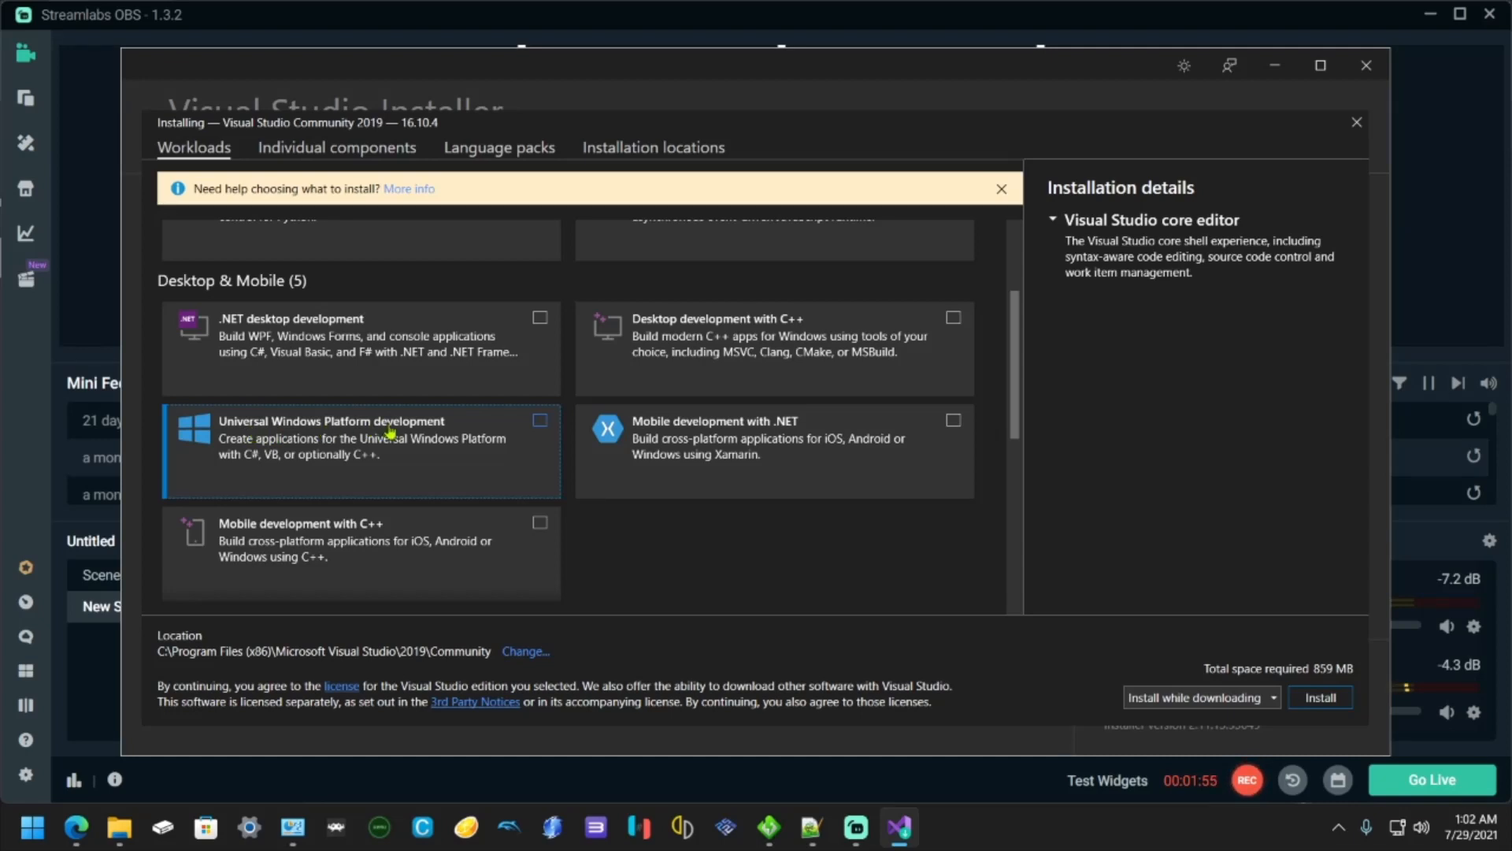
click(540, 421)
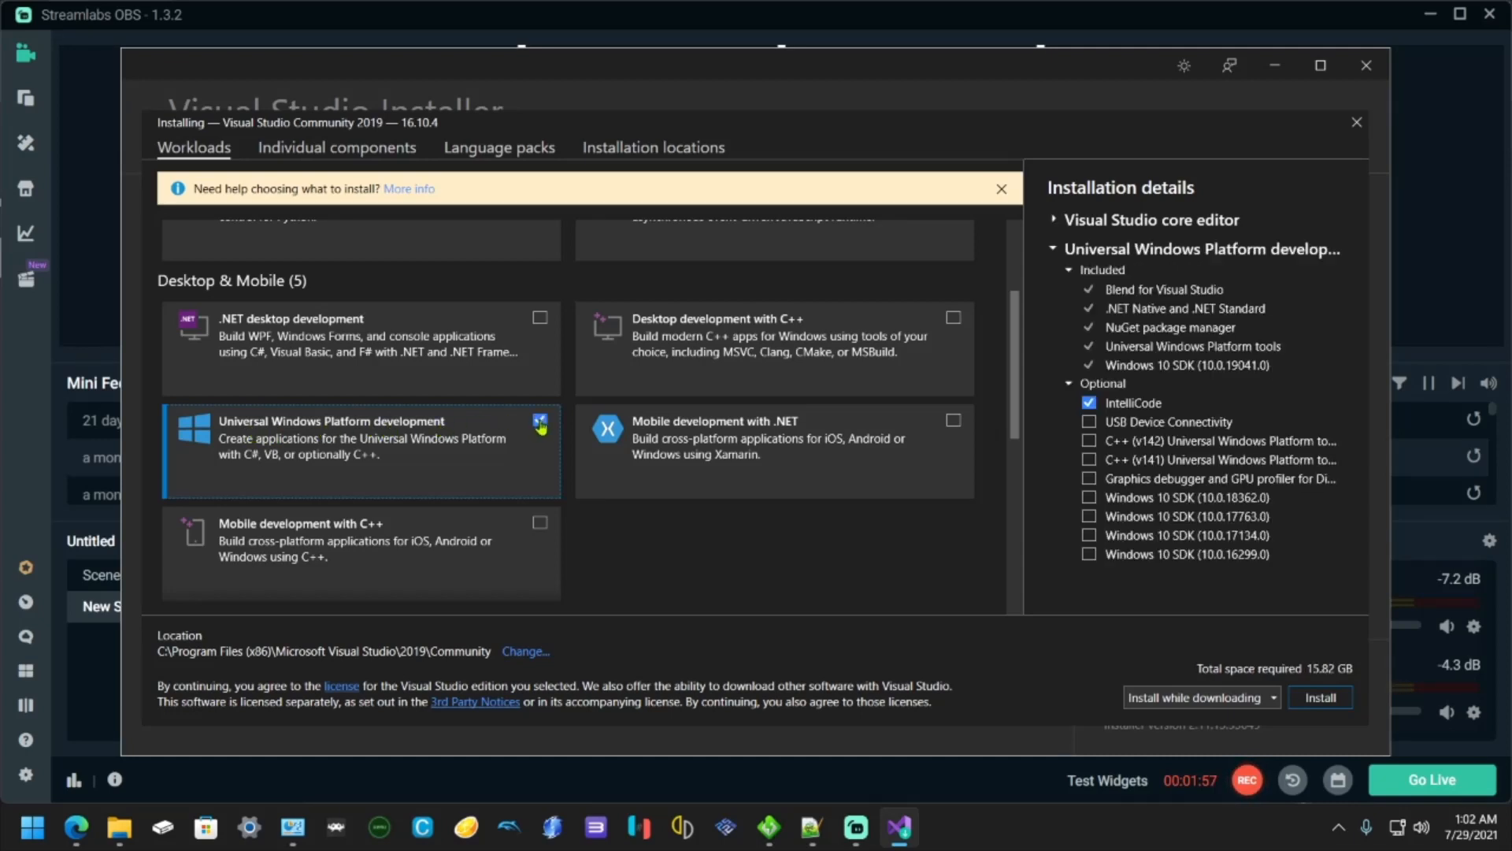
click(541, 421)
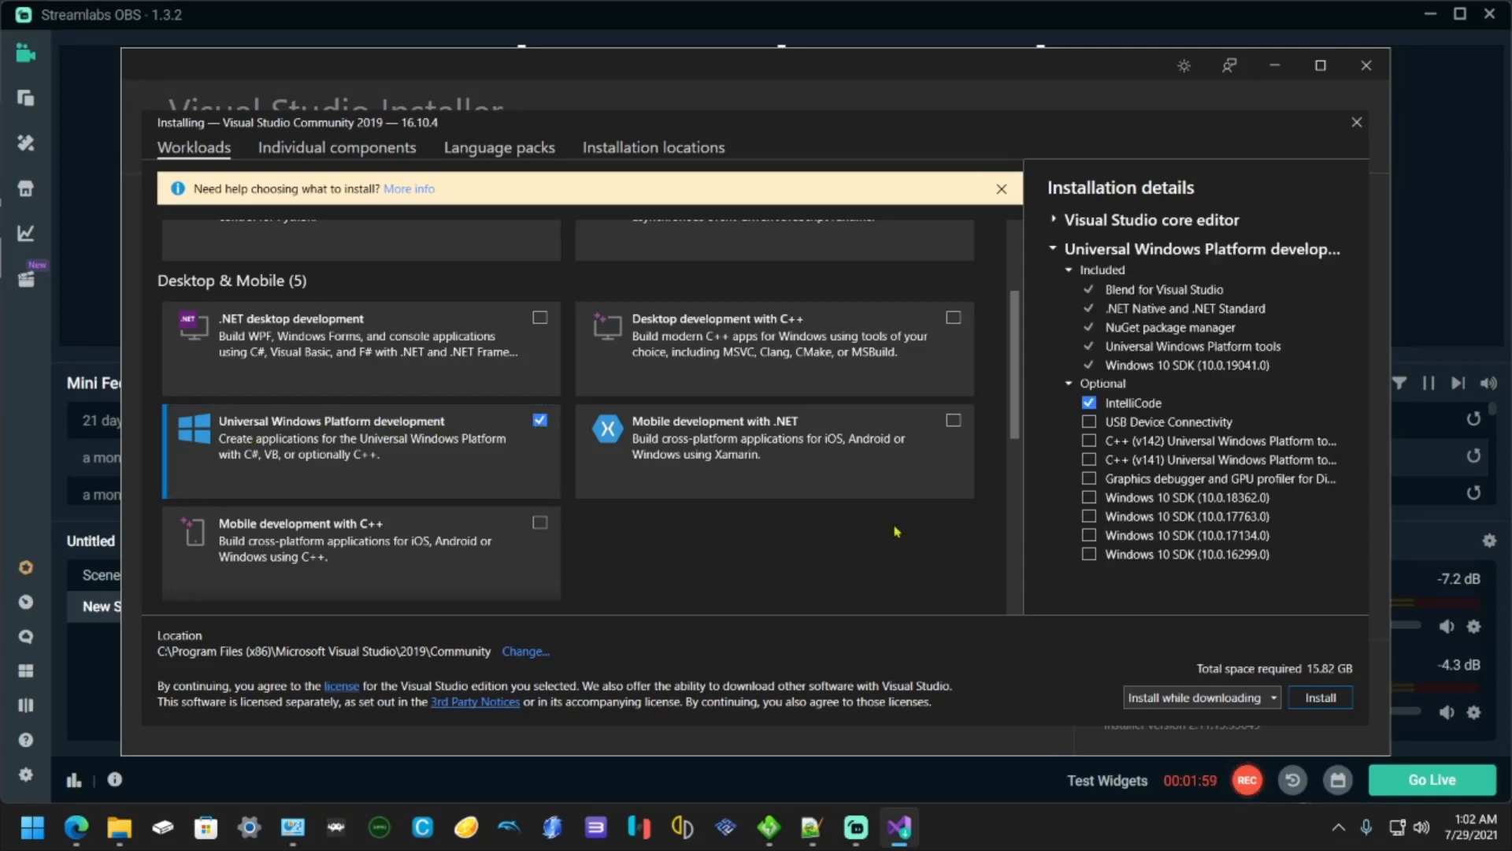
mouse_move(936, 554)
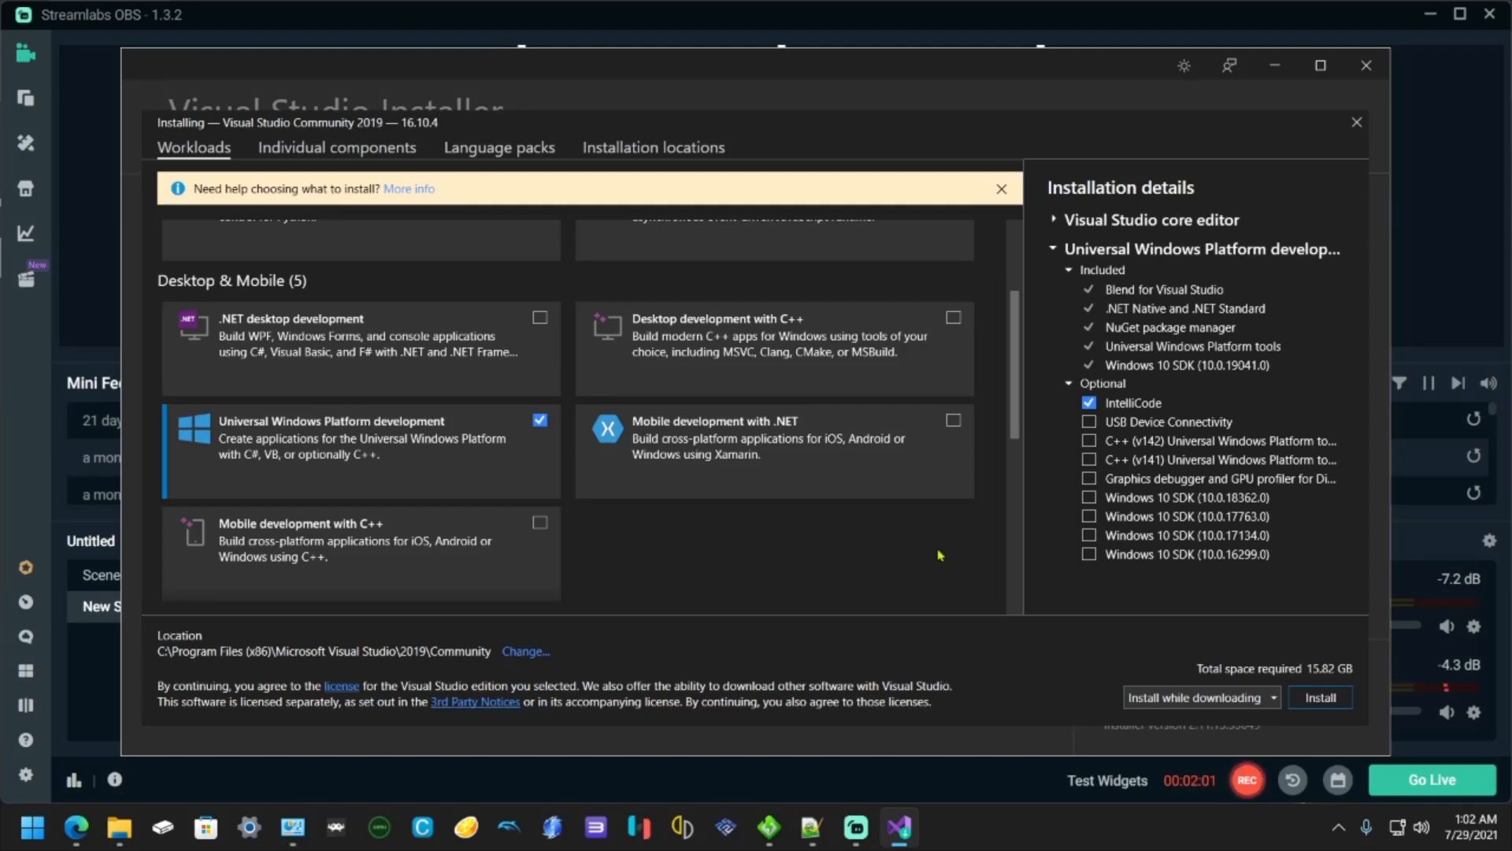
mouse_move(919, 588)
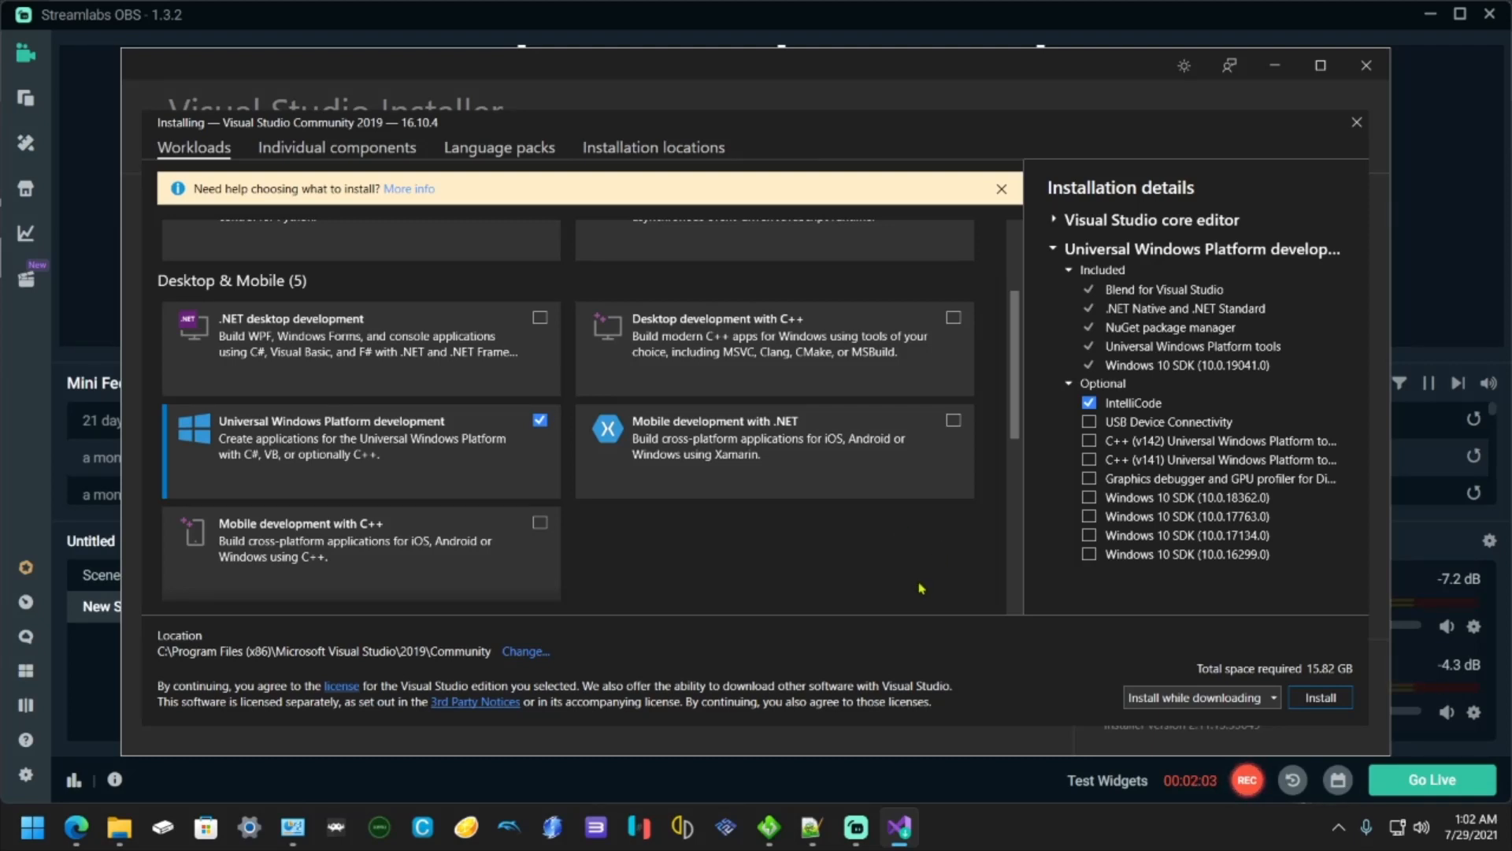
mouse_move(1307, 705)
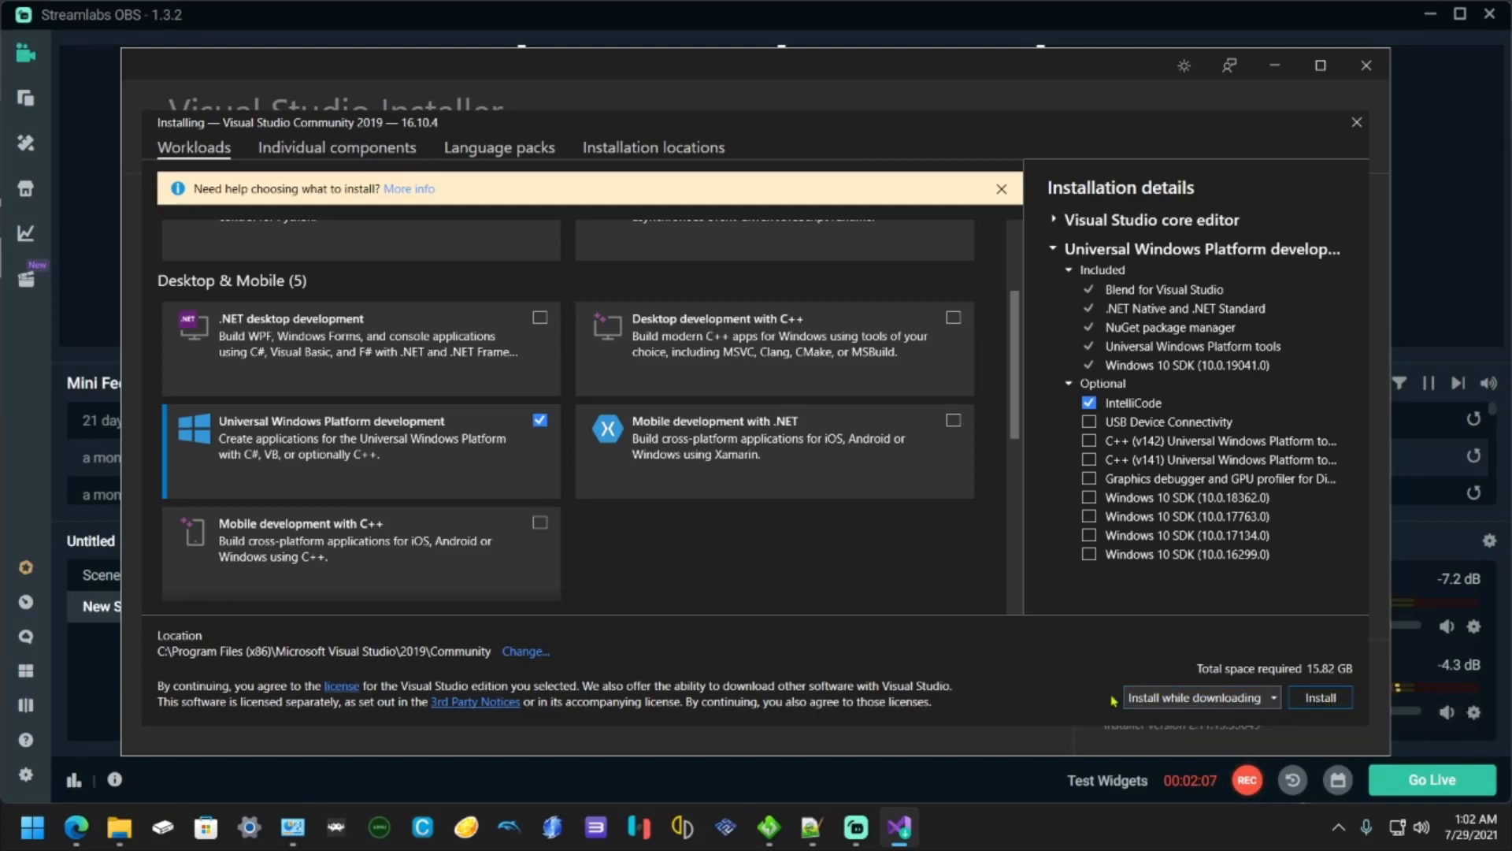
mouse_move(1124, 589)
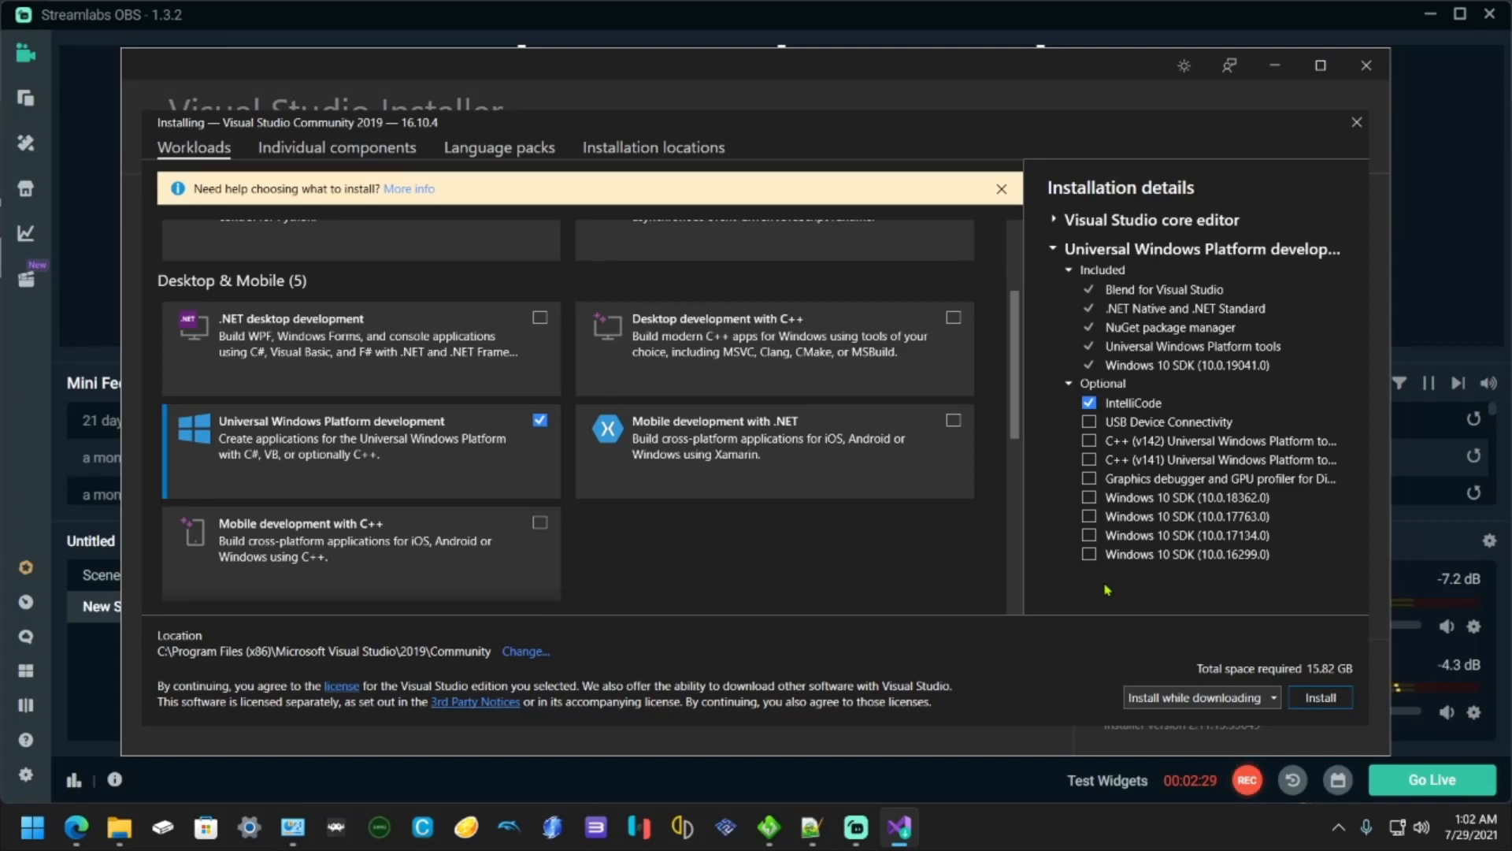
mouse_move(1134, 613)
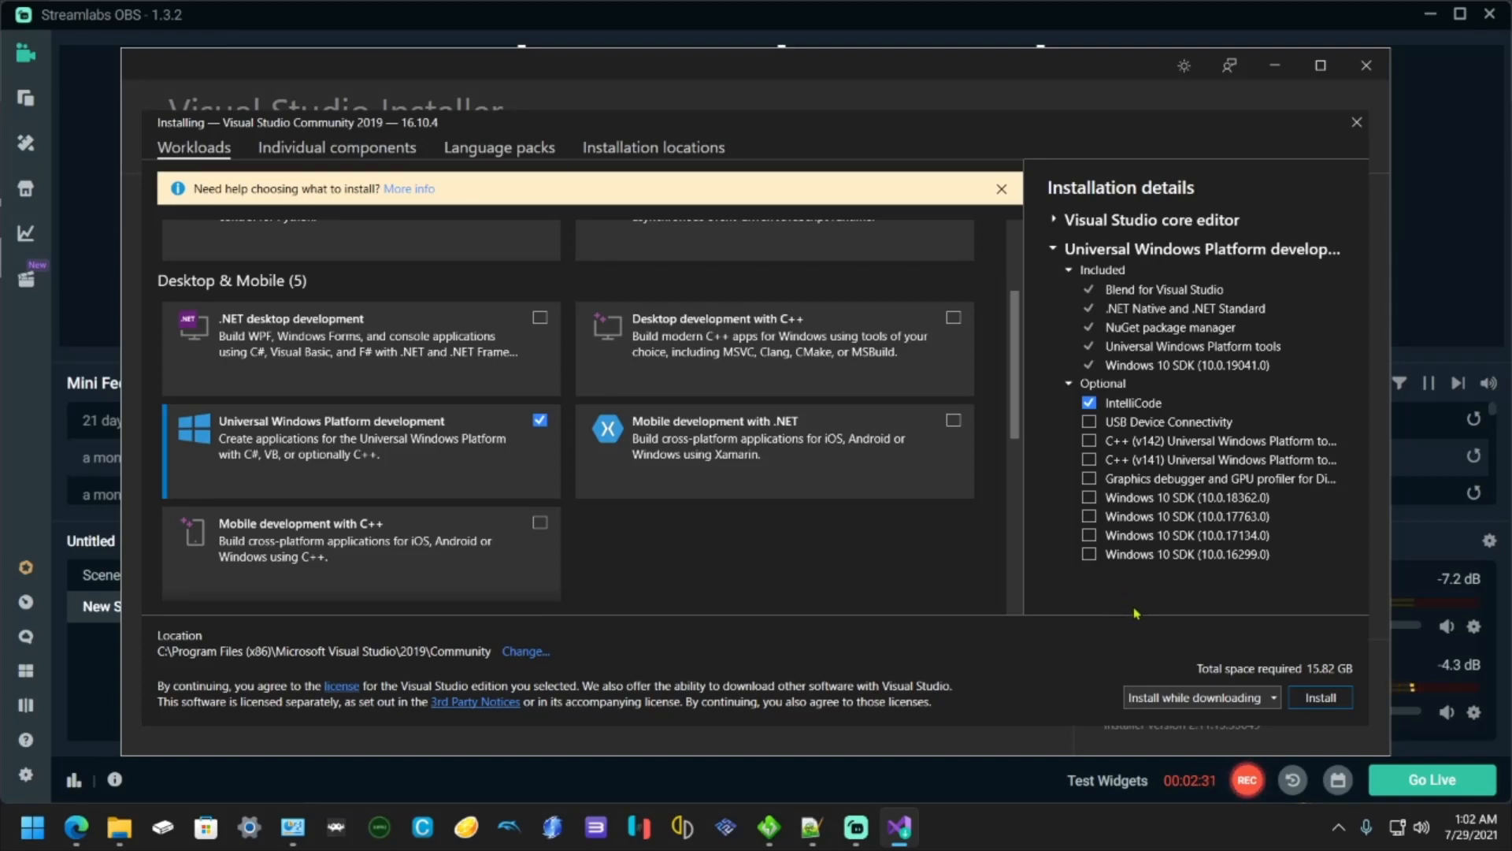
mouse_move(1241, 598)
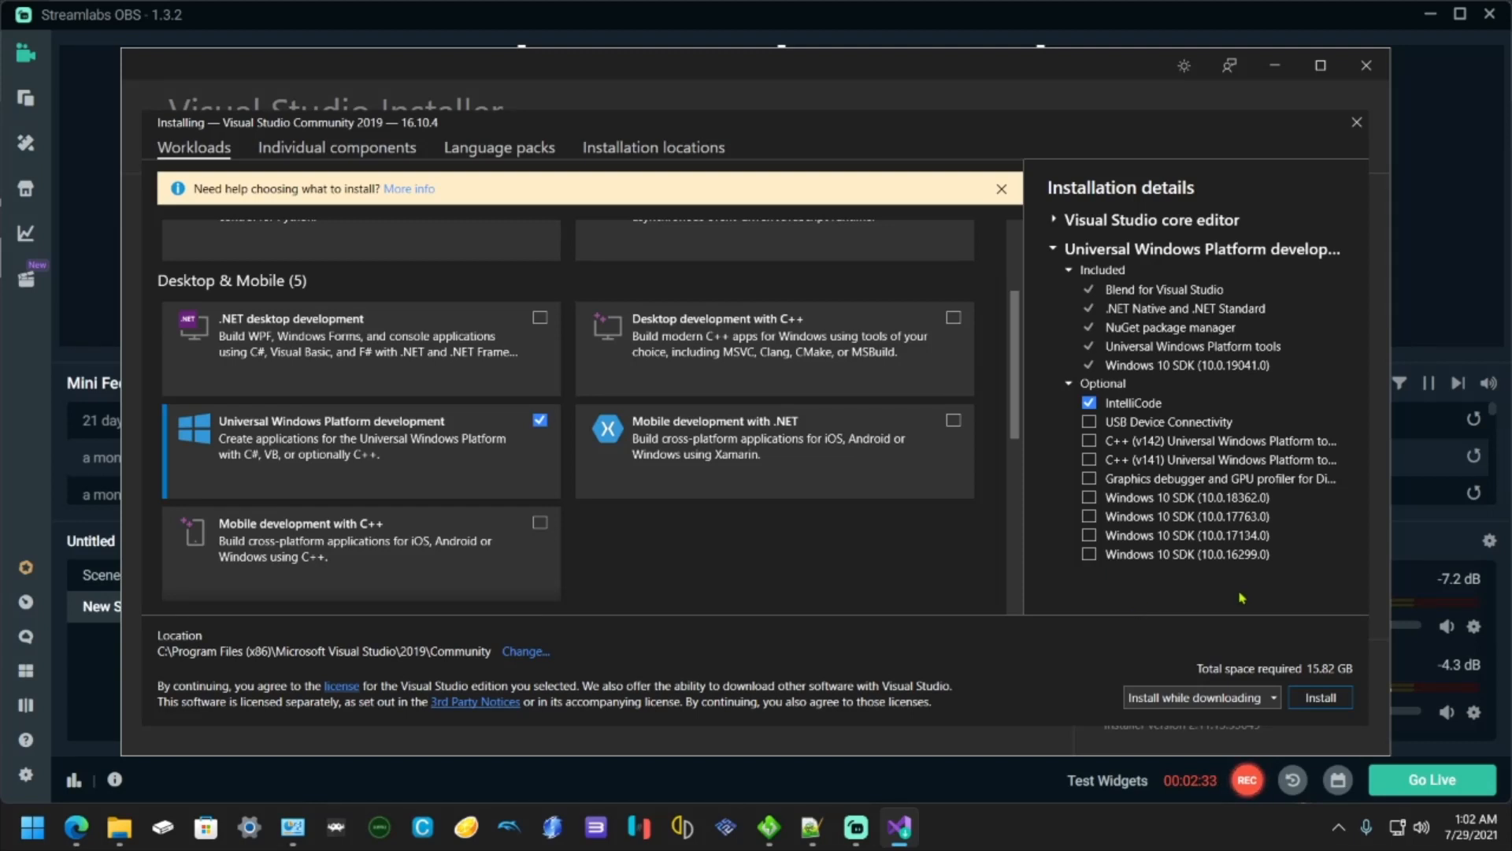
mouse_move(1239, 597)
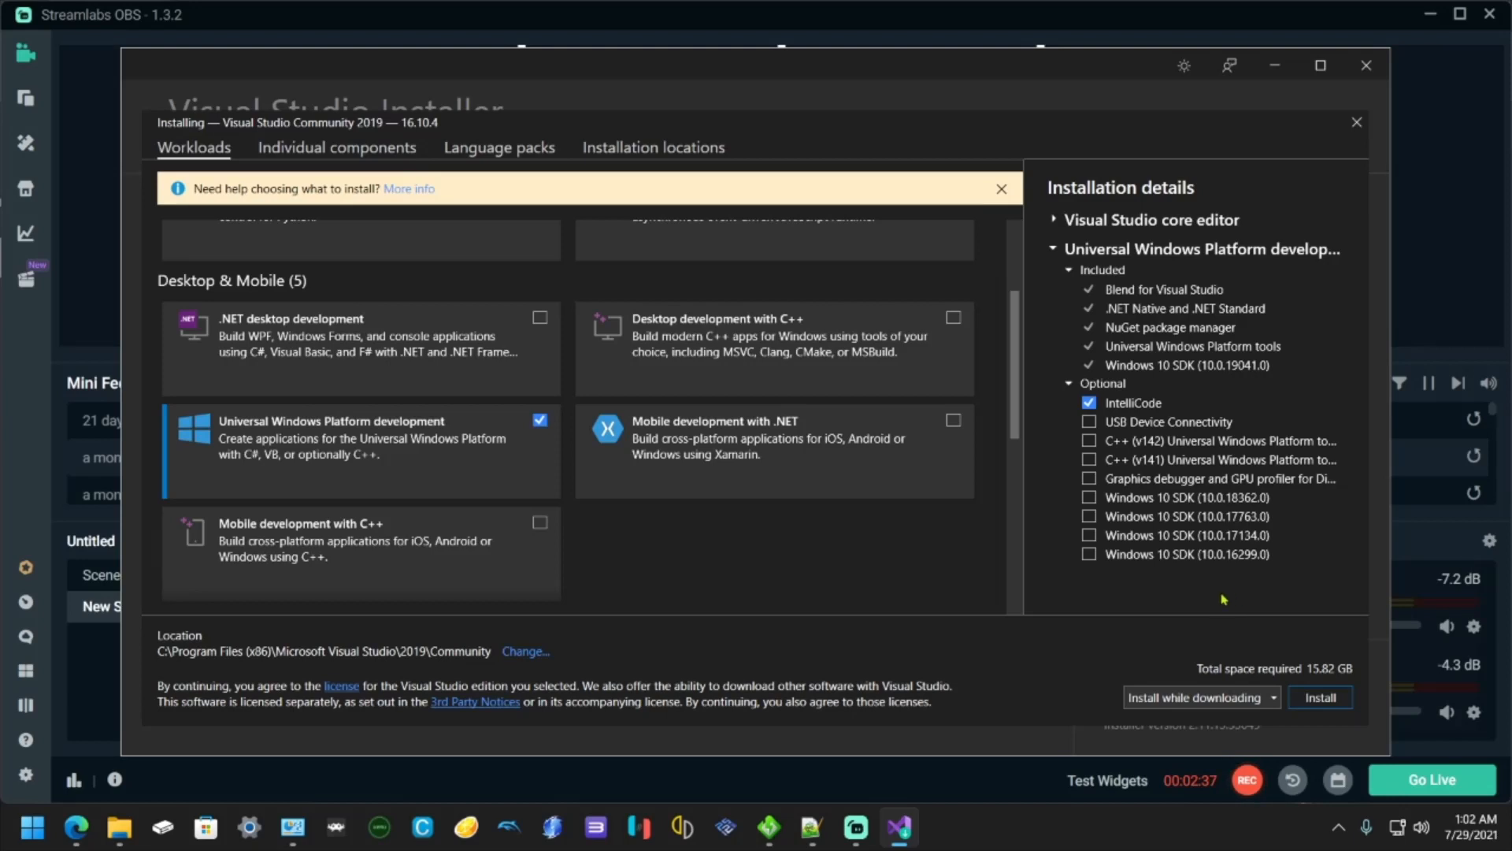
mouse_move(1264, 629)
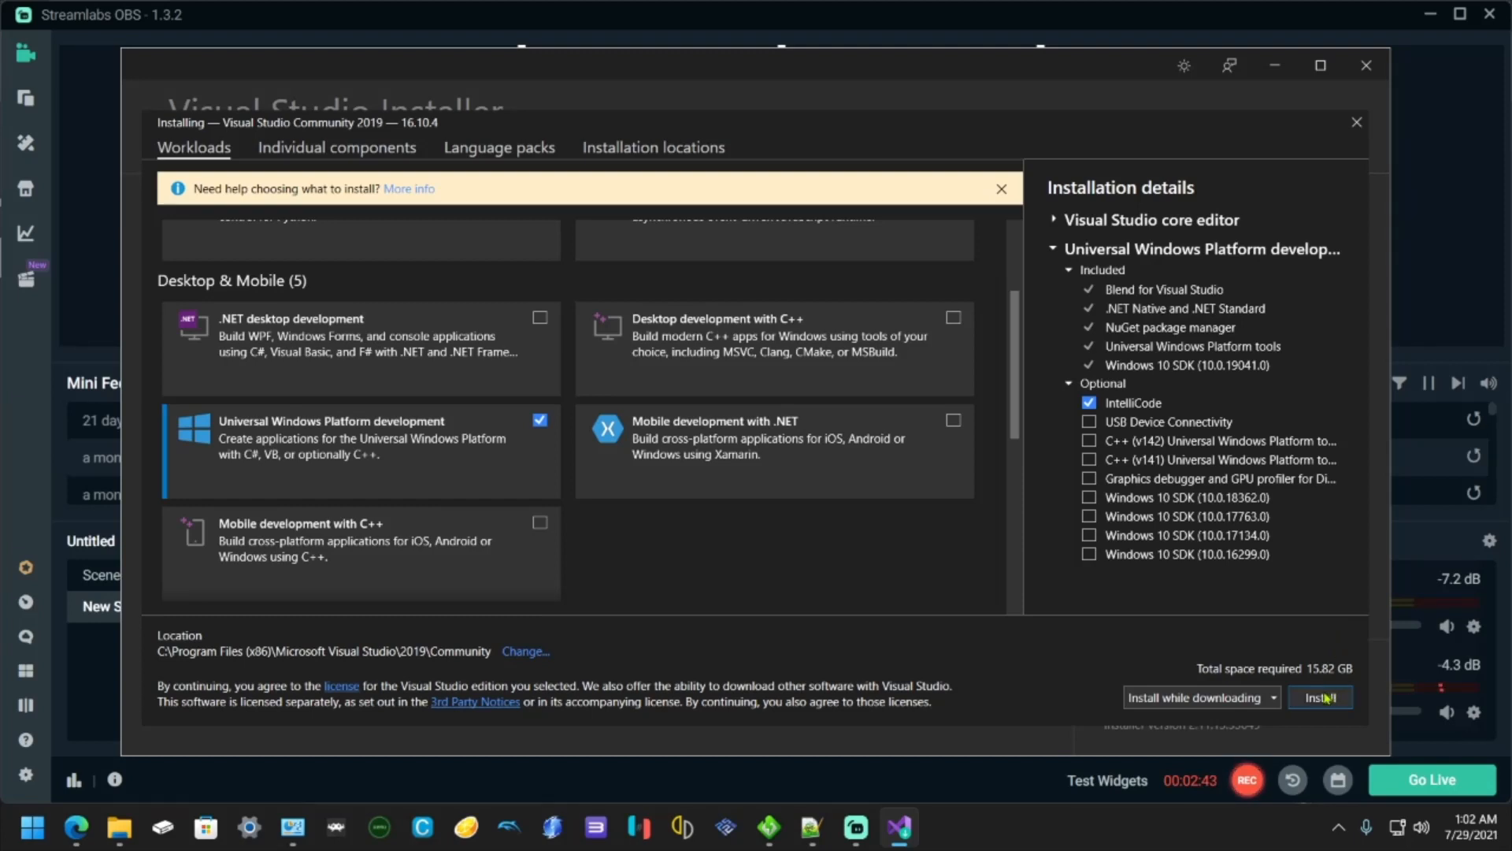
- Start installing Community 2019 and answer Not now to the survey
click(1320, 697)
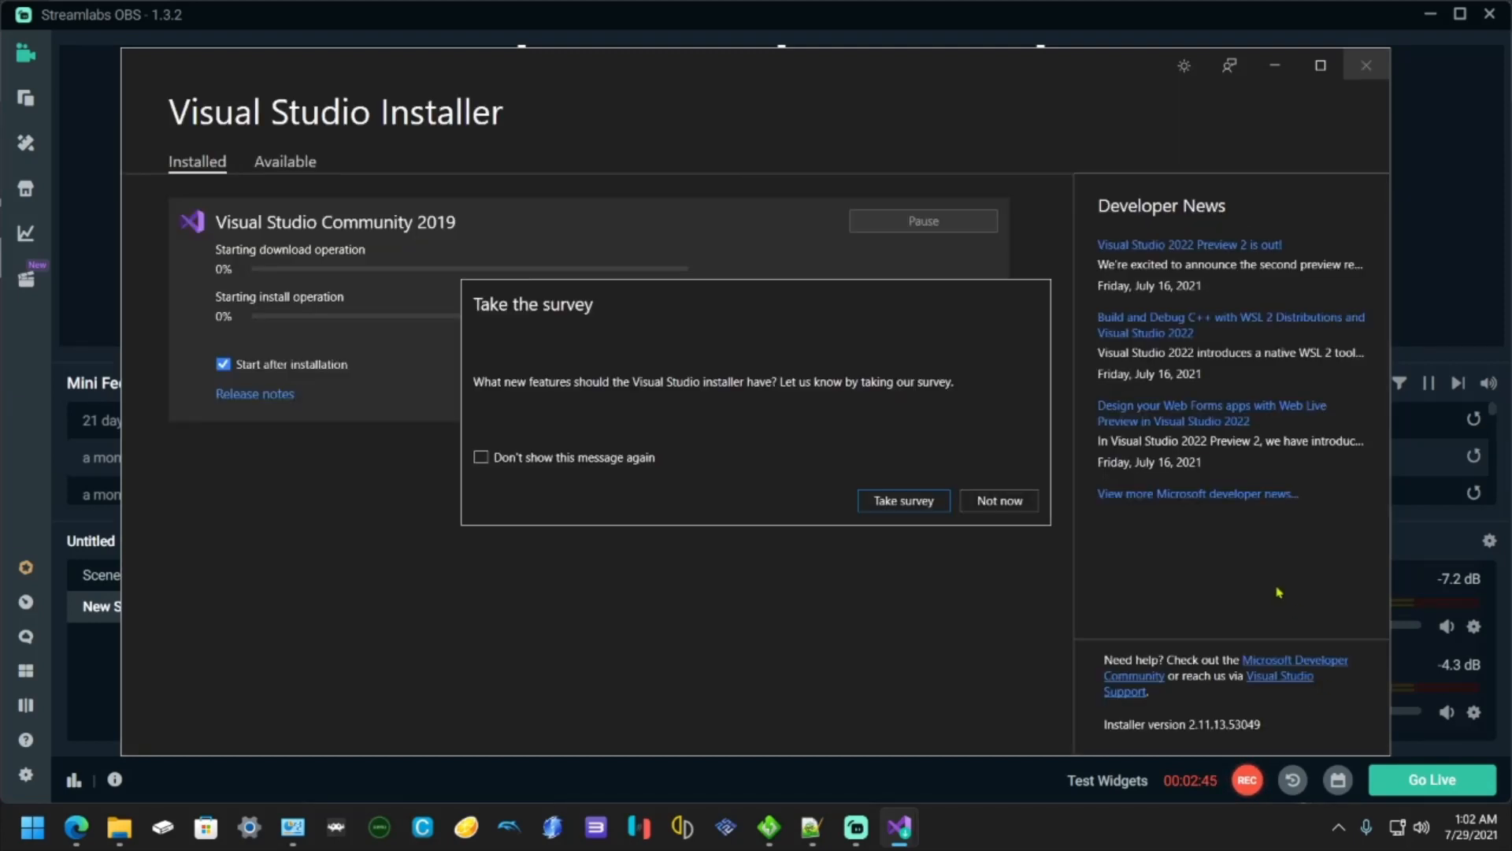
click(998, 501)
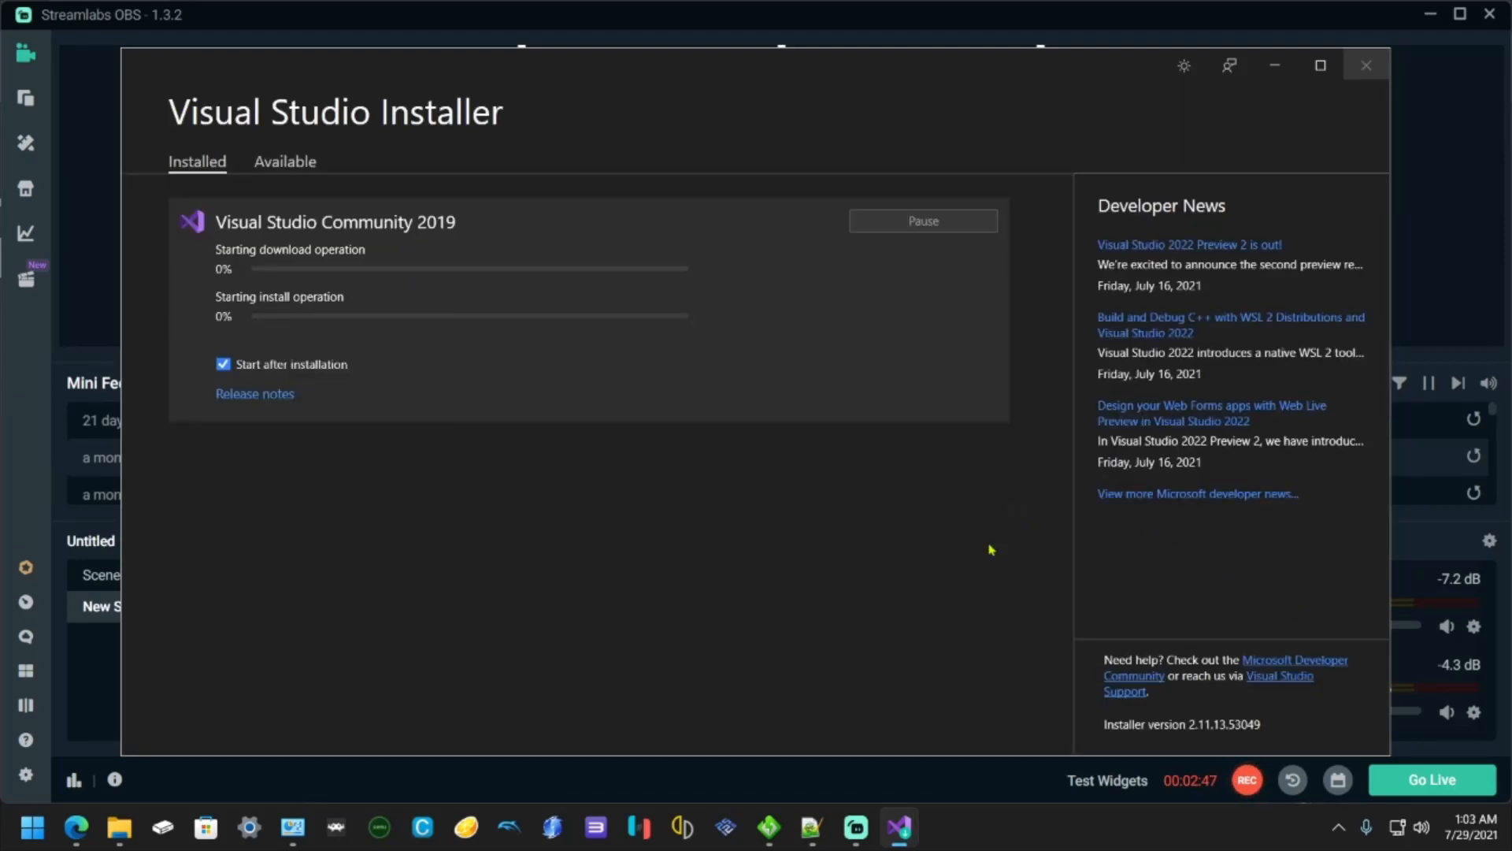
mouse_move(613, 533)
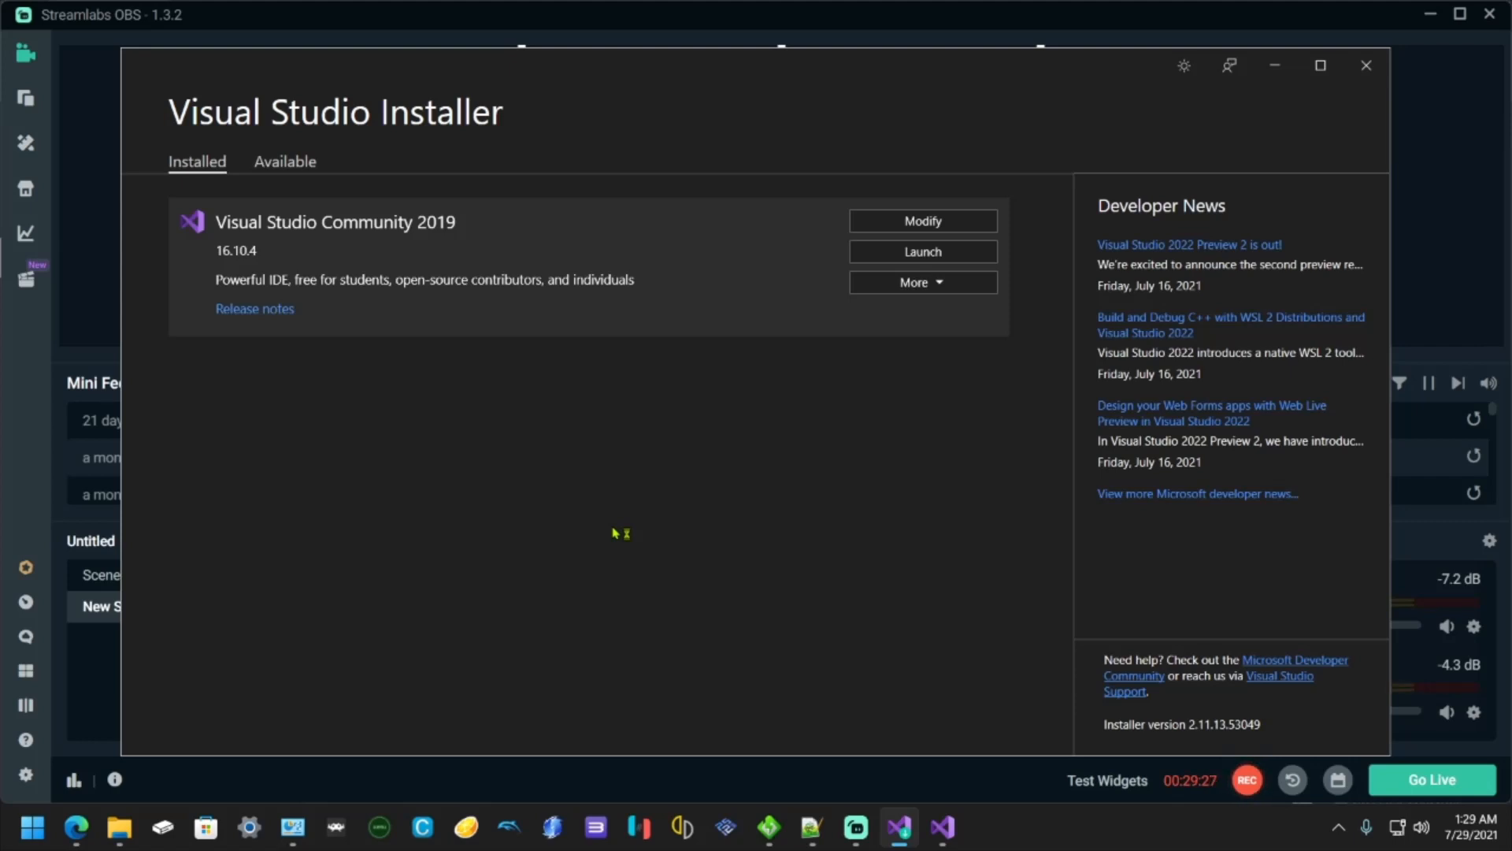
mouse_move(616, 529)
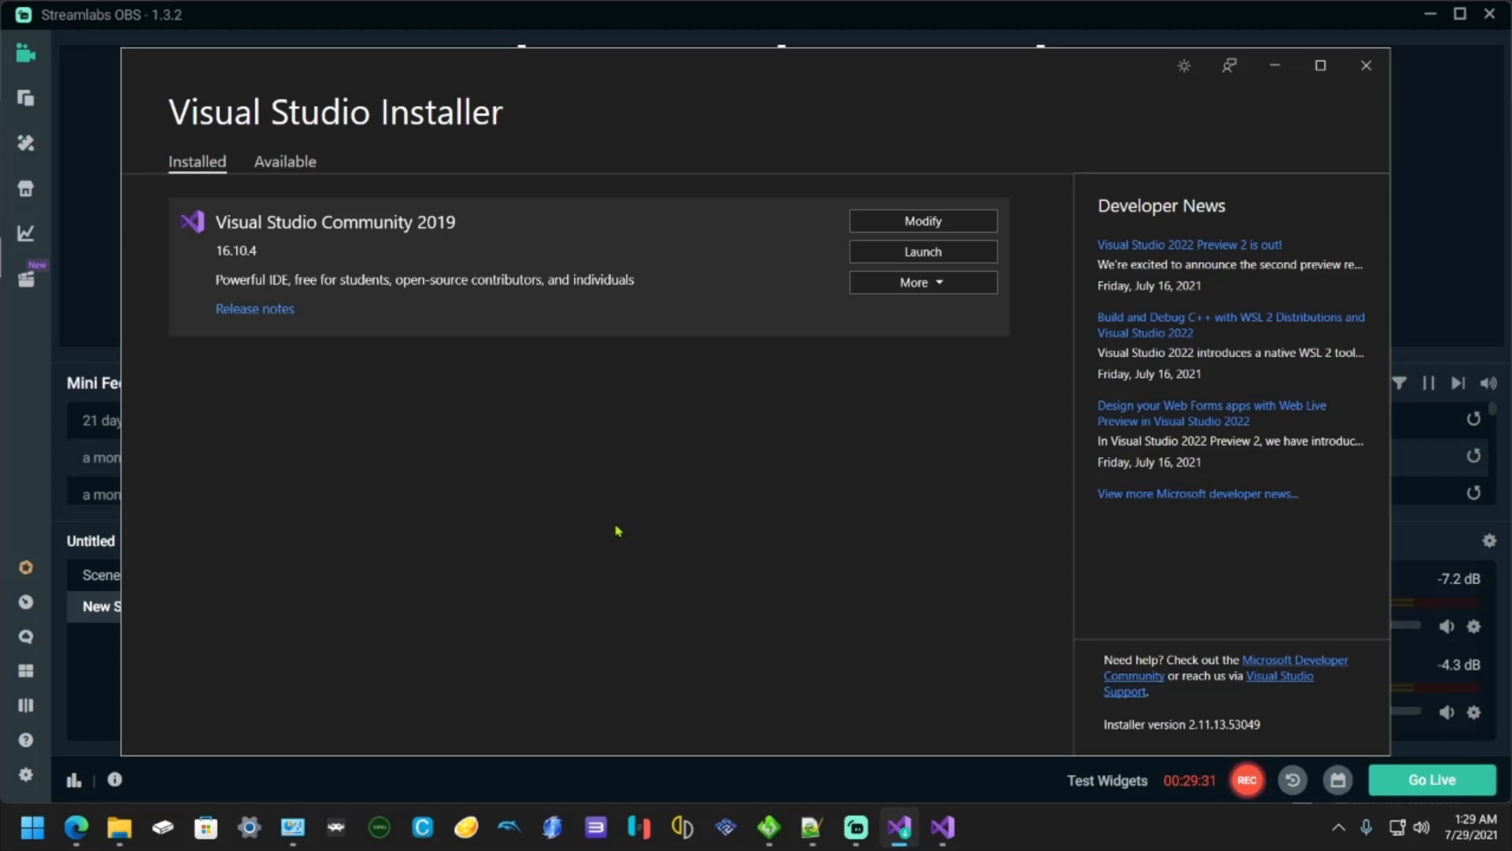
mouse_move(950, 829)
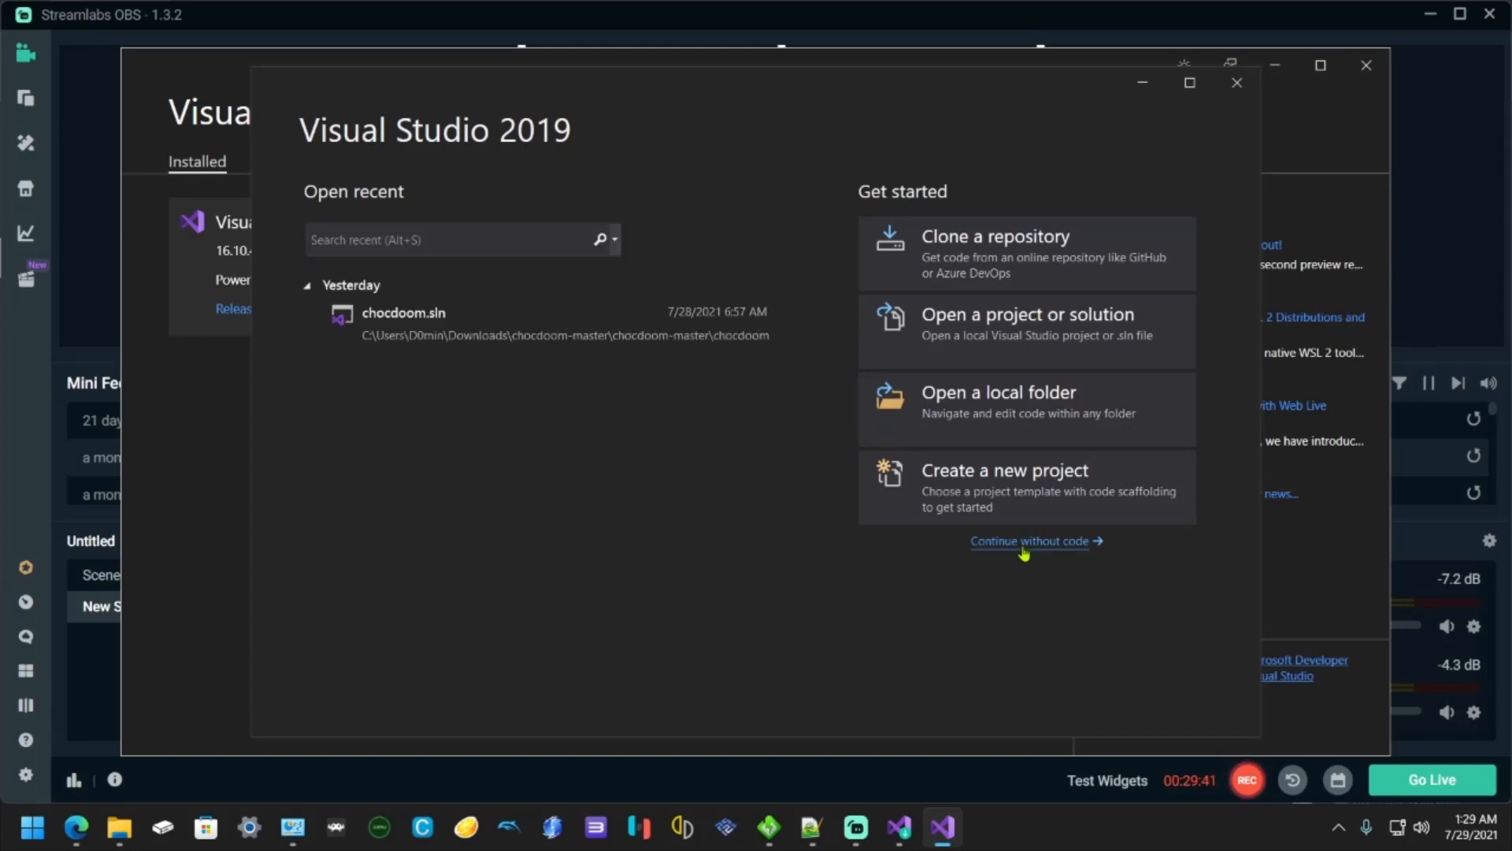
- Launch Visual Studio 2019 (16.10.4) and continue without loading any code
click(1027, 541)
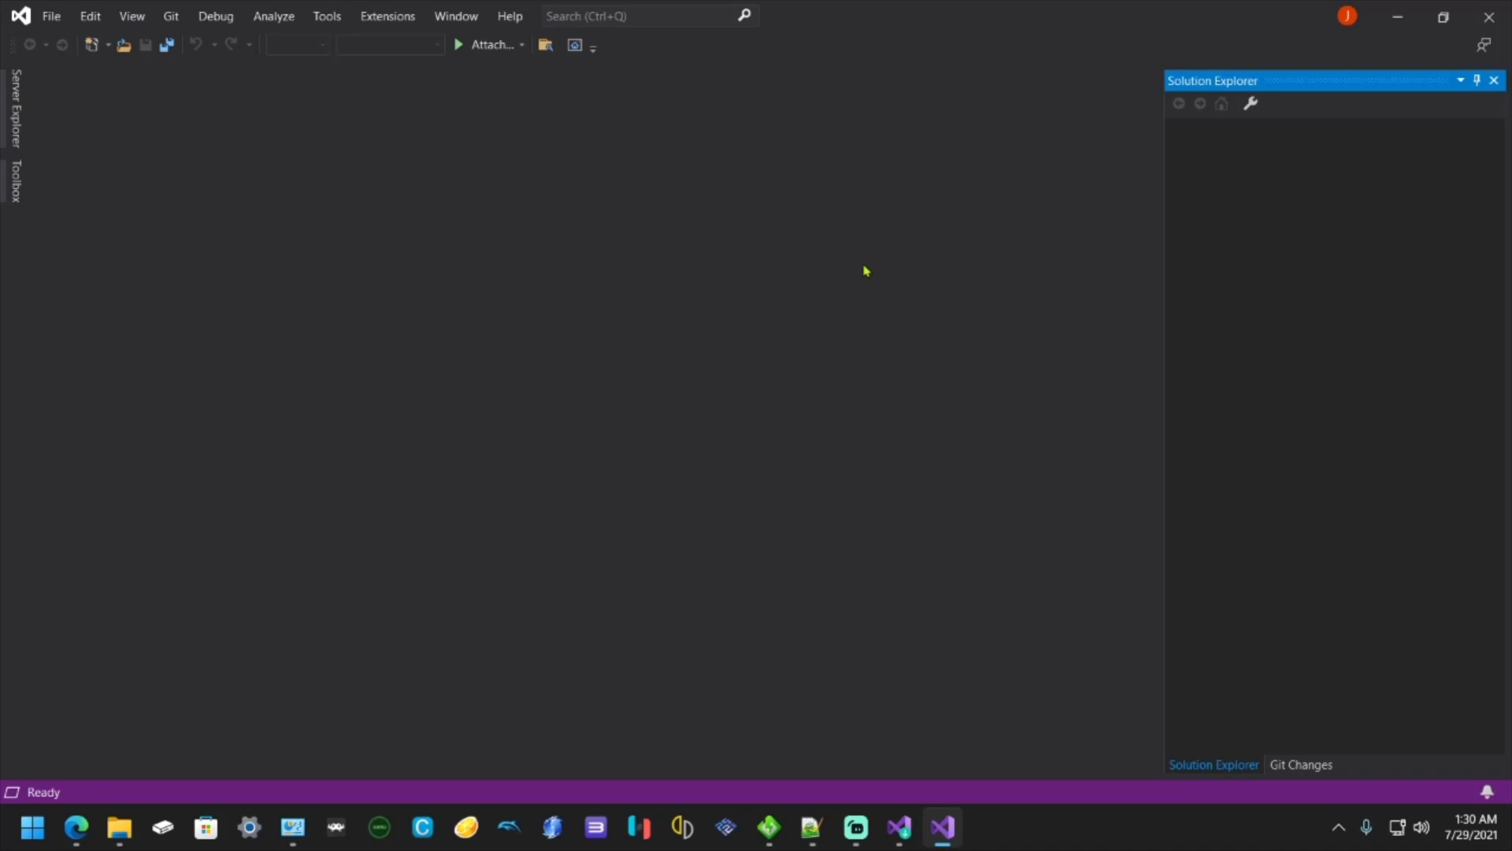
mouse_move(916, 176)
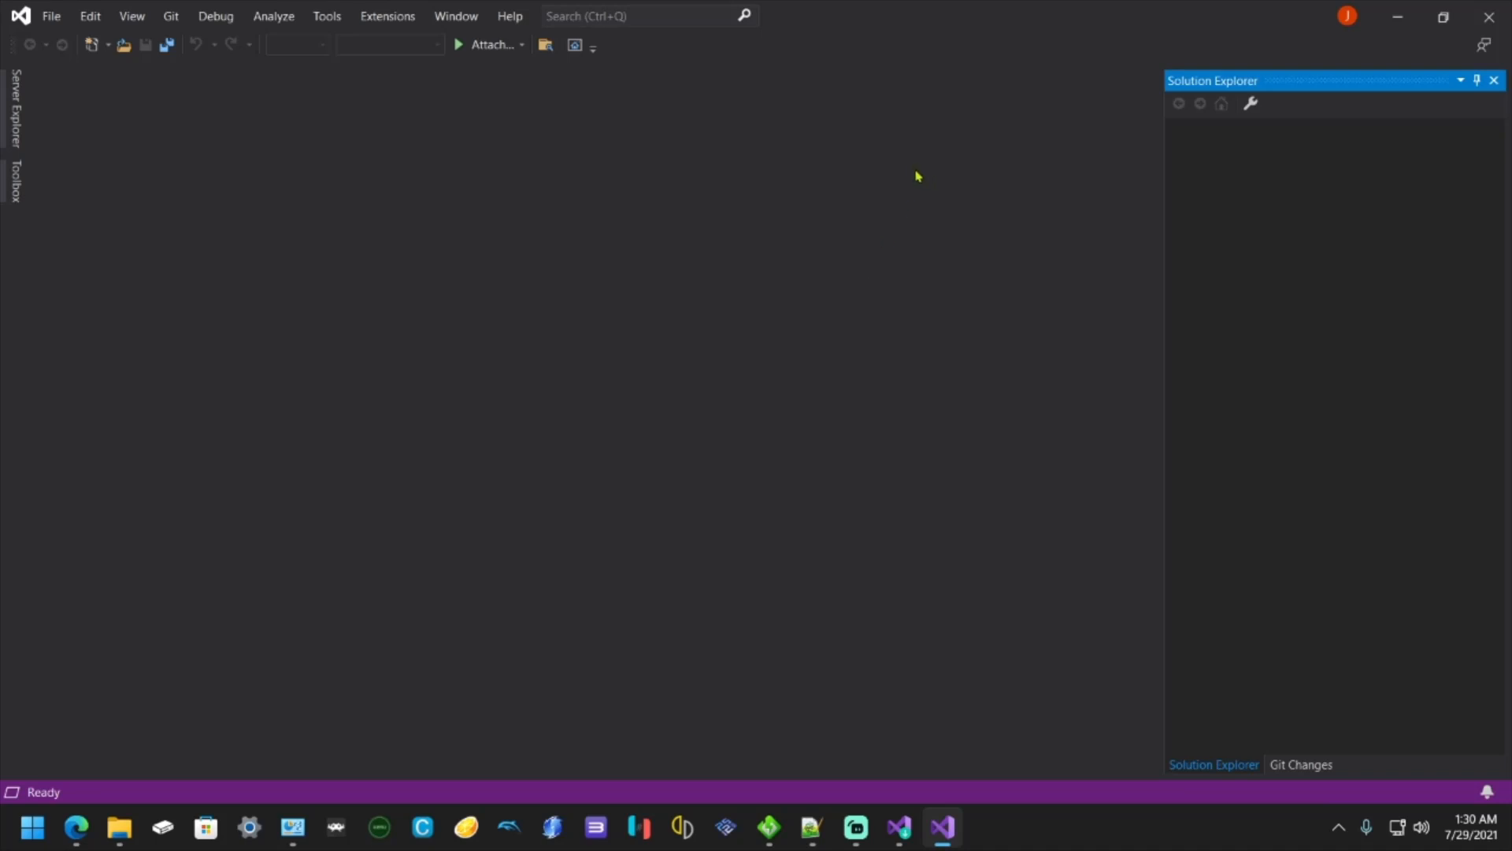
mouse_move(935, 208)
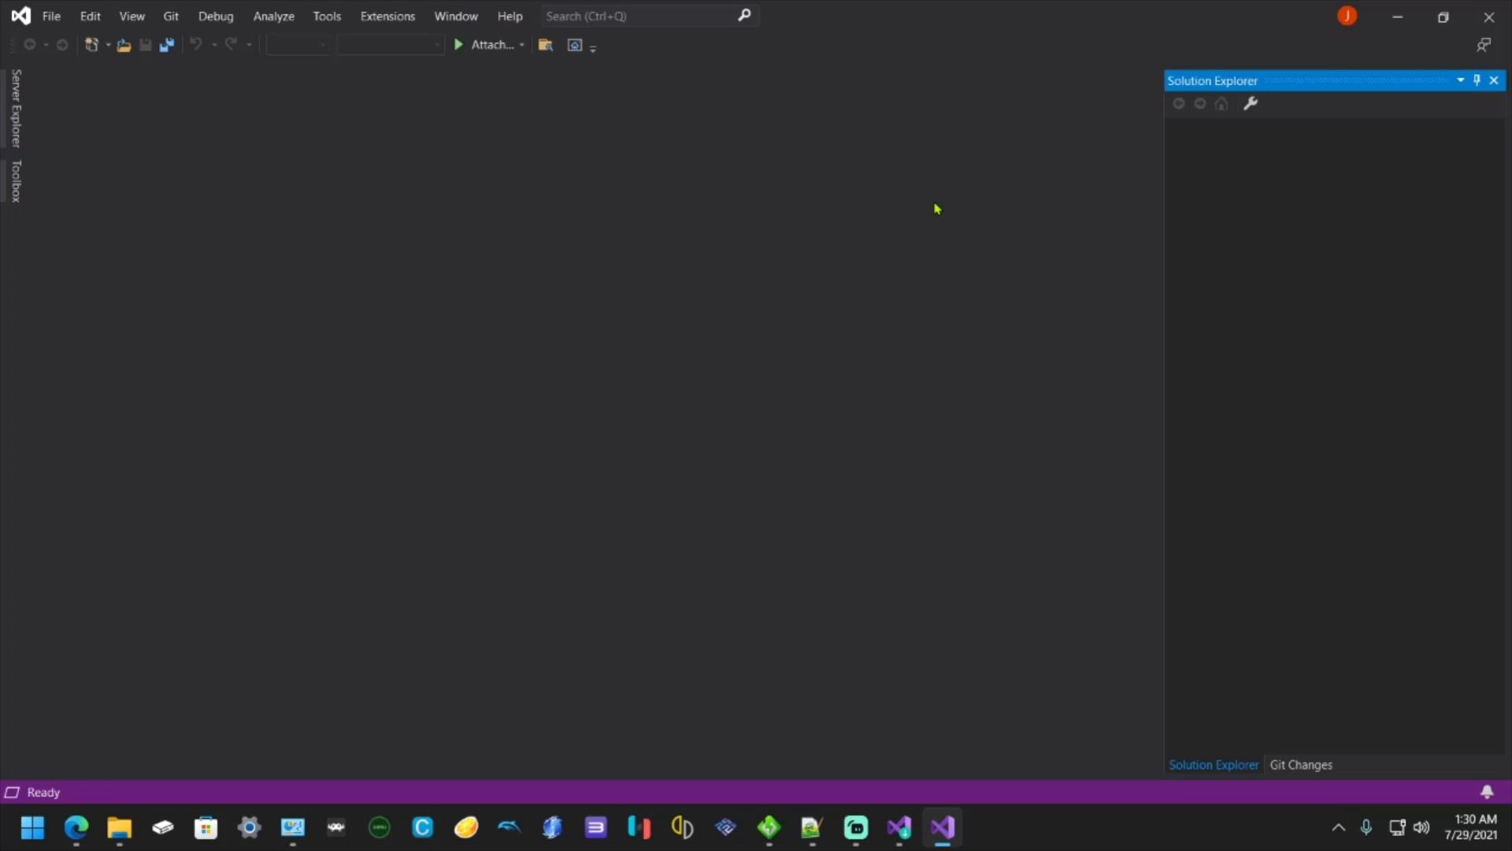
mouse_move(916, 203)
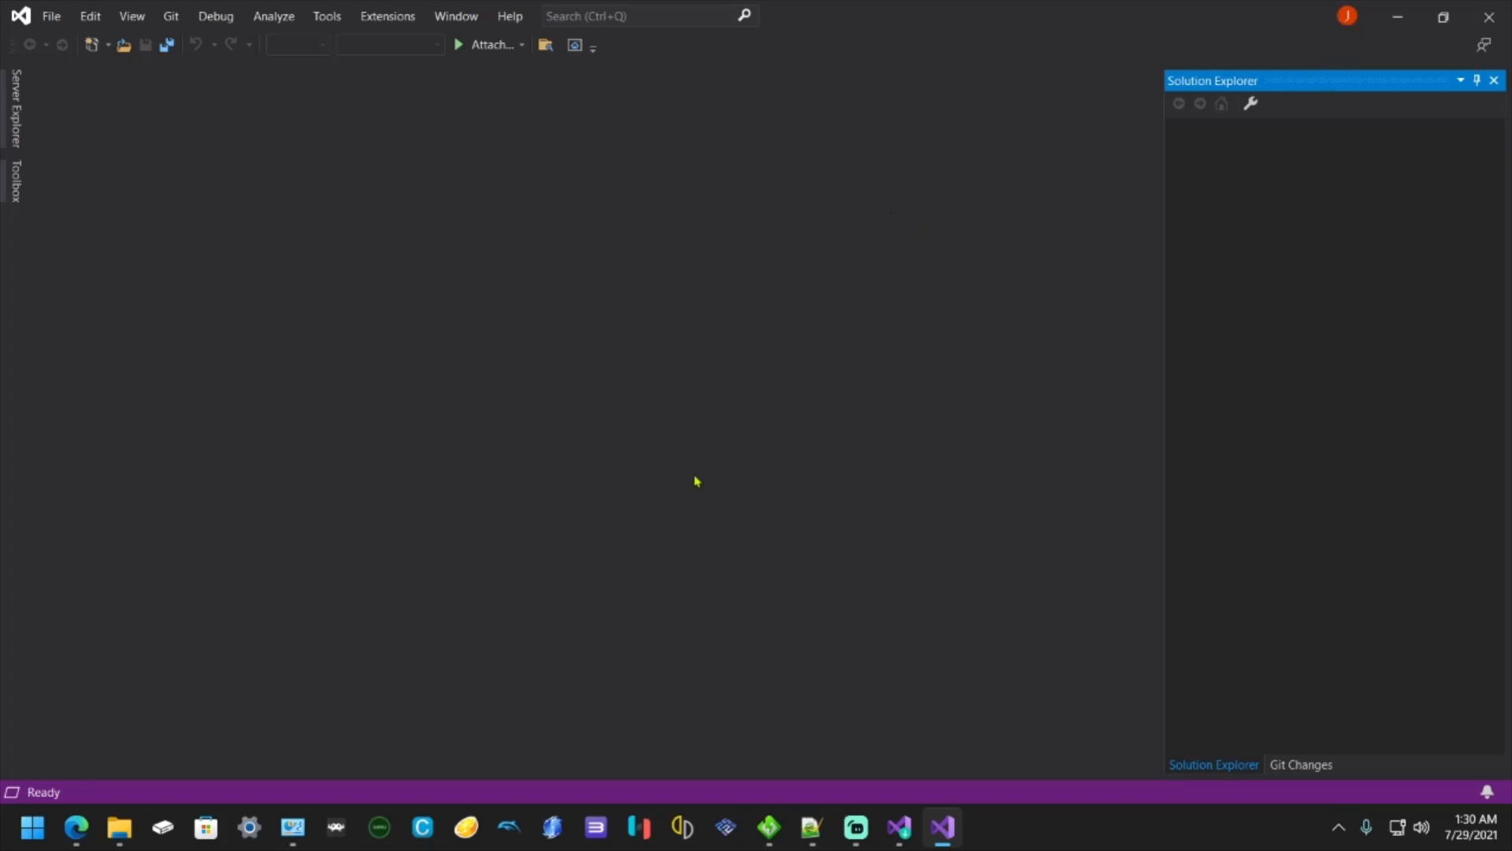
mouse_move(1489, 17)
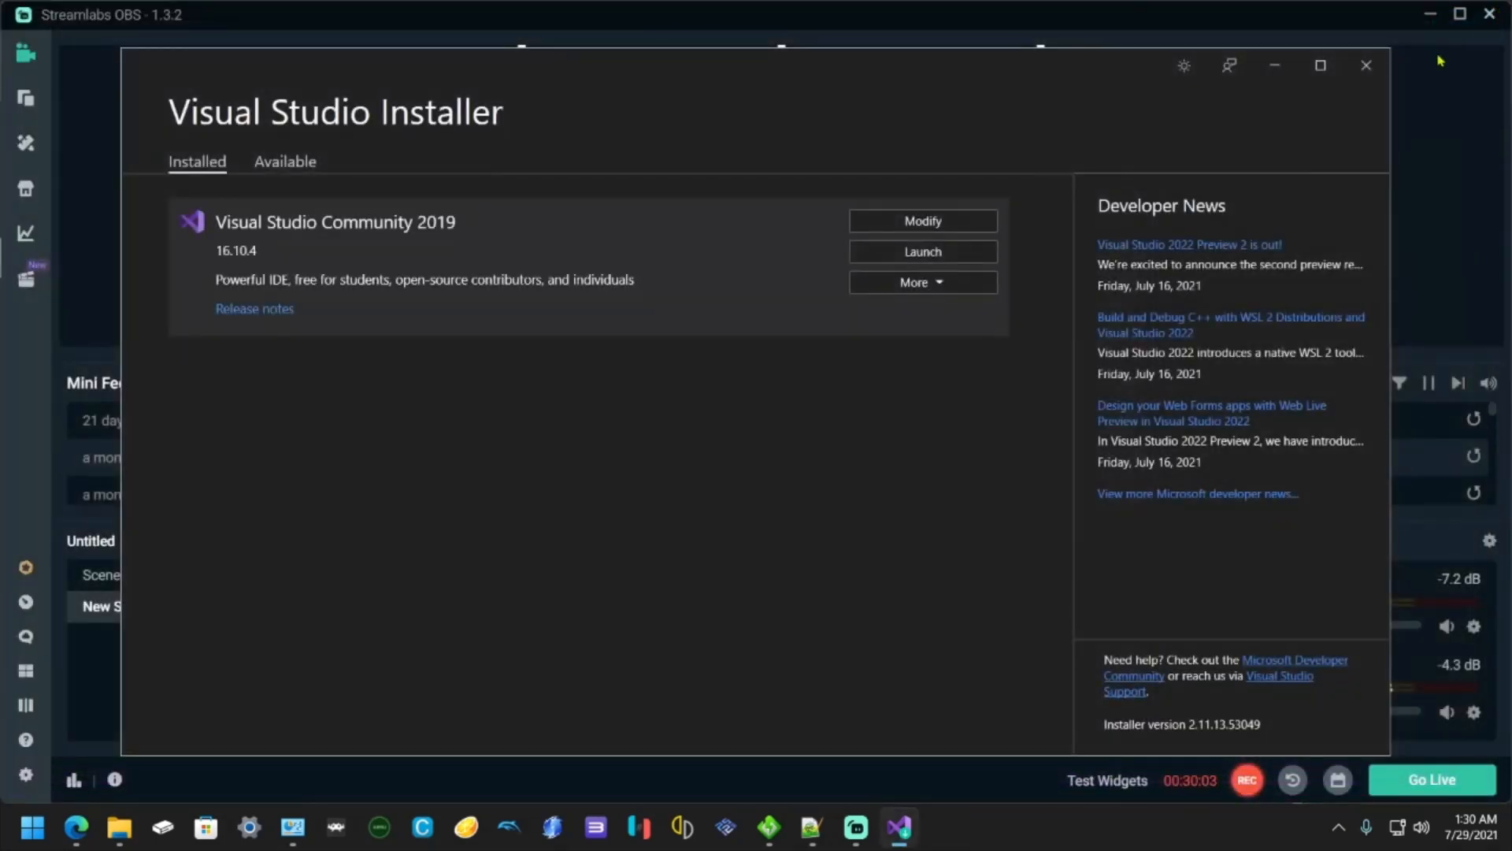
mouse_move(1366, 65)
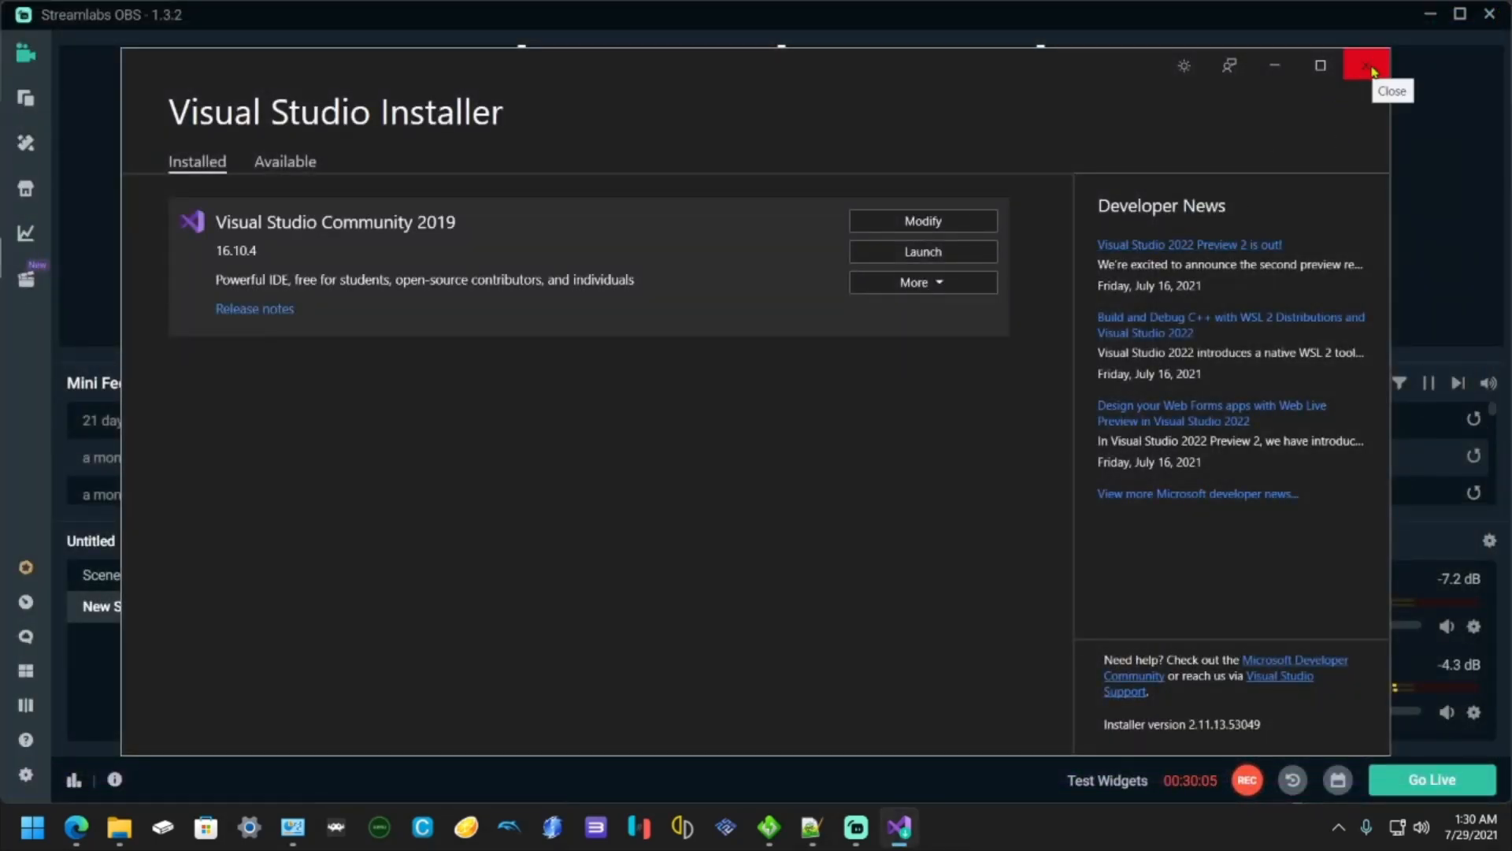
- Close the installer and download libretro/RetroArch from GitHub via Code > Download ZIP
click(1367, 65)
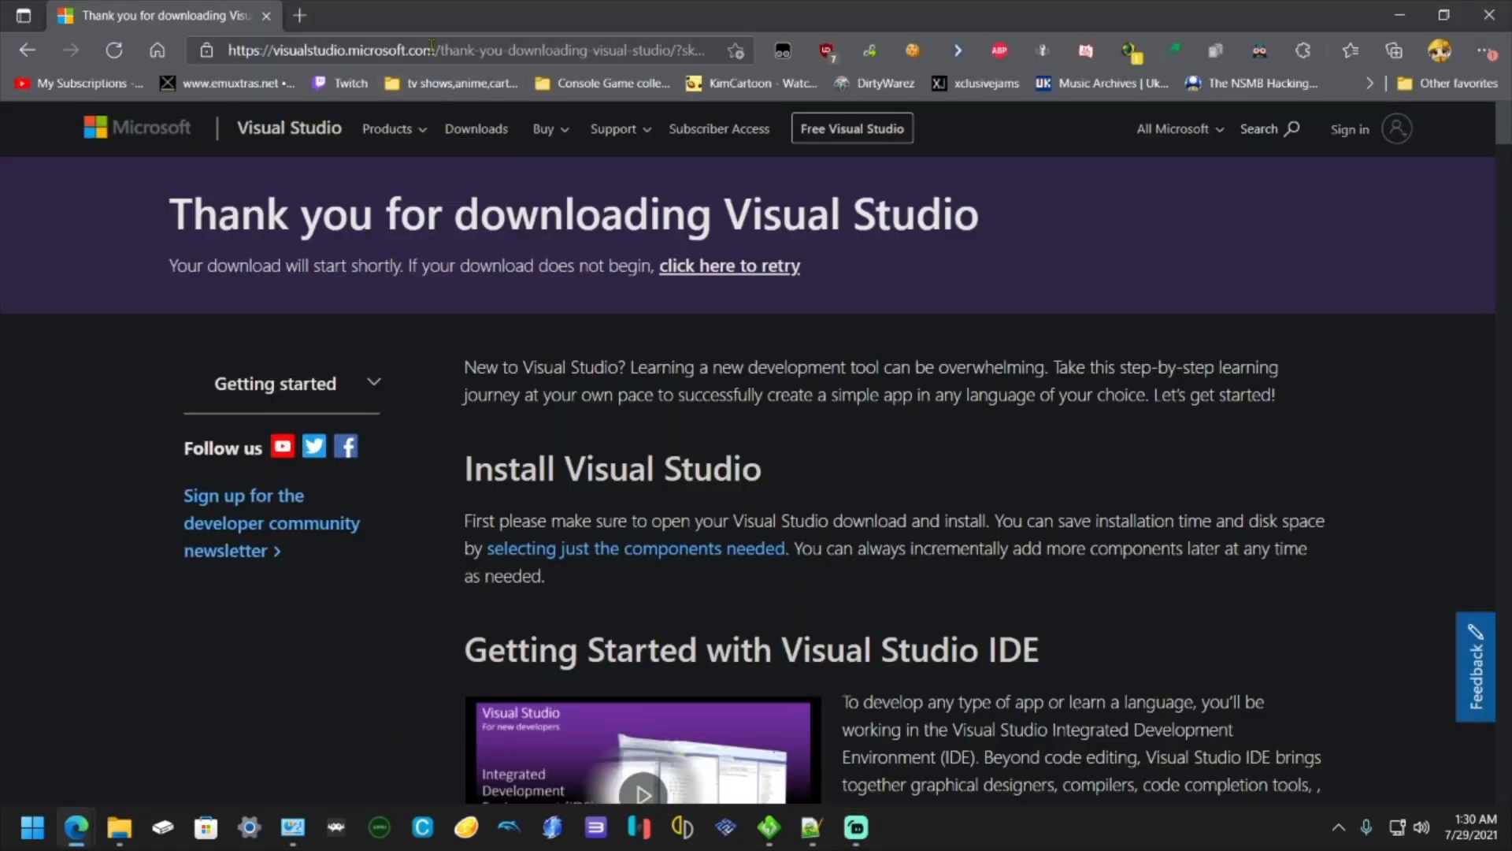
click(473, 51)
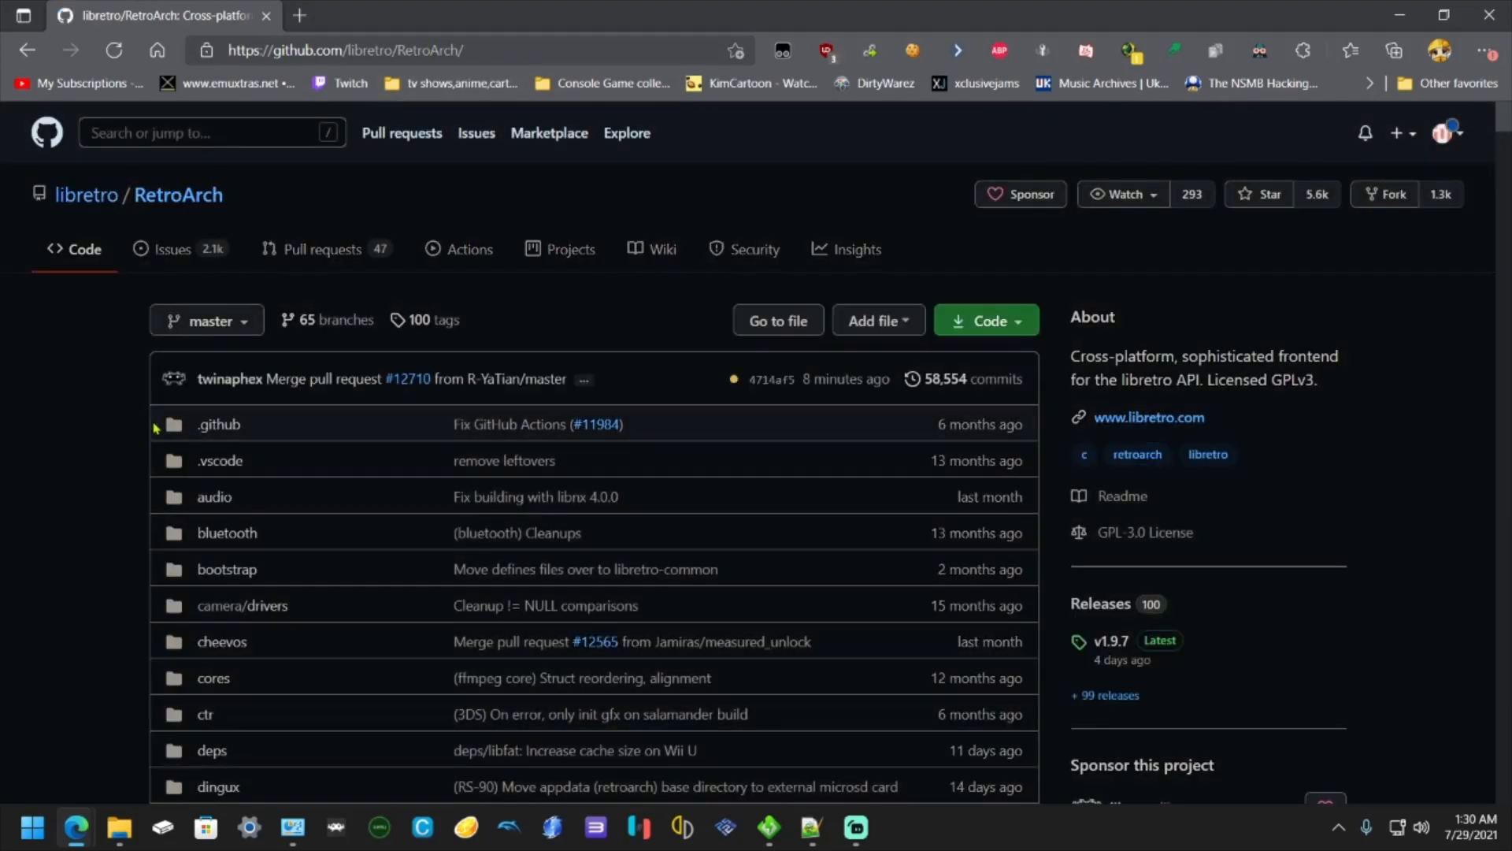
mouse_move(986, 320)
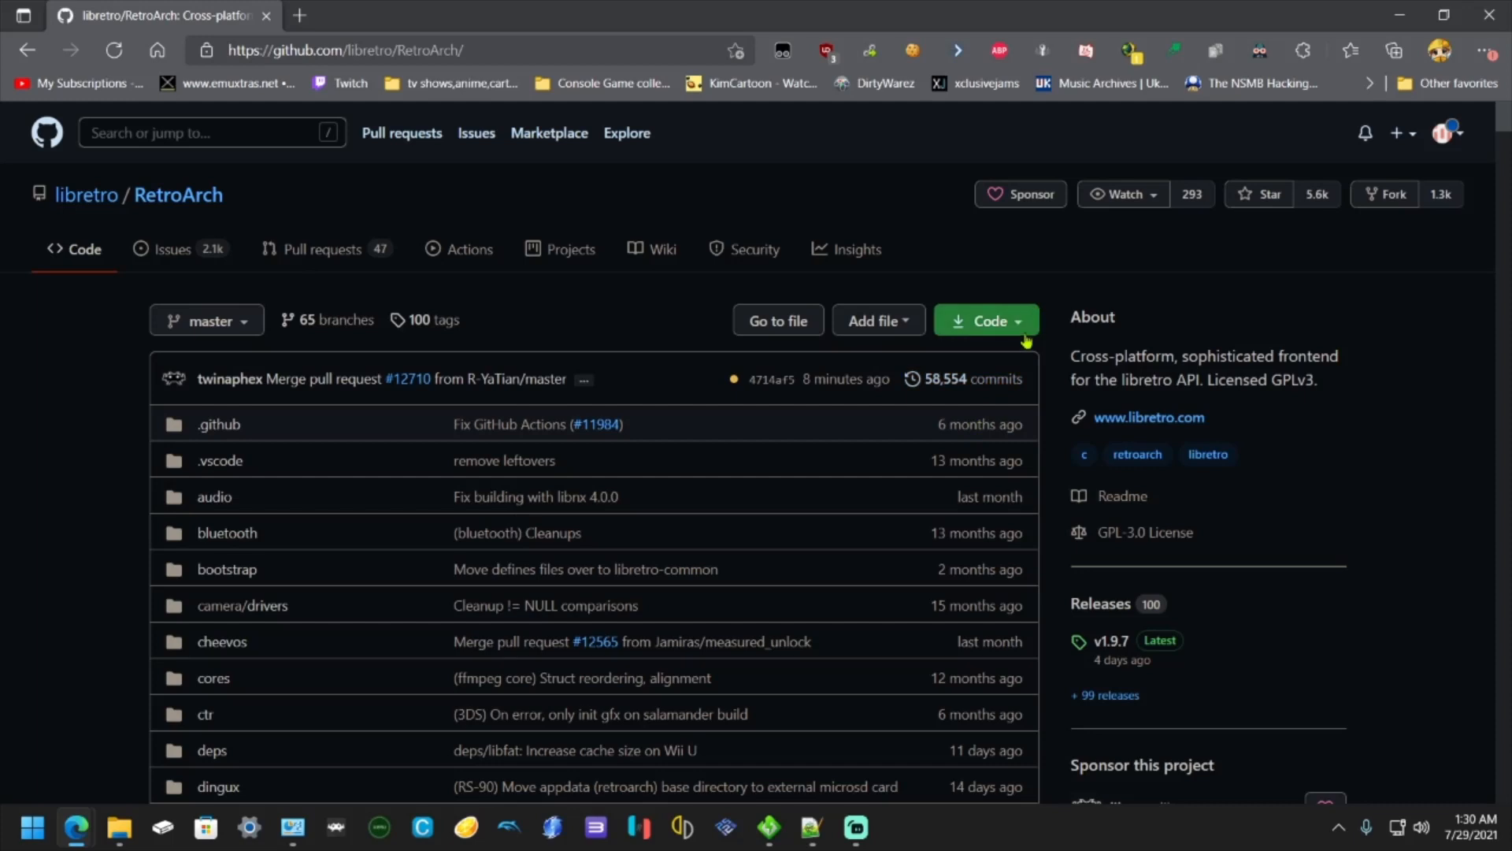
click(986, 320)
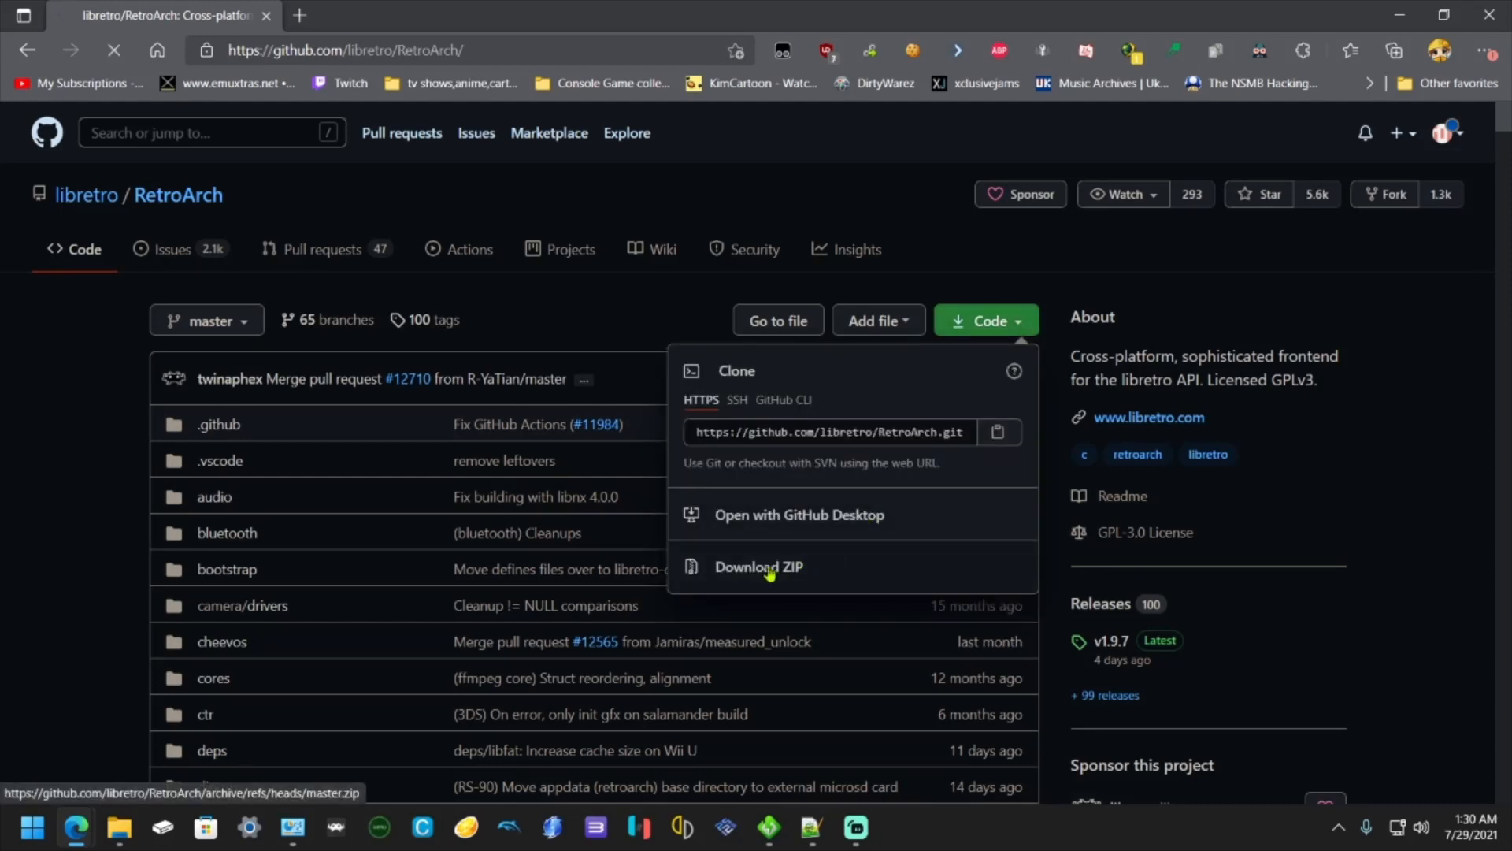
click(757, 566)
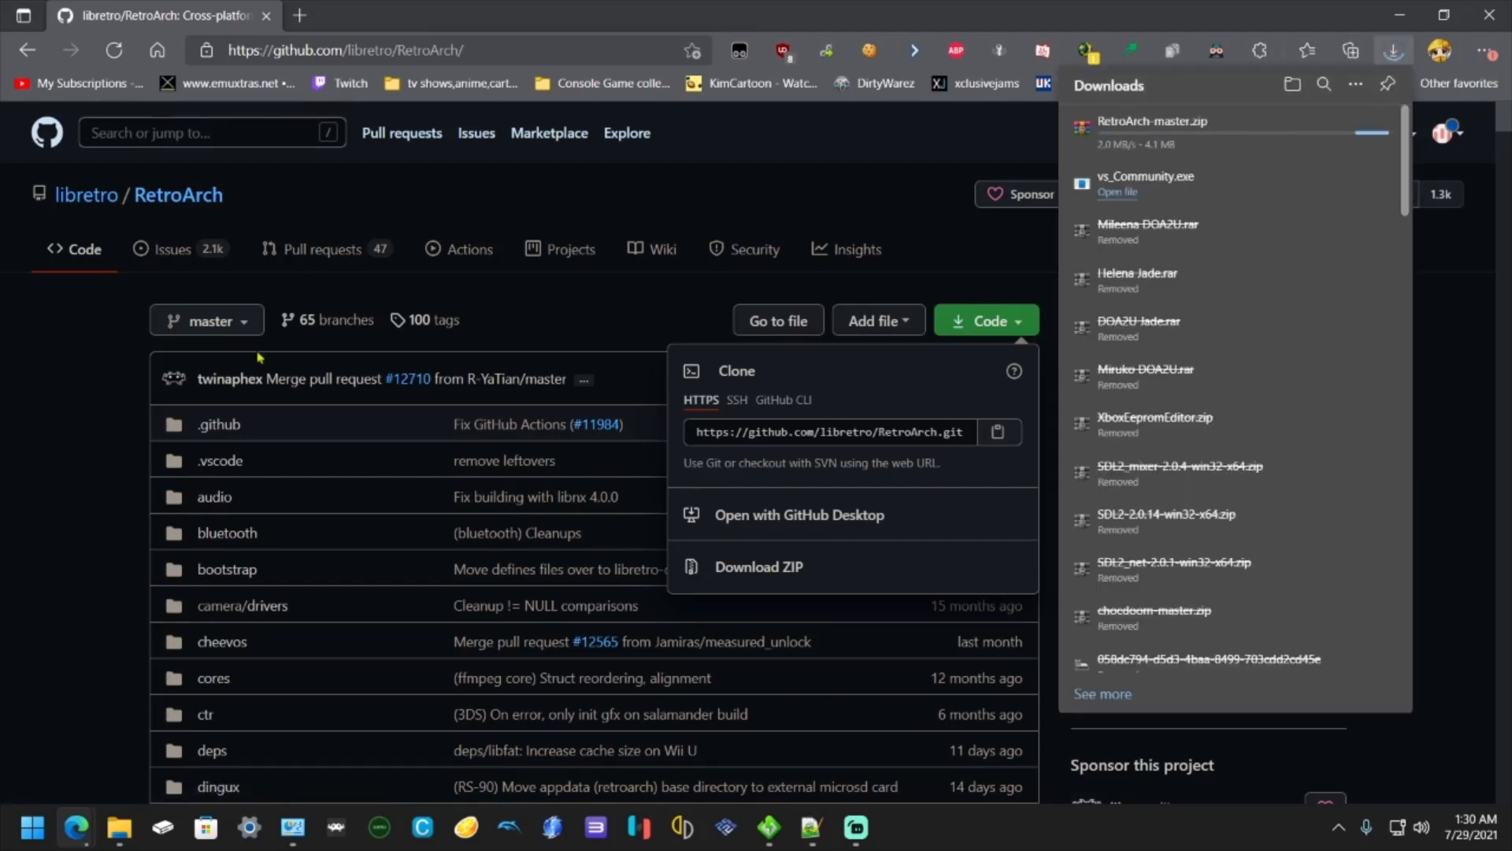
mouse_move(826, 212)
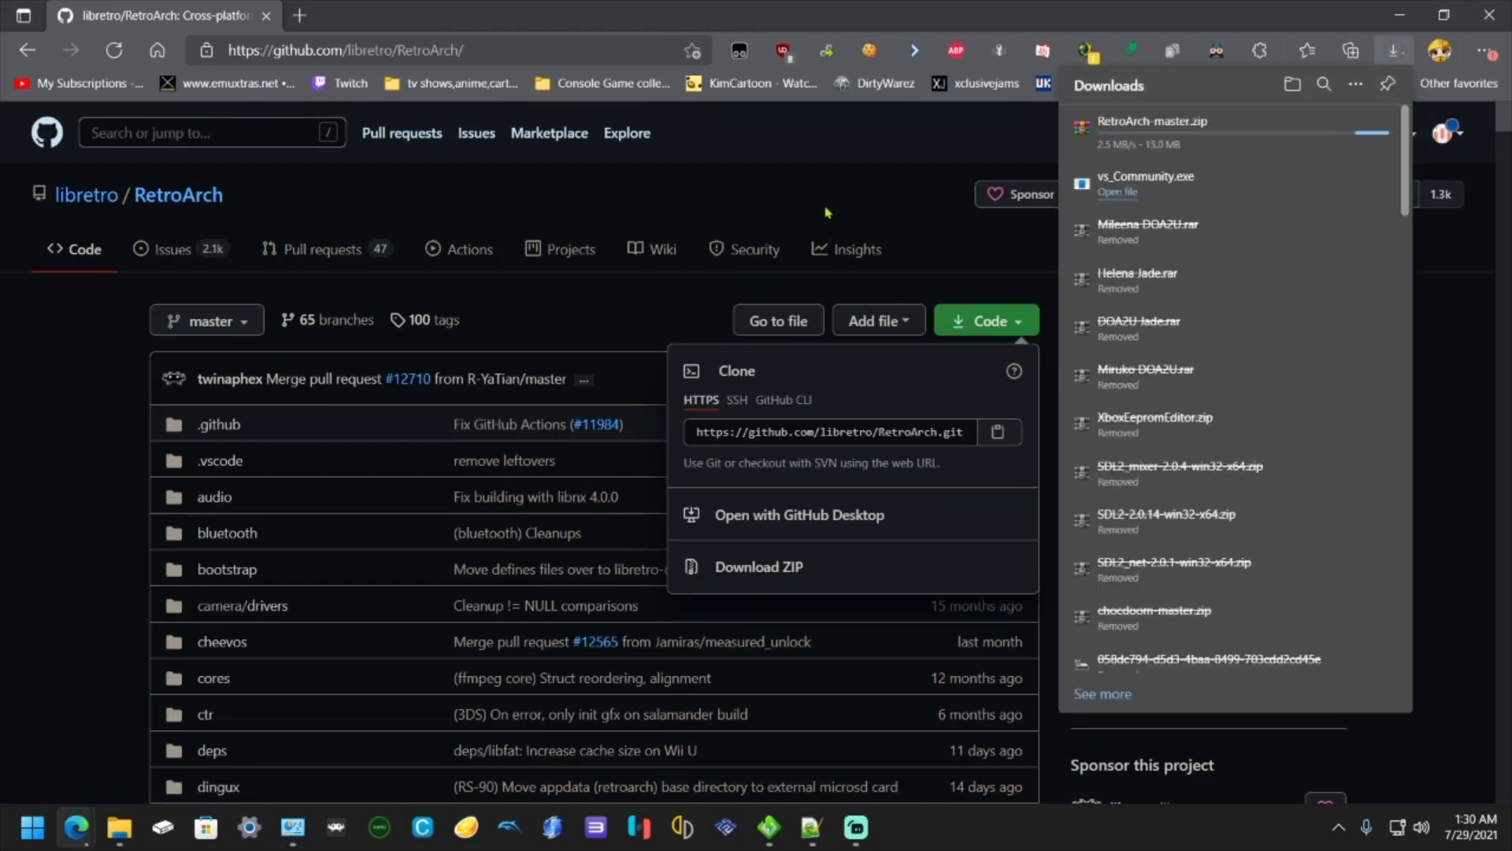
mouse_move(832, 202)
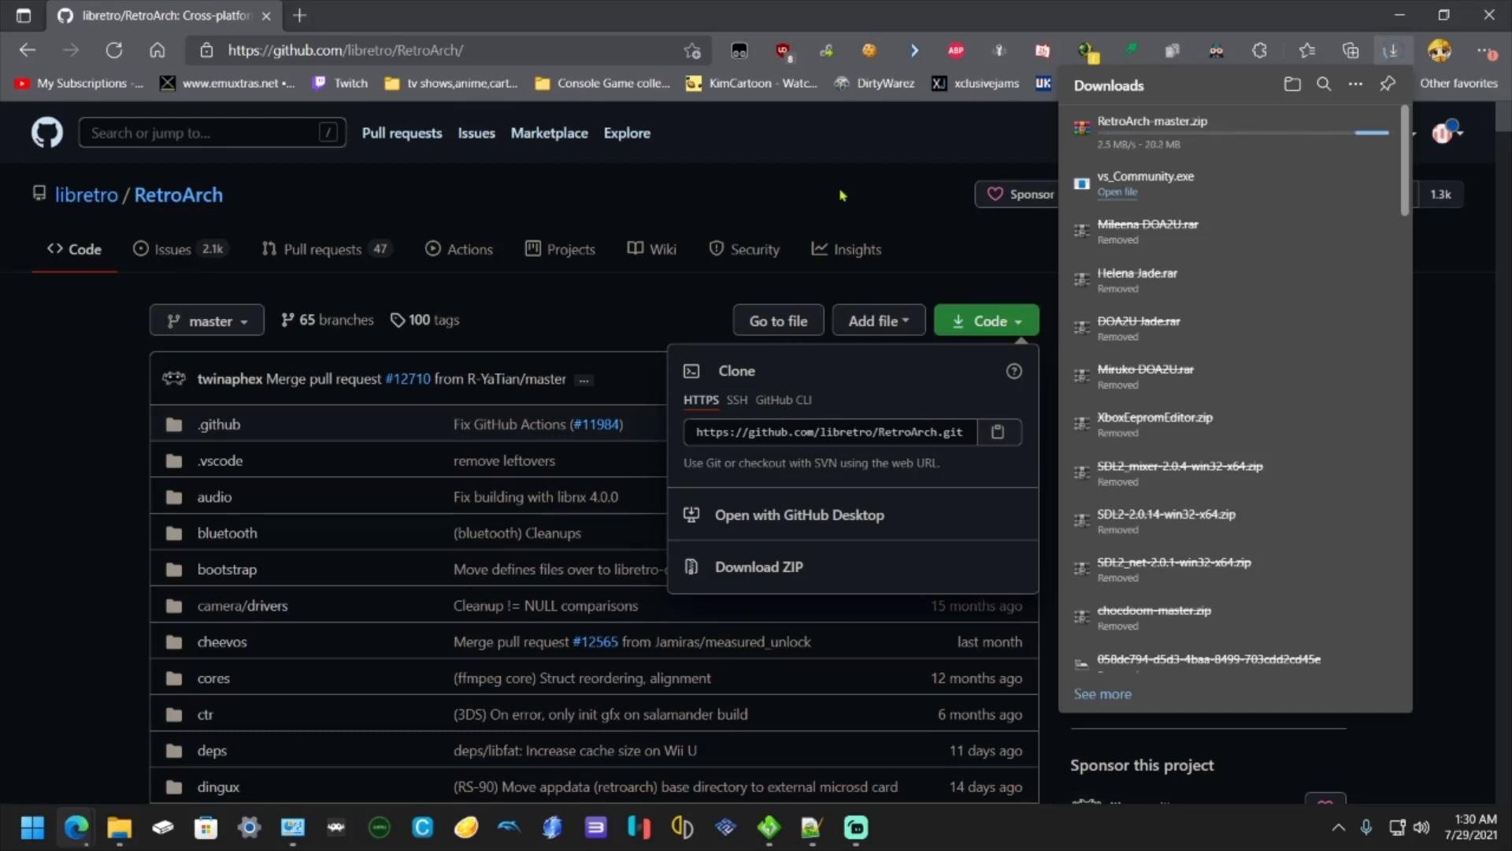
mouse_move(837, 199)
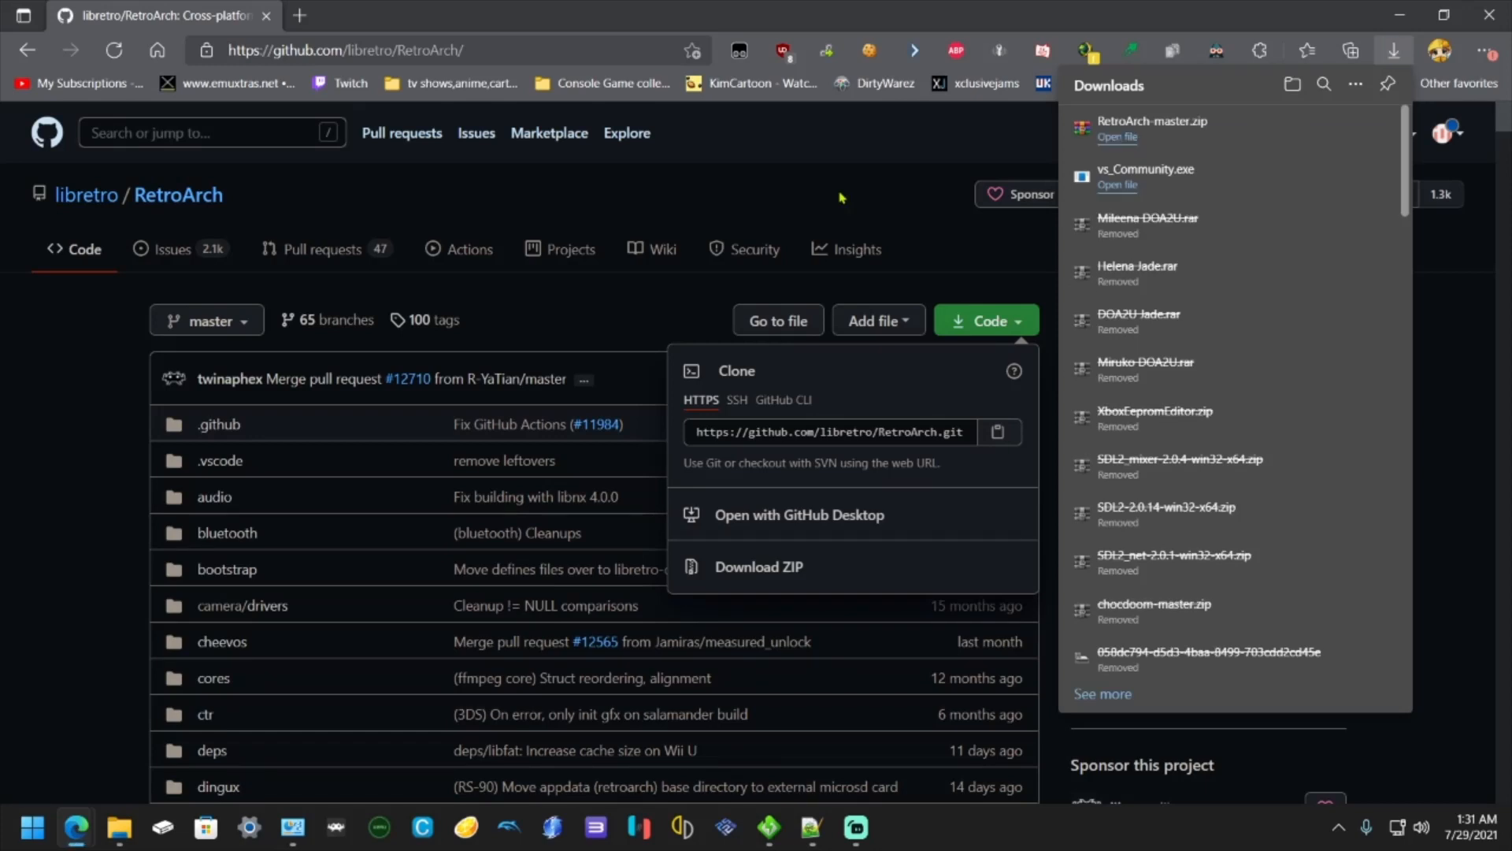
mouse_move(1320, 128)
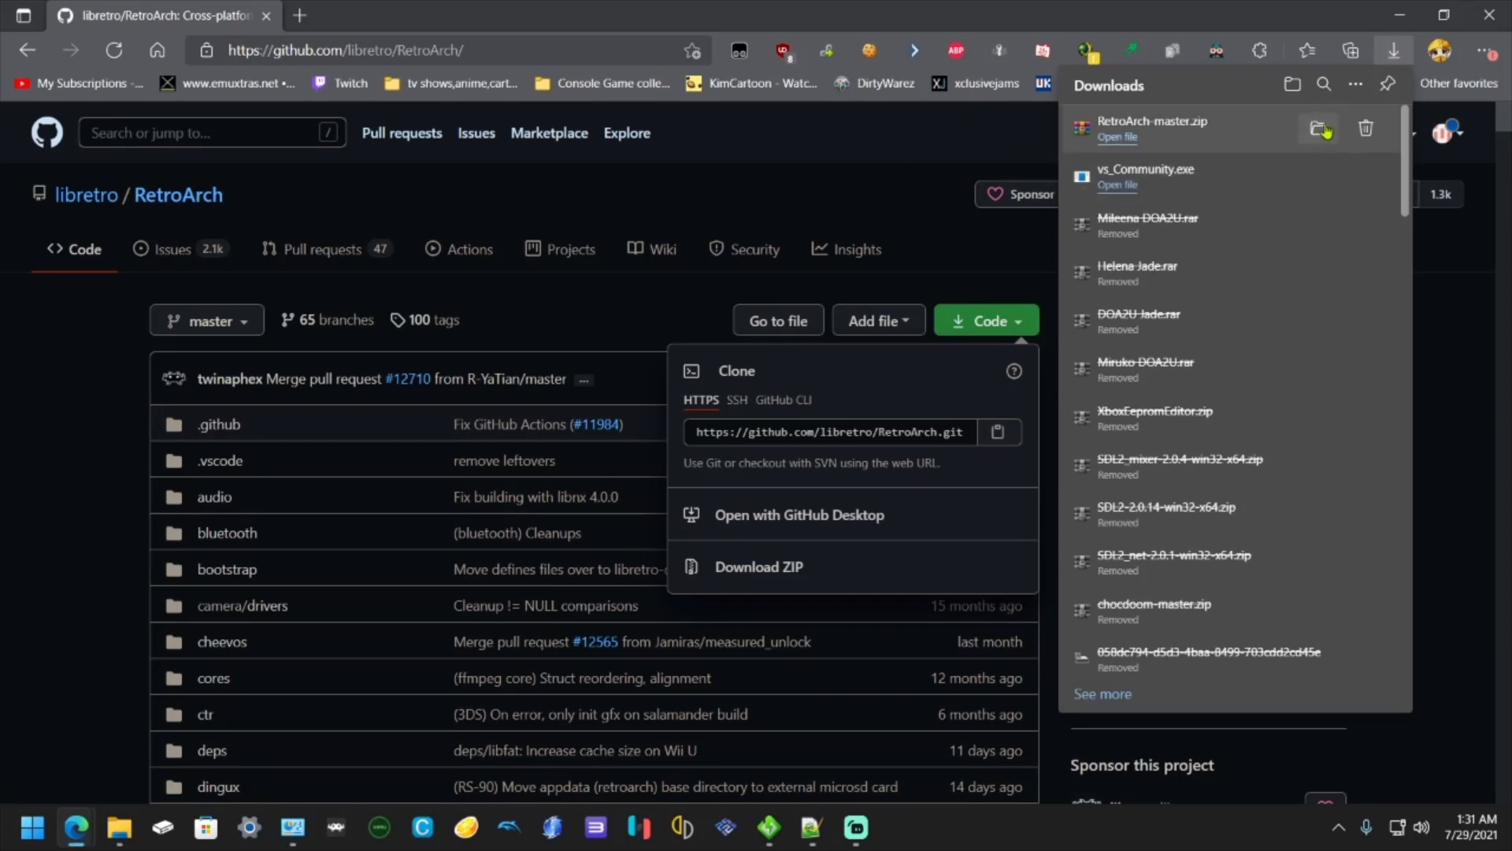
- Show the finished RetroArch-master.zip (43.5 MB) in its Downloads folder
click(1318, 128)
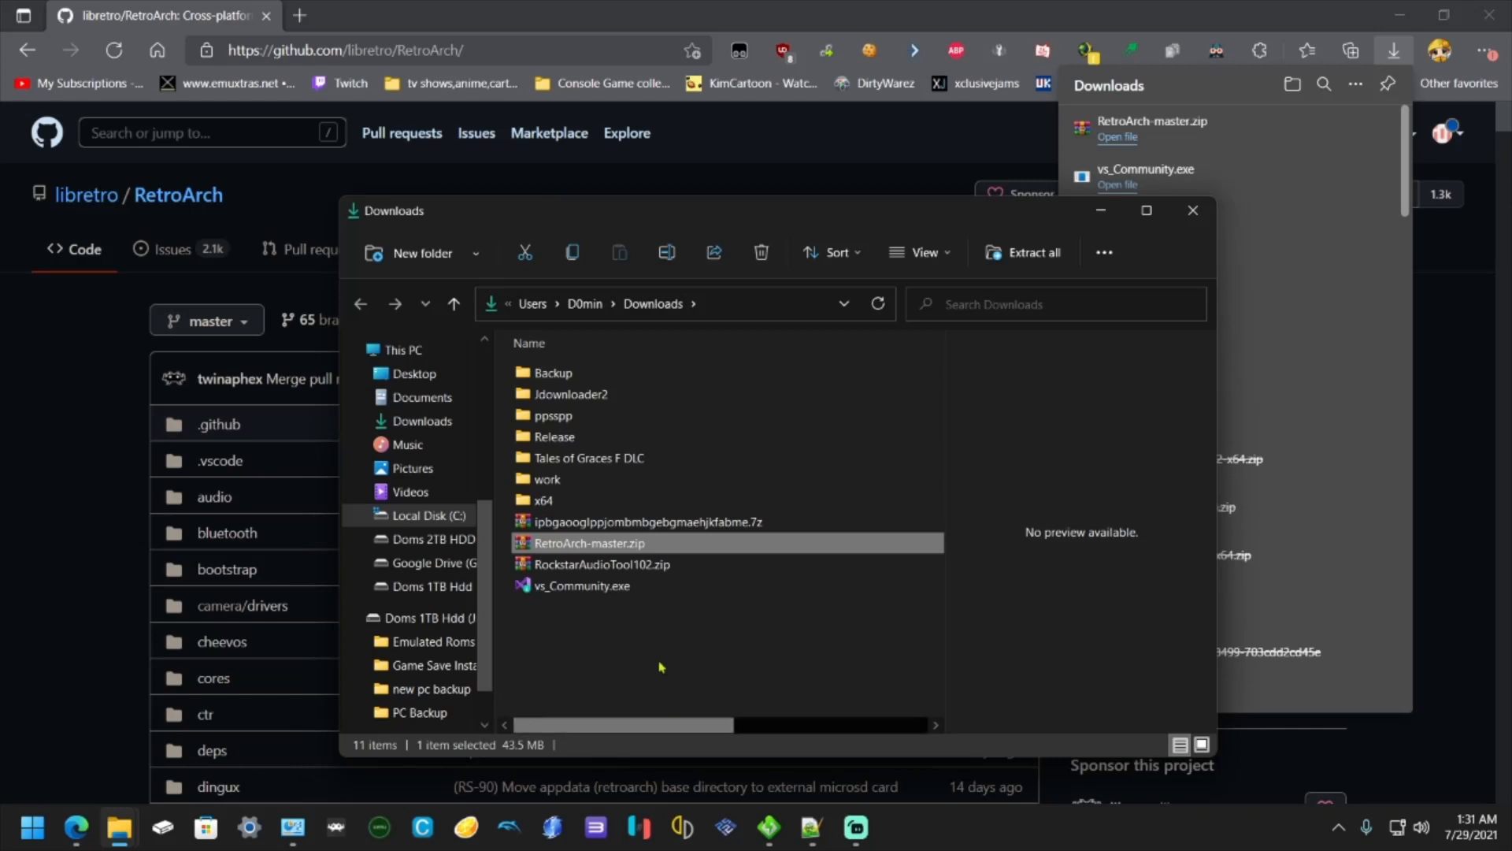
- Extract All of RetroArch-master.zip into a RetroArch-master folder in Downloads
right_click(589, 542)
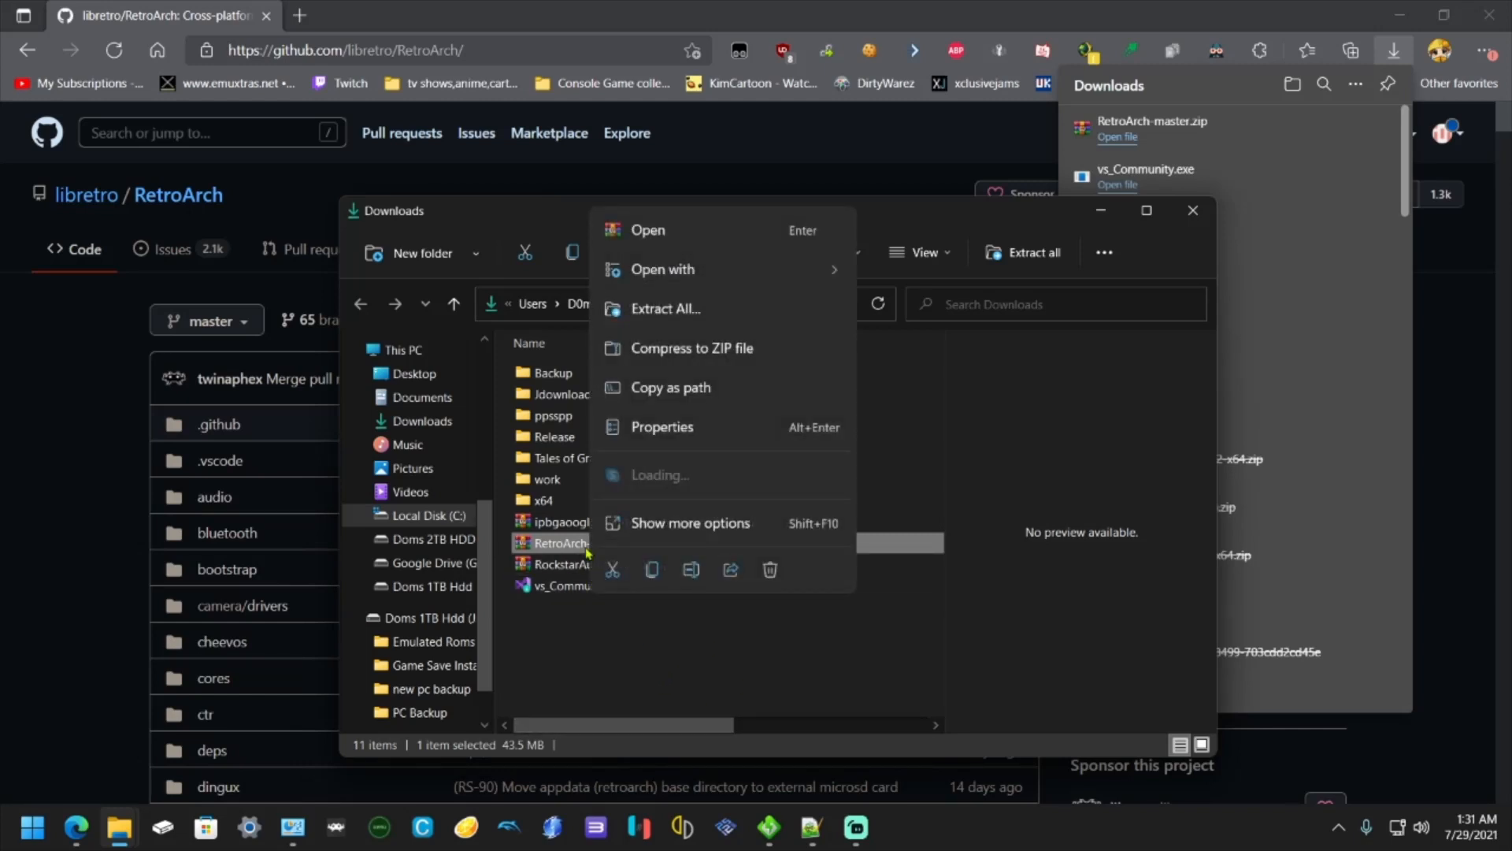
mouse_move(666, 309)
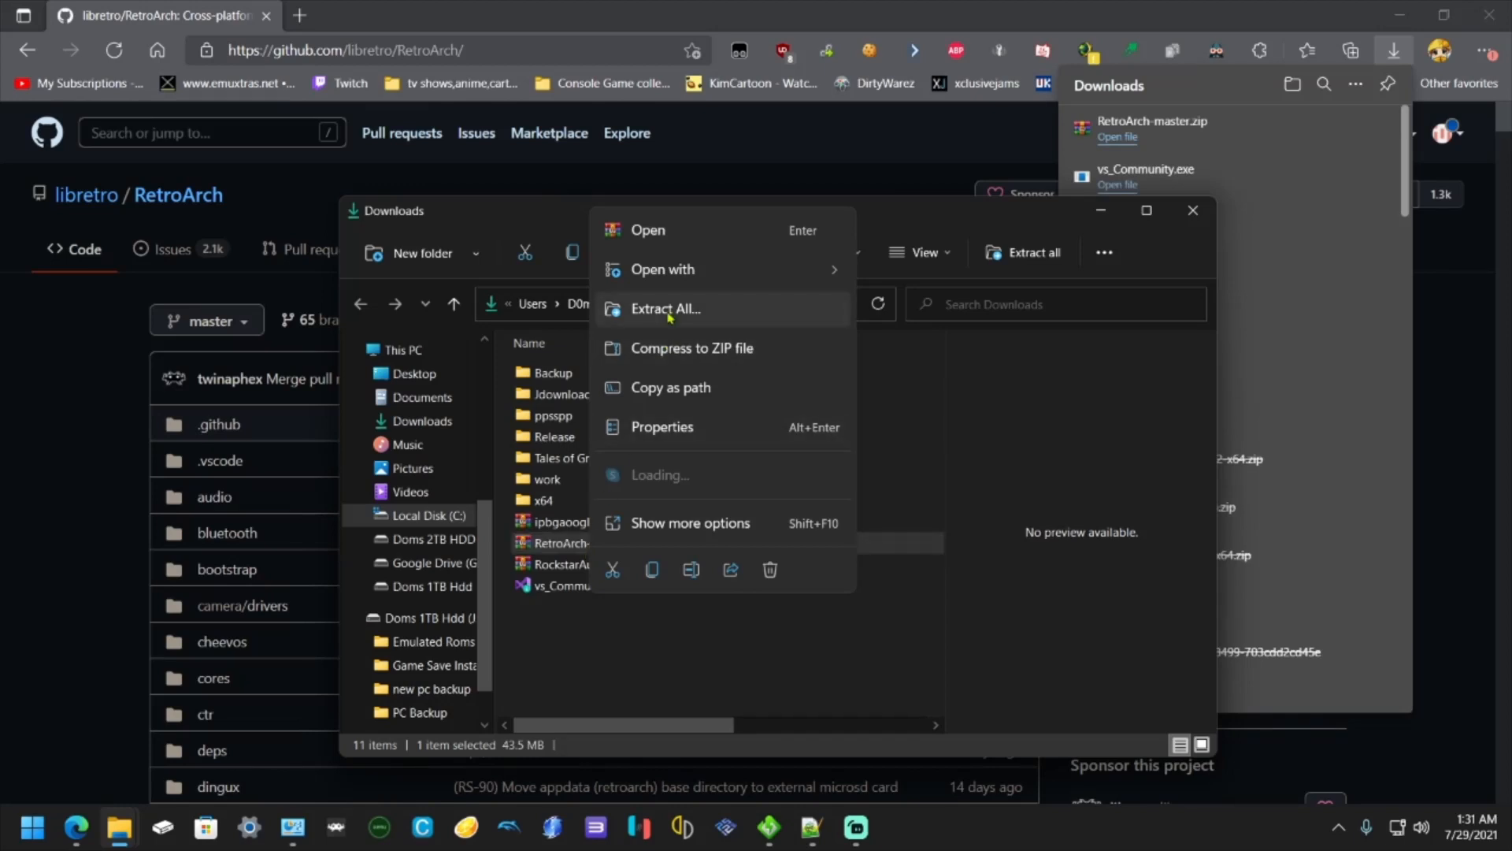
mouse_move(654, 541)
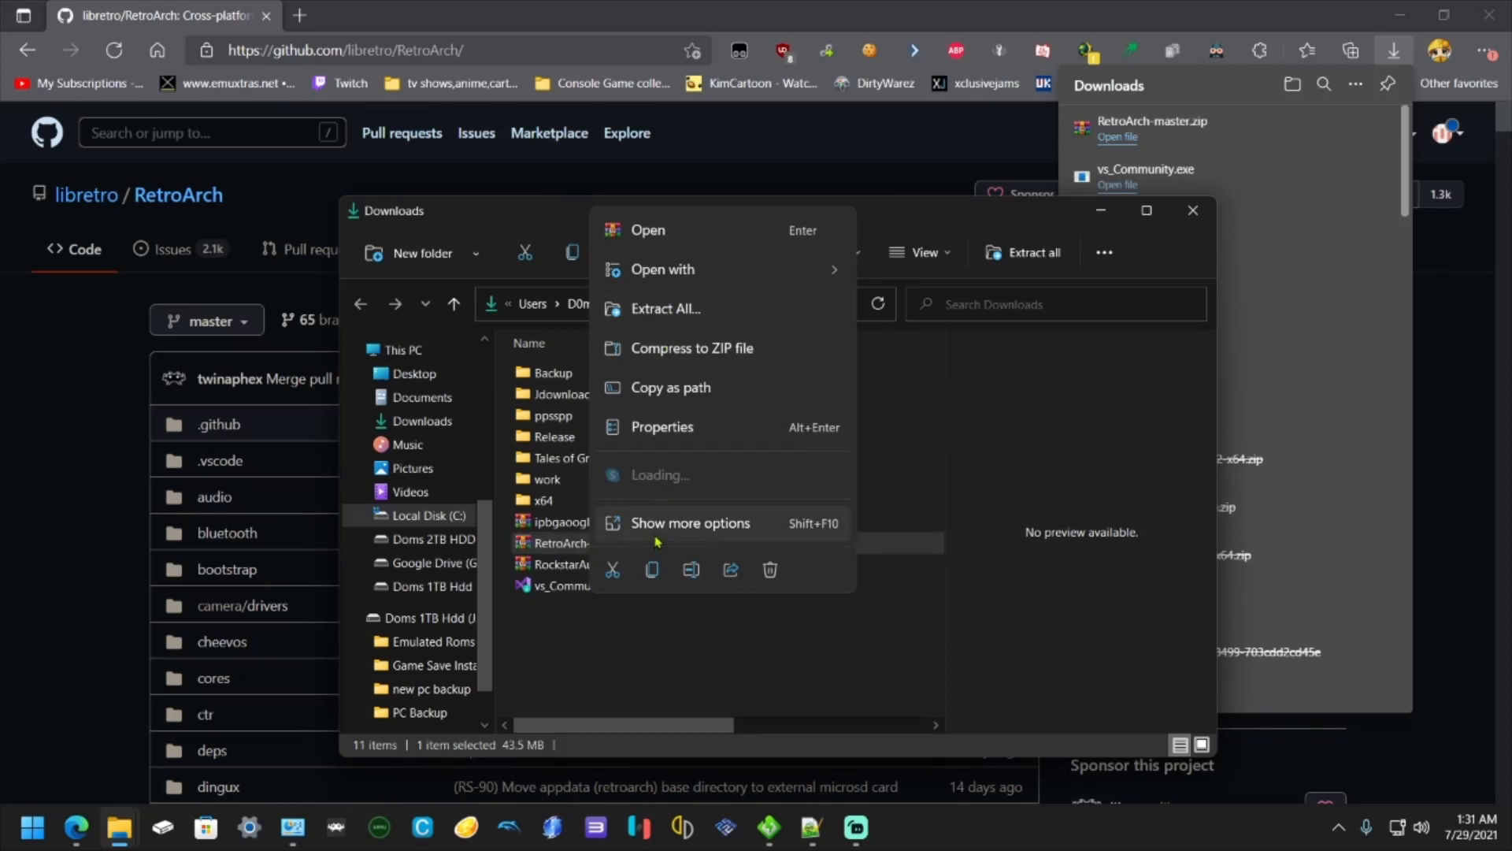
click(691, 523)
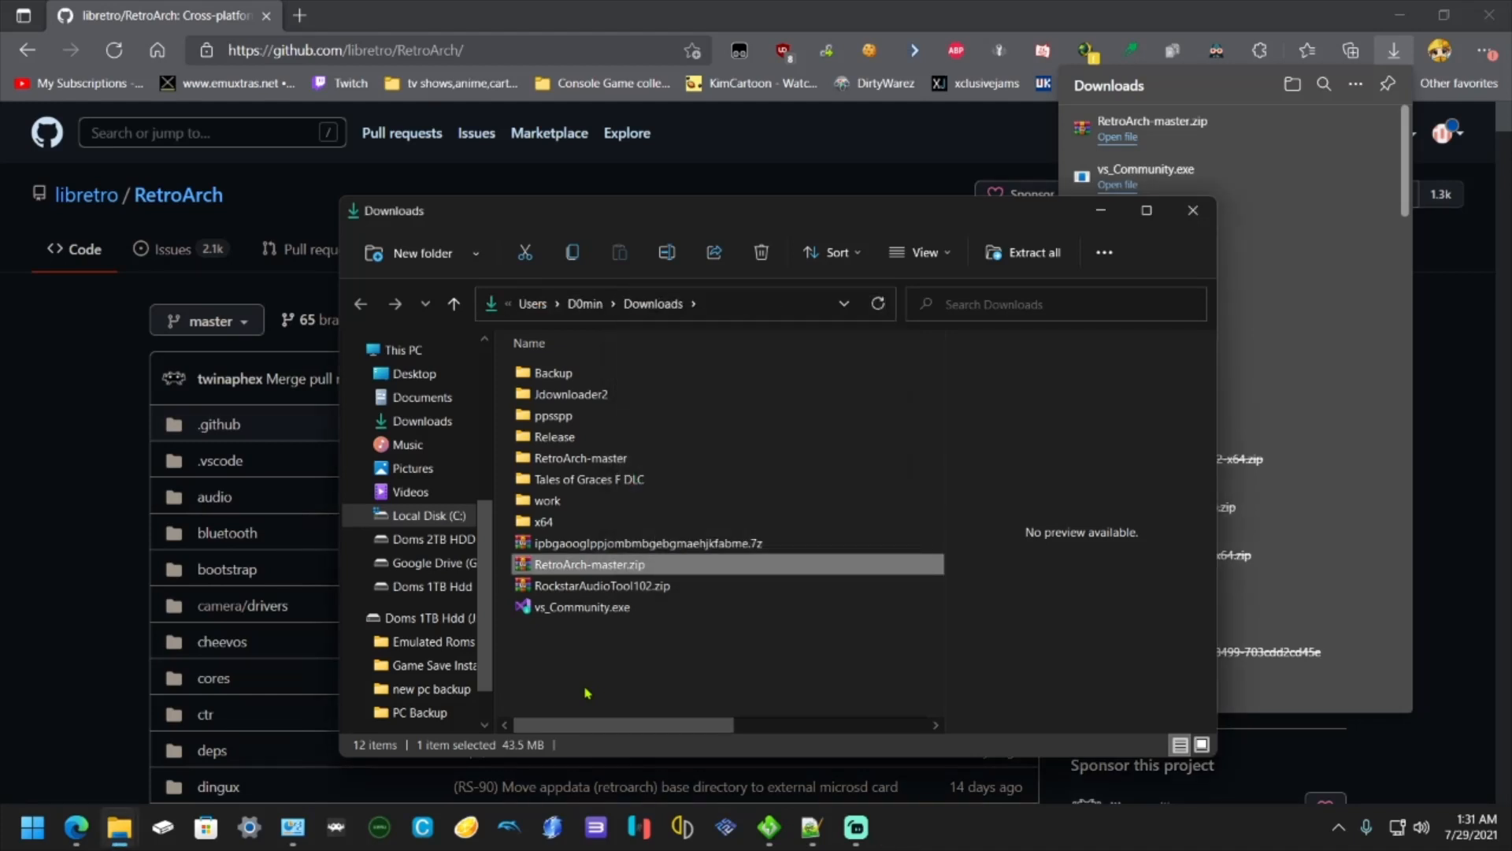
- Browse to pkg\msvc-uwp\RetroArch-msvc2017-UWP\cores and delete the x64 folder
click(580, 457)
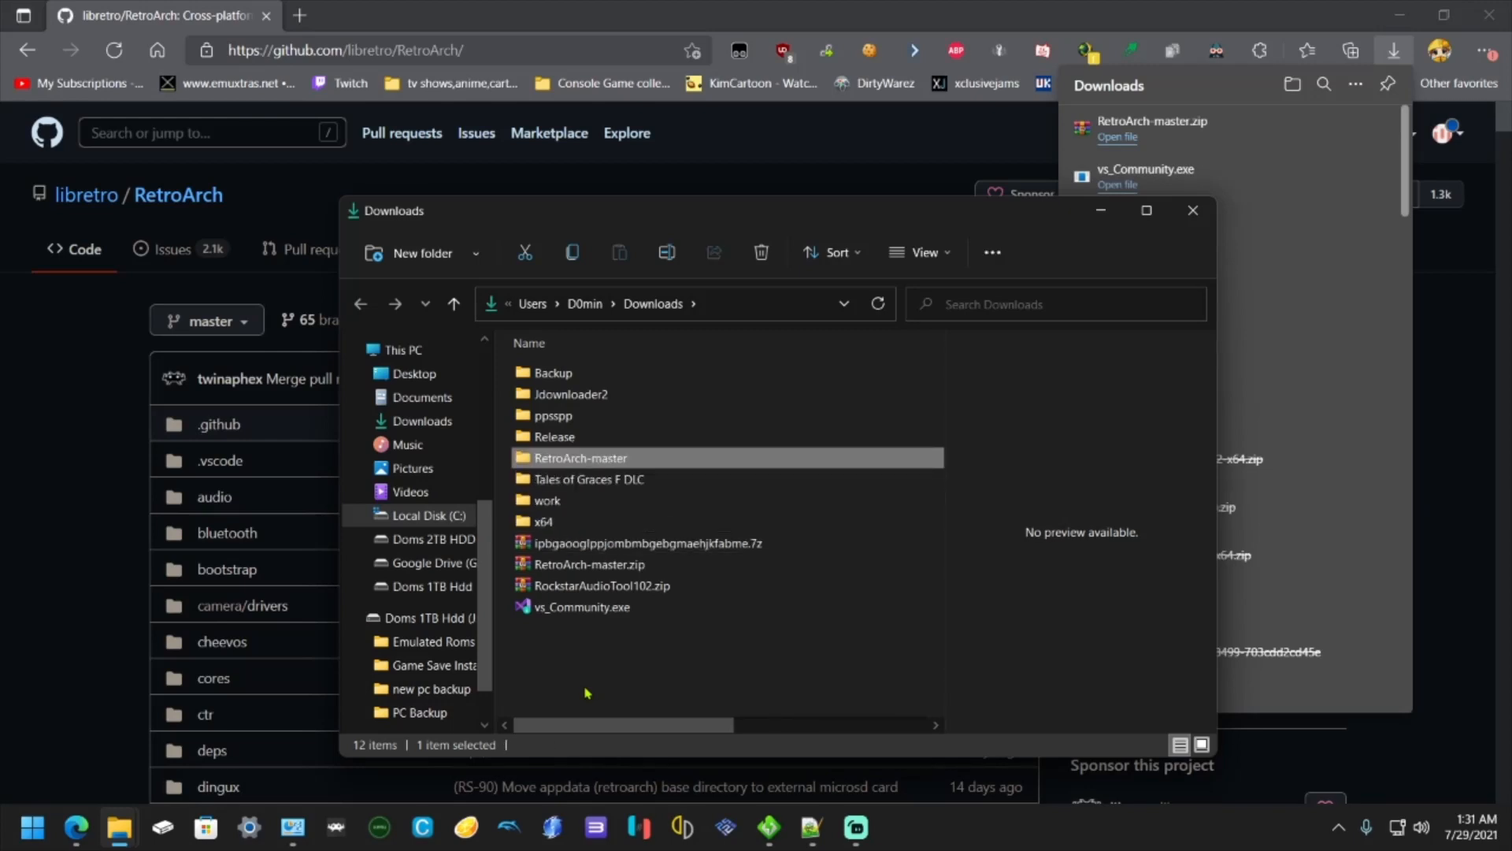
double_click(580, 457)
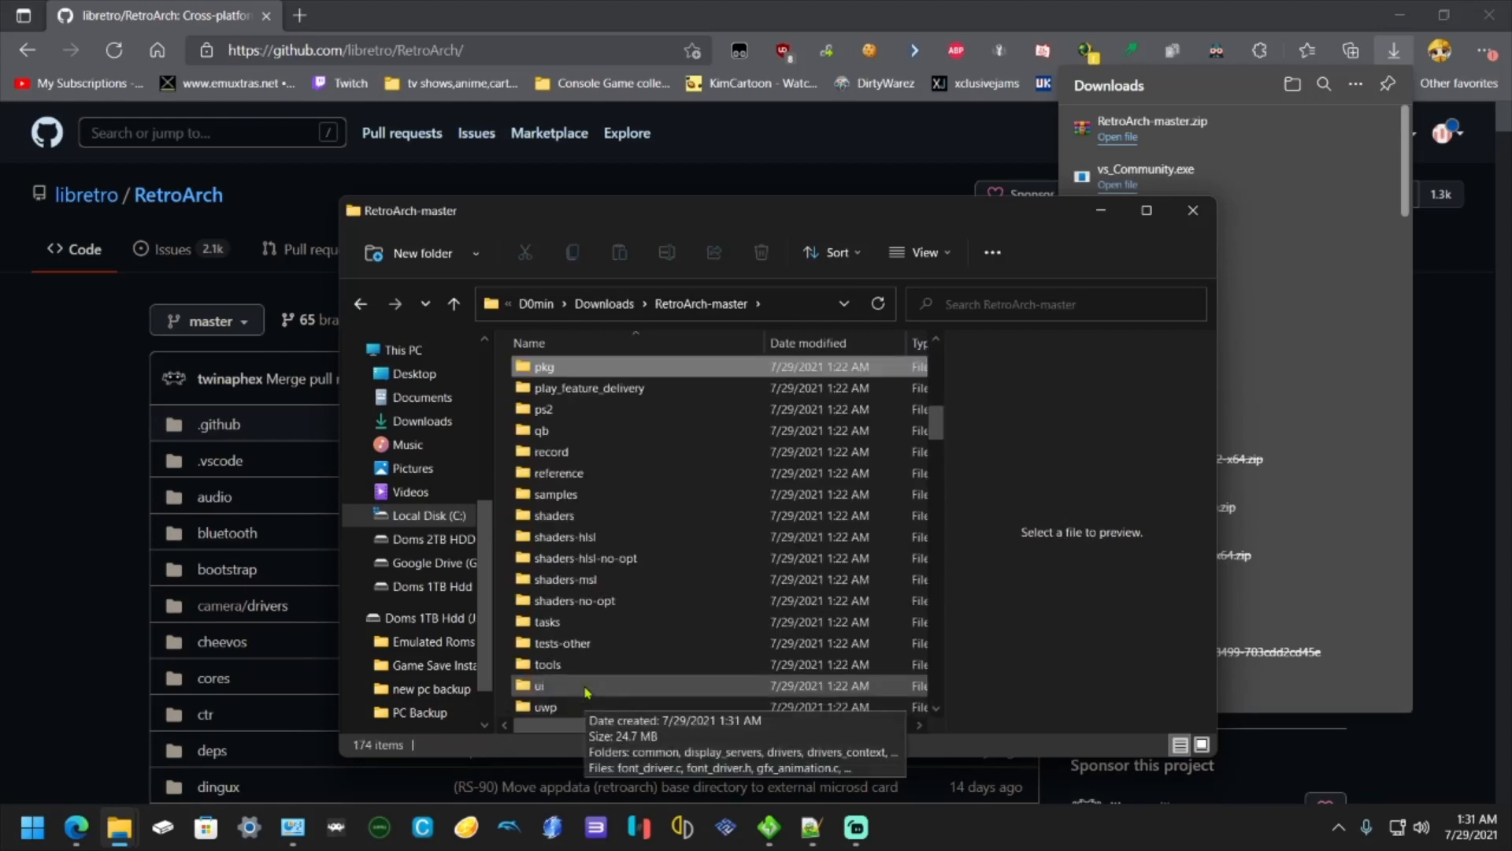
double_click(543, 366)
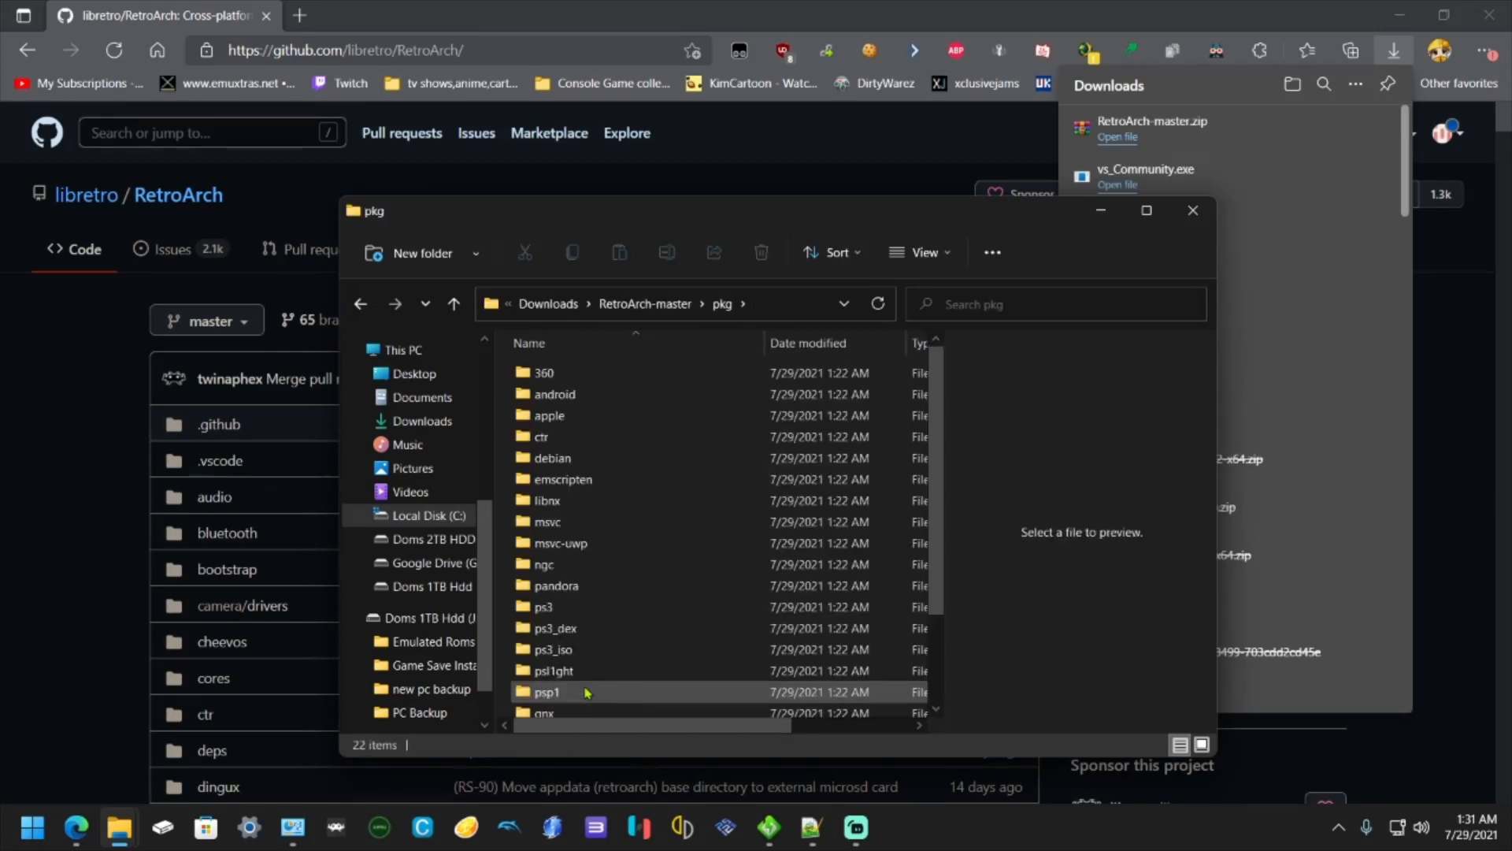
click(560, 542)
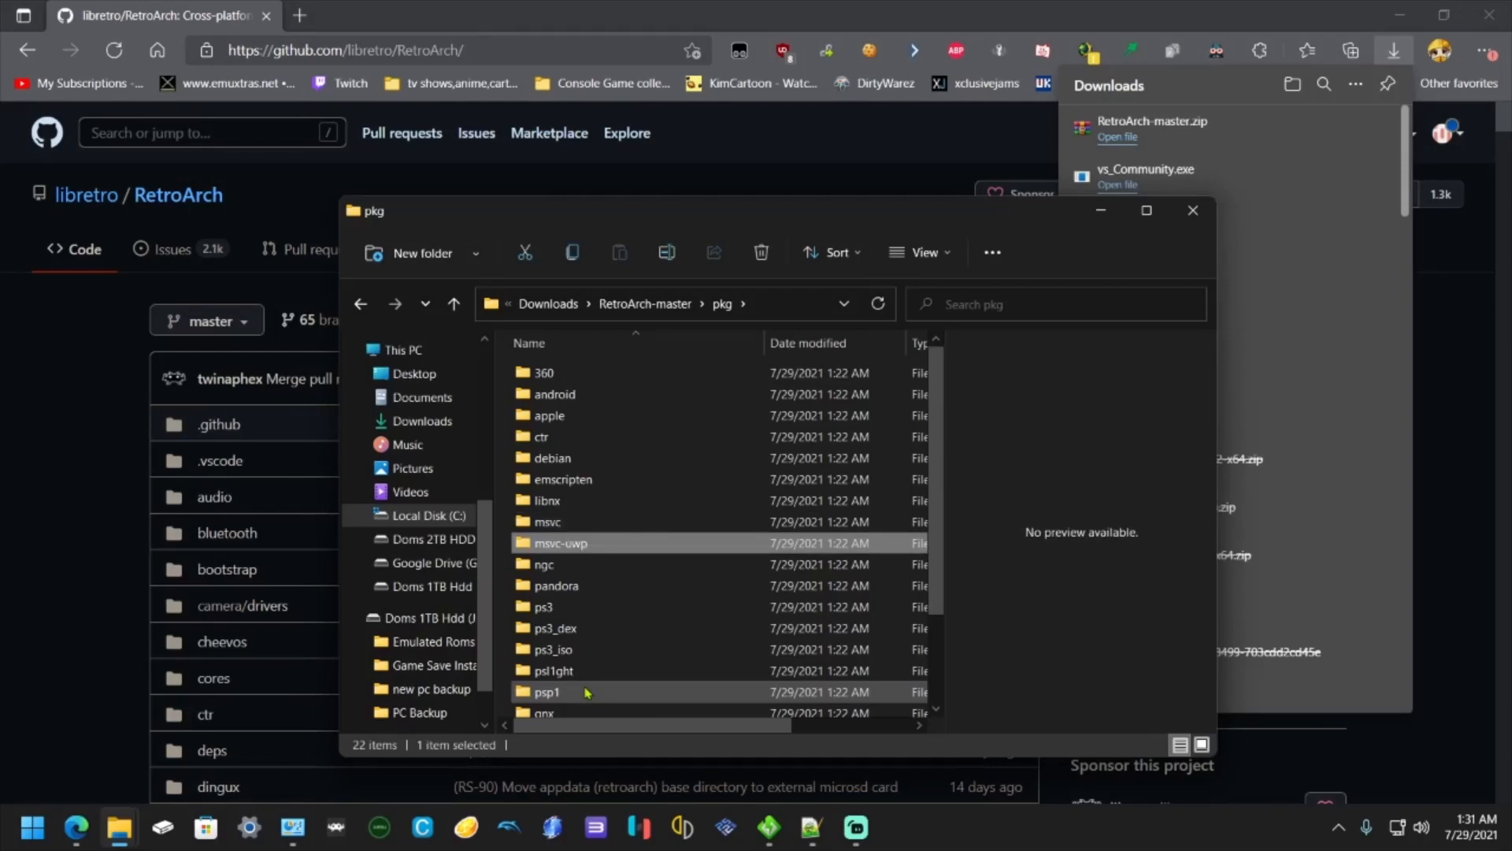
double_click(559, 542)
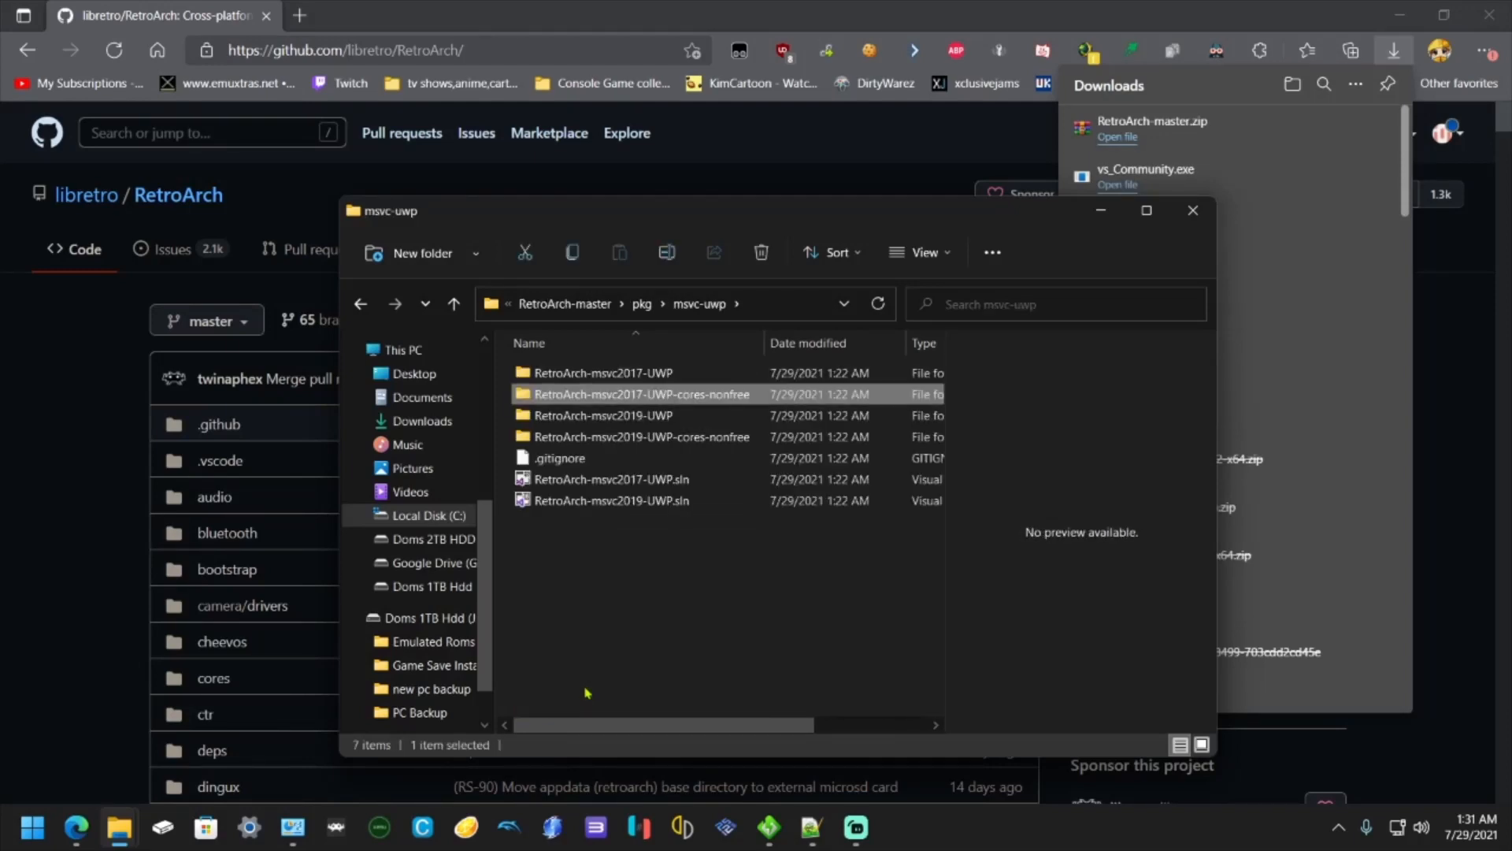
click(602, 373)
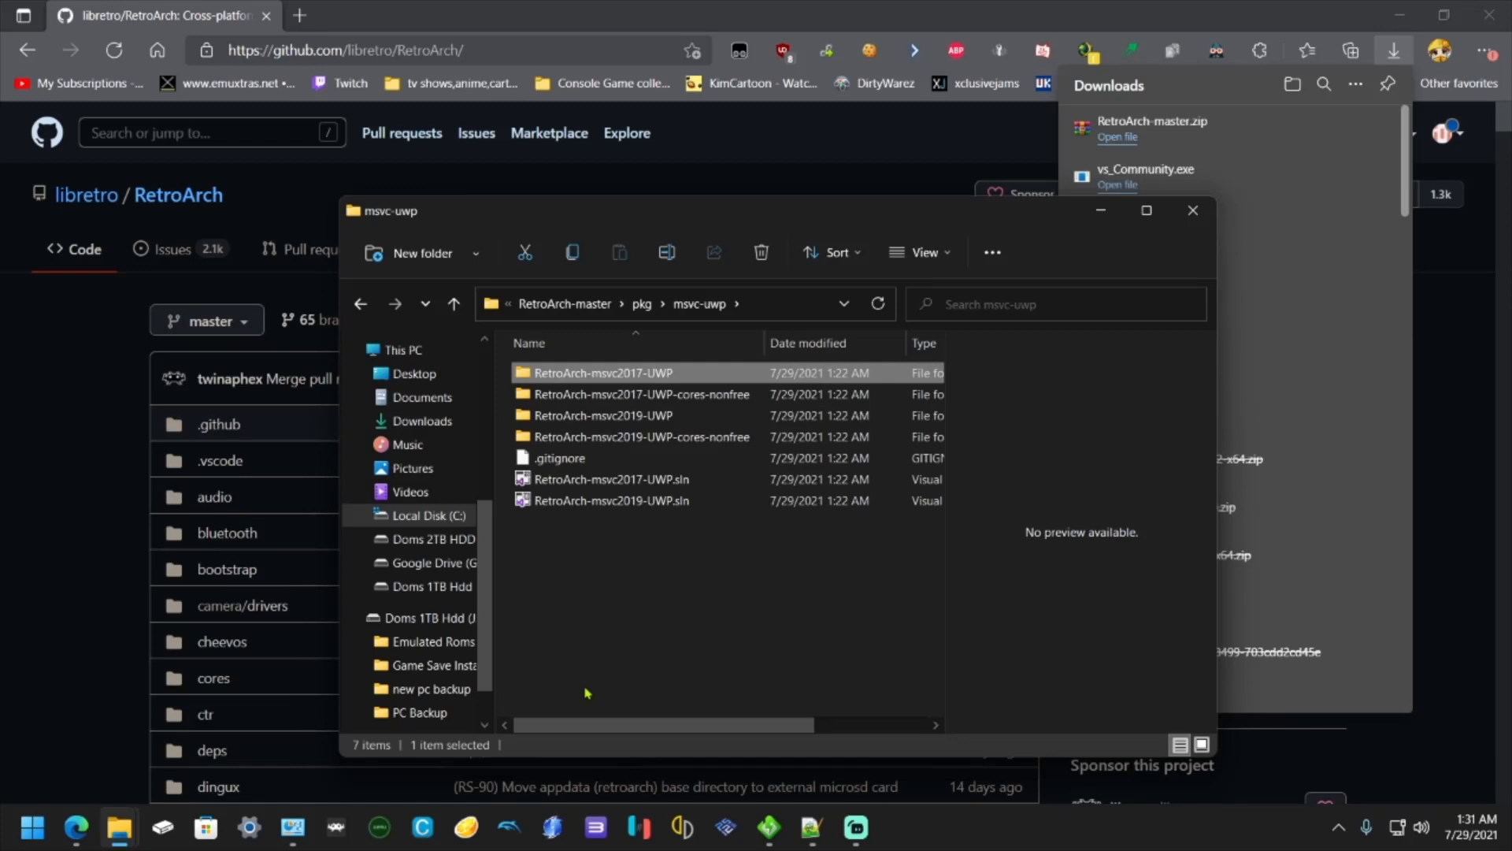
mouse_move(602, 373)
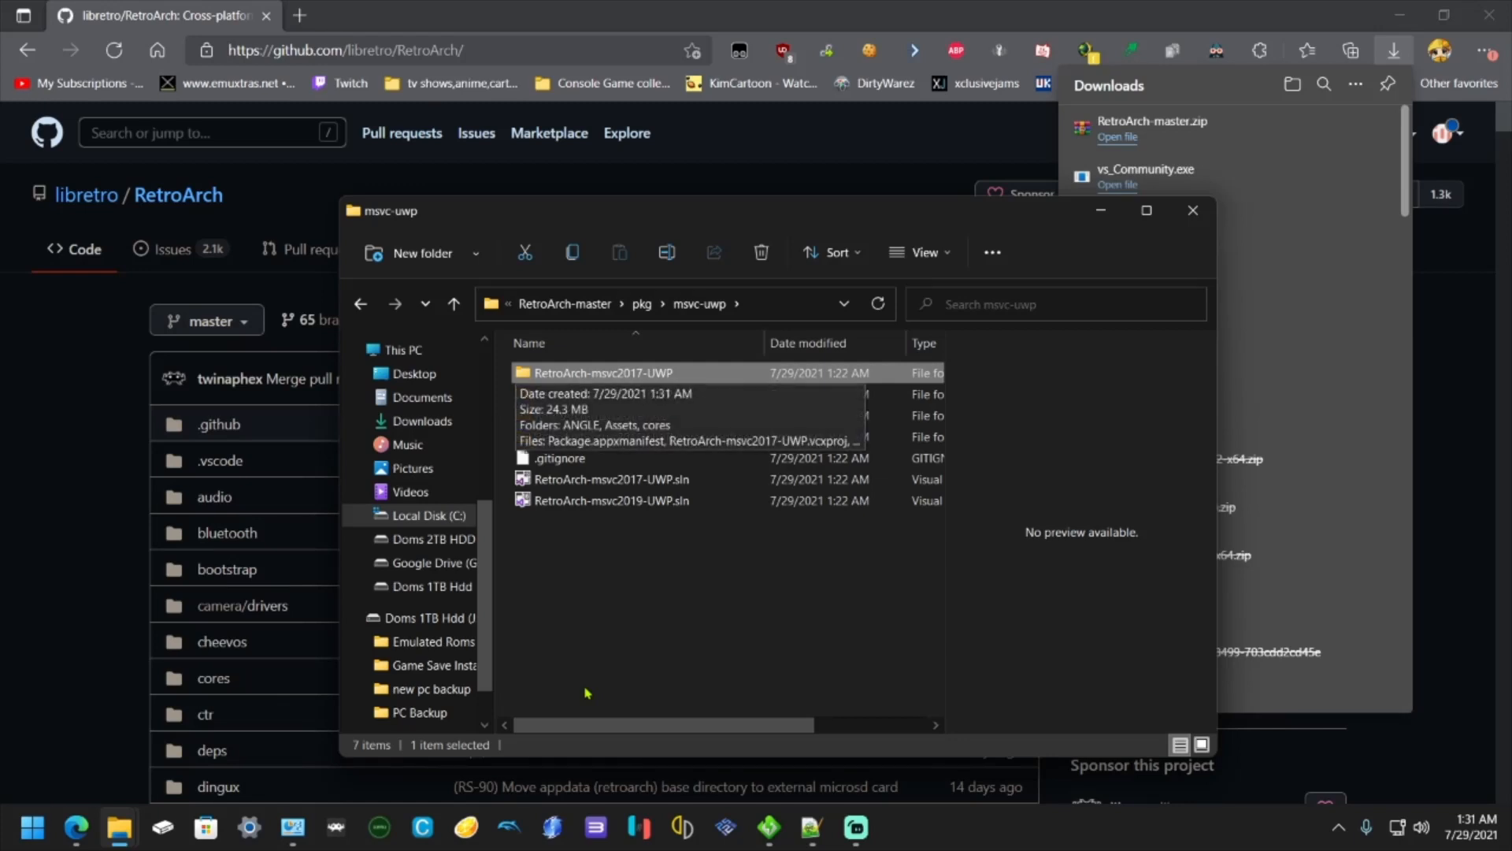
double_click(603, 372)
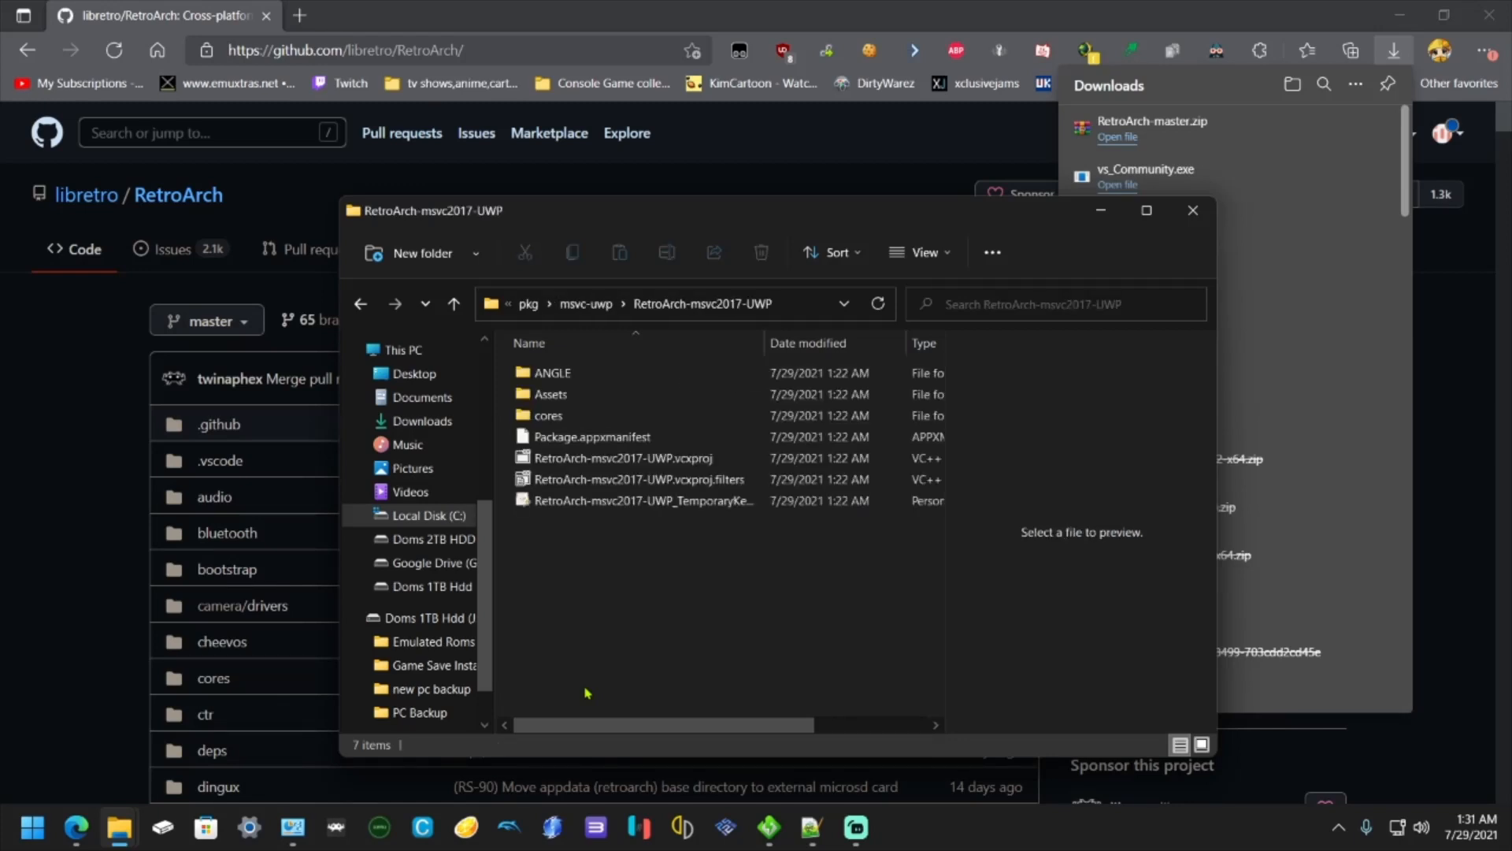
double_click(547, 415)
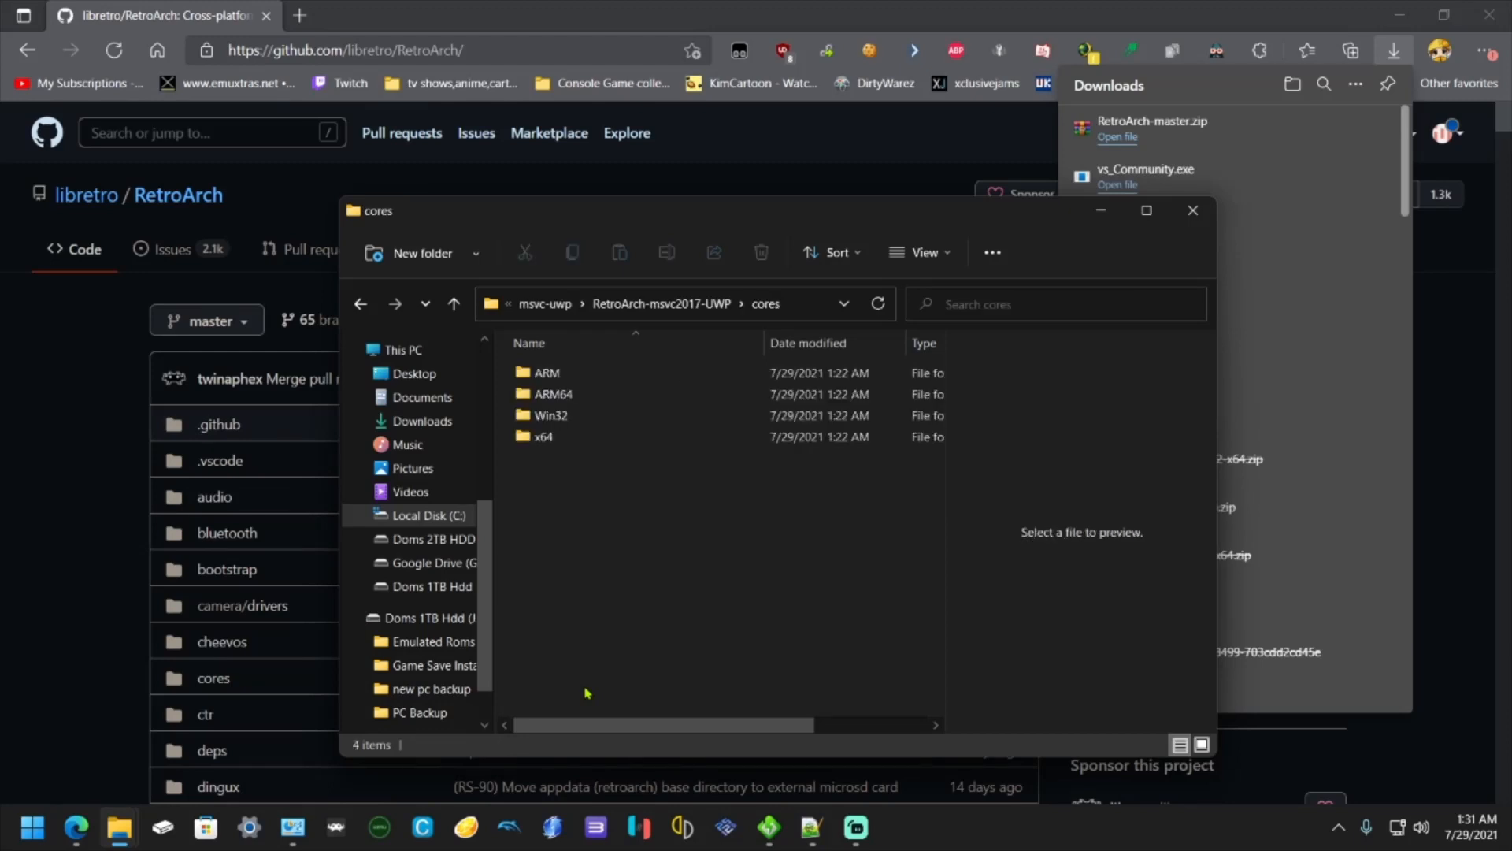
click(542, 435)
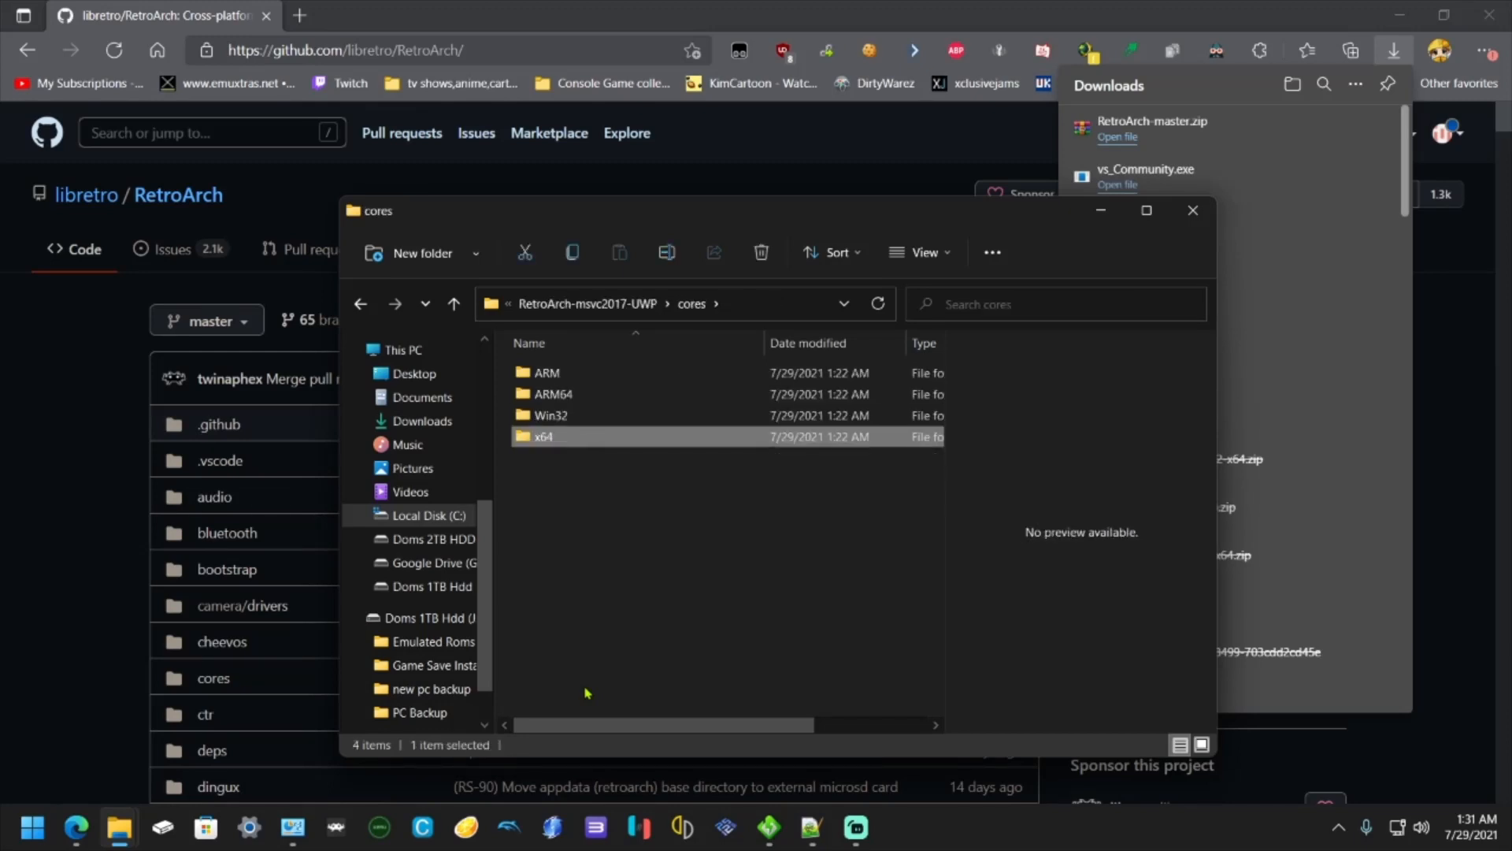
click(761, 252)
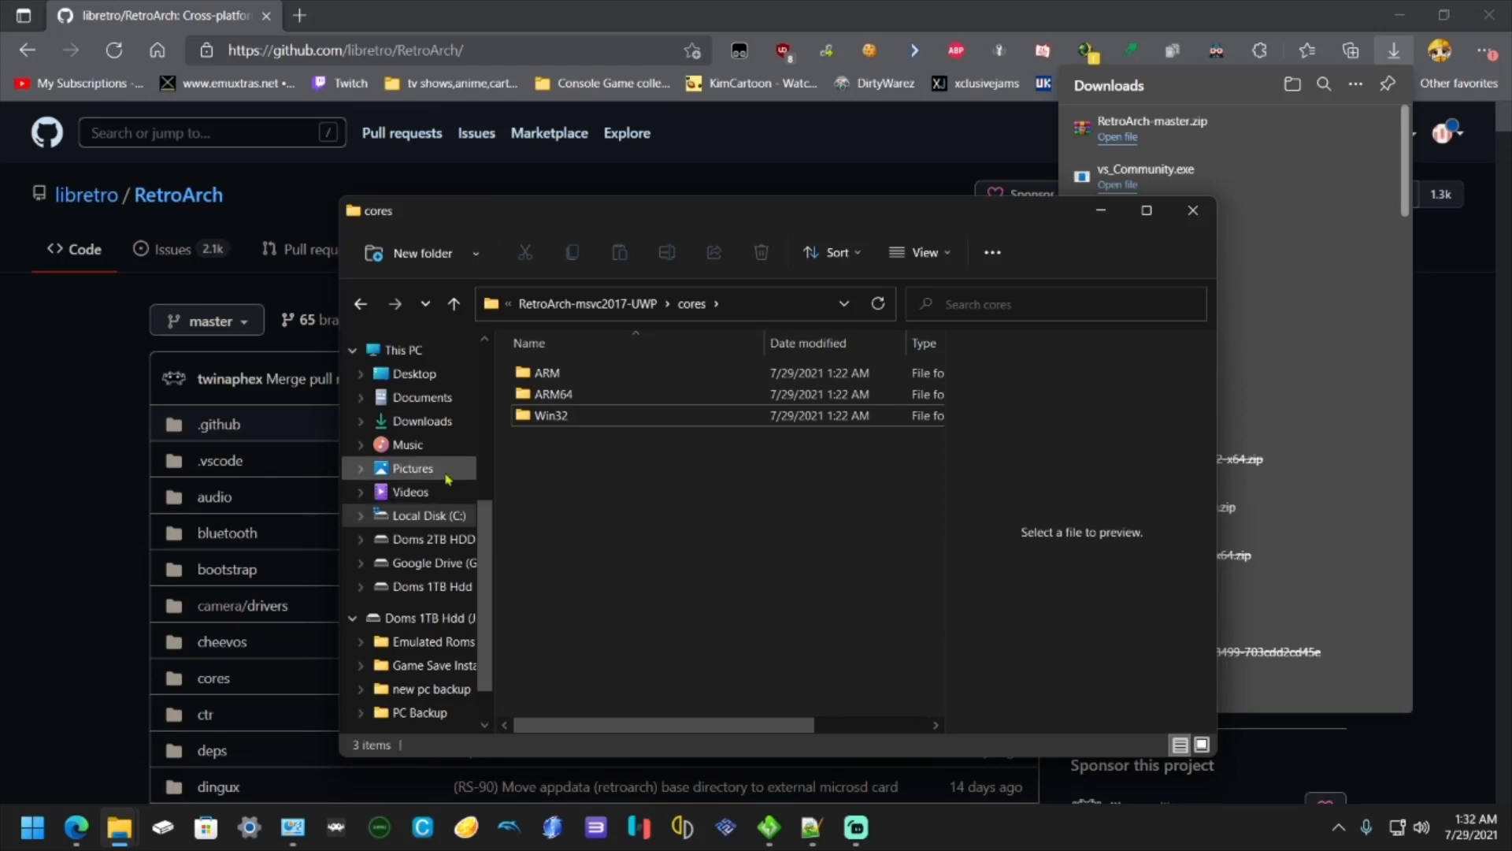
- Copy the Downloads x64 folder into the UWP project's cores folder beside ARM, ARM64, Win32
click(421, 420)
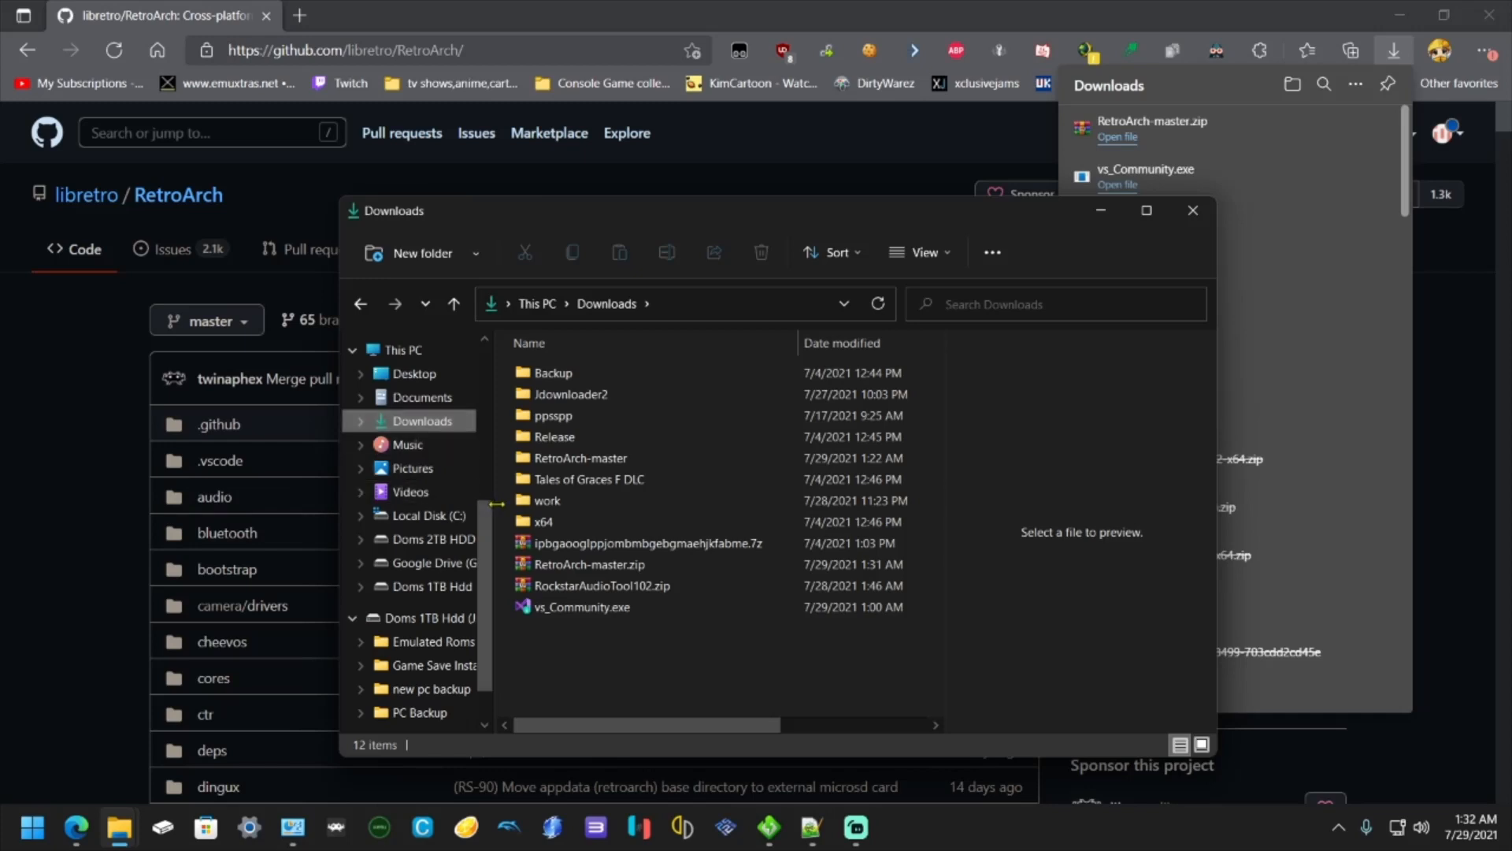
click(543, 521)
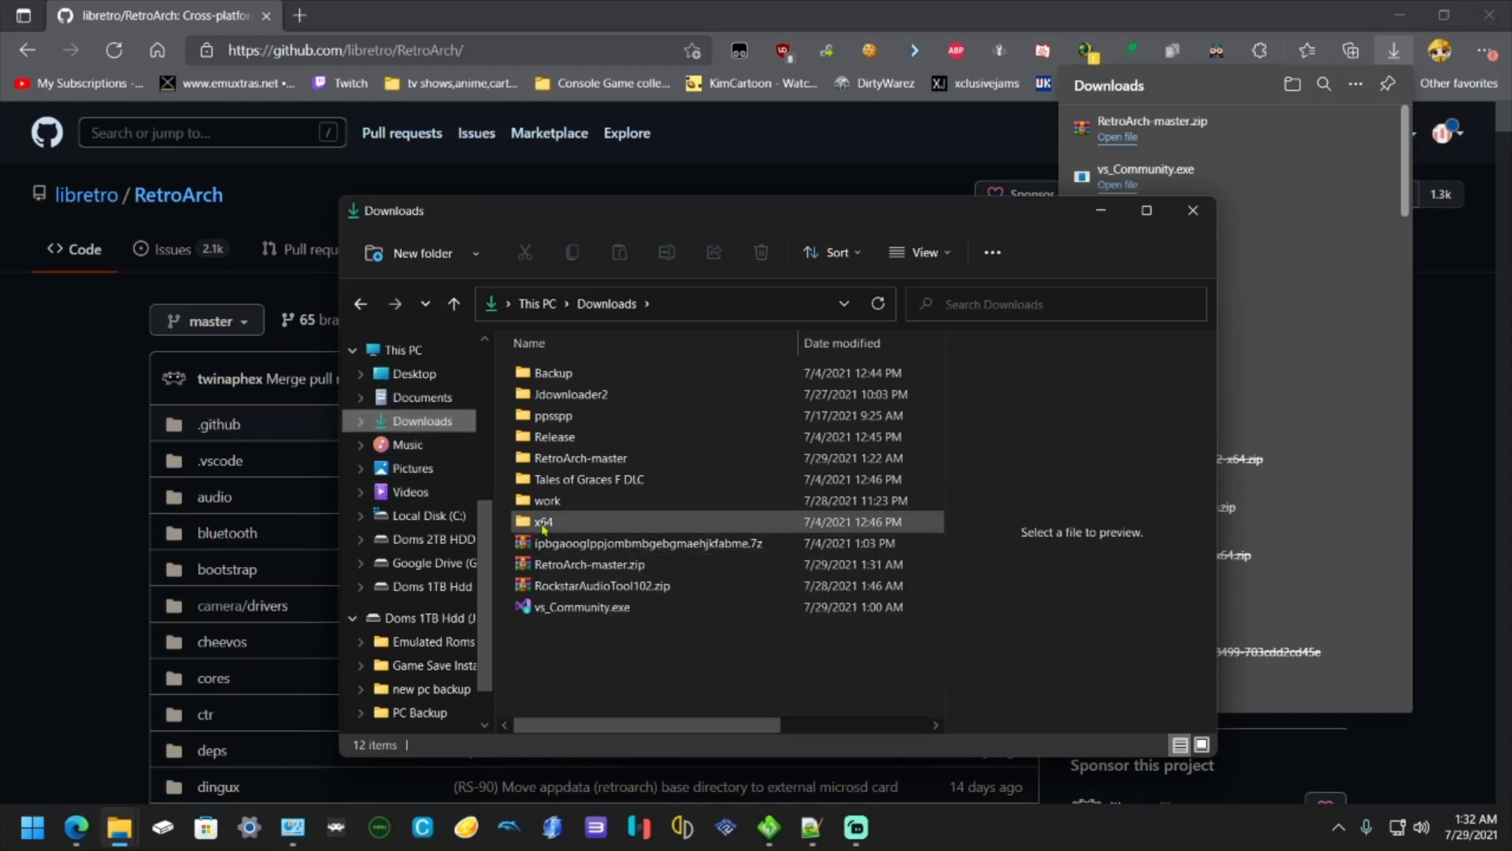
double_click(542, 521)
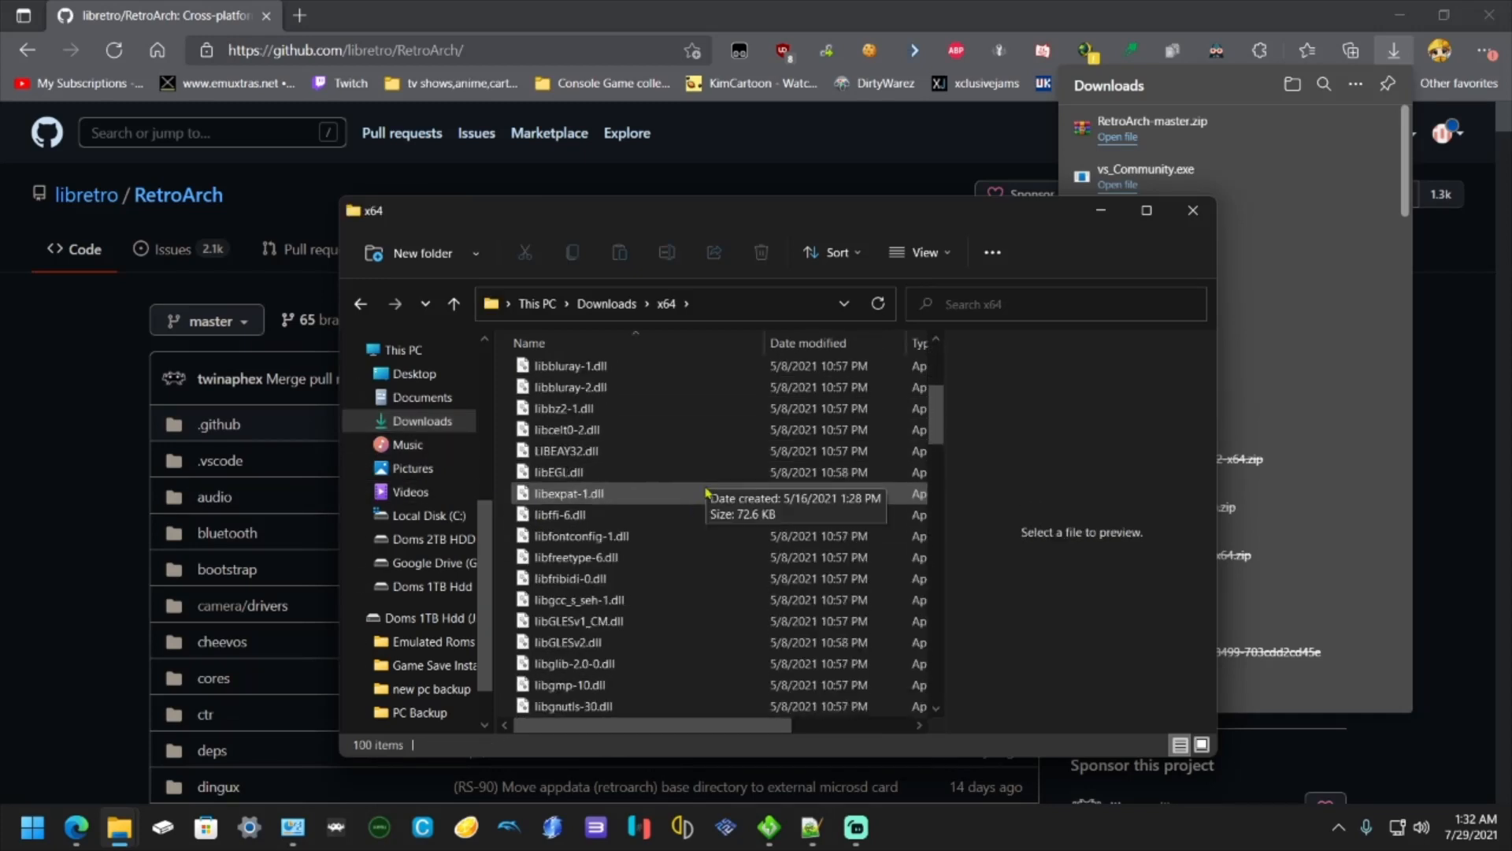
scroll(down, 3)
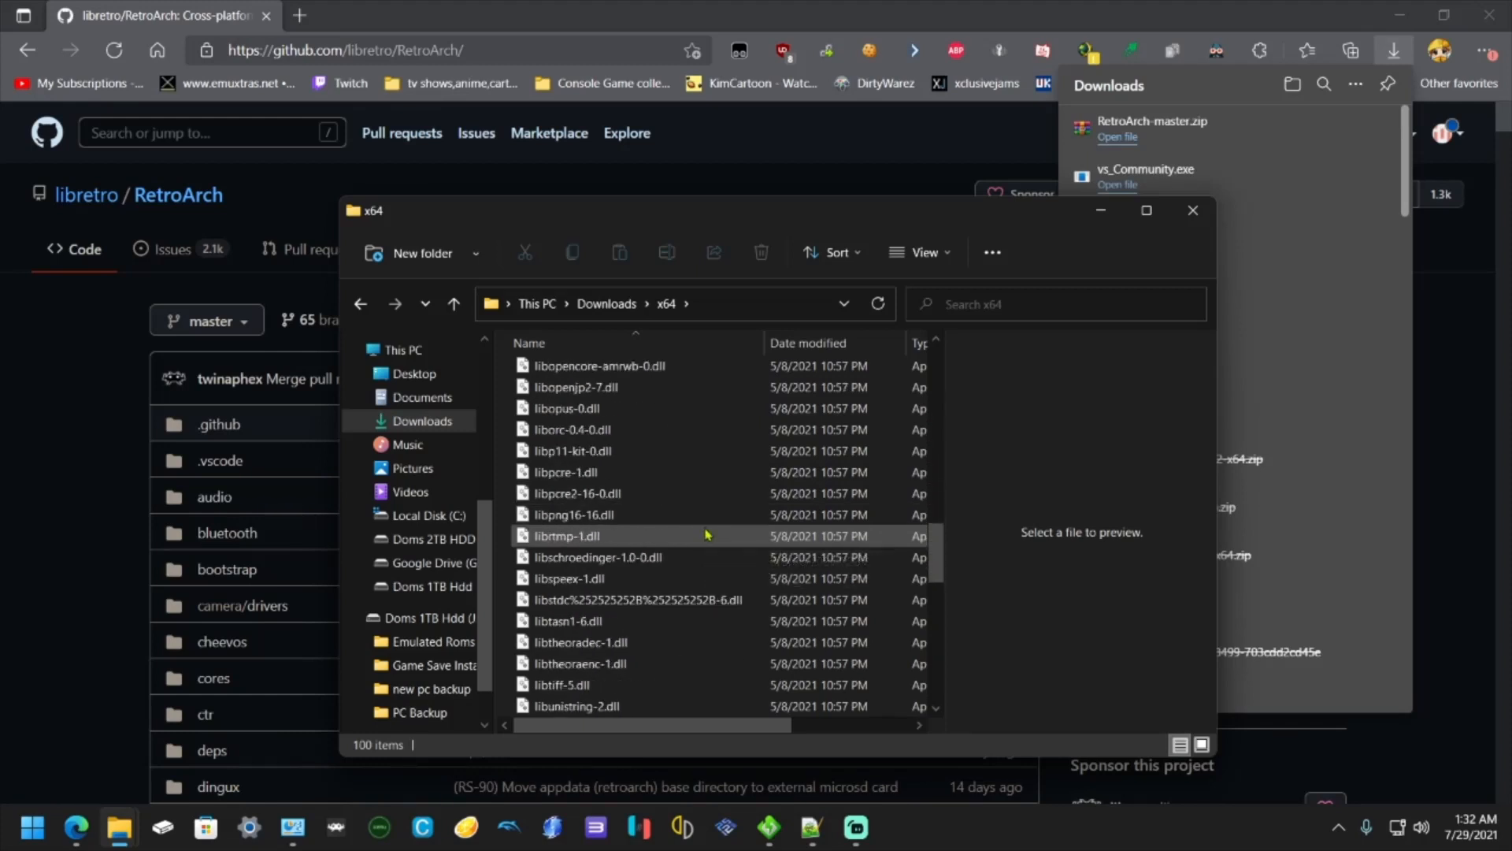
scroll(down, 3)
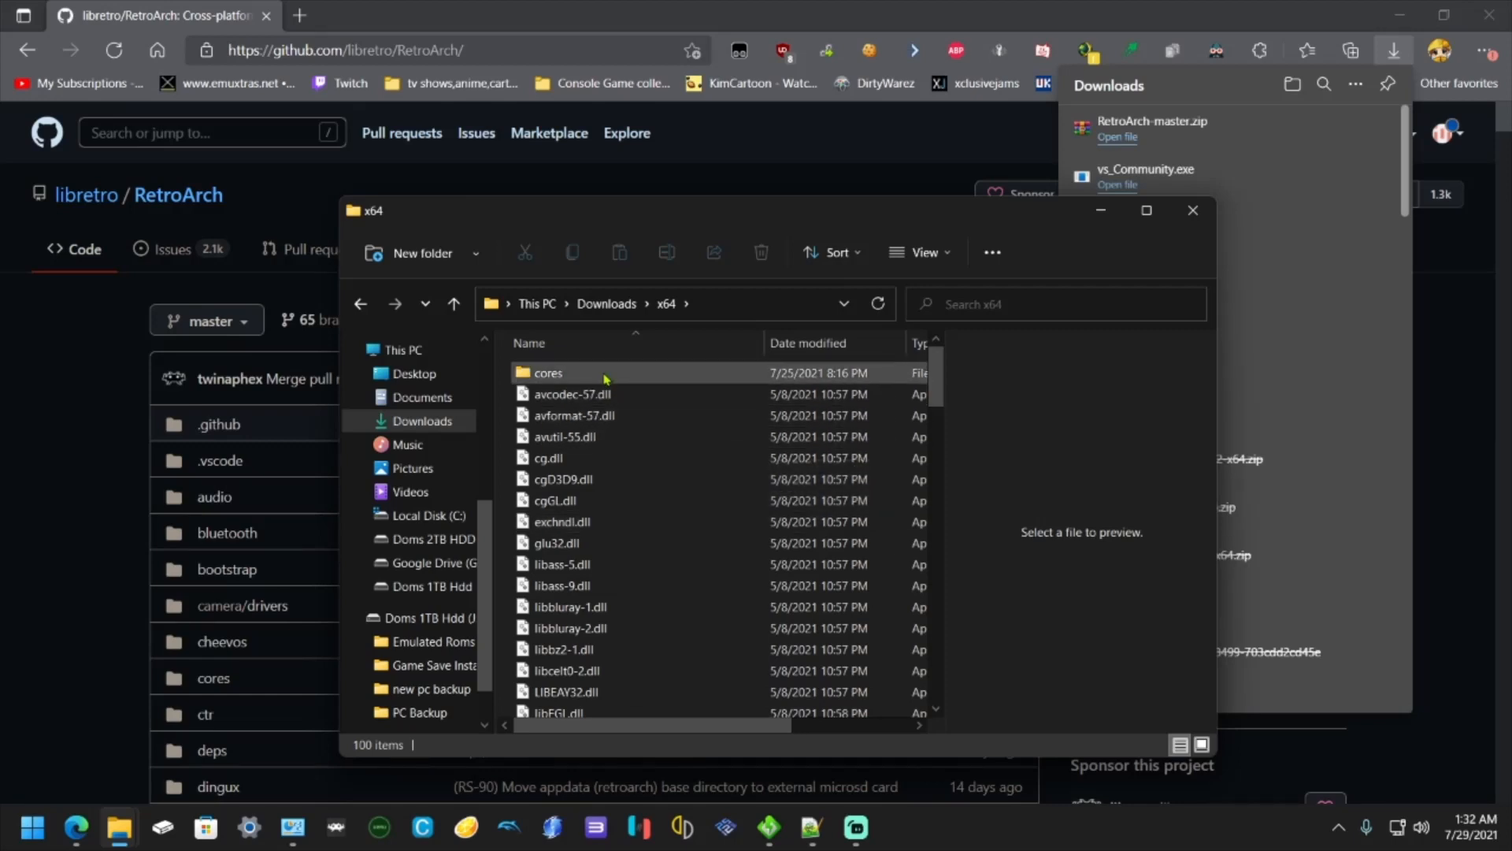
double_click(548, 373)
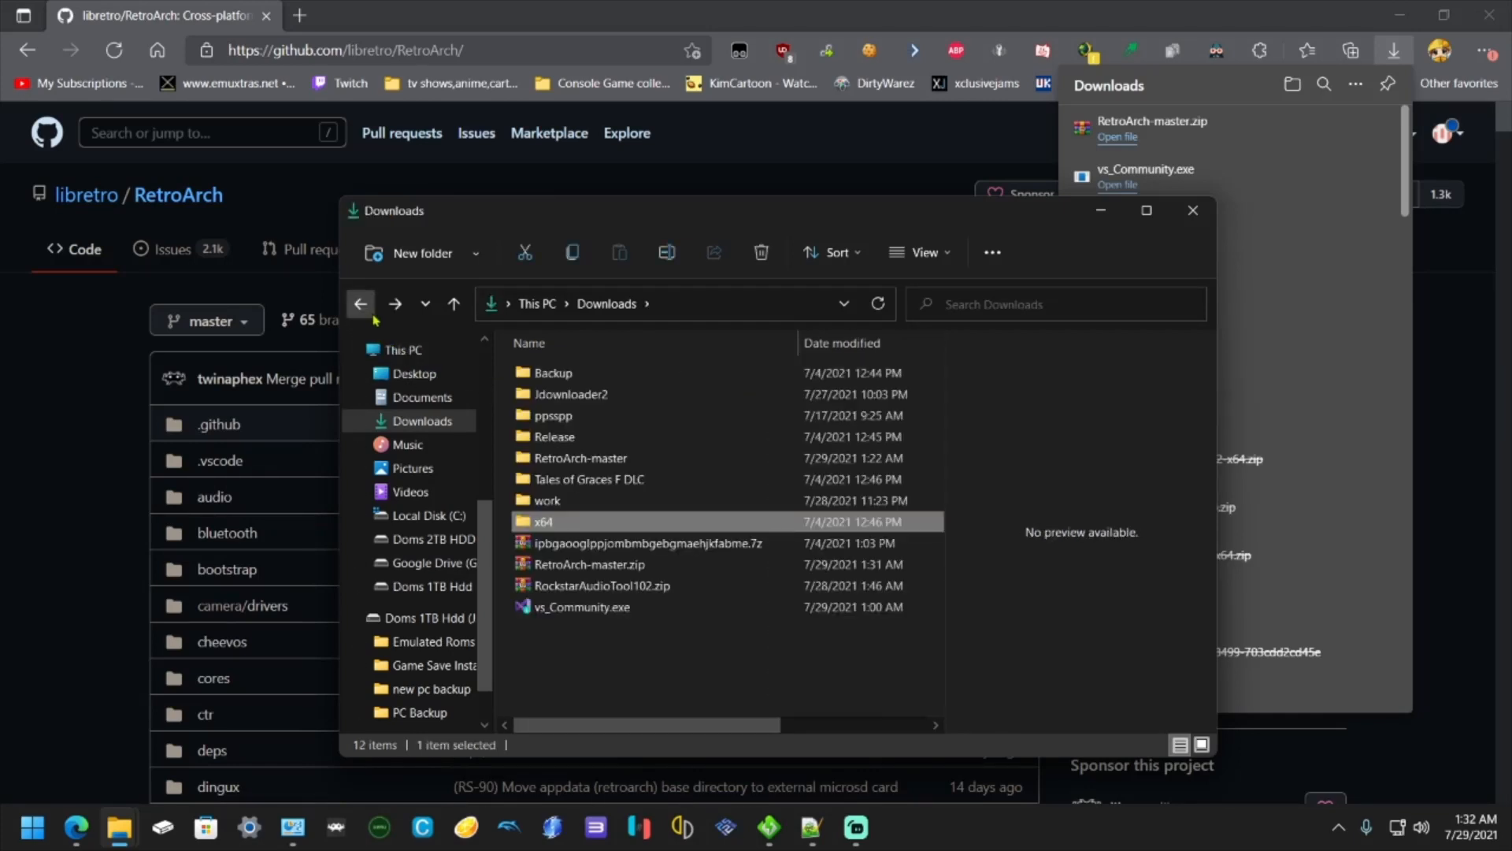
mouse_move(609, 653)
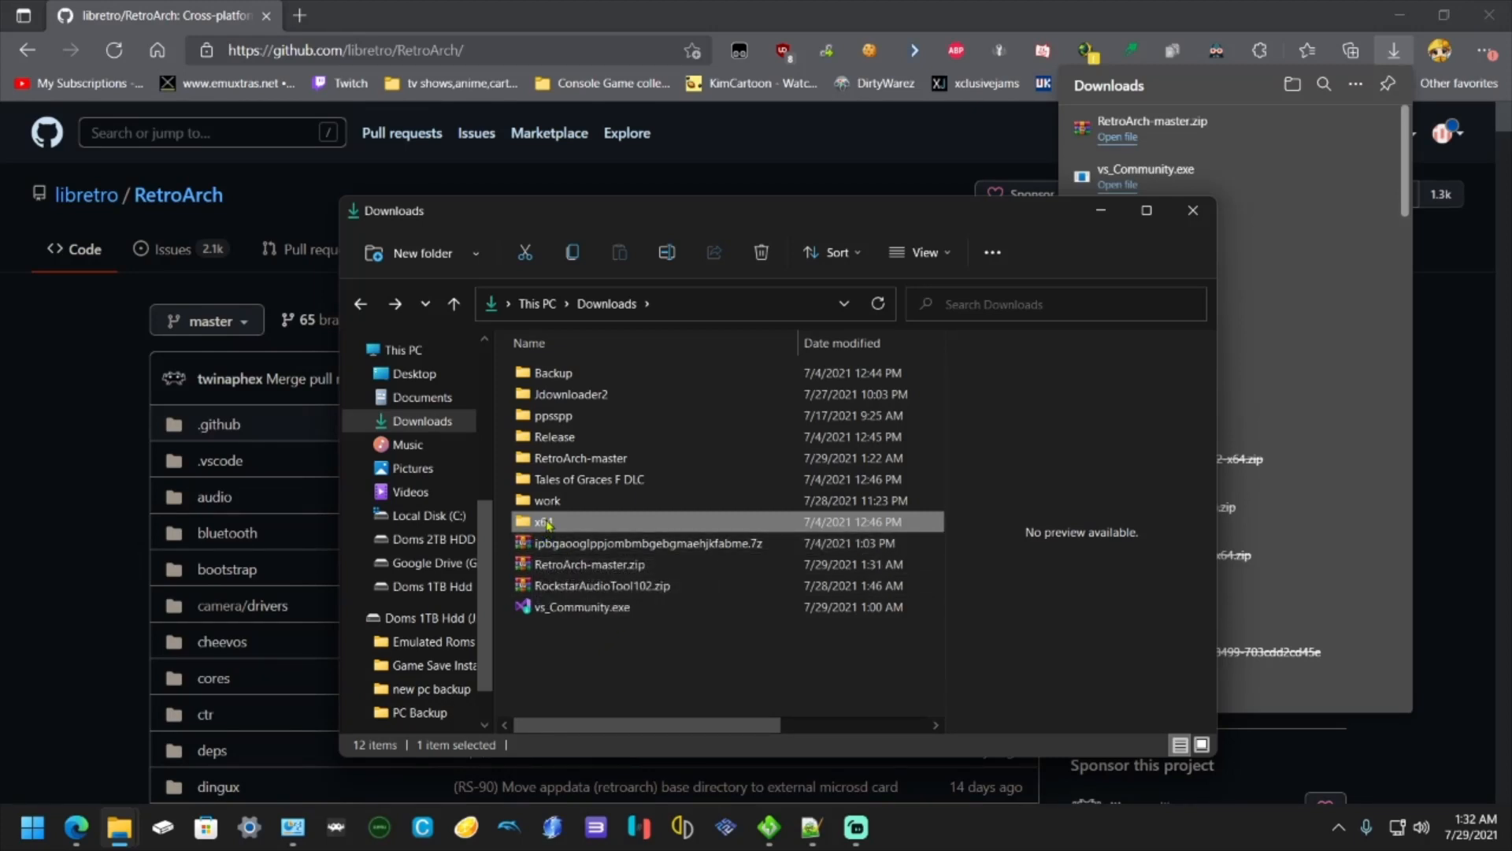
right_click(543, 521)
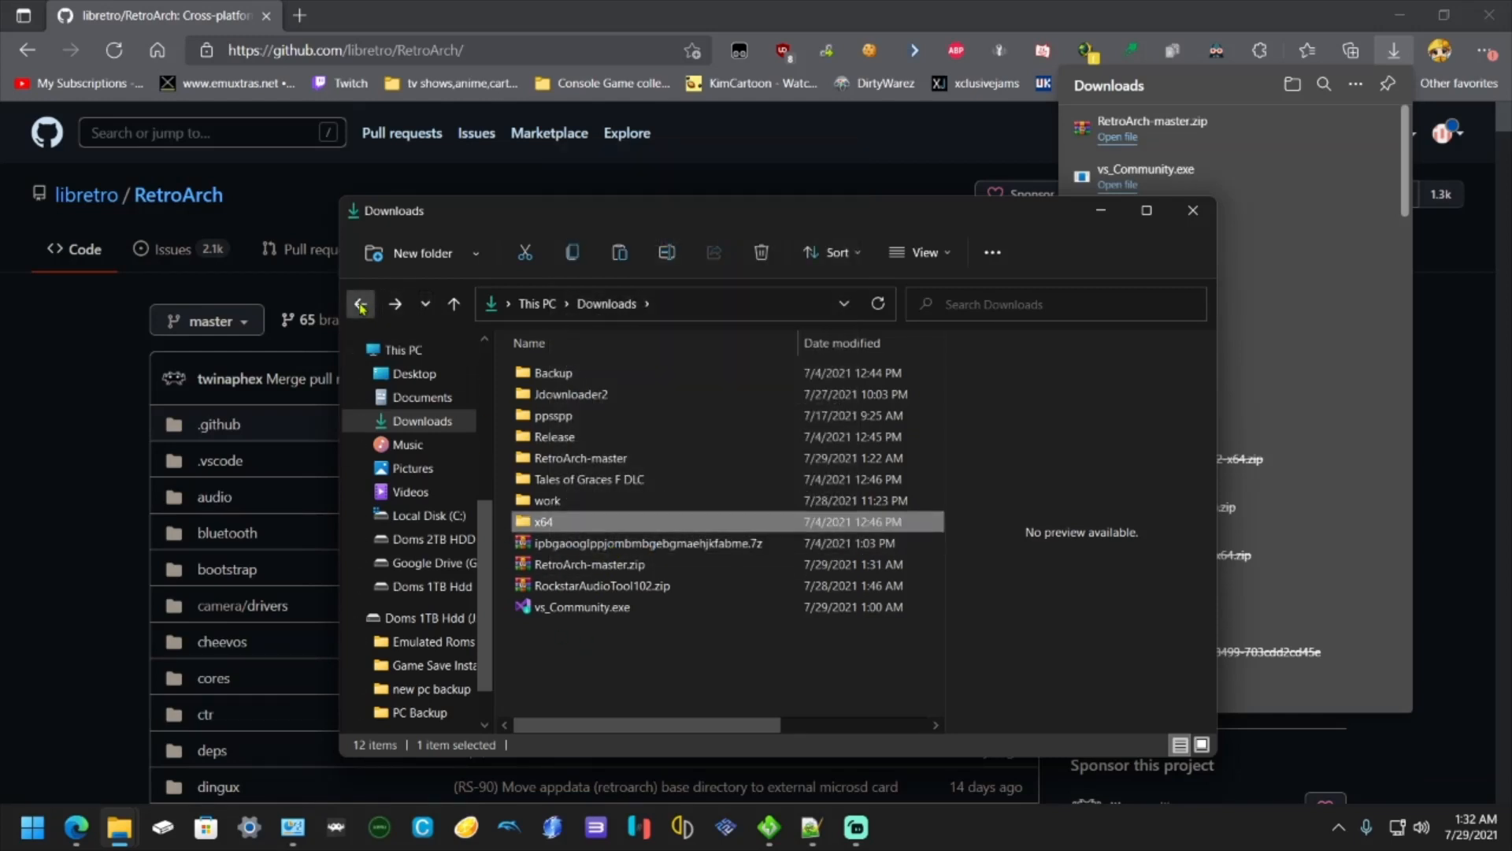
right_click(555, 516)
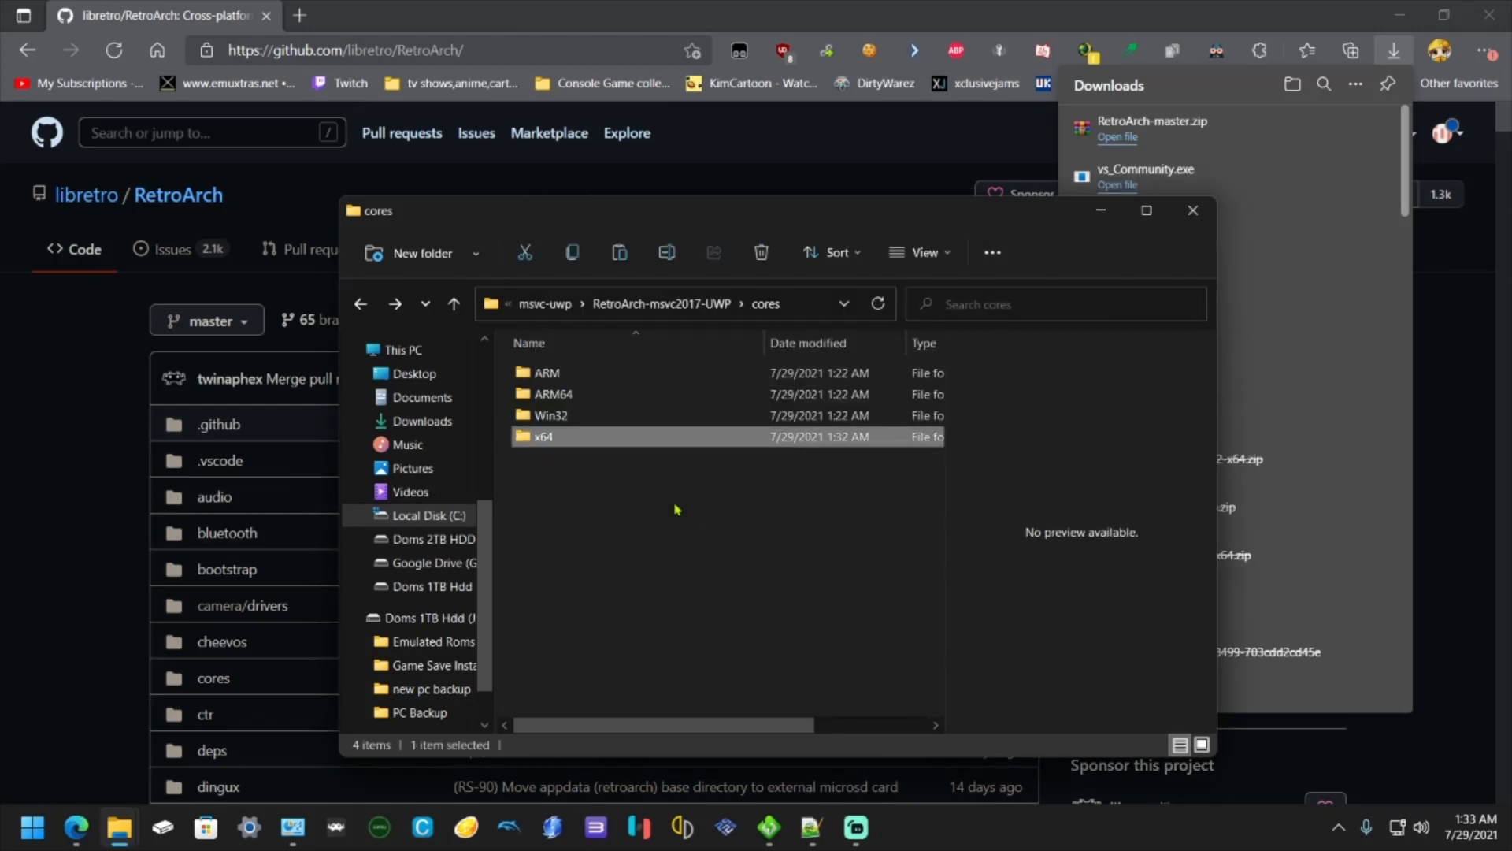
- Open RetroArch-msvc2017-UWP.sln from msvc-uwp, always using Visual Studio 2019 for .sln files
click(452, 304)
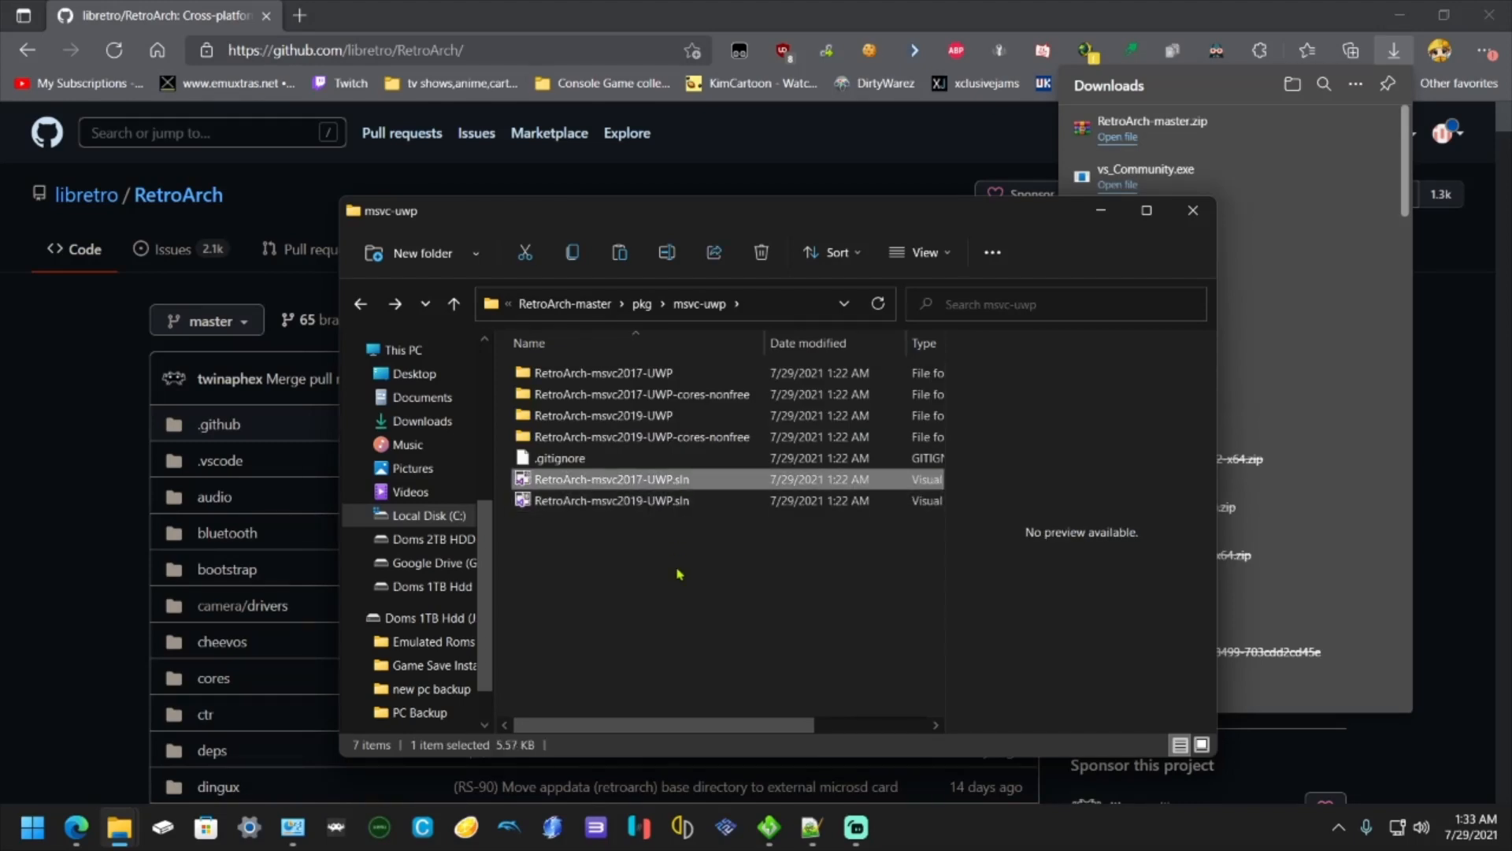
double_click(611, 478)
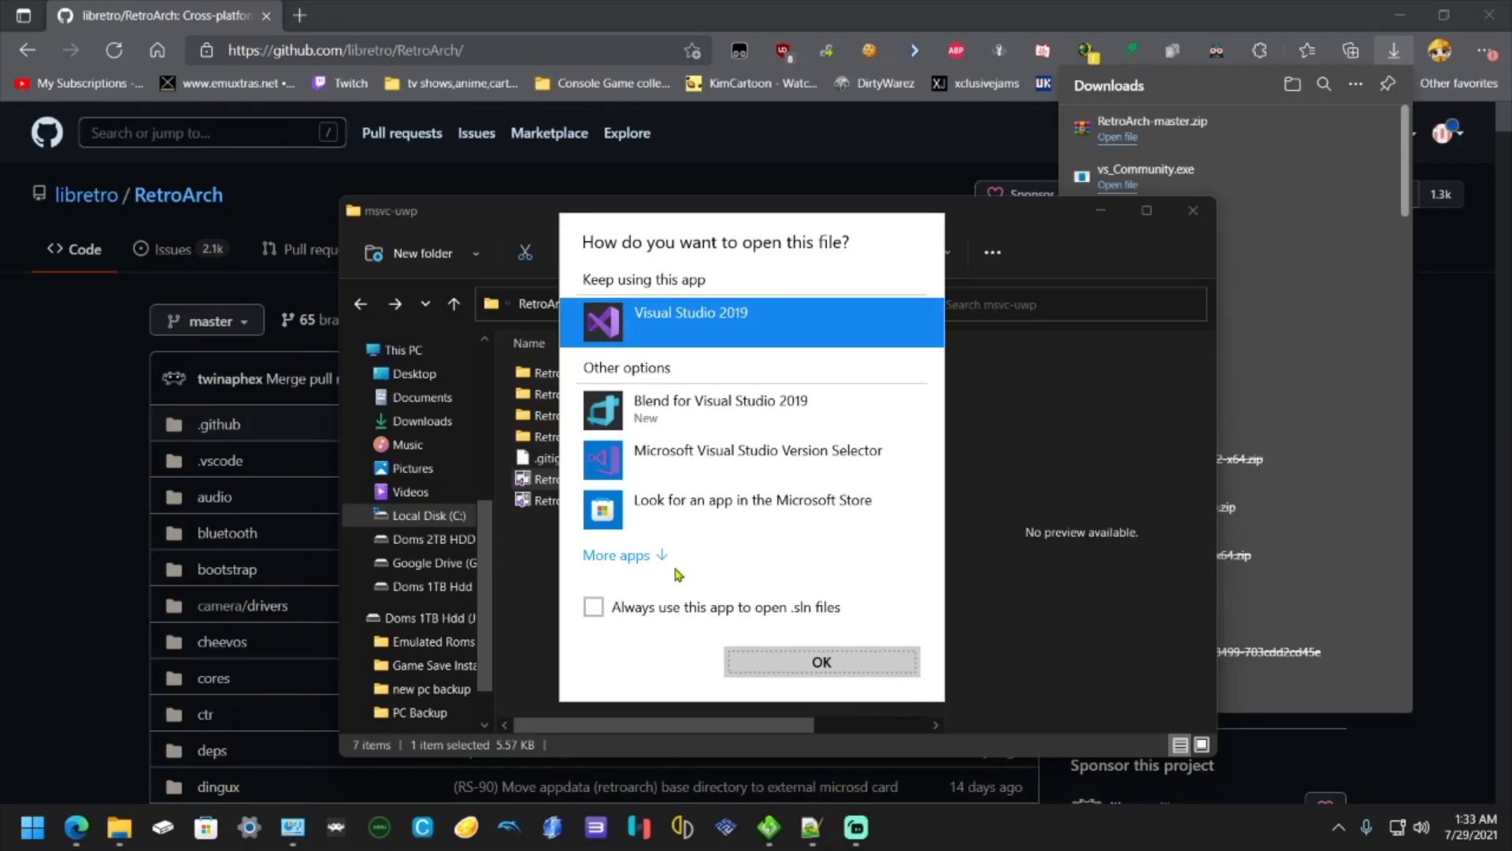
mouse_move(687, 340)
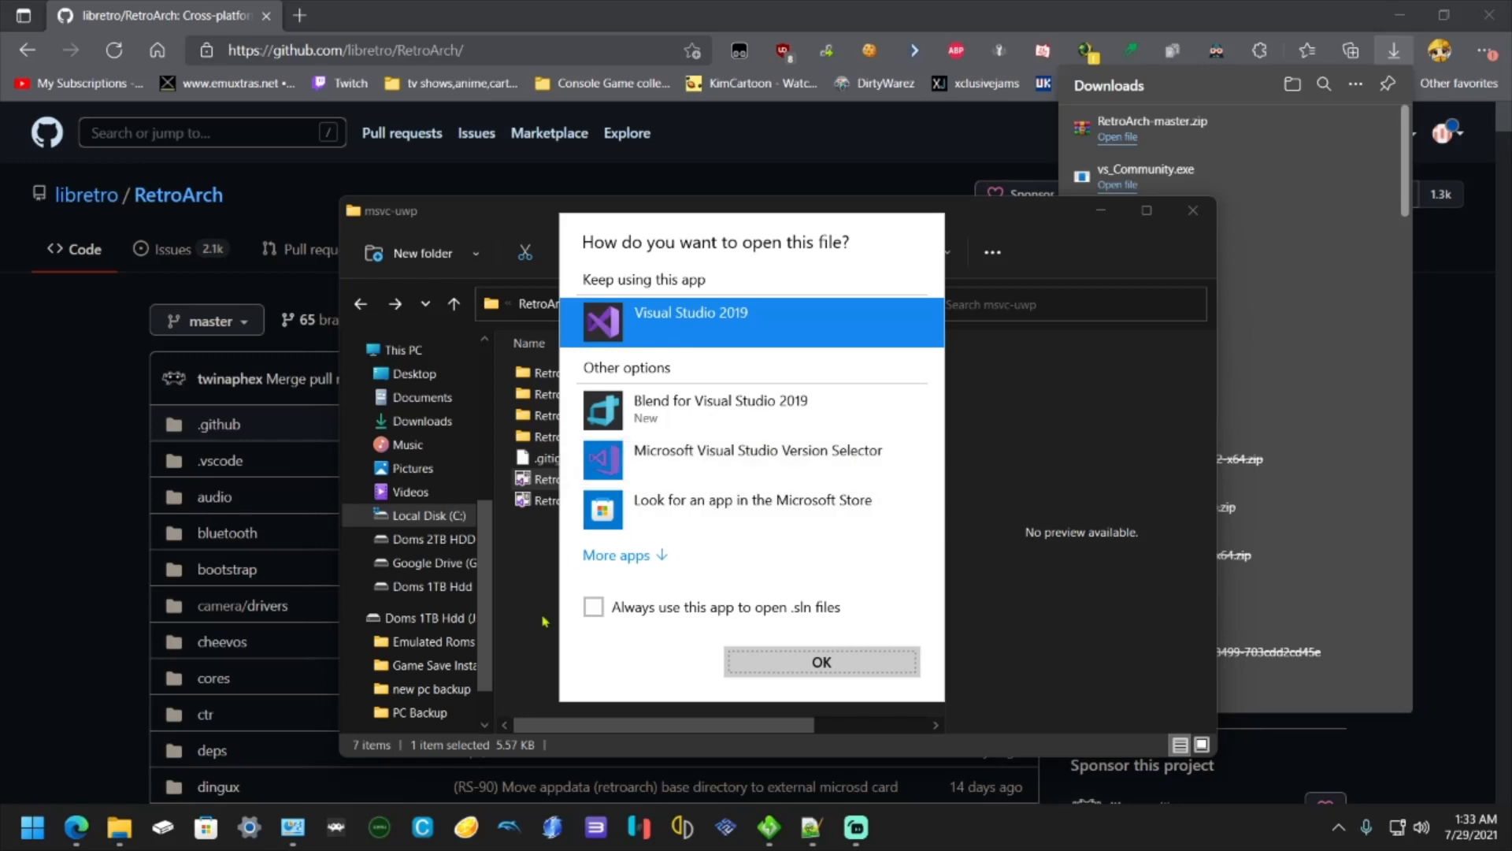
click(594, 606)
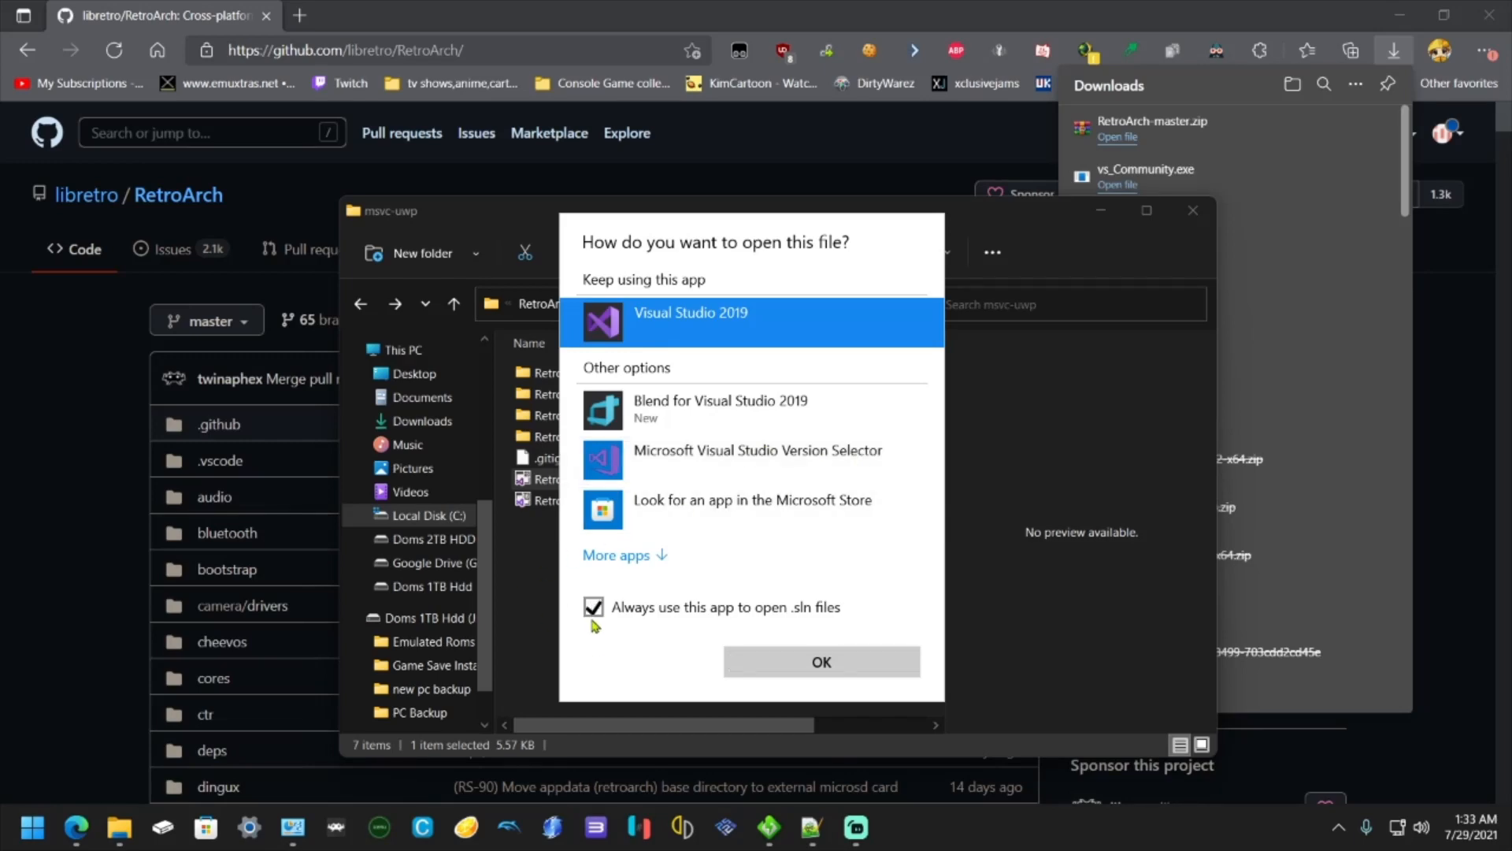
click(821, 662)
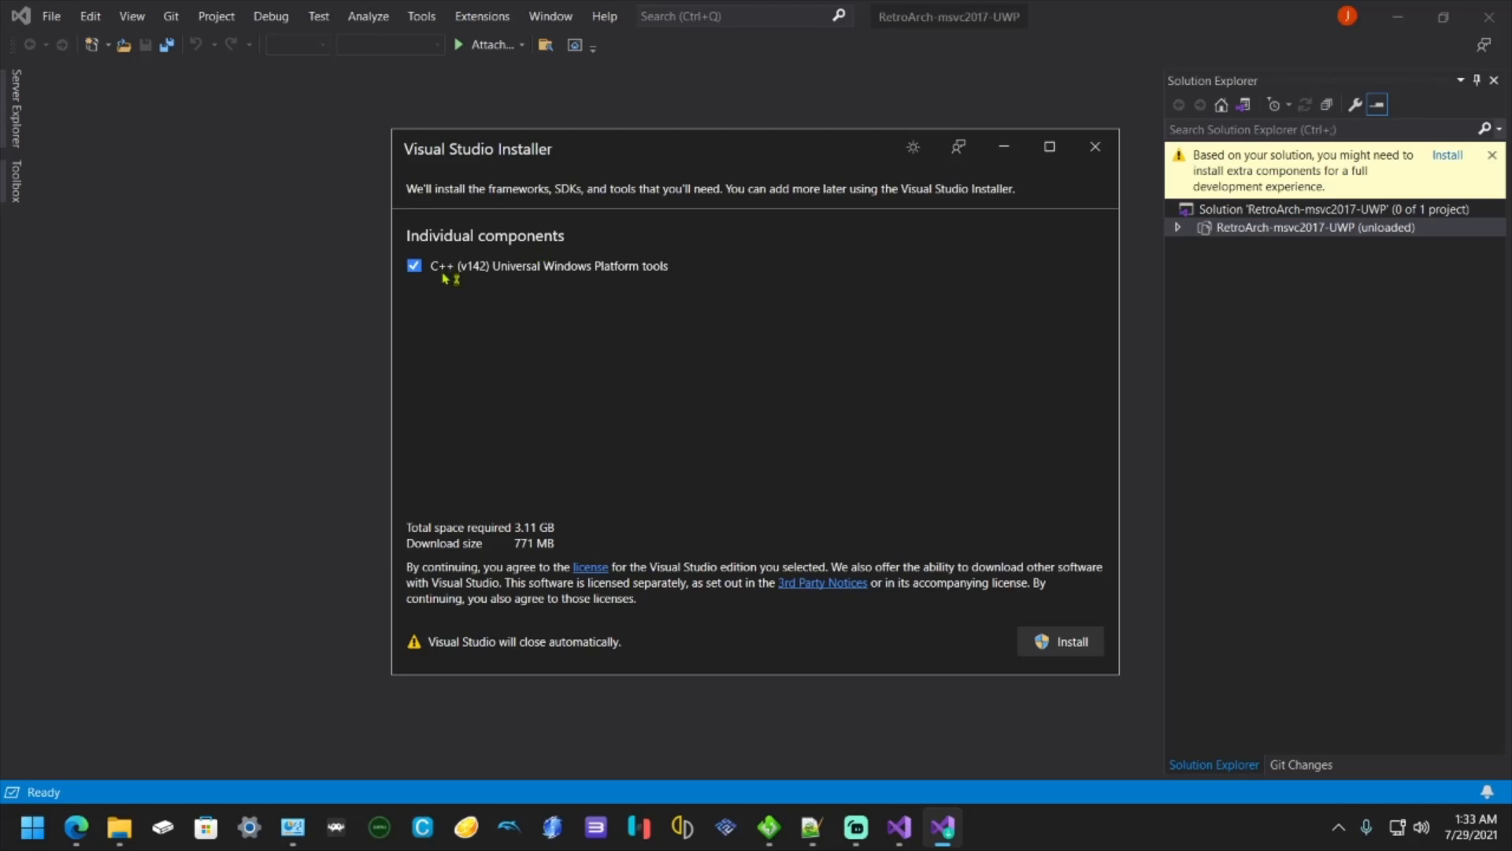
mouse_move(482, 270)
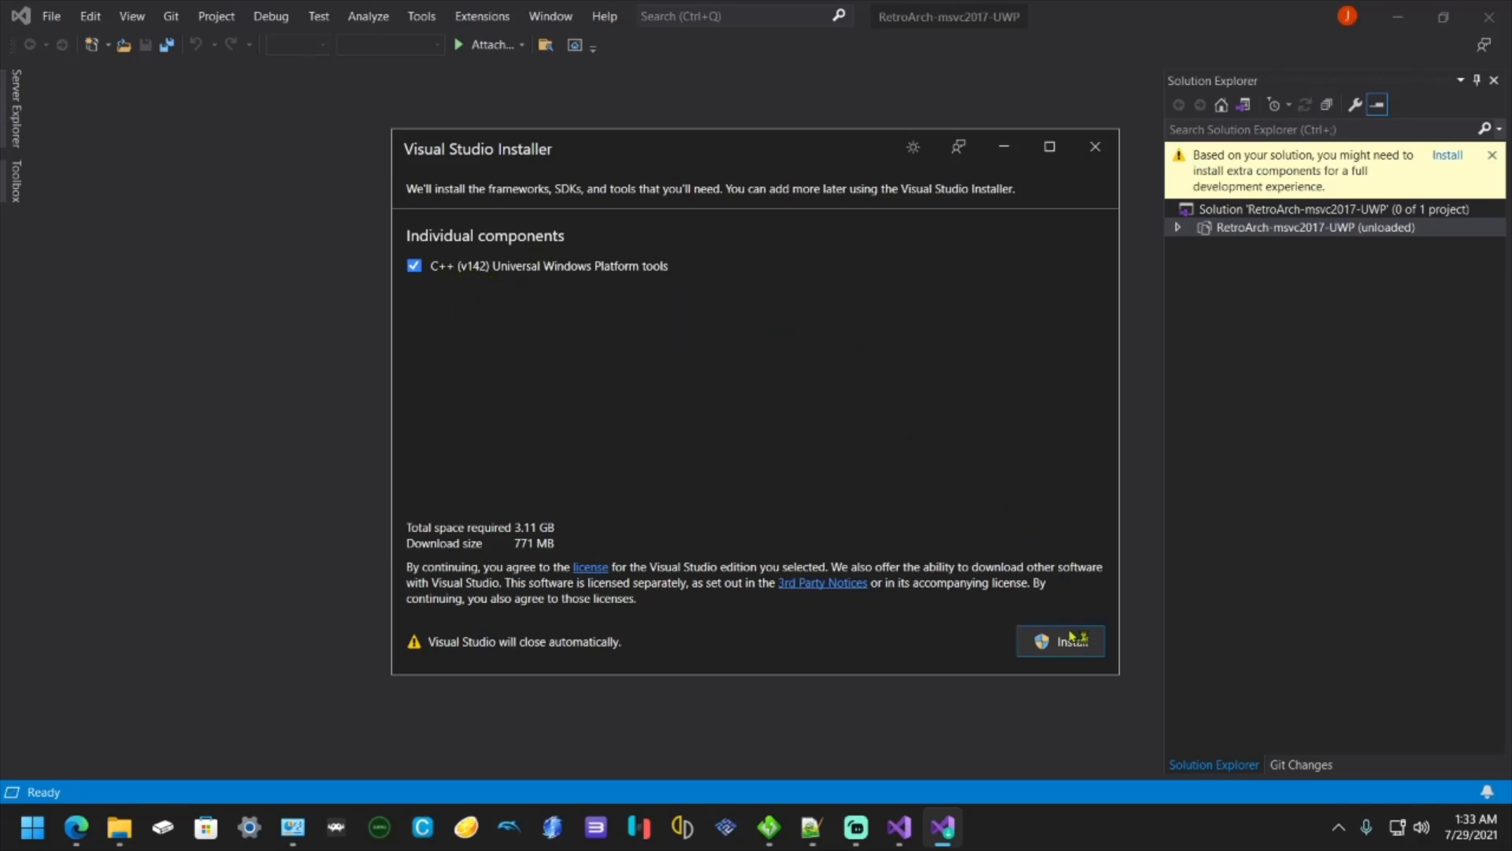
- Install the C++ (v142) Universal Windows Platform tools from the Visual Studio Installer prompt
click(1060, 640)
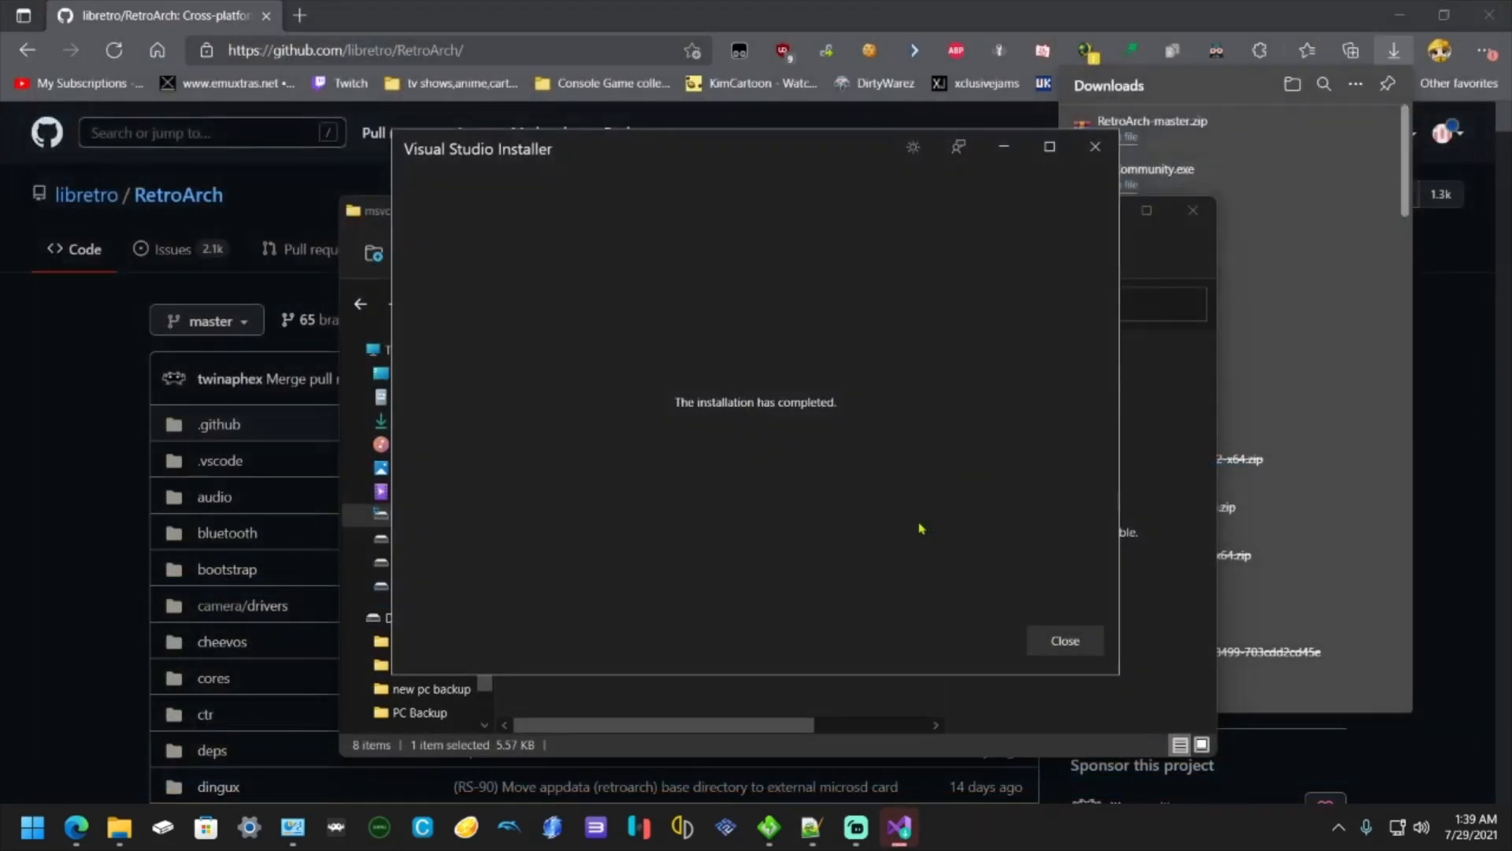
- Close the Visual Studio Installer's 'installation has completed' window
click(1062, 640)
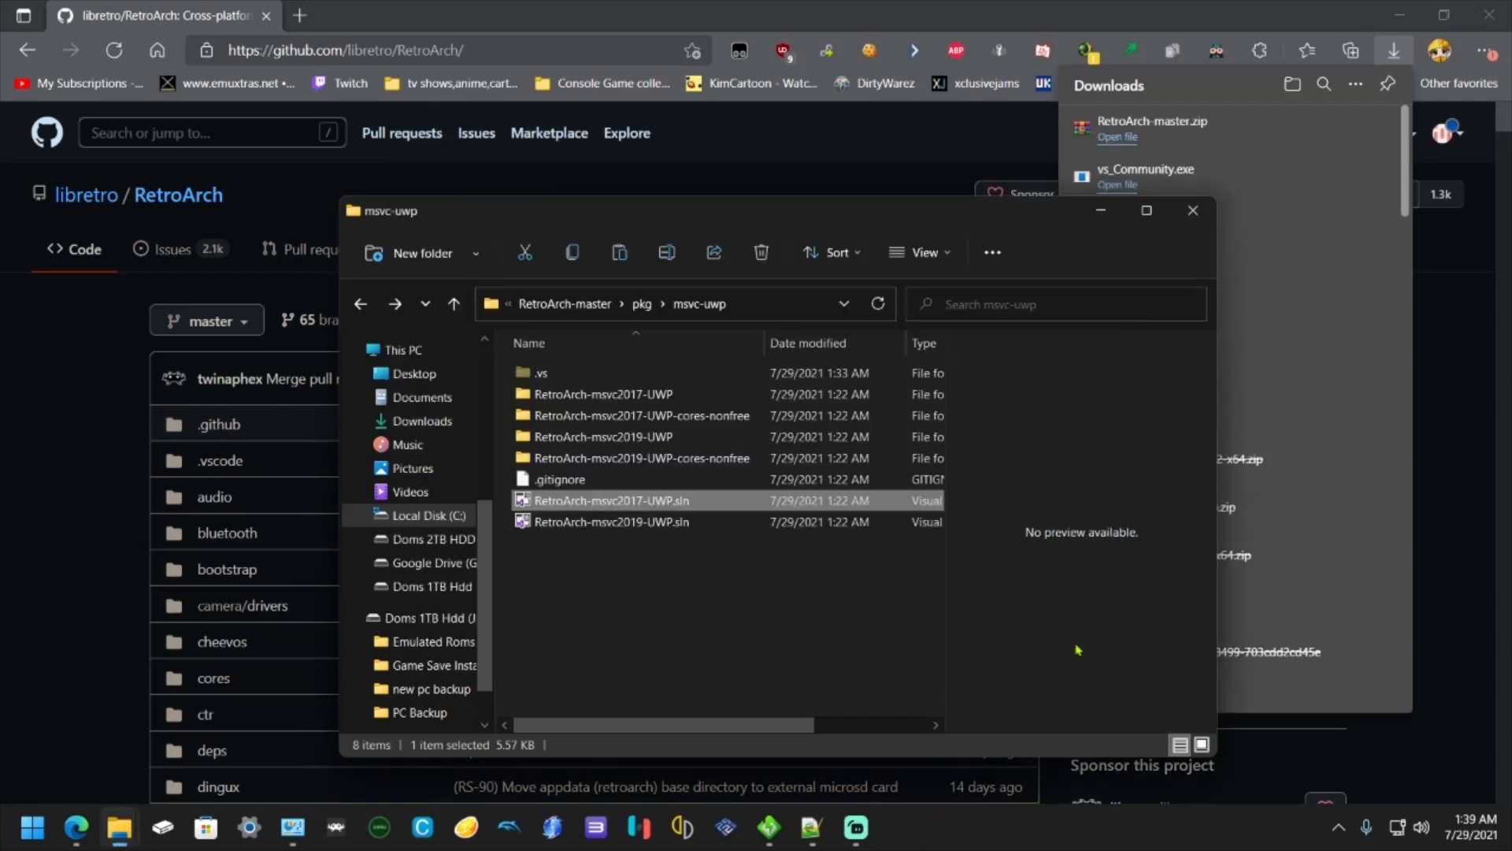
mouse_move(532, 104)
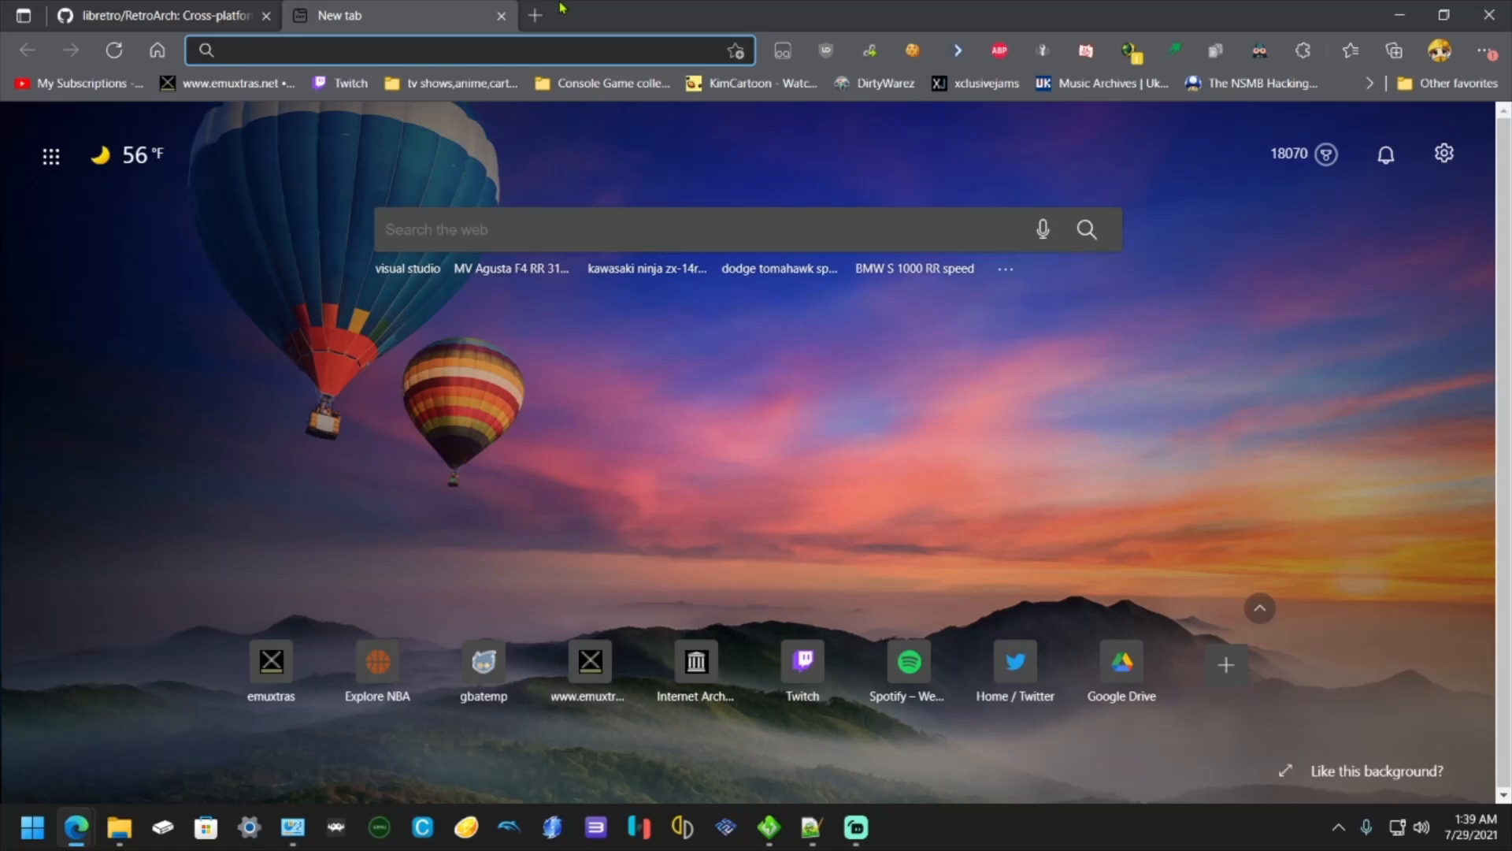
- Browse the libretro buildbot's nightly Windows x86_64 latest cores down to pcsx2_libretro.dll.zip
text(buildbot.libretro.com/nightly/windows/)
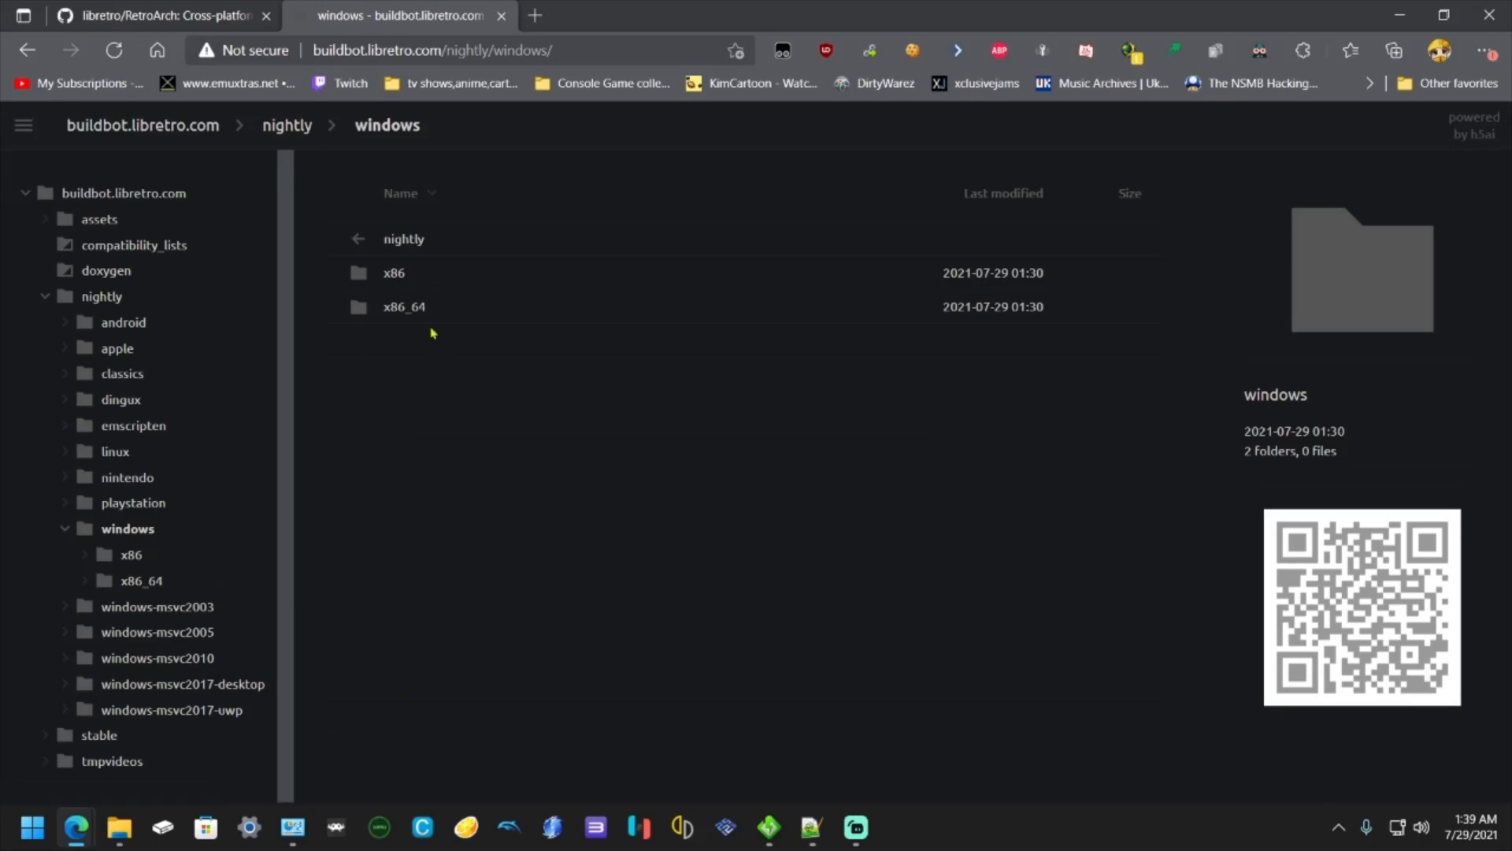
click(405, 307)
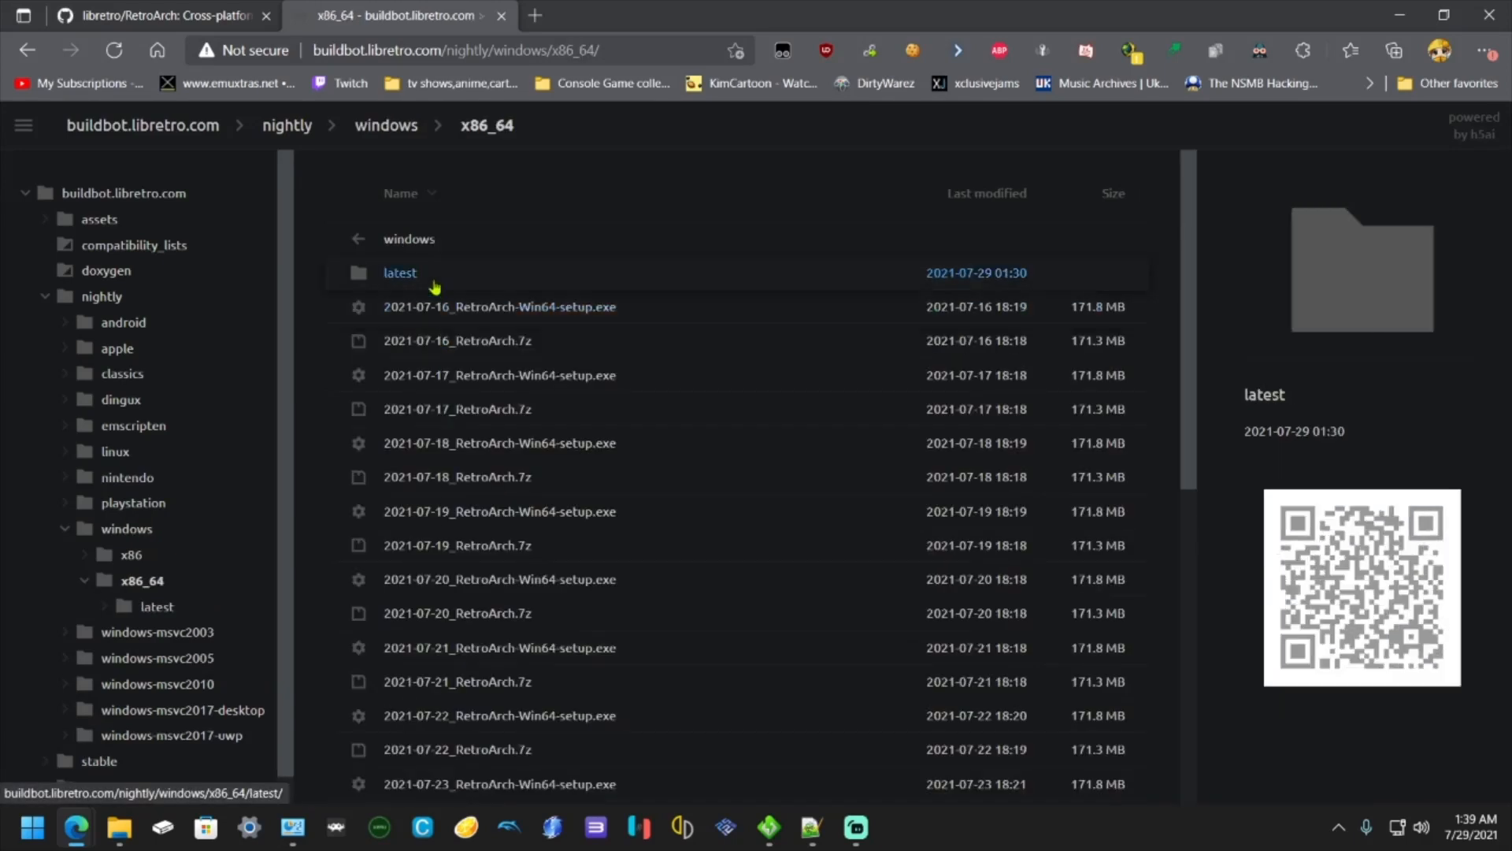
click(400, 272)
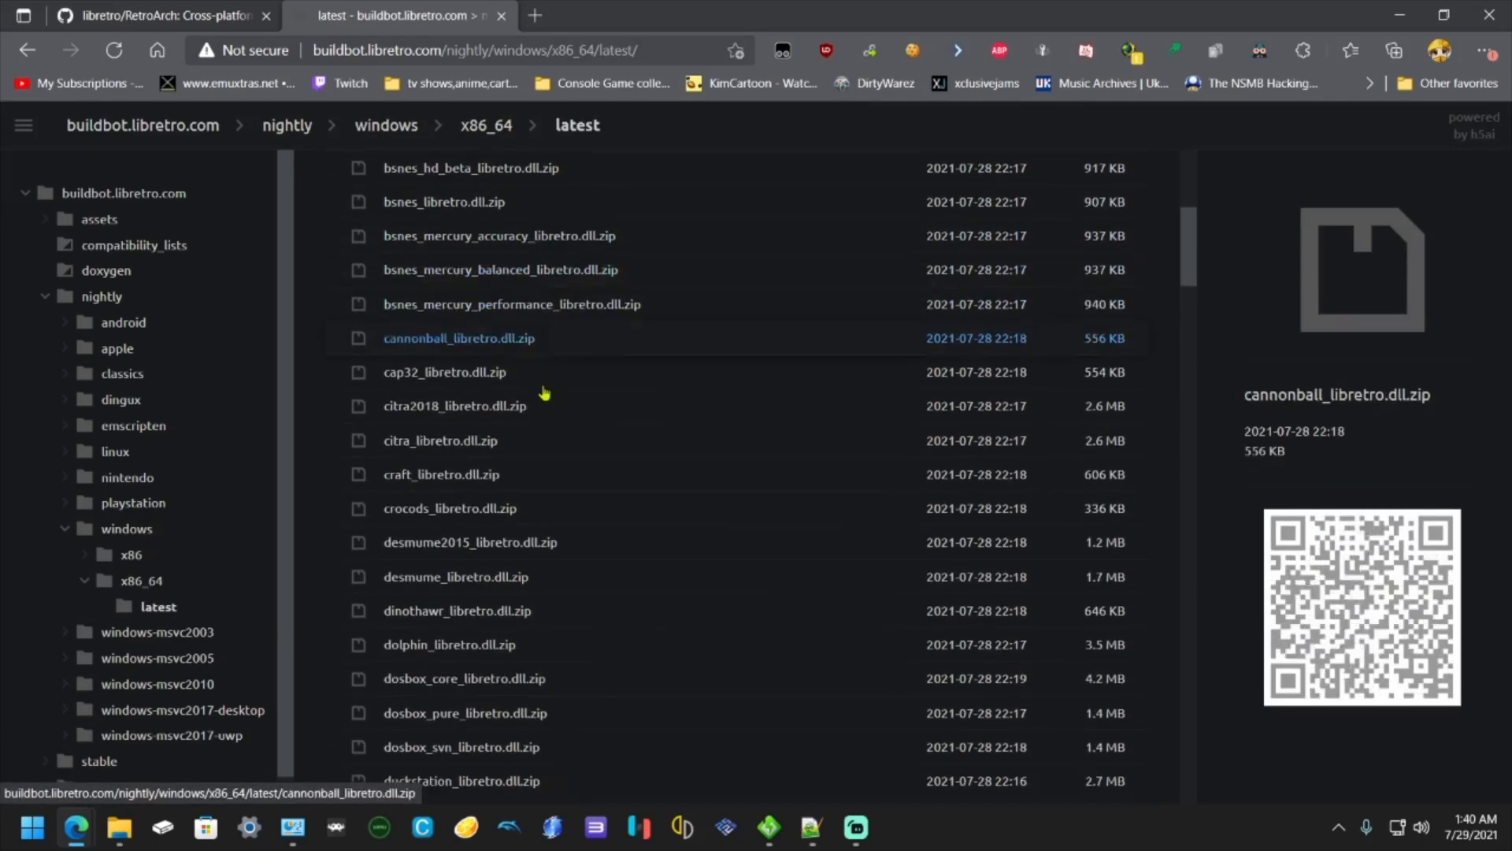
scroll(down, 3)
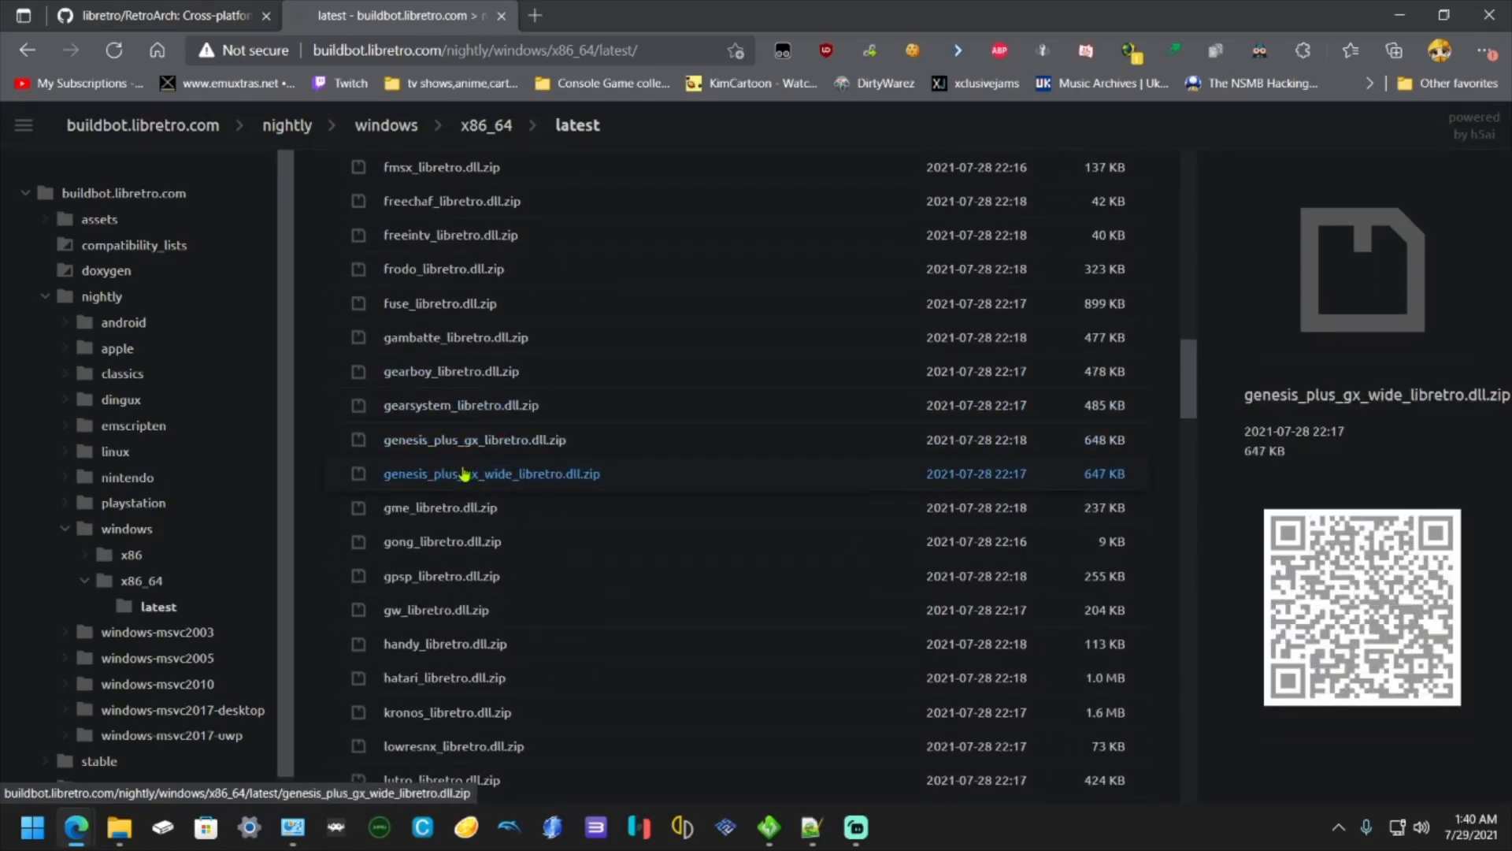
scroll(down, 3)
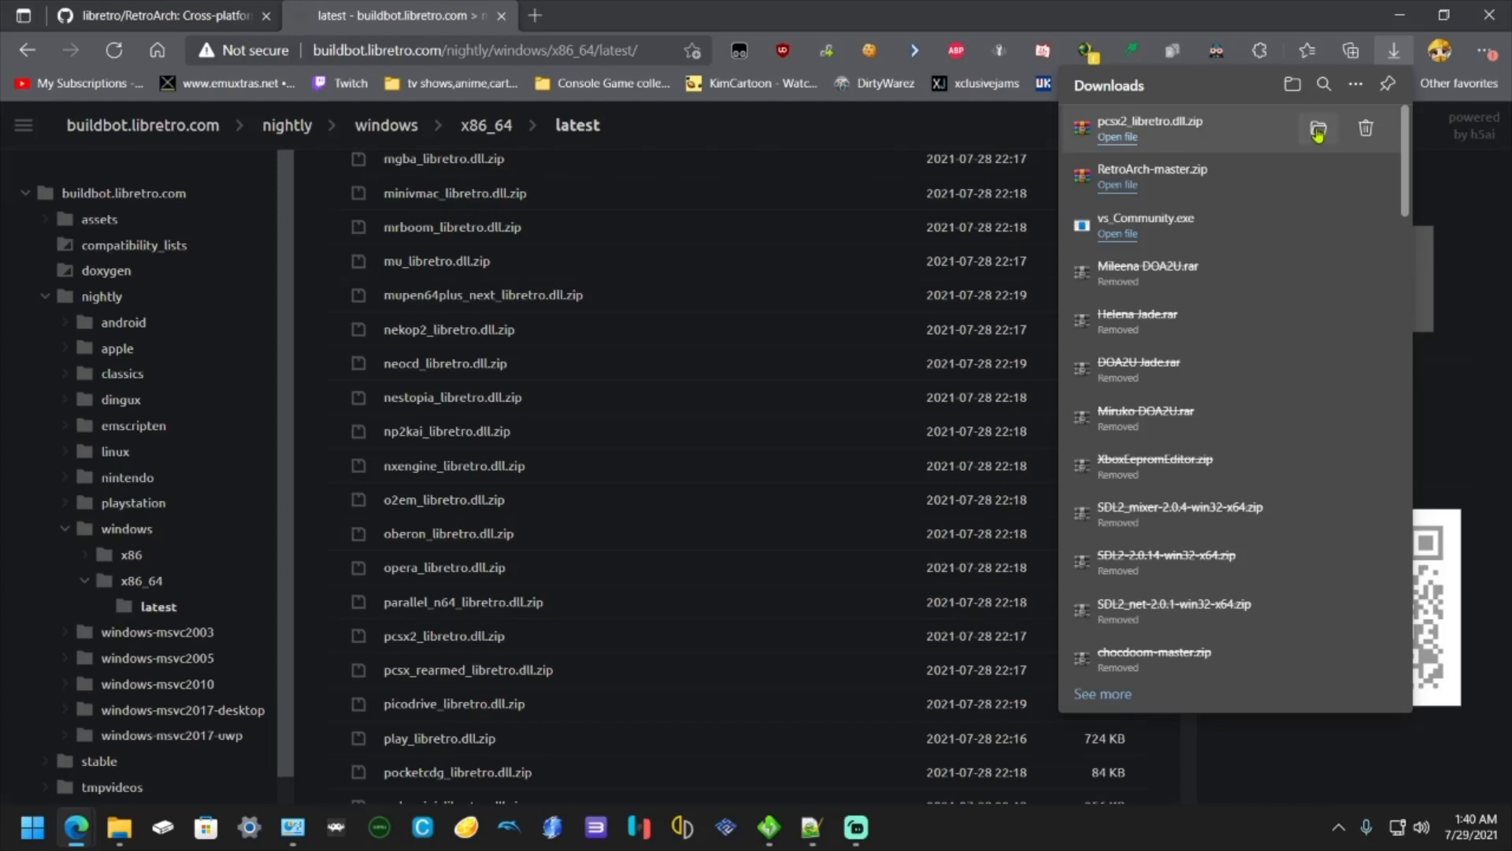
- Extract pcsx2_libretro.dll.zip into a pcsx2_libretro.dll folder, then return to Downloads
click(1318, 129)
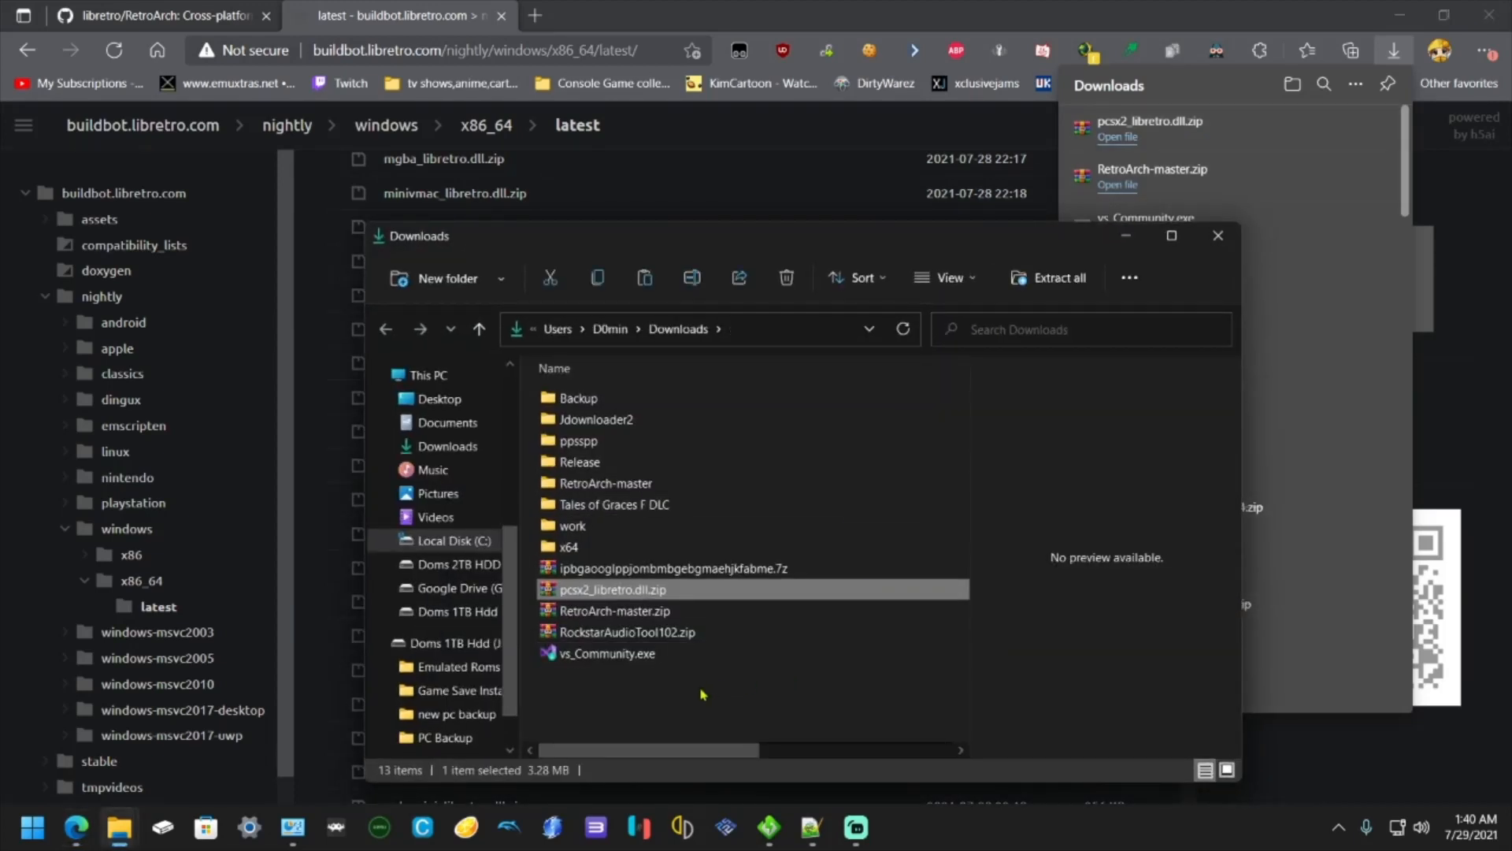
mouse_move(637, 589)
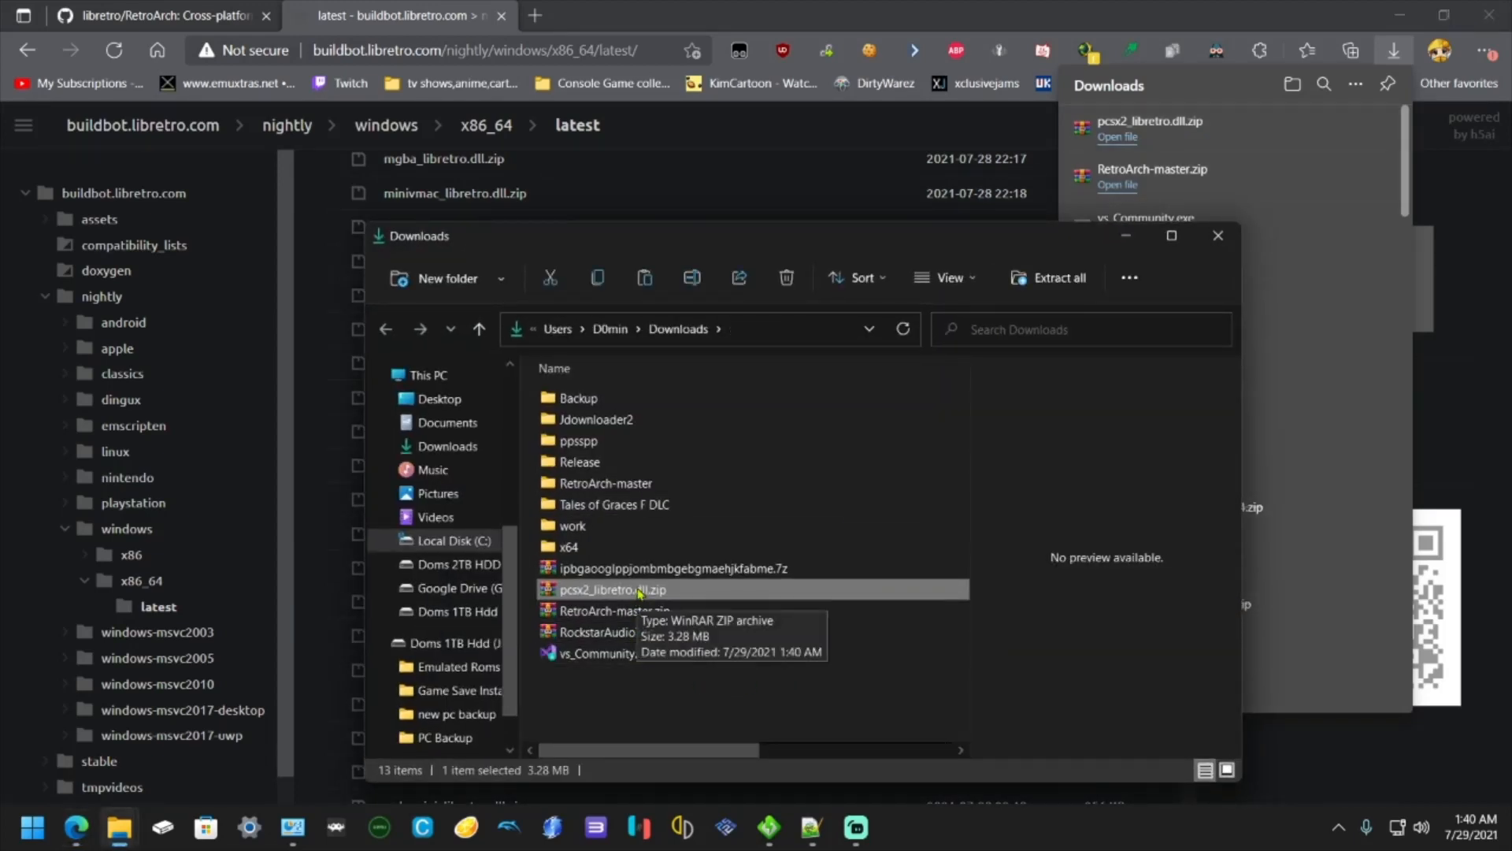
right_click(614, 590)
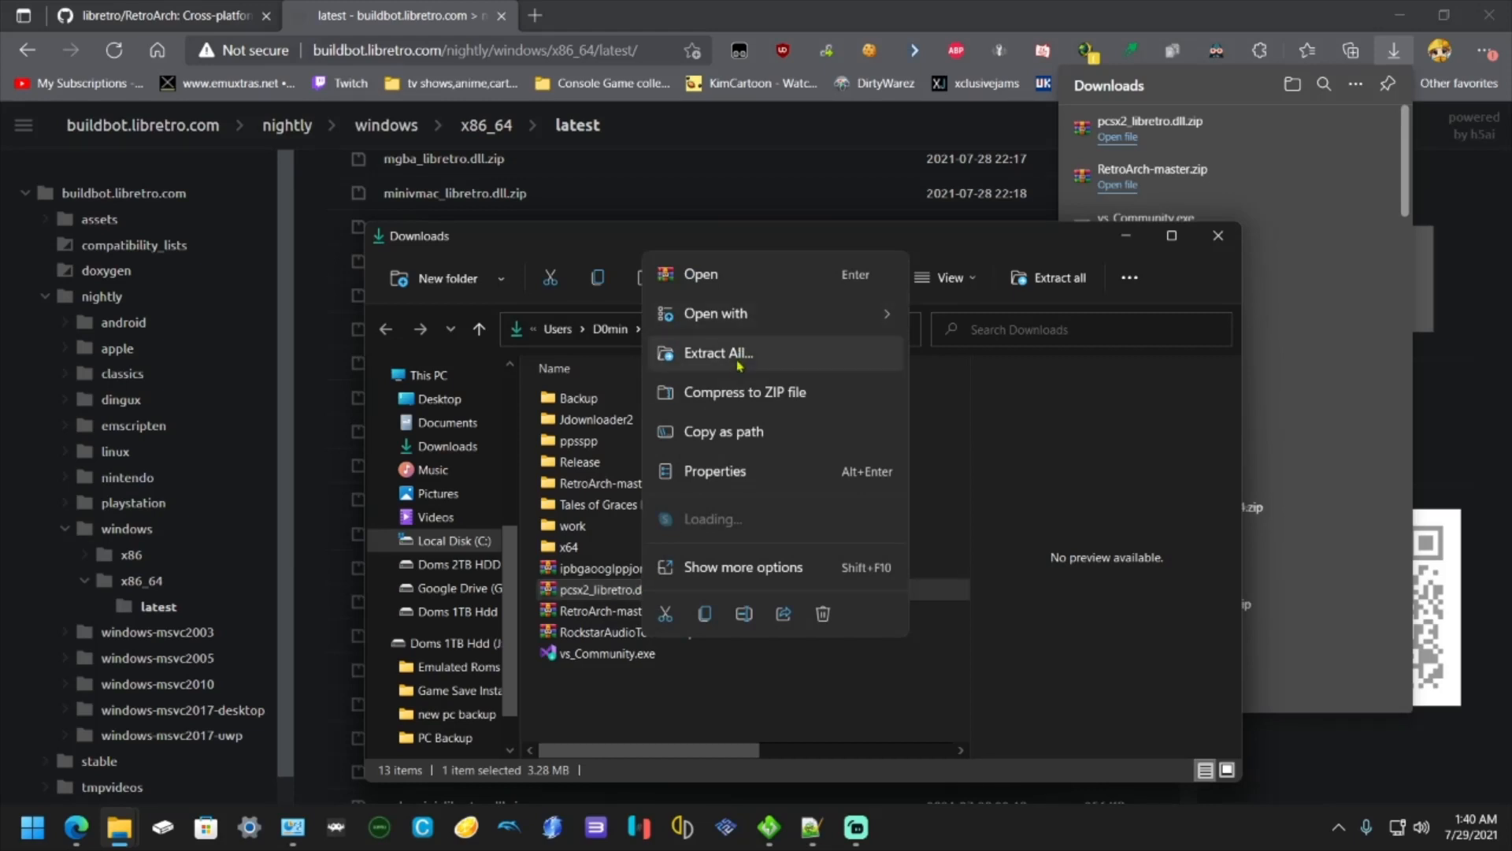
click(717, 352)
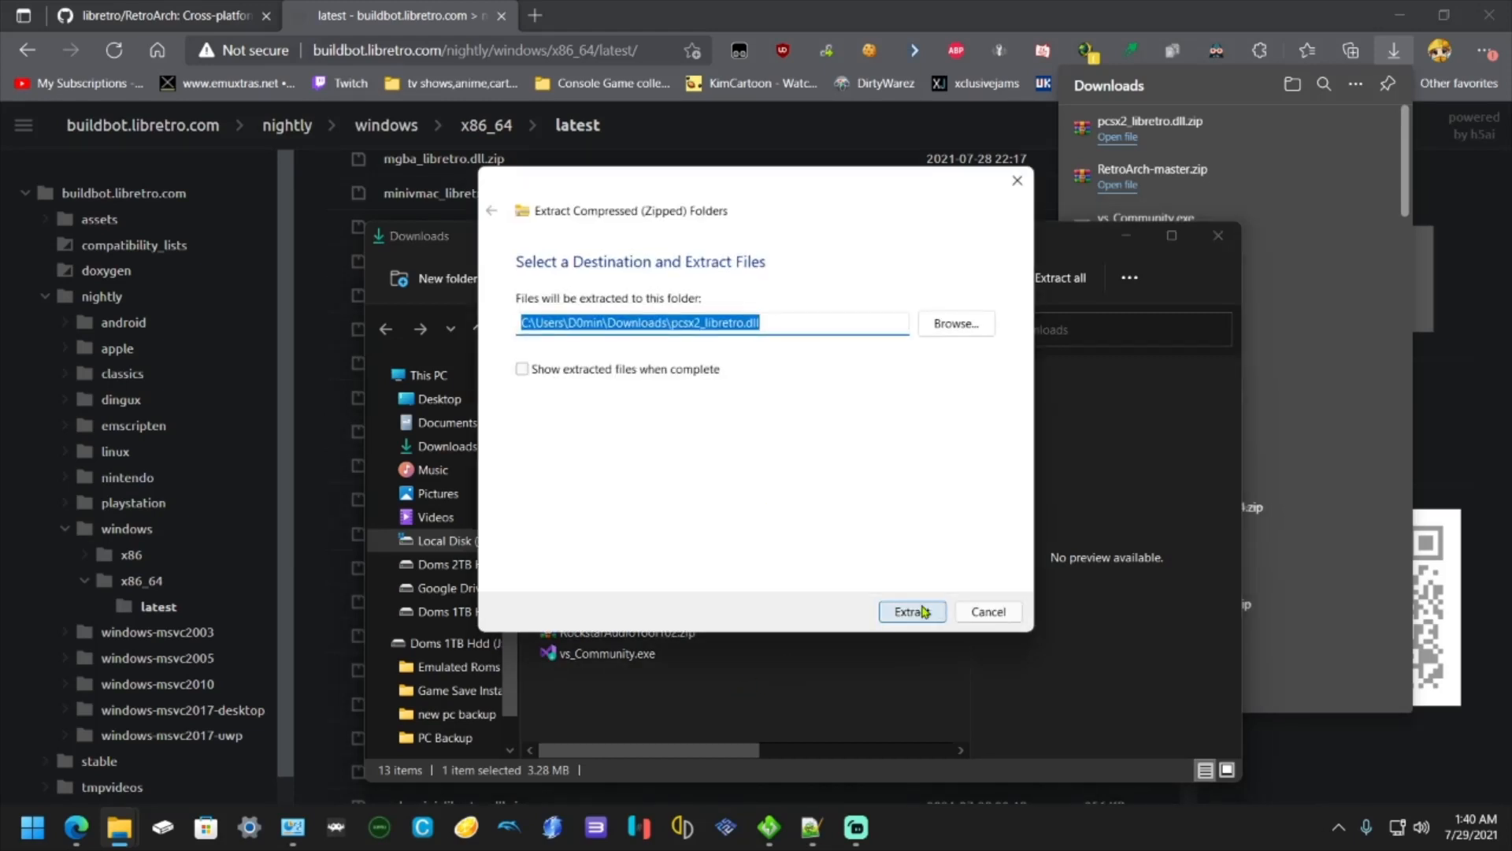
click(911, 611)
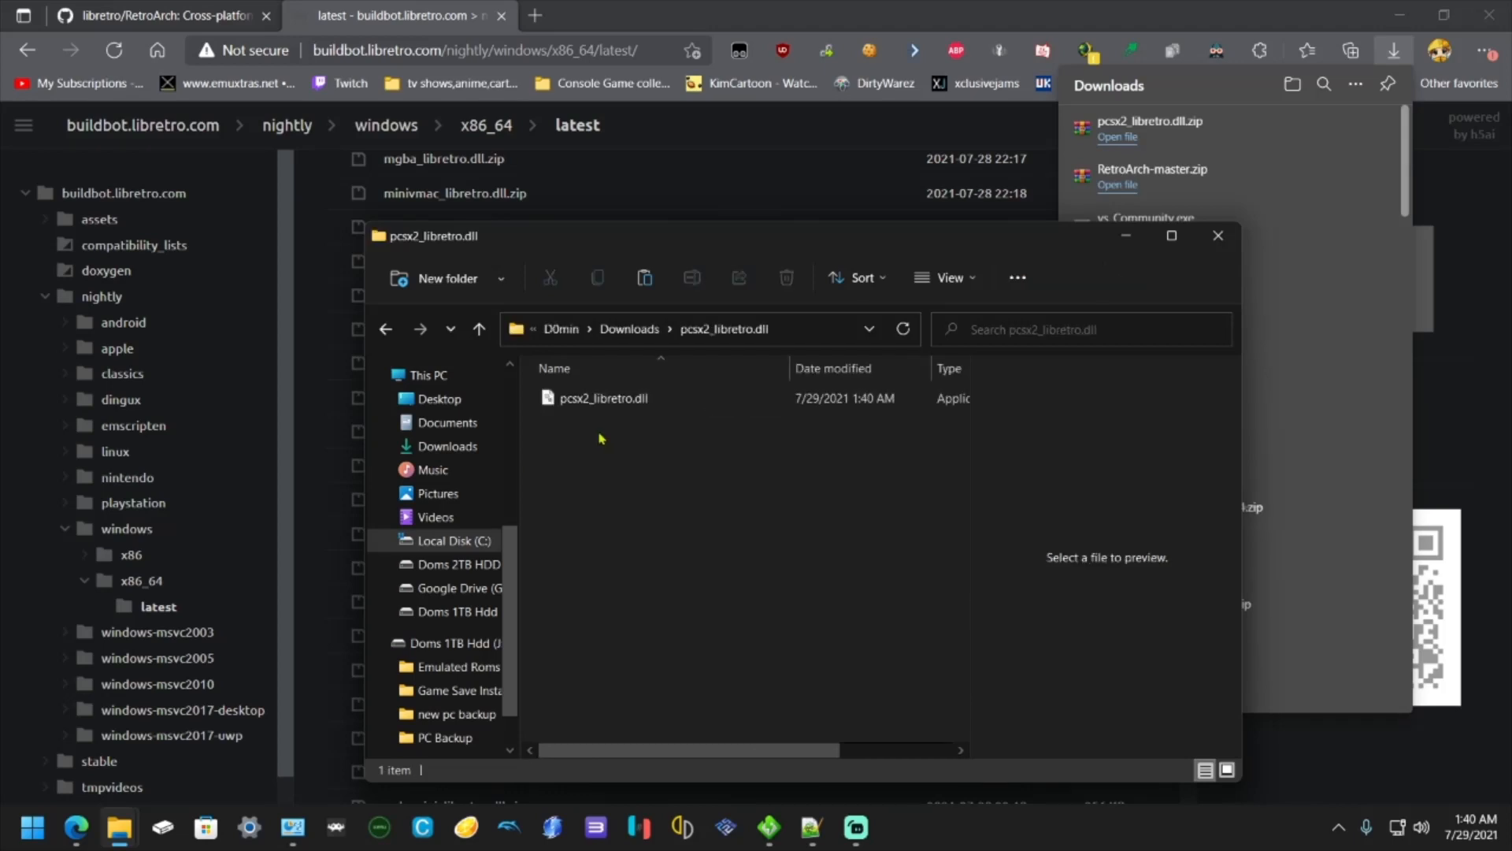
click(603, 397)
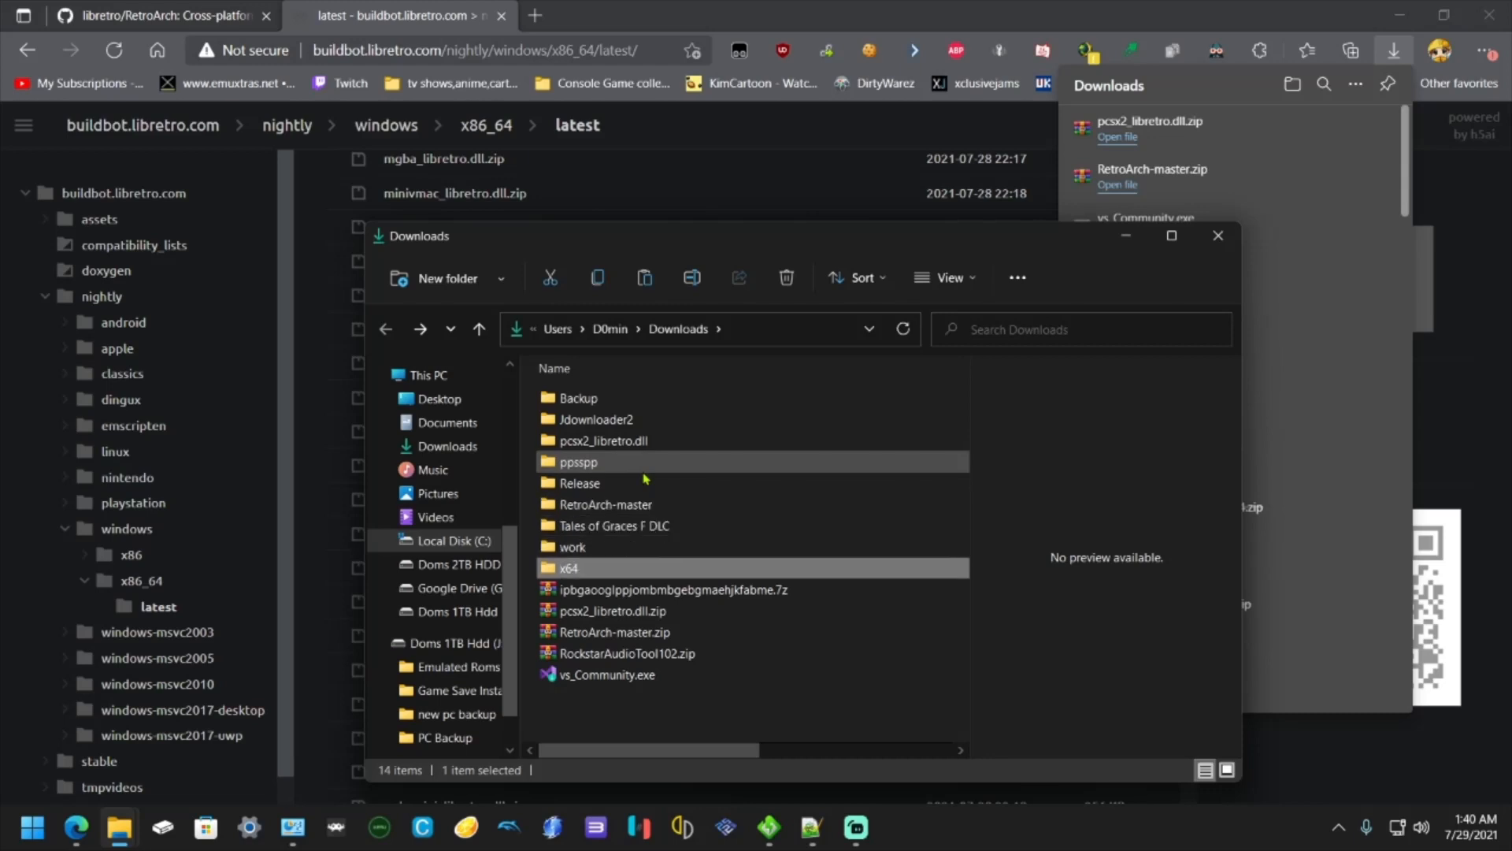
- Copy pcsx2_libretro.dll into RetroArch-msvc2017-UWP's cores folder, replacing the existing copy
double_click(605, 504)
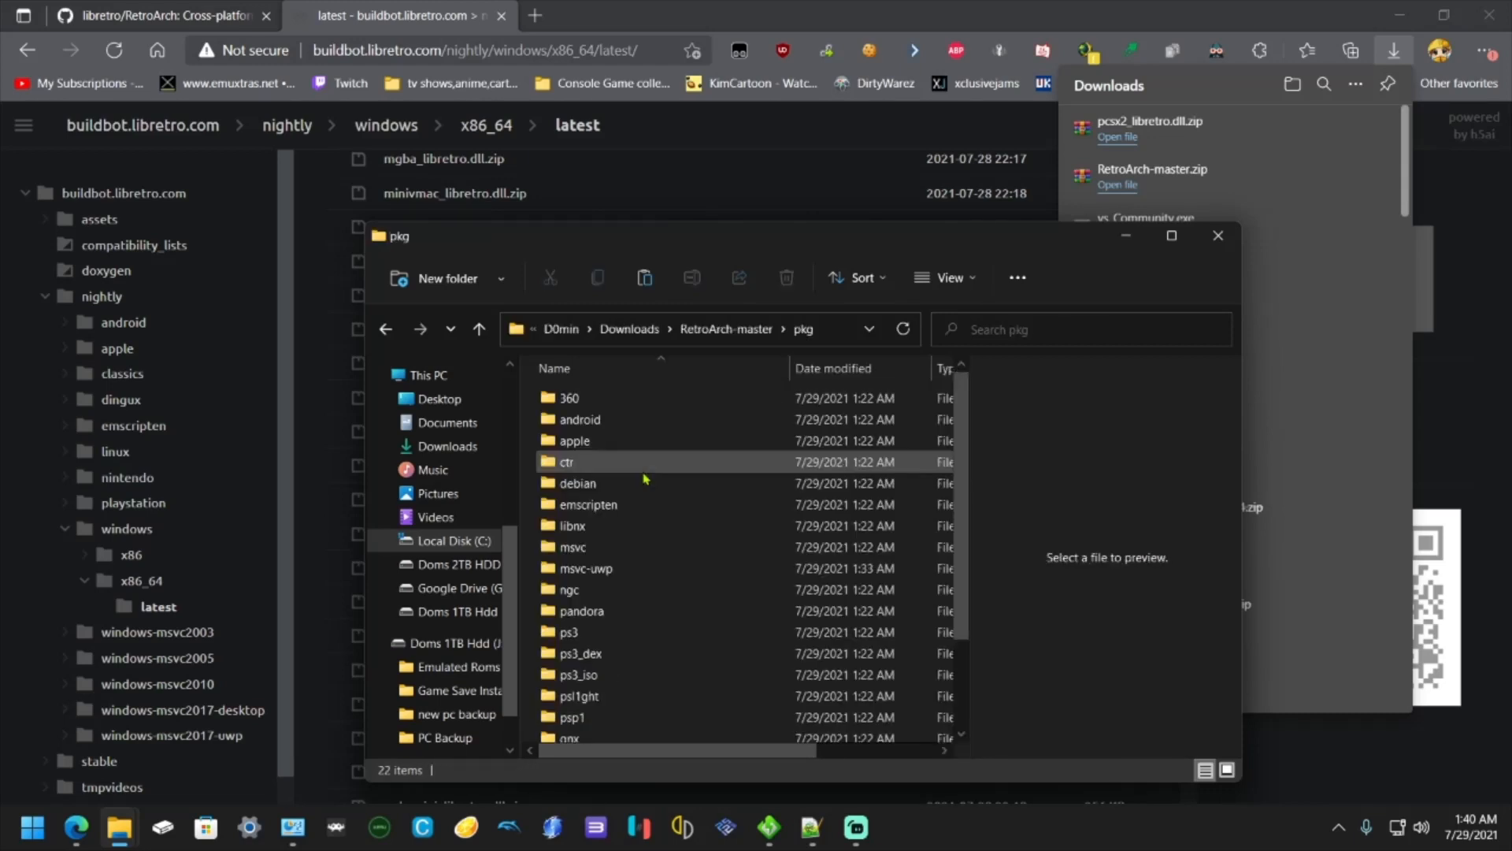
double_click(585, 568)
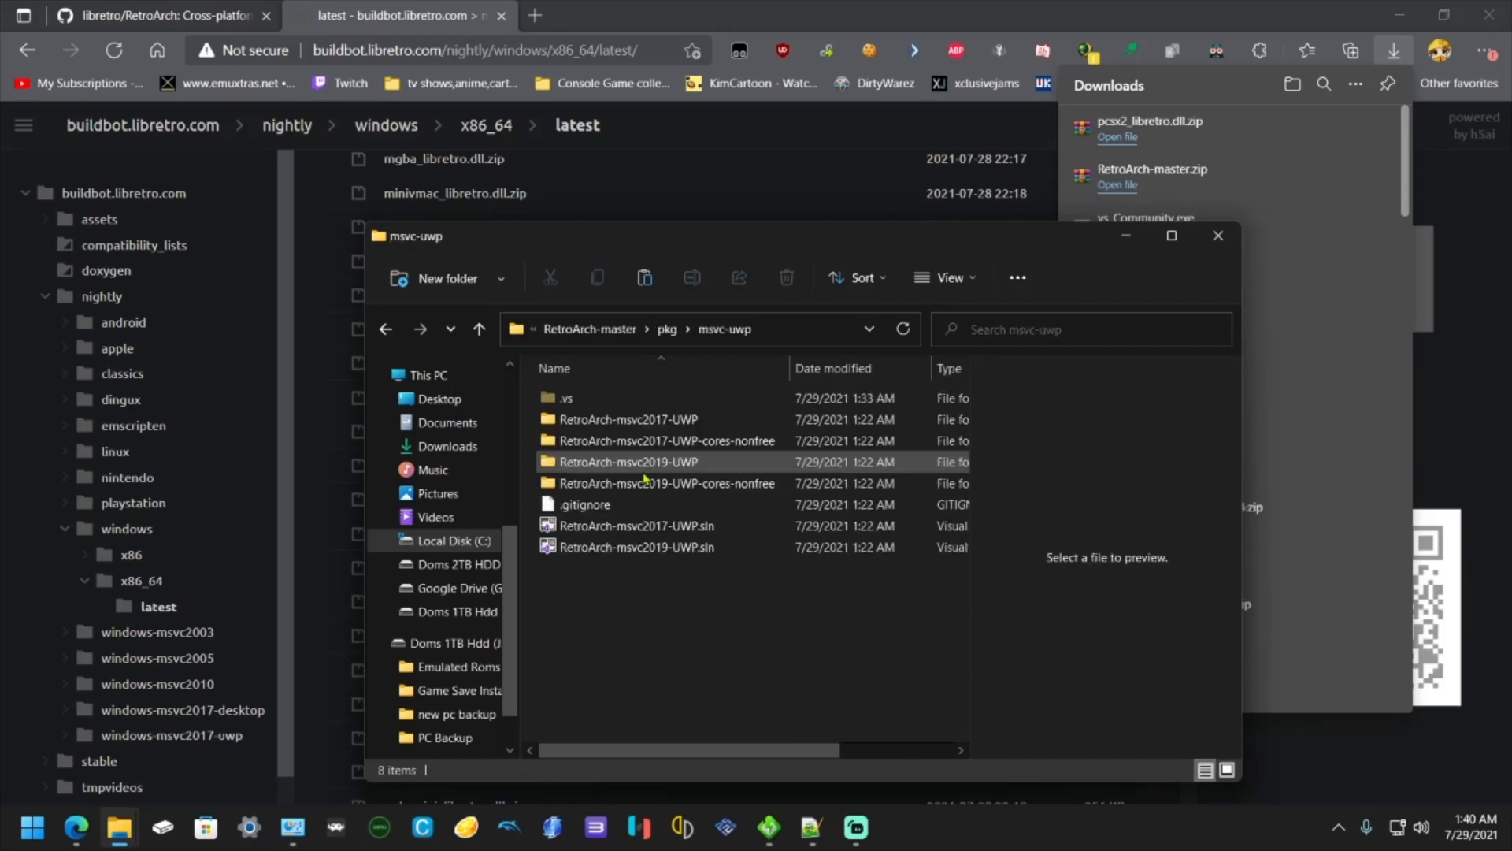
click(628, 420)
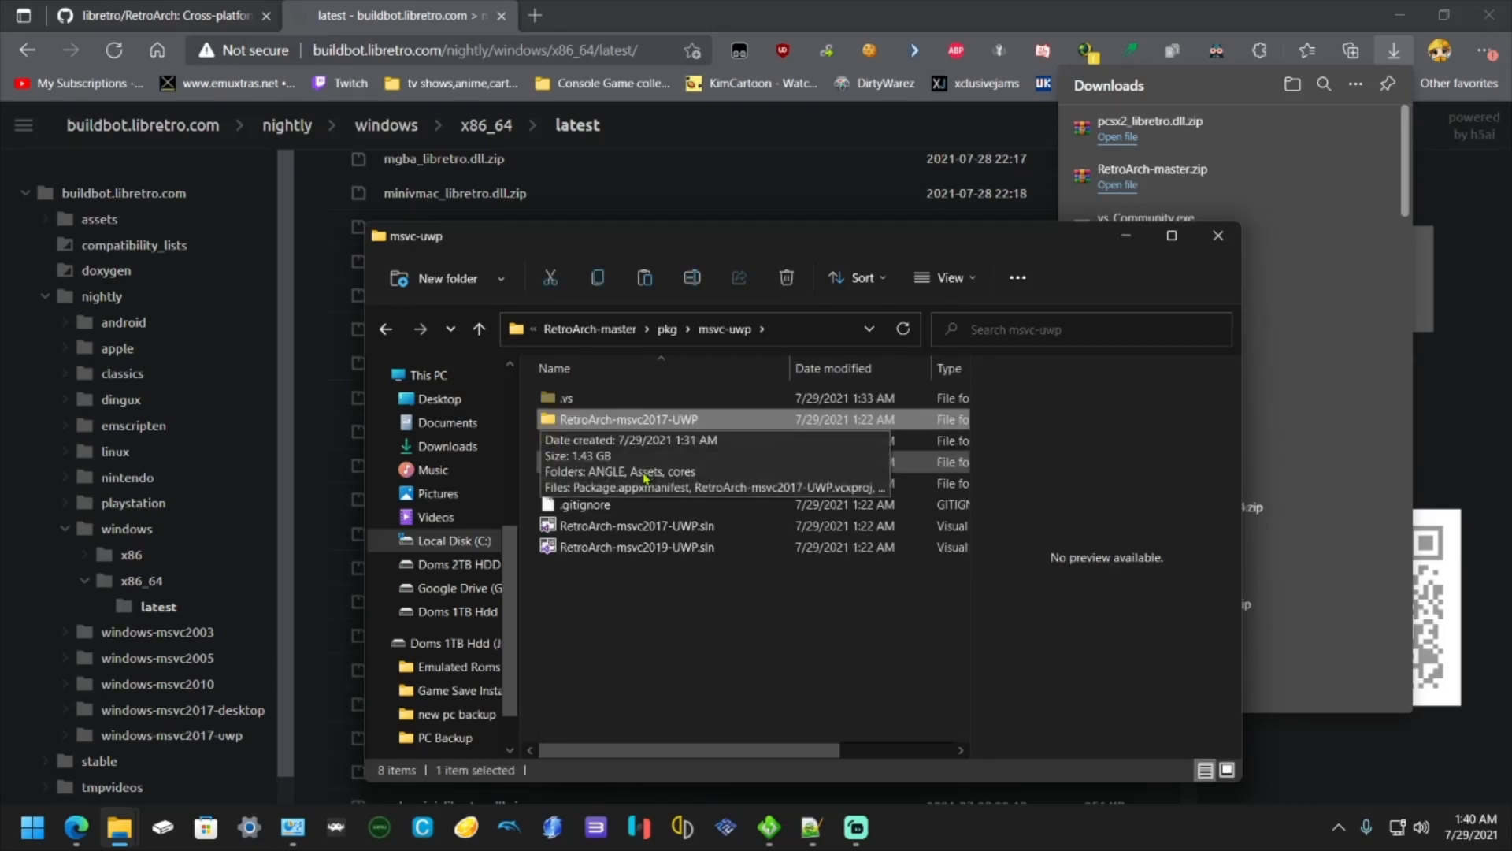
double_click(628, 419)
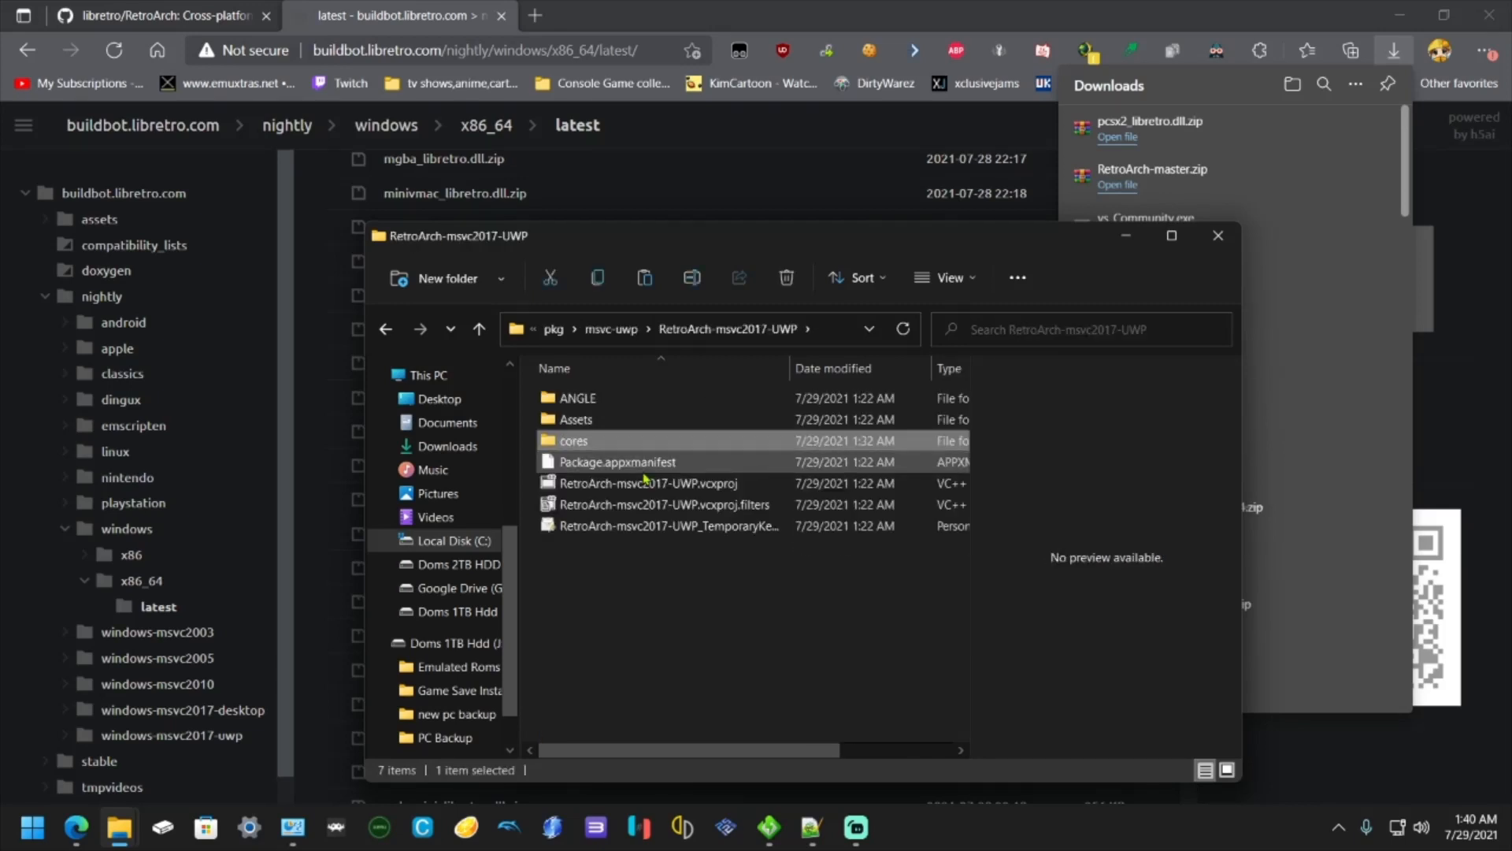
mouse_move(574, 441)
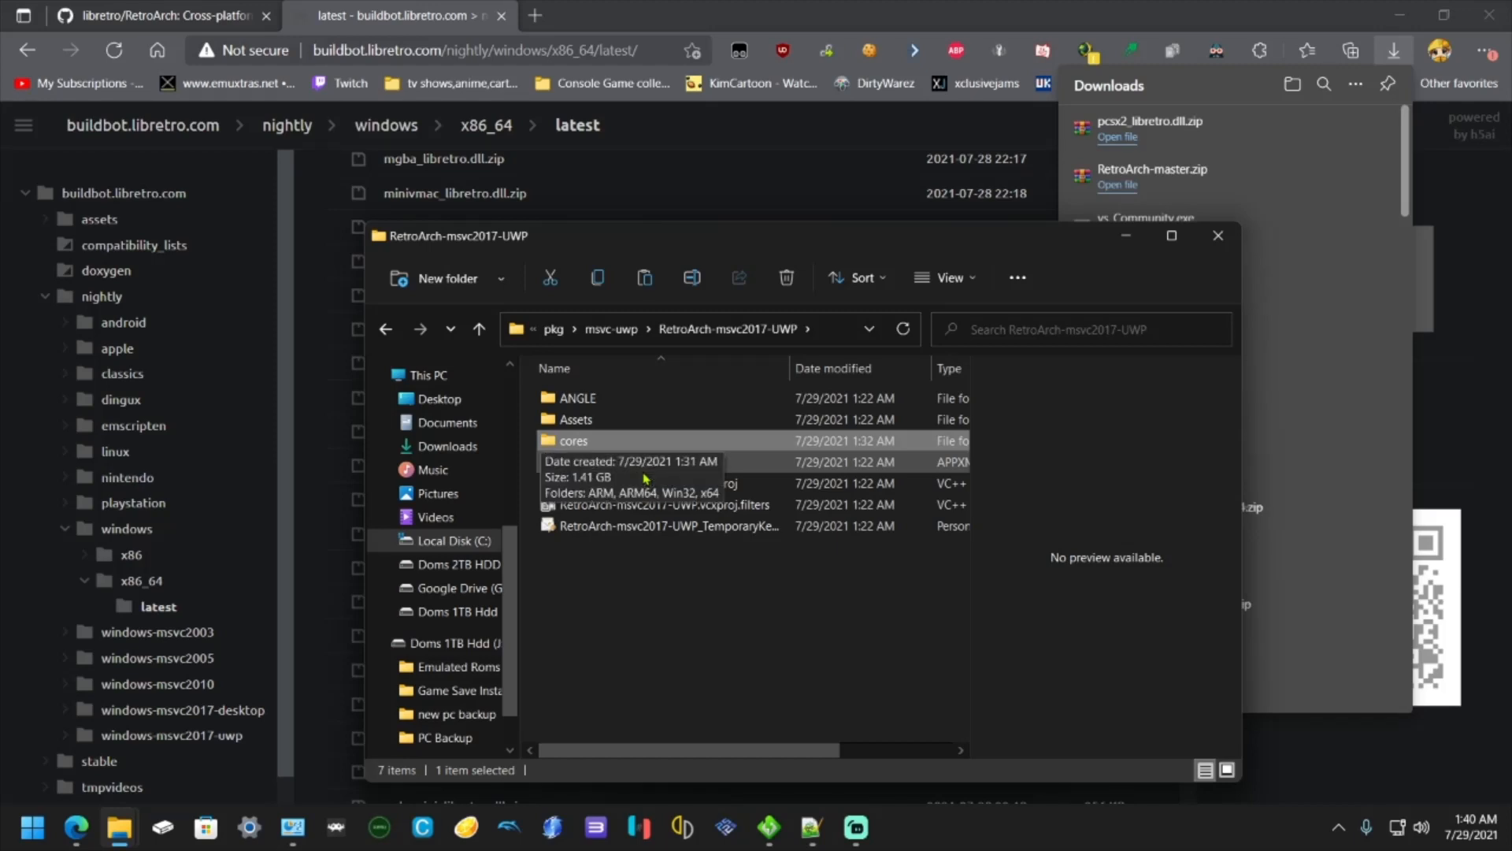
double_click(574, 441)
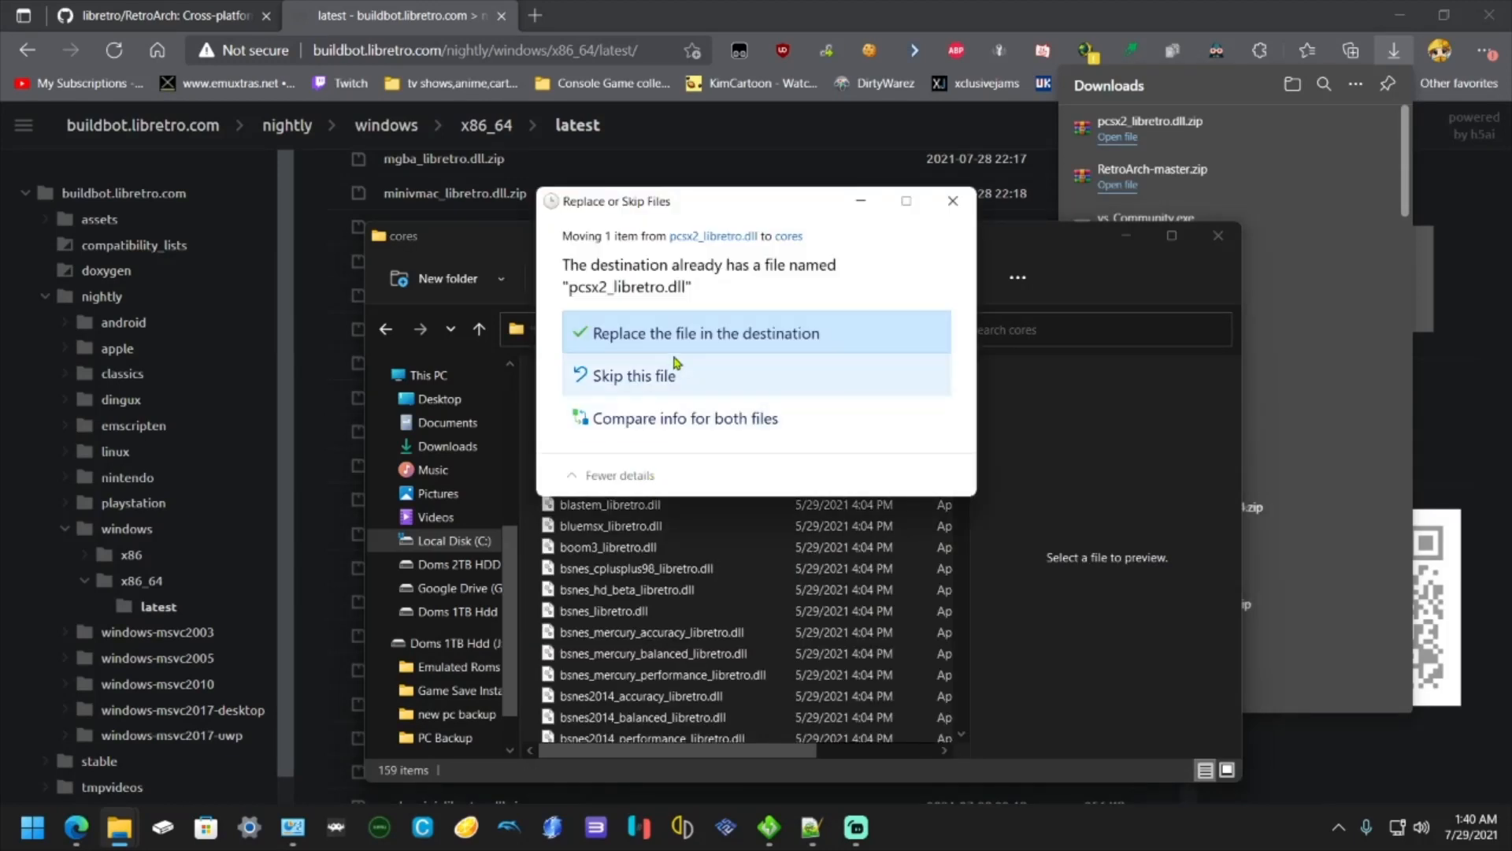
click(706, 332)
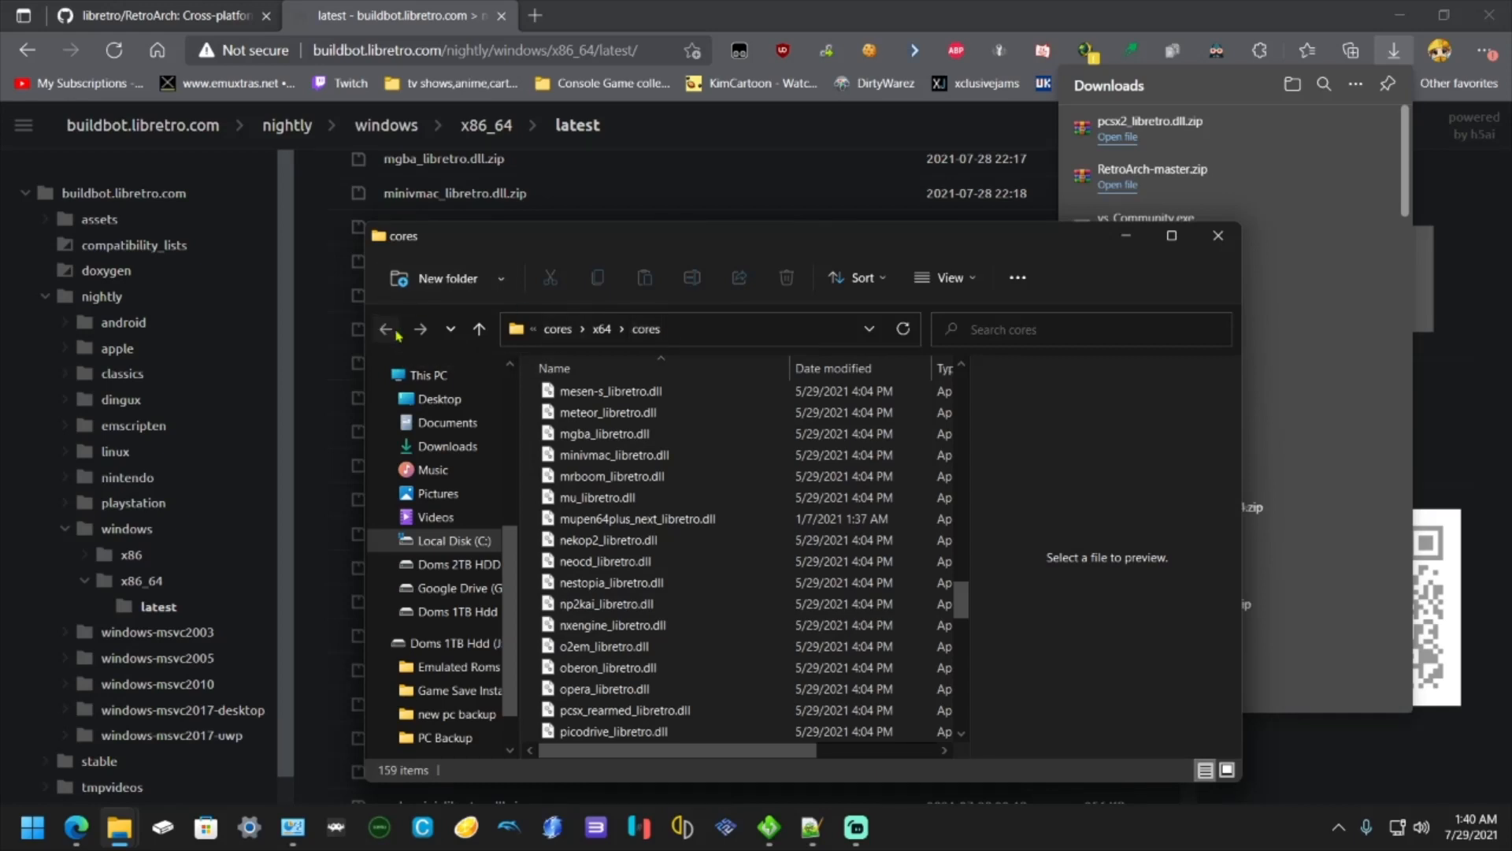
- Go back to msvc-uwp and select RetroArch-msvc2017-UWP.sln
click(385, 327)
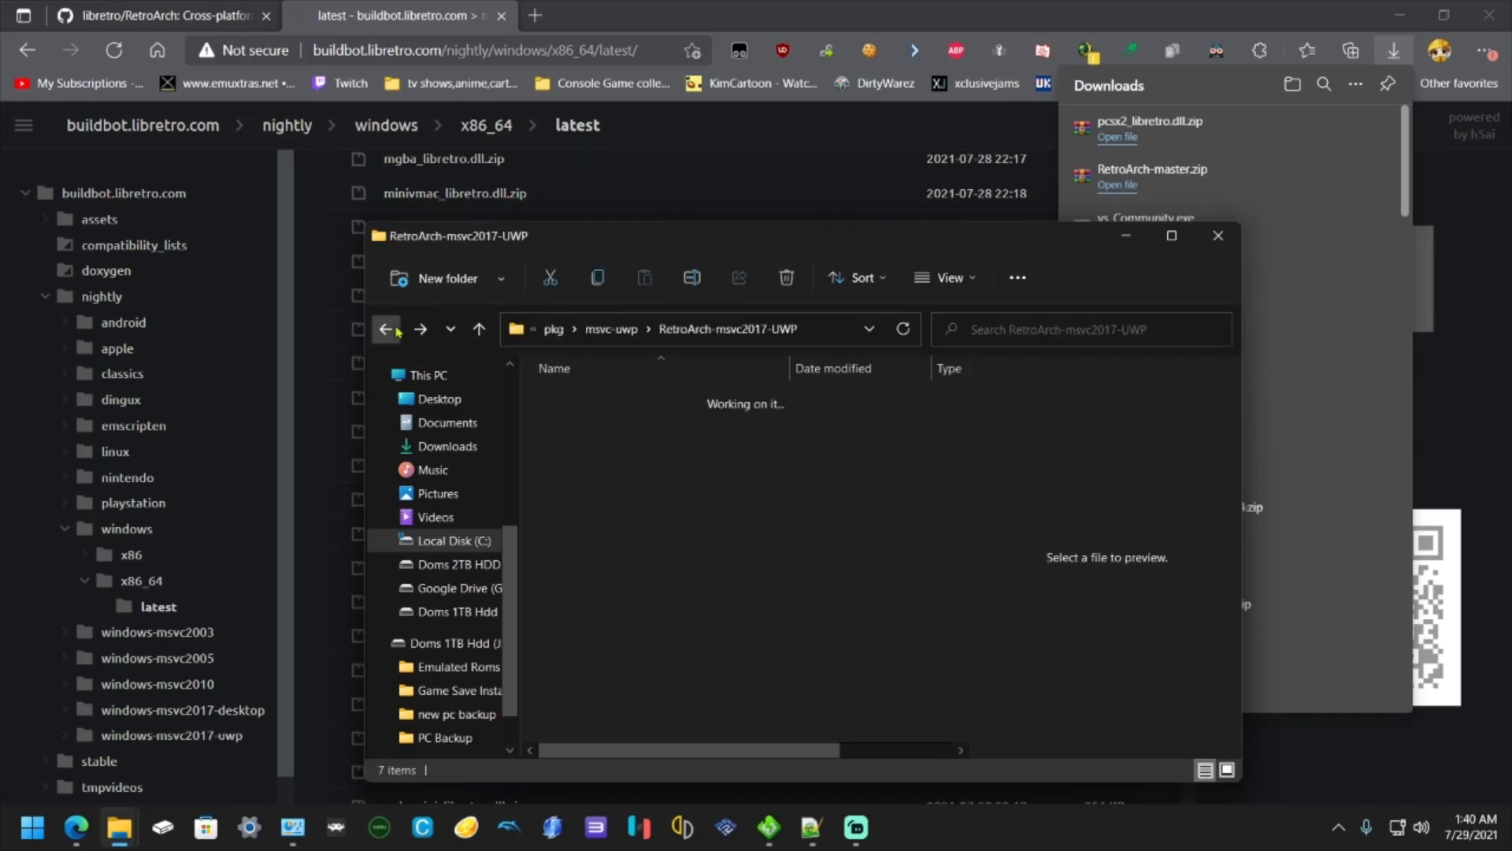
click(385, 329)
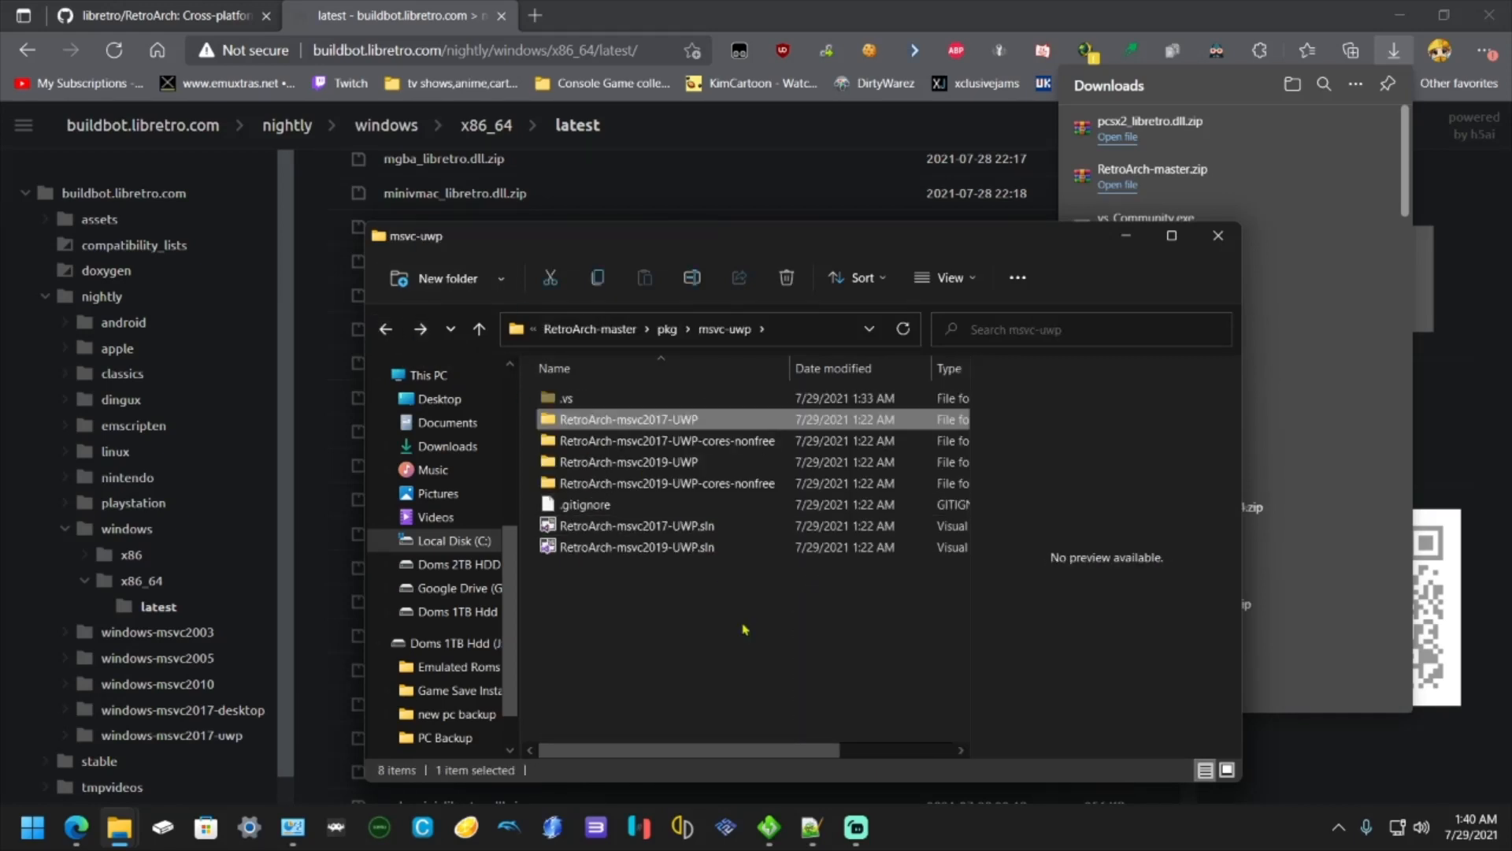
click(636, 526)
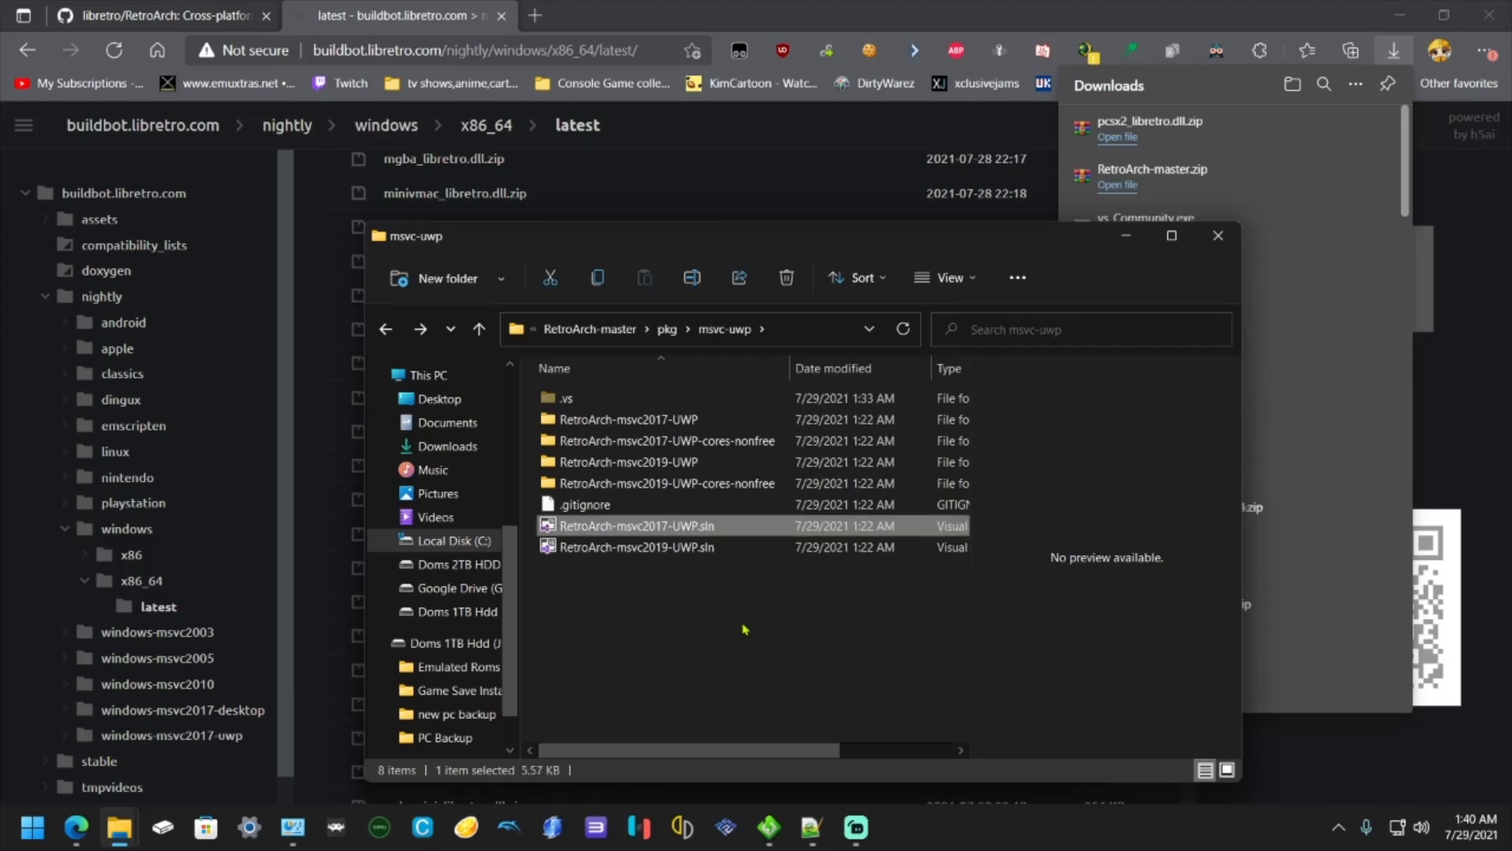
- Open RetroArch-msvc2017-UWP.sln and set configuration ReleaseANGLE with platform x64
double_click(636, 525)
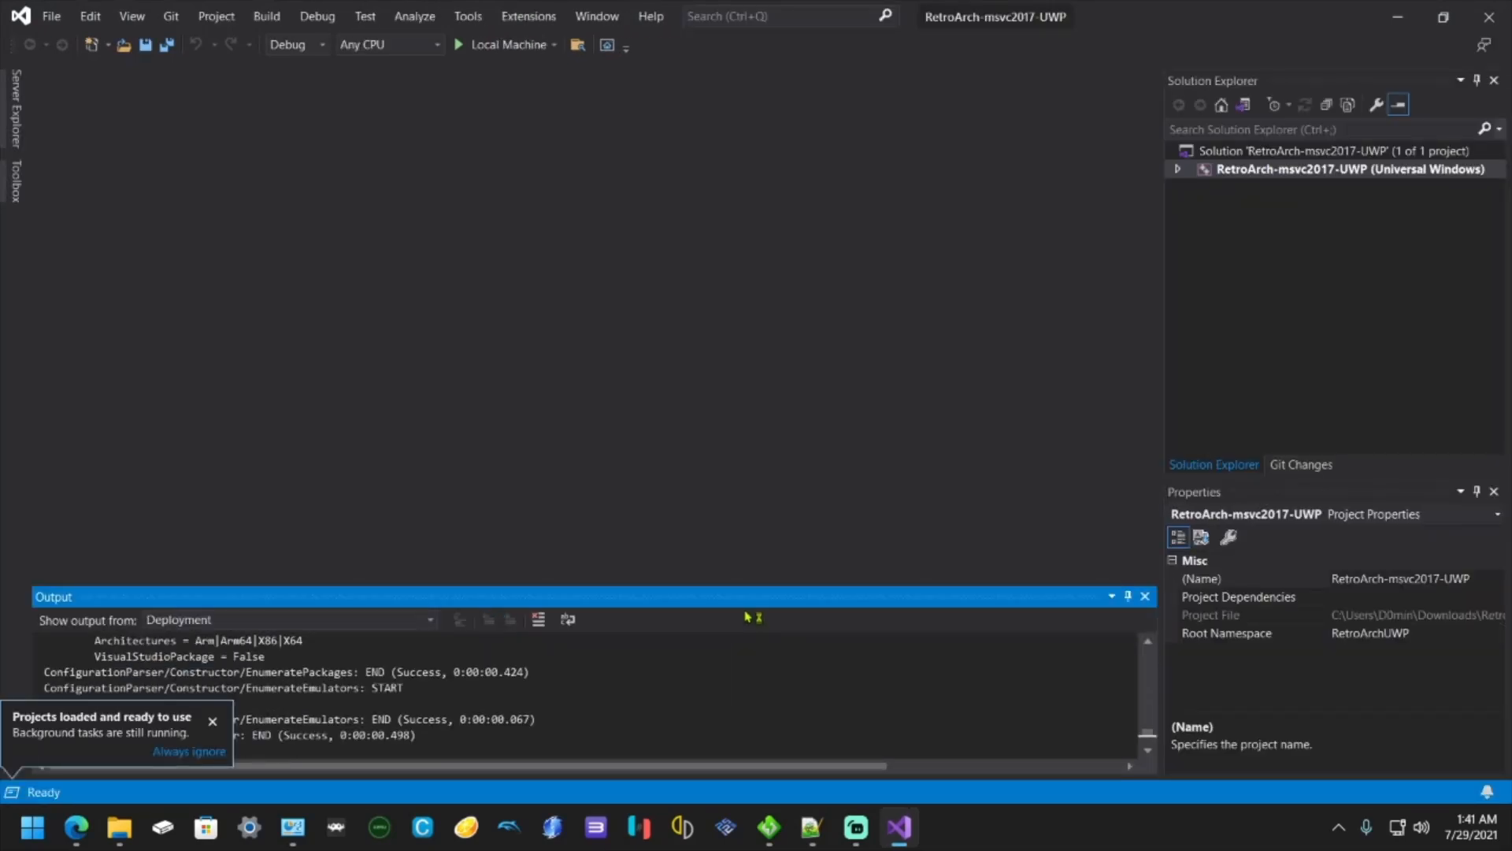
mouse_move(685, 368)
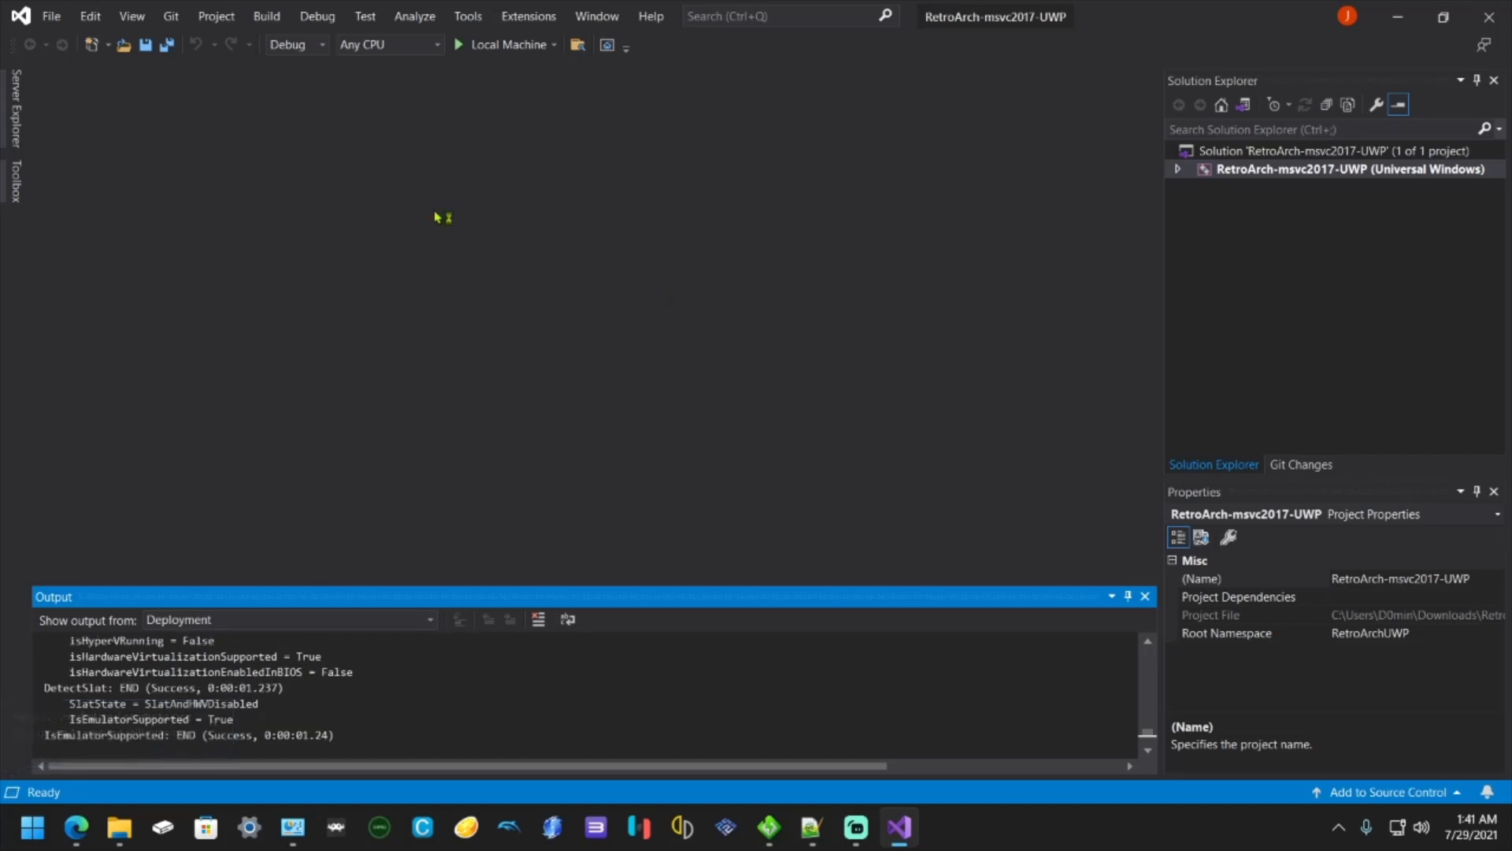
click(323, 44)
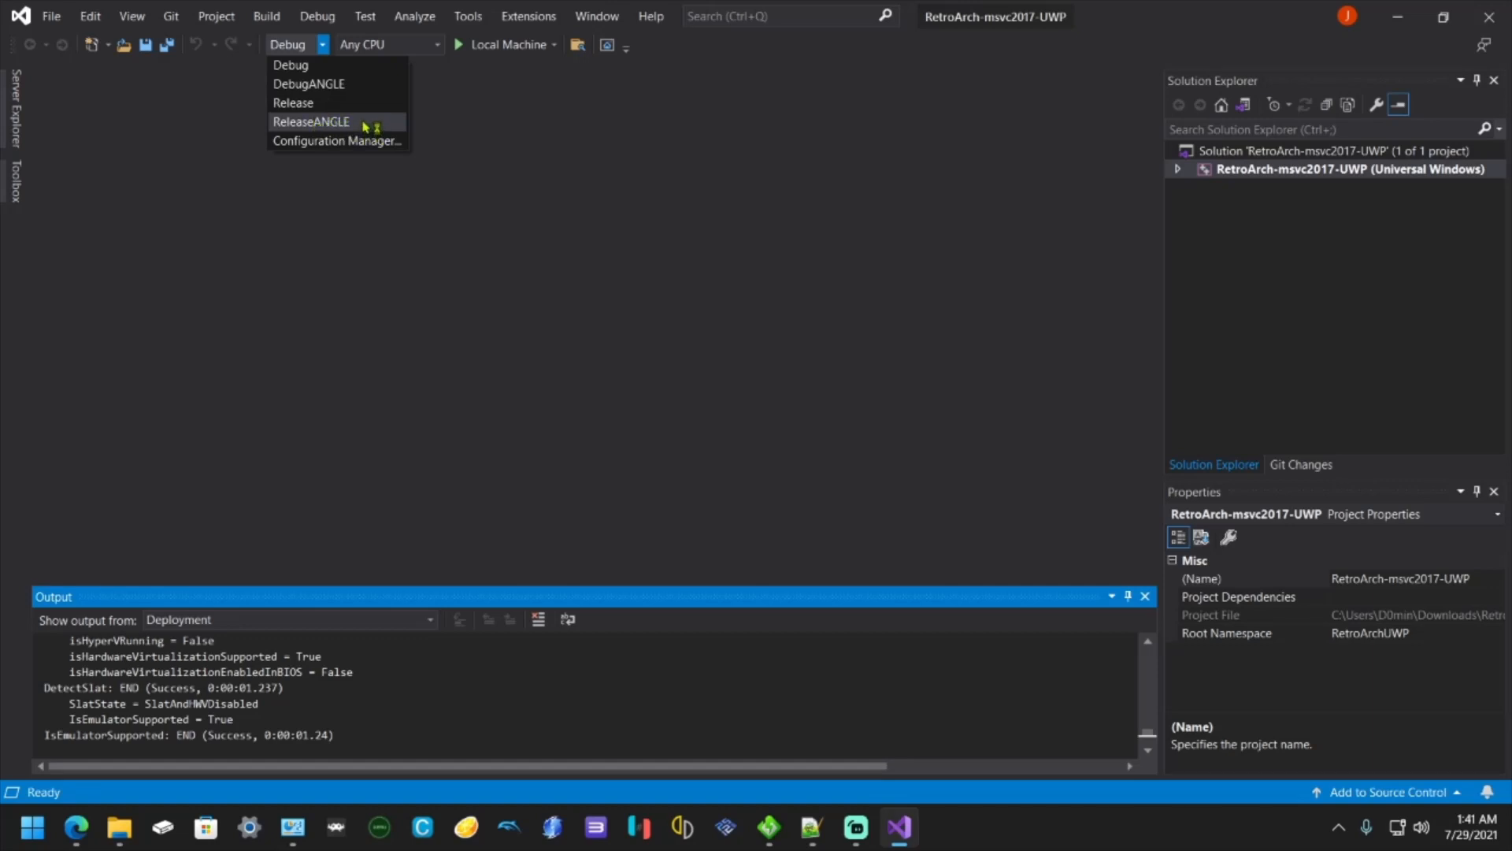
mouse_move(293, 102)
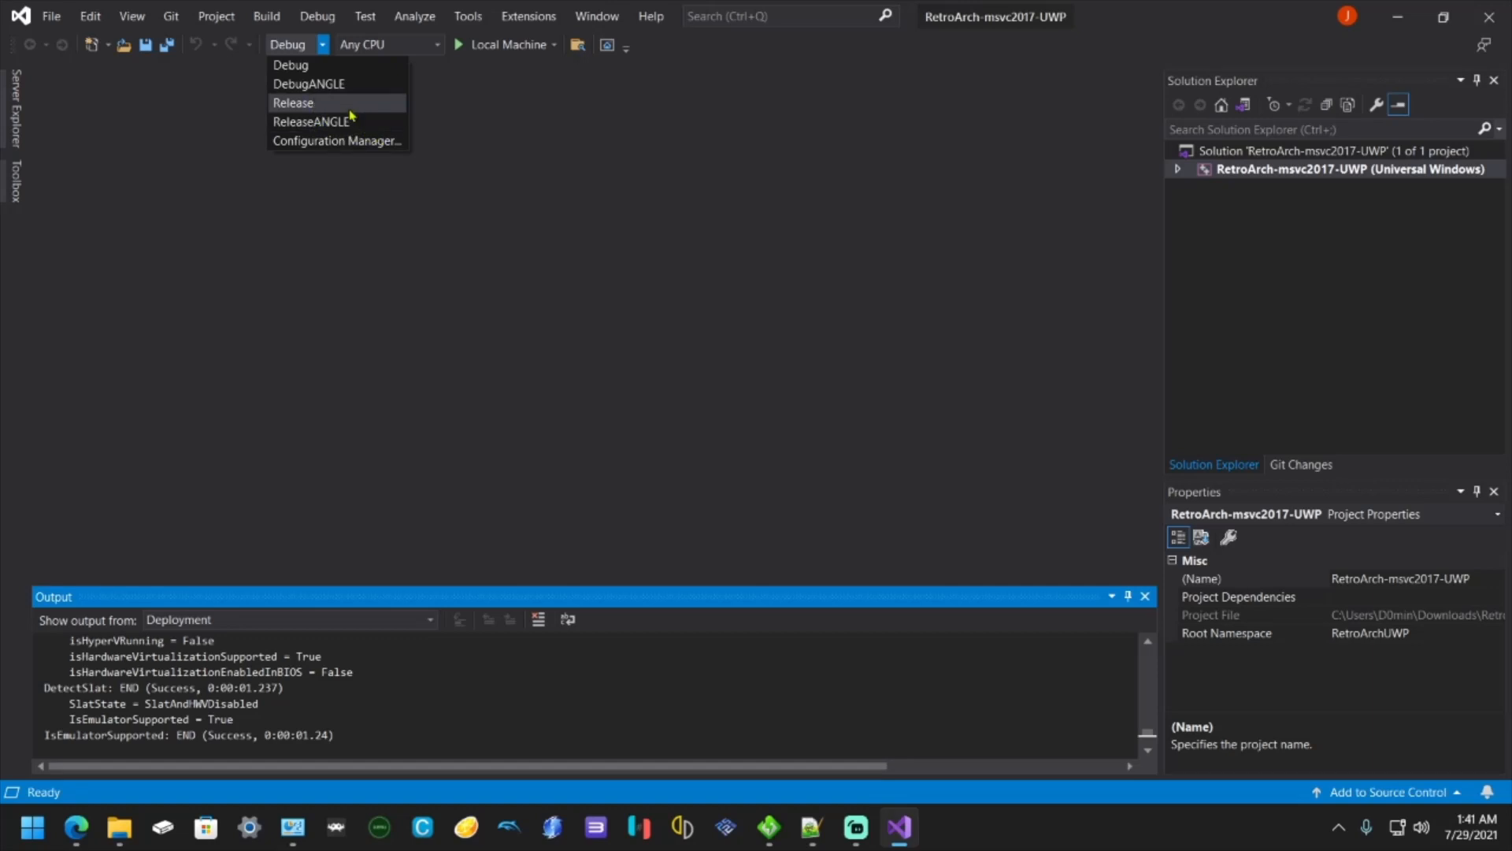
click(293, 103)
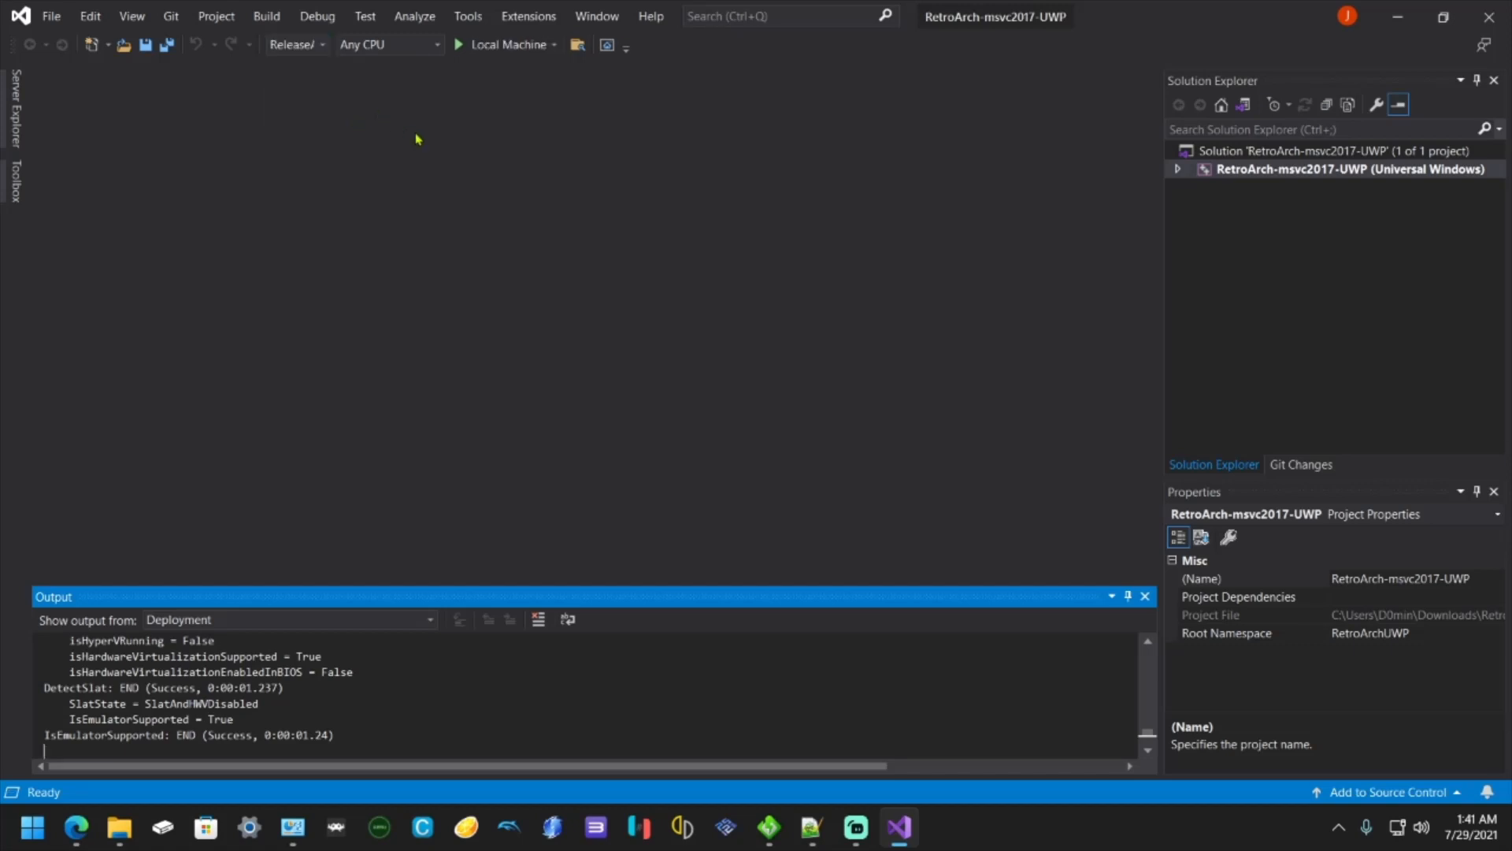
mouse_move(451, 184)
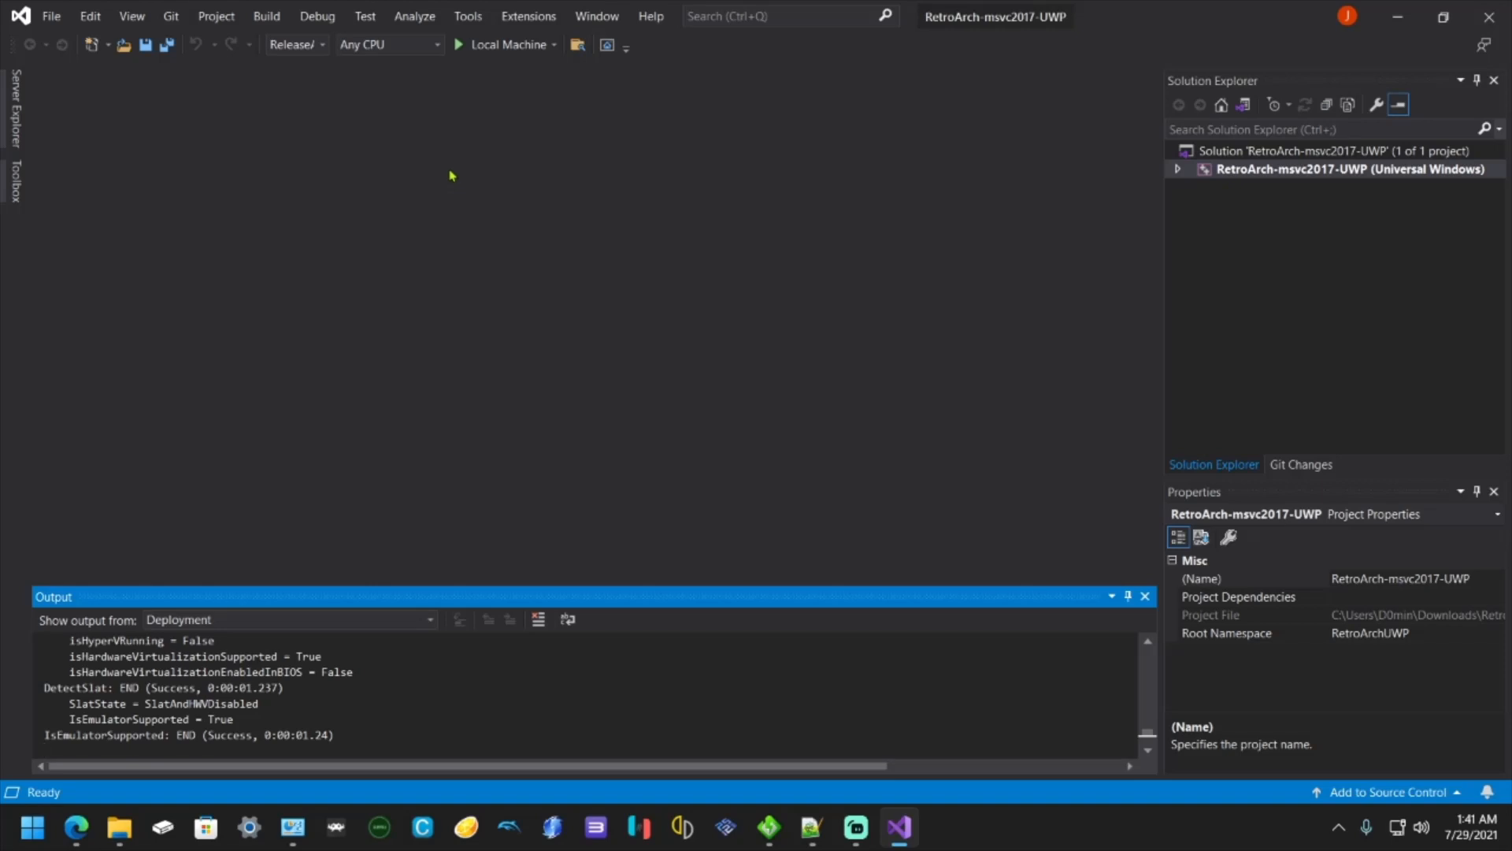
mouse_move(426, 80)
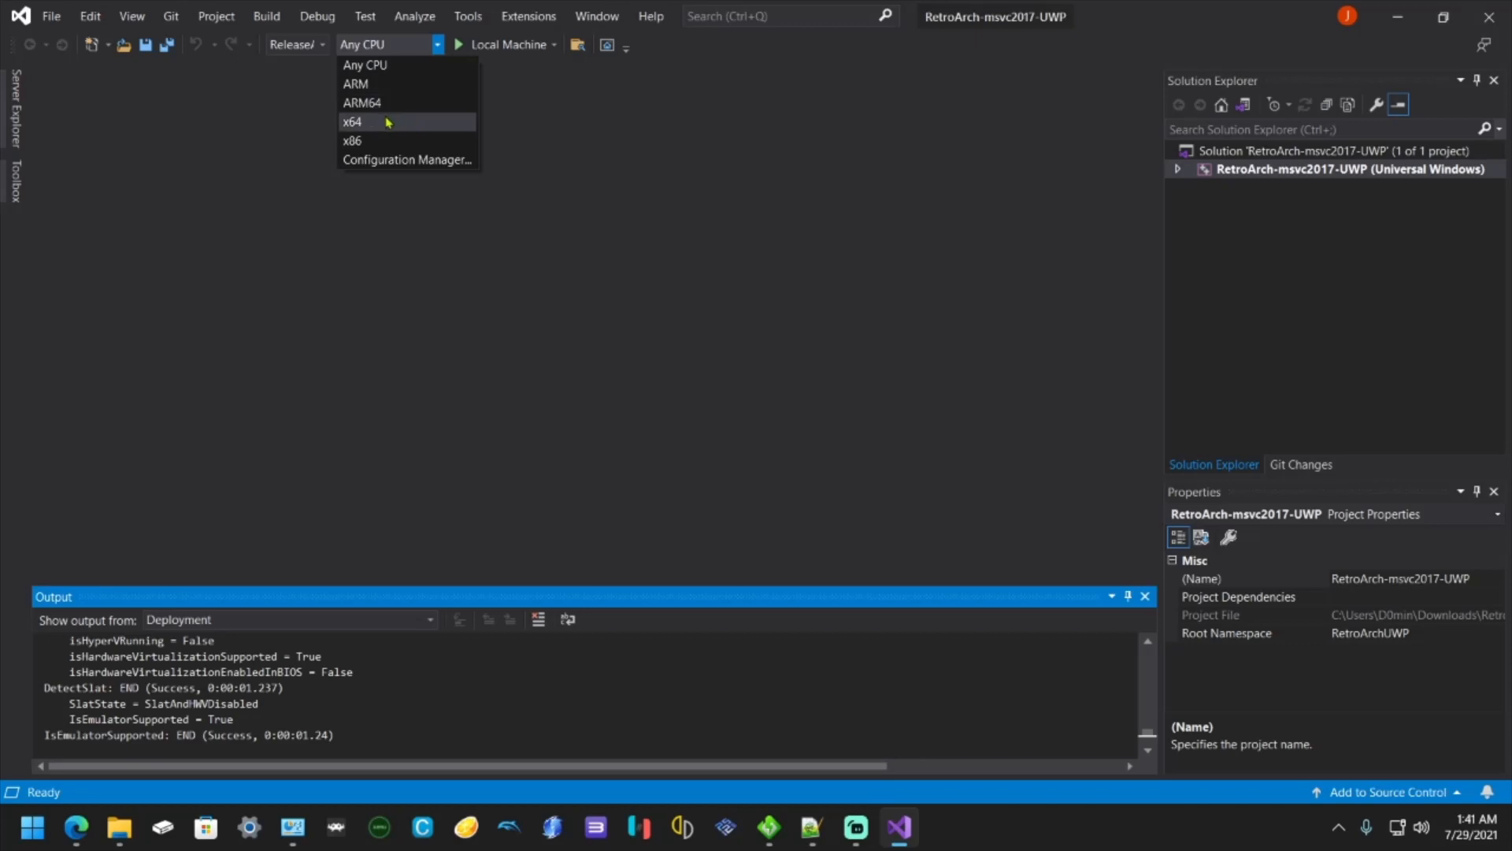
click(352, 121)
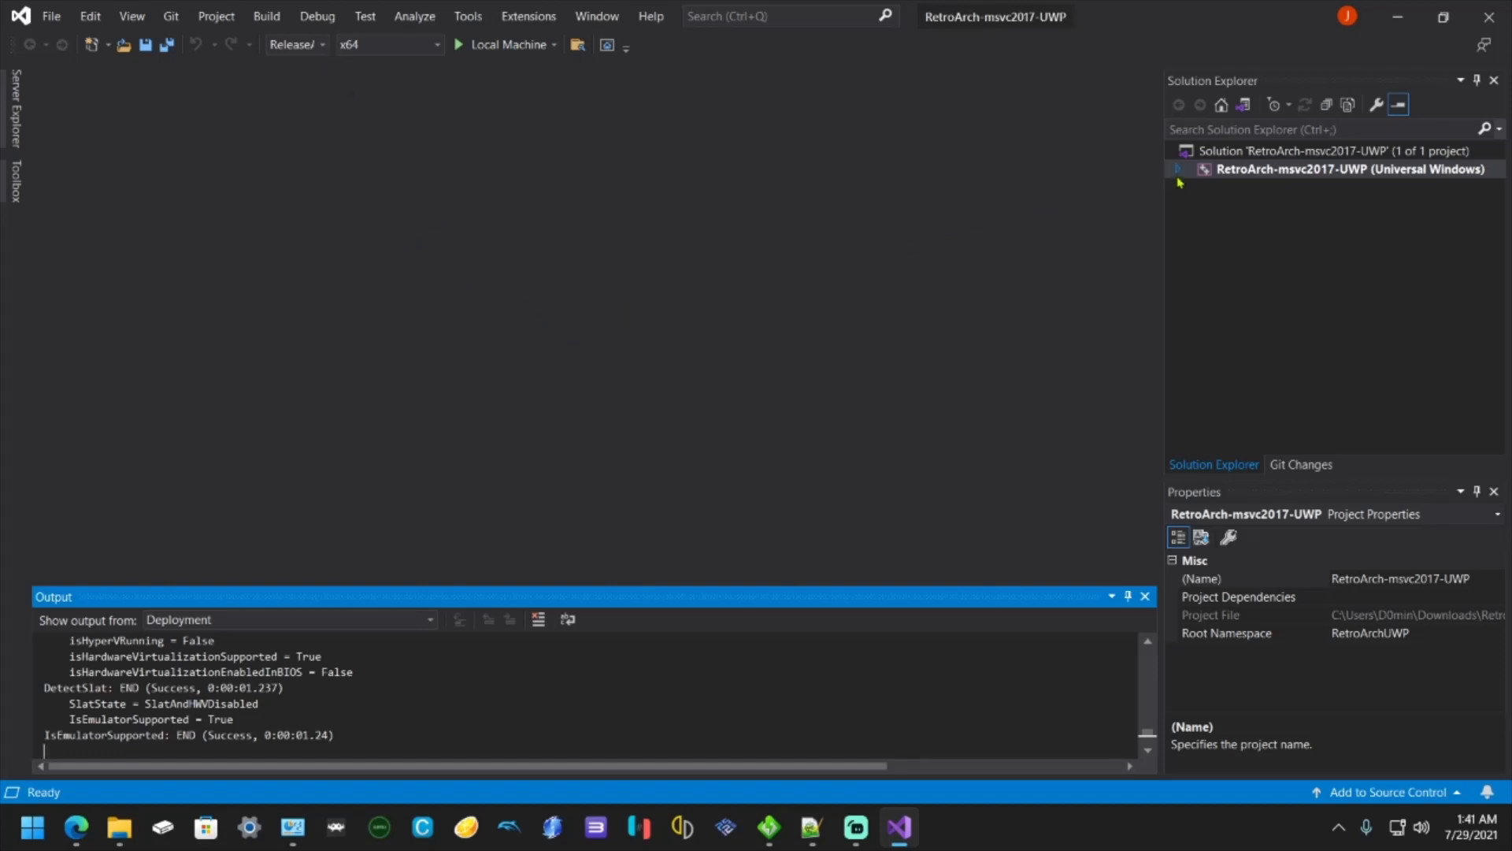
- Retarget the RetroArch project to toolset v142 with minimum SDK 10.0.15063.0
right_click(1336, 169)
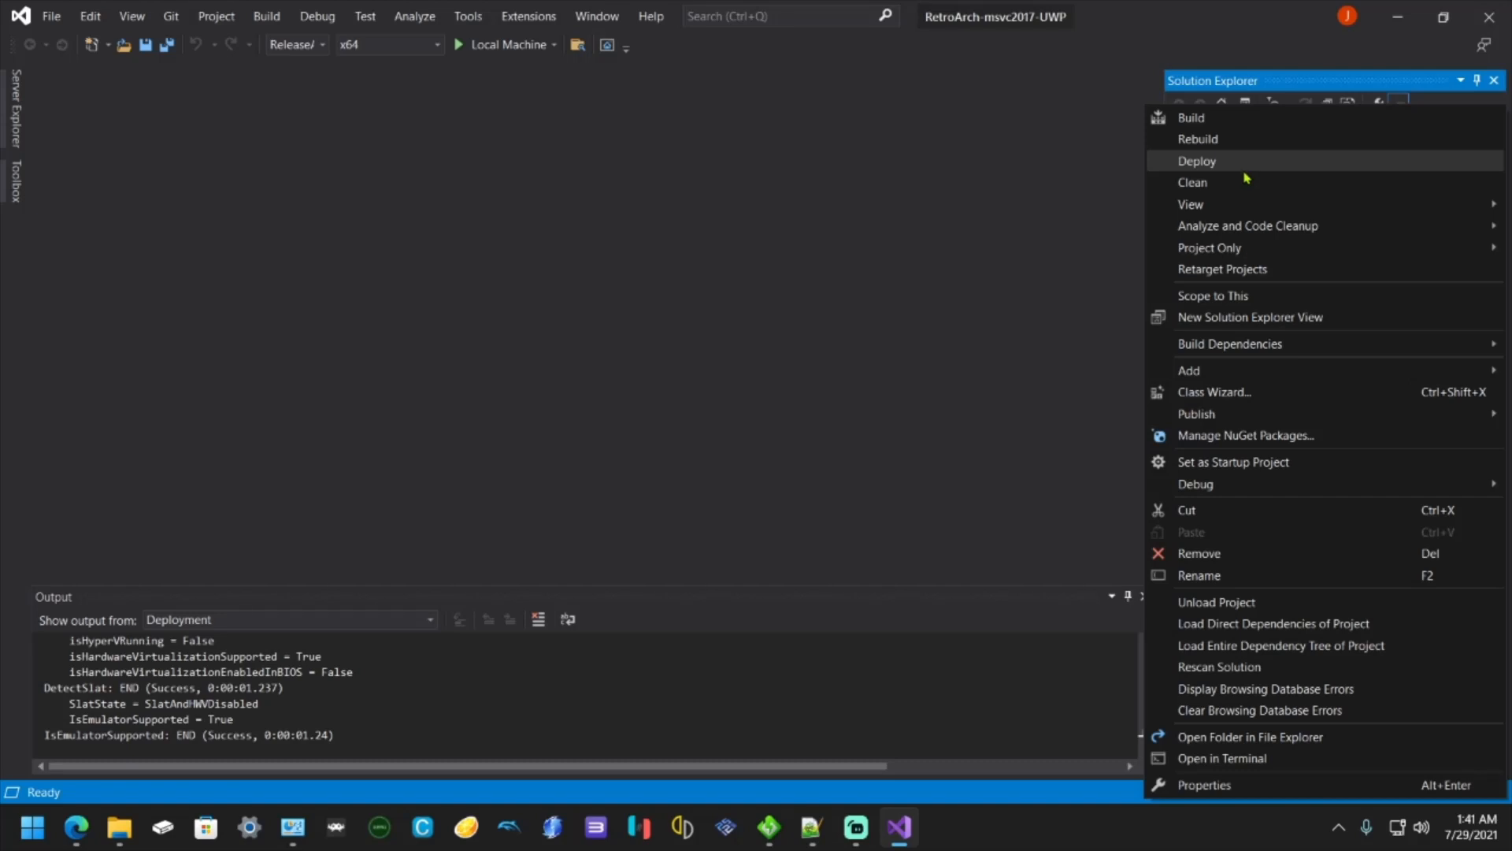
mouse_move(1232, 248)
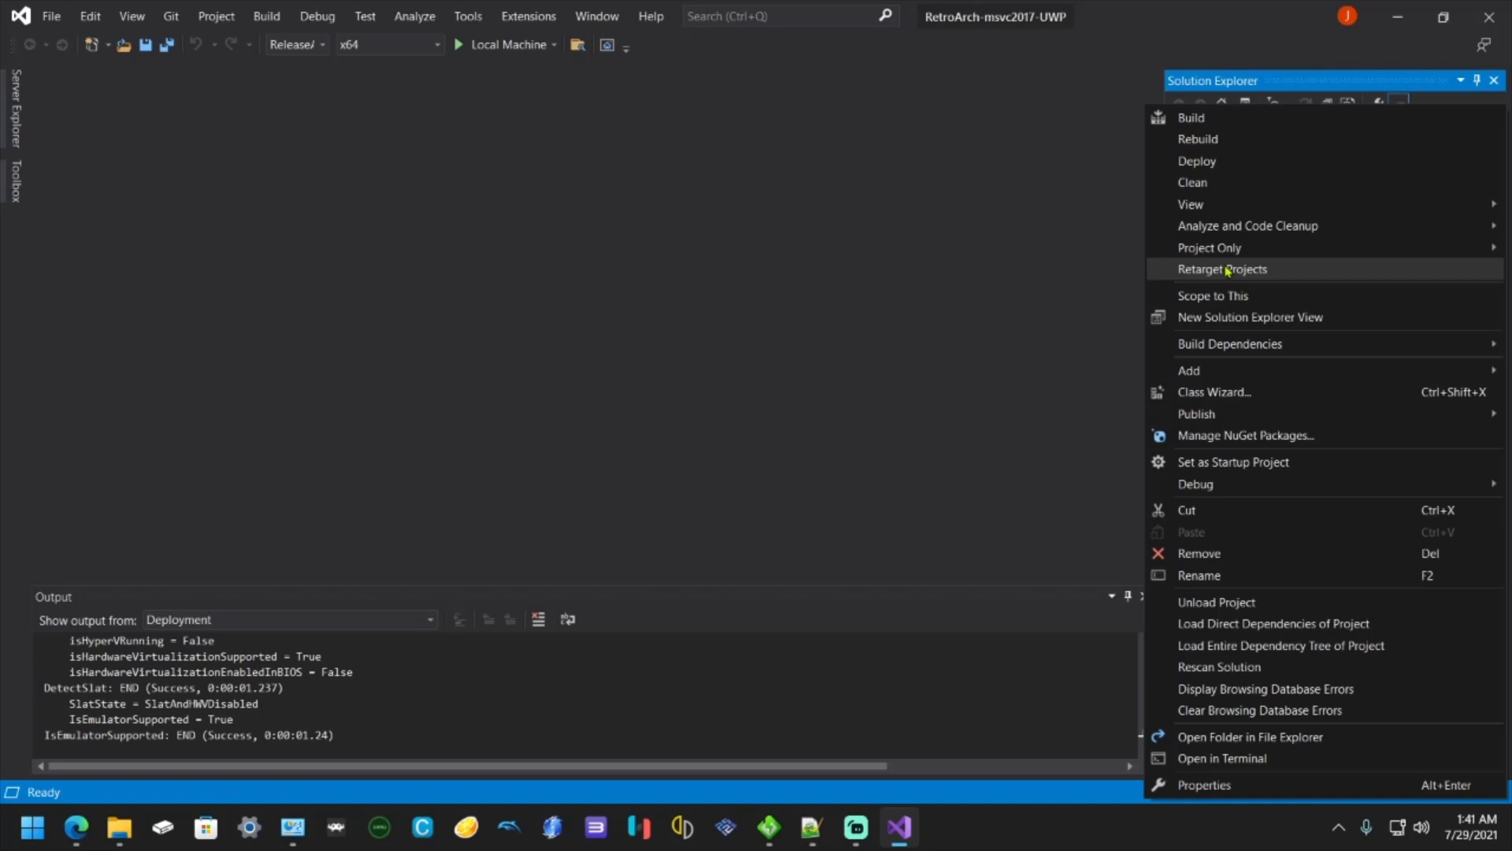
click(1221, 270)
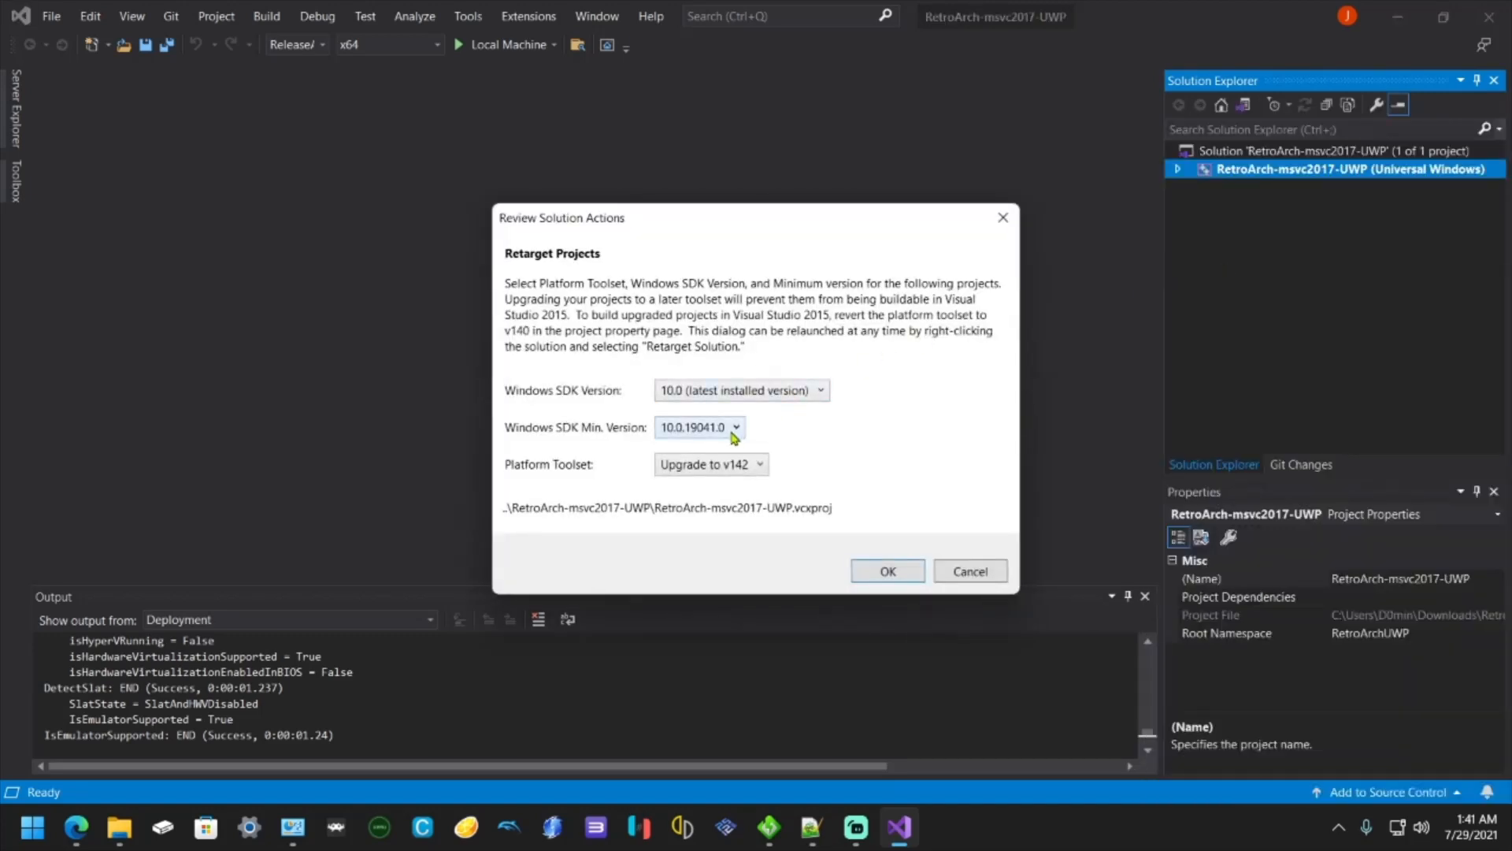
click(735, 426)
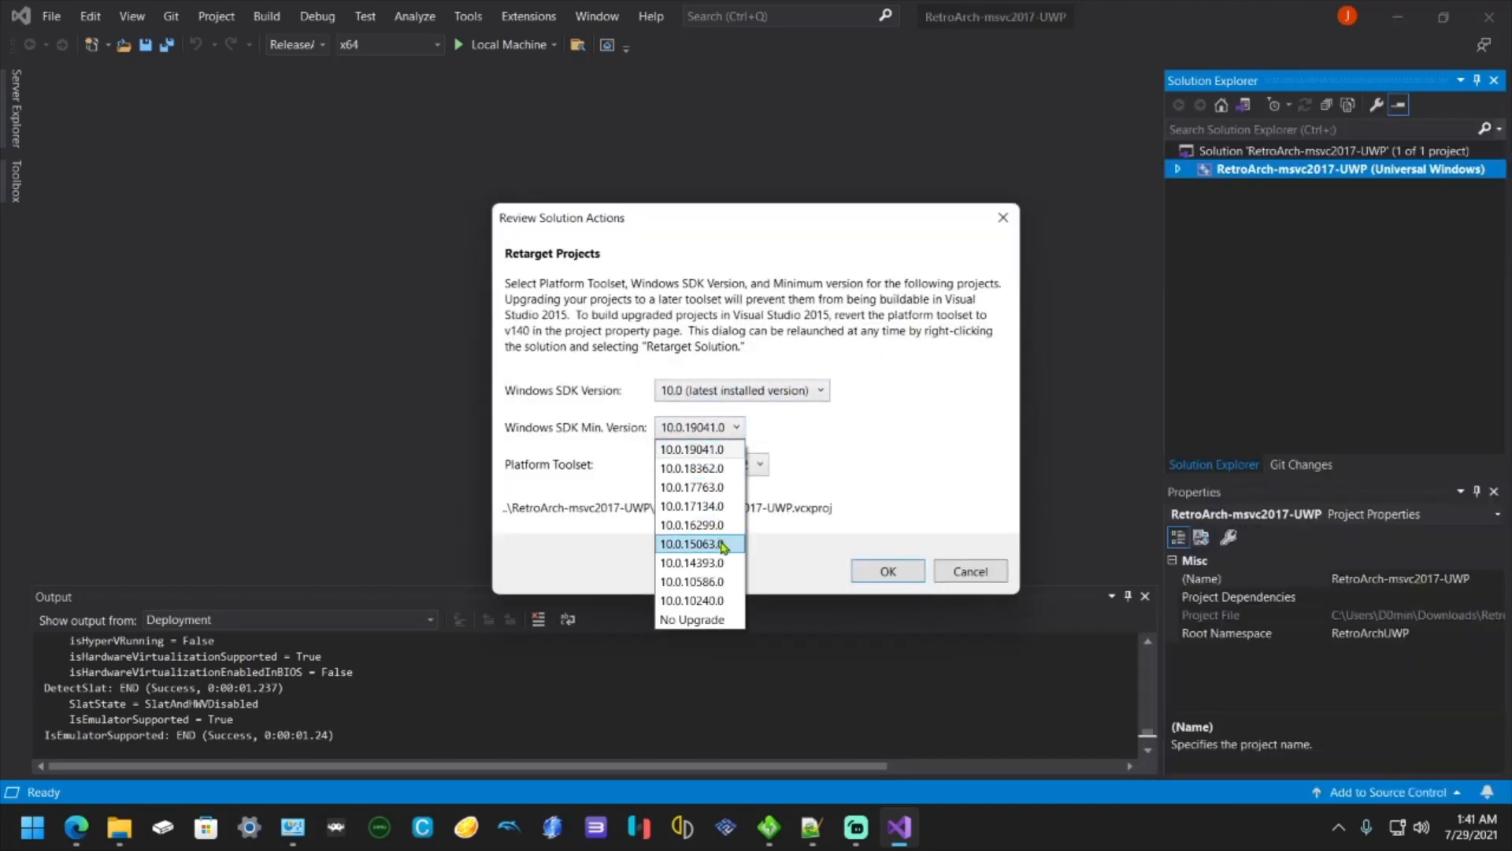
click(692, 545)
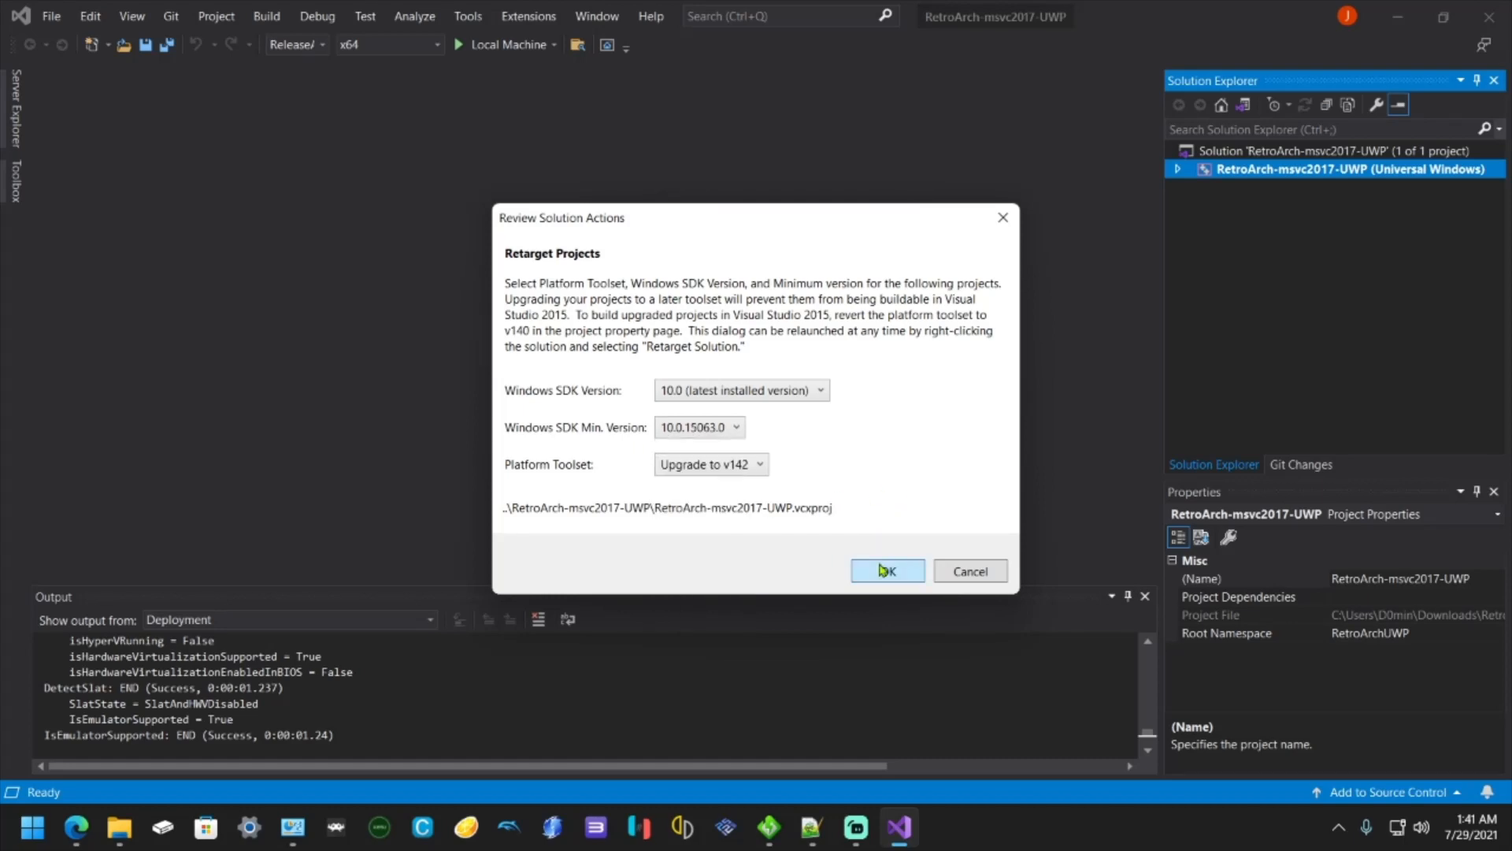
click(885, 570)
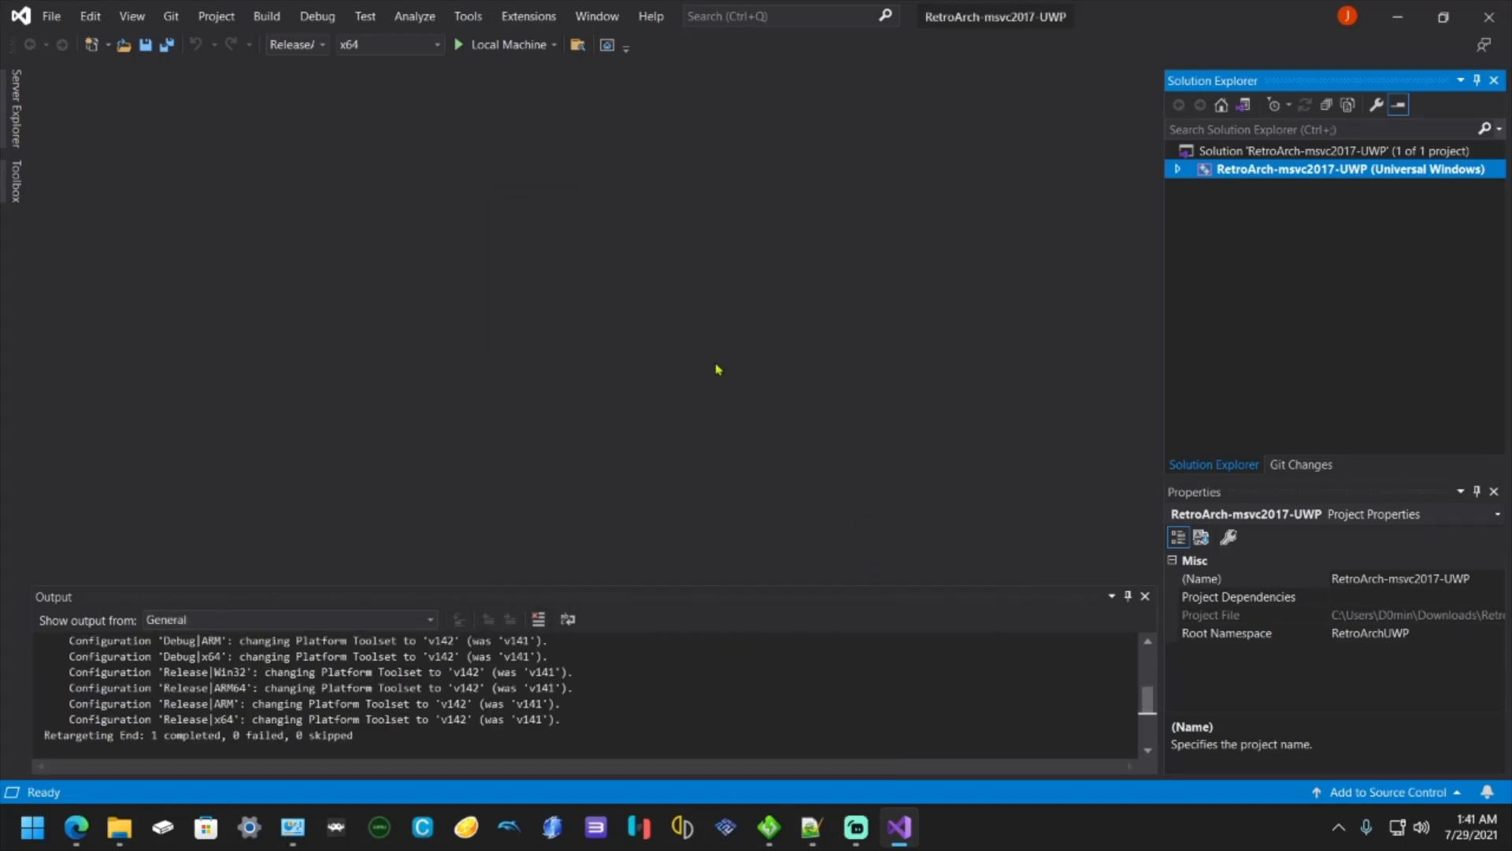
mouse_move(208, 210)
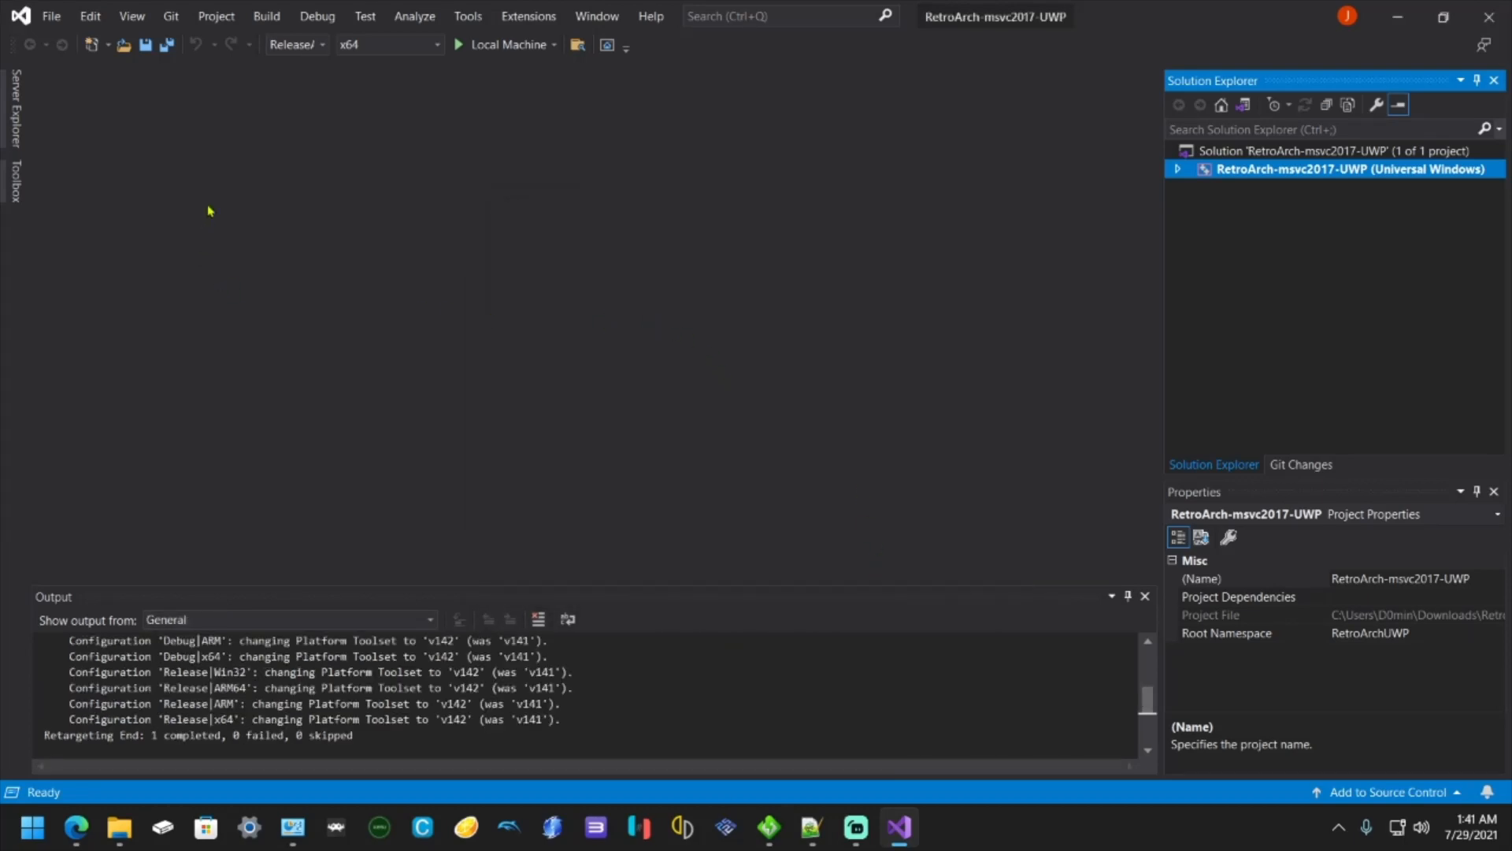
- Choose sideloading, create a replacement self-signed test certificate, and trust it
click(215, 17)
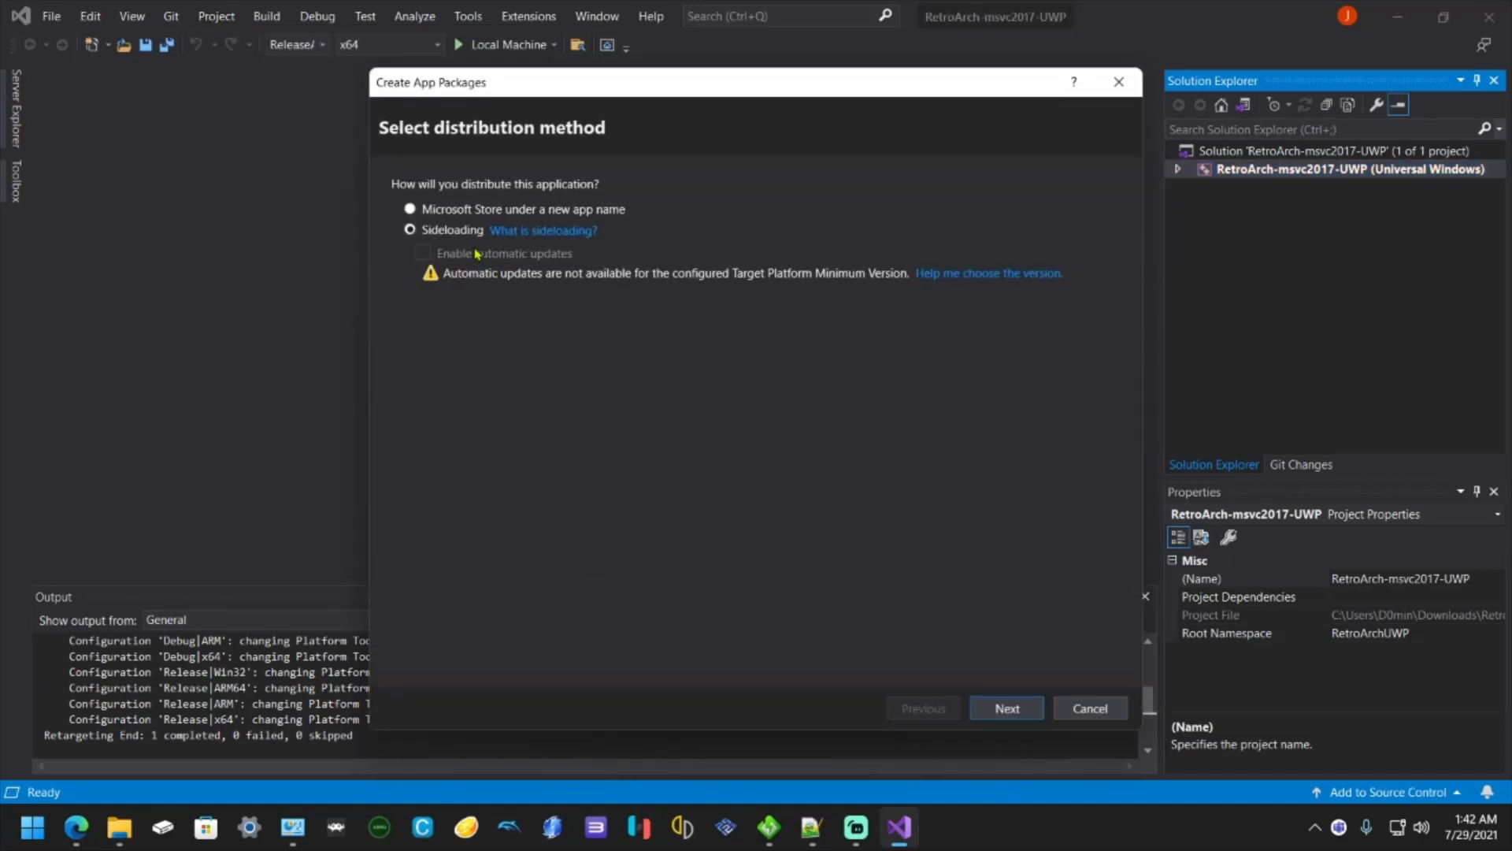
mouse_move(459, 283)
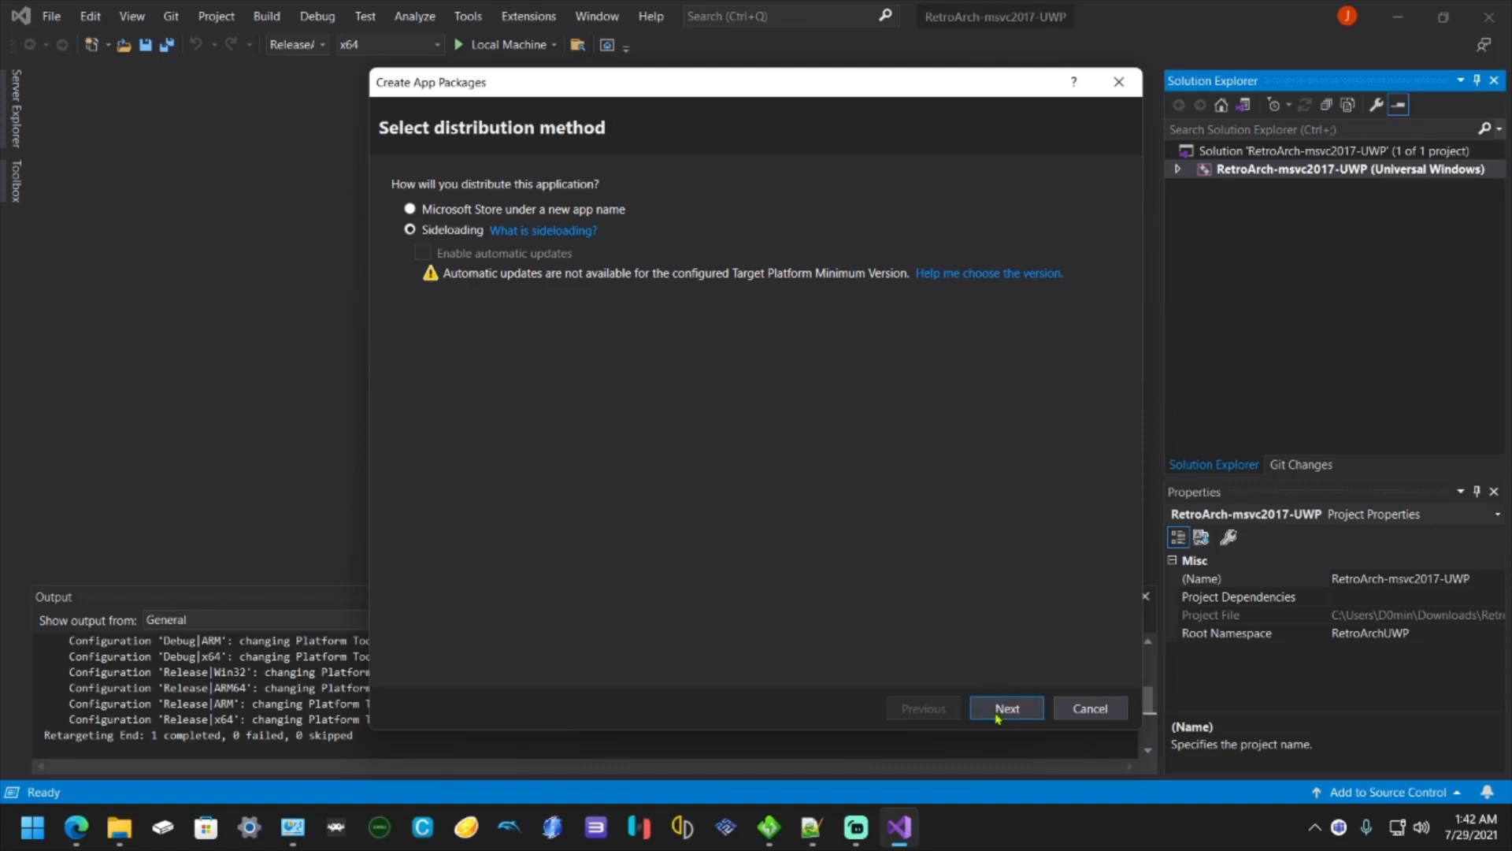
click(1006, 708)
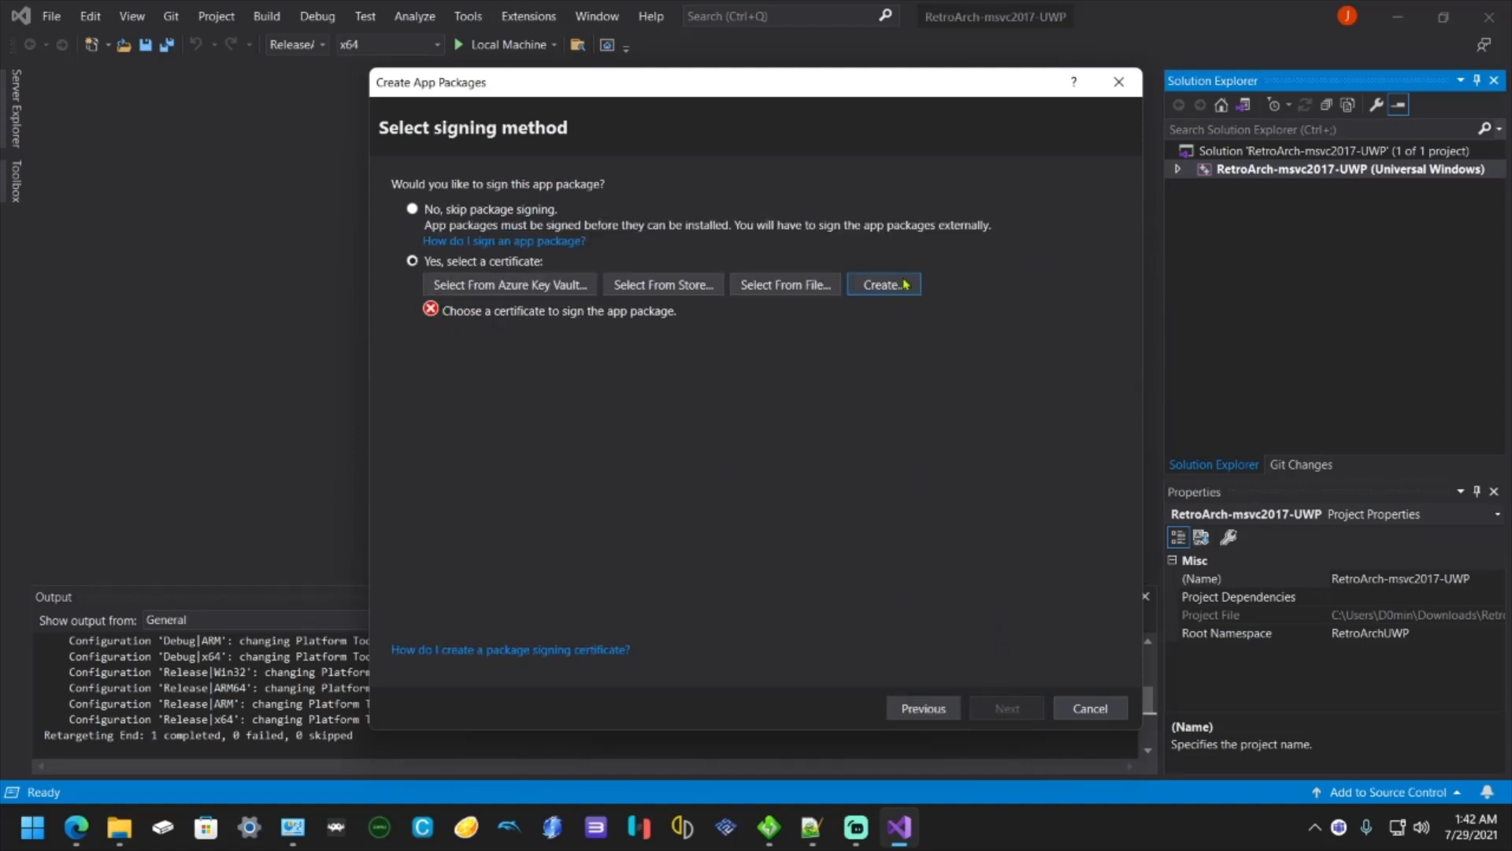
click(881, 284)
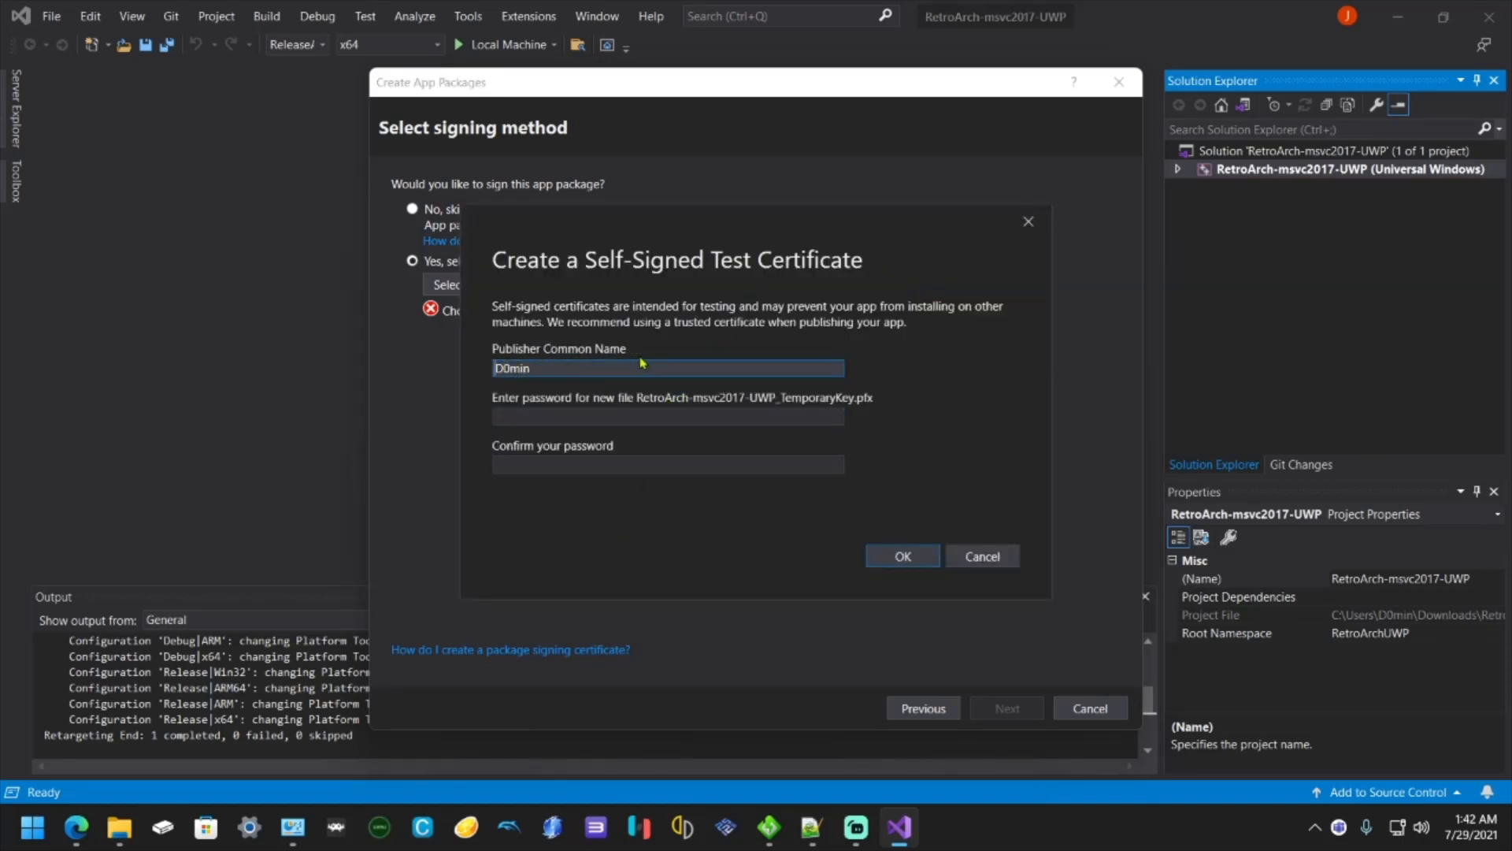
click(667, 416)
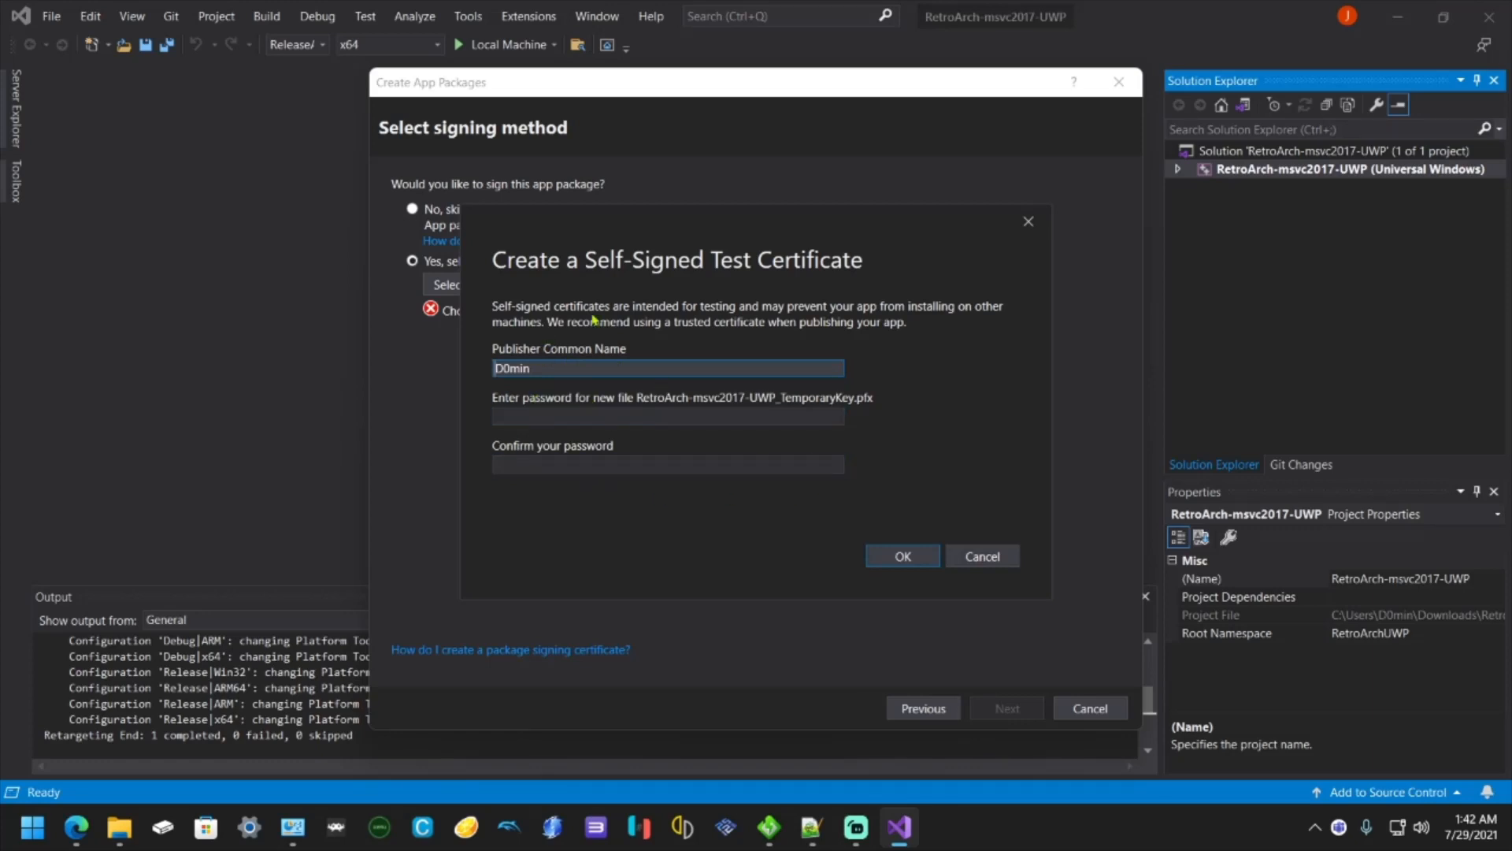
mouse_move(718, 508)
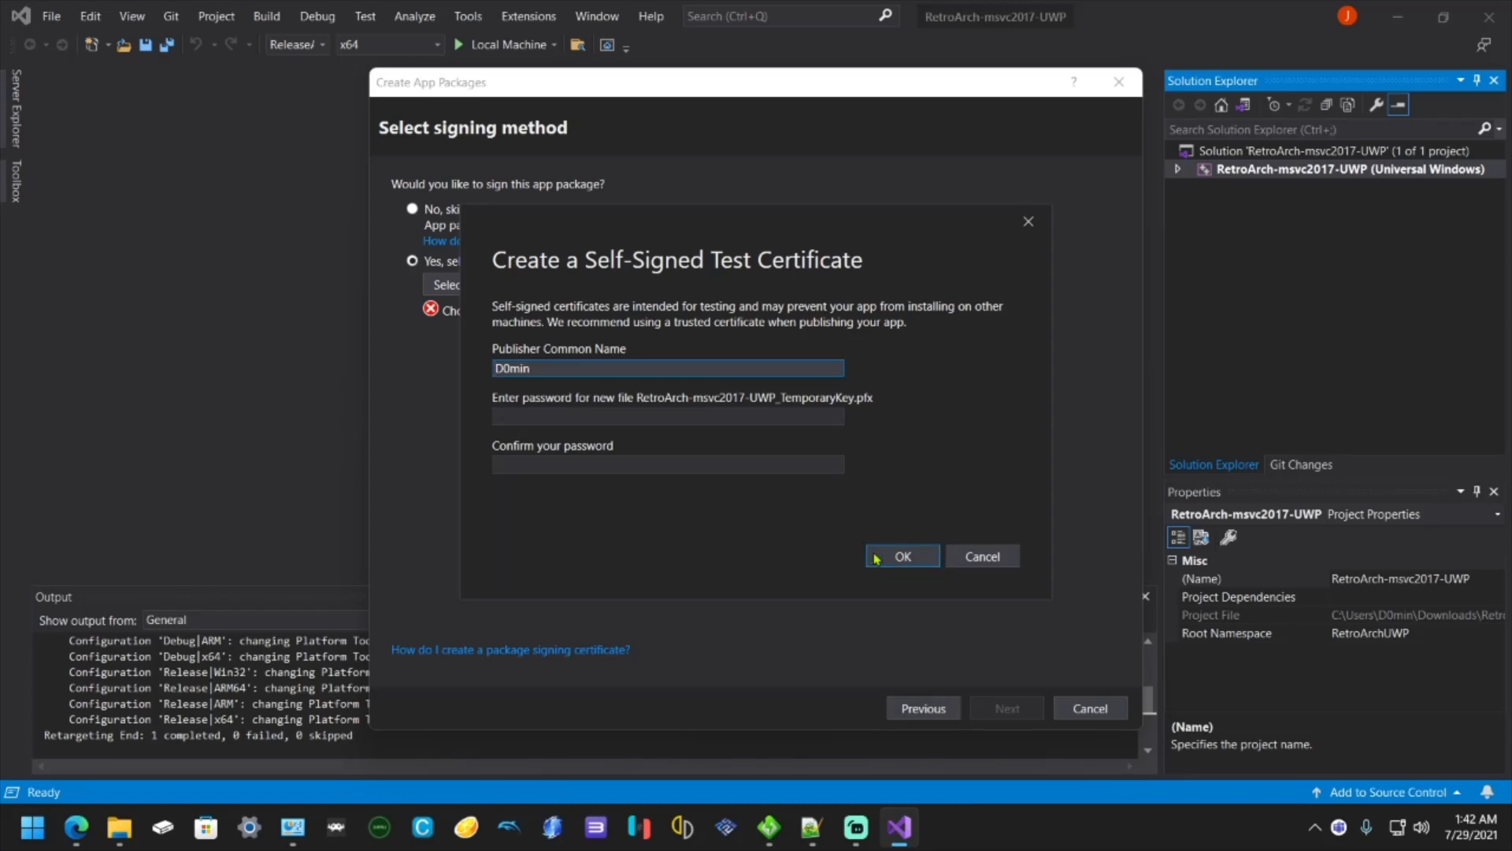
click(901, 556)
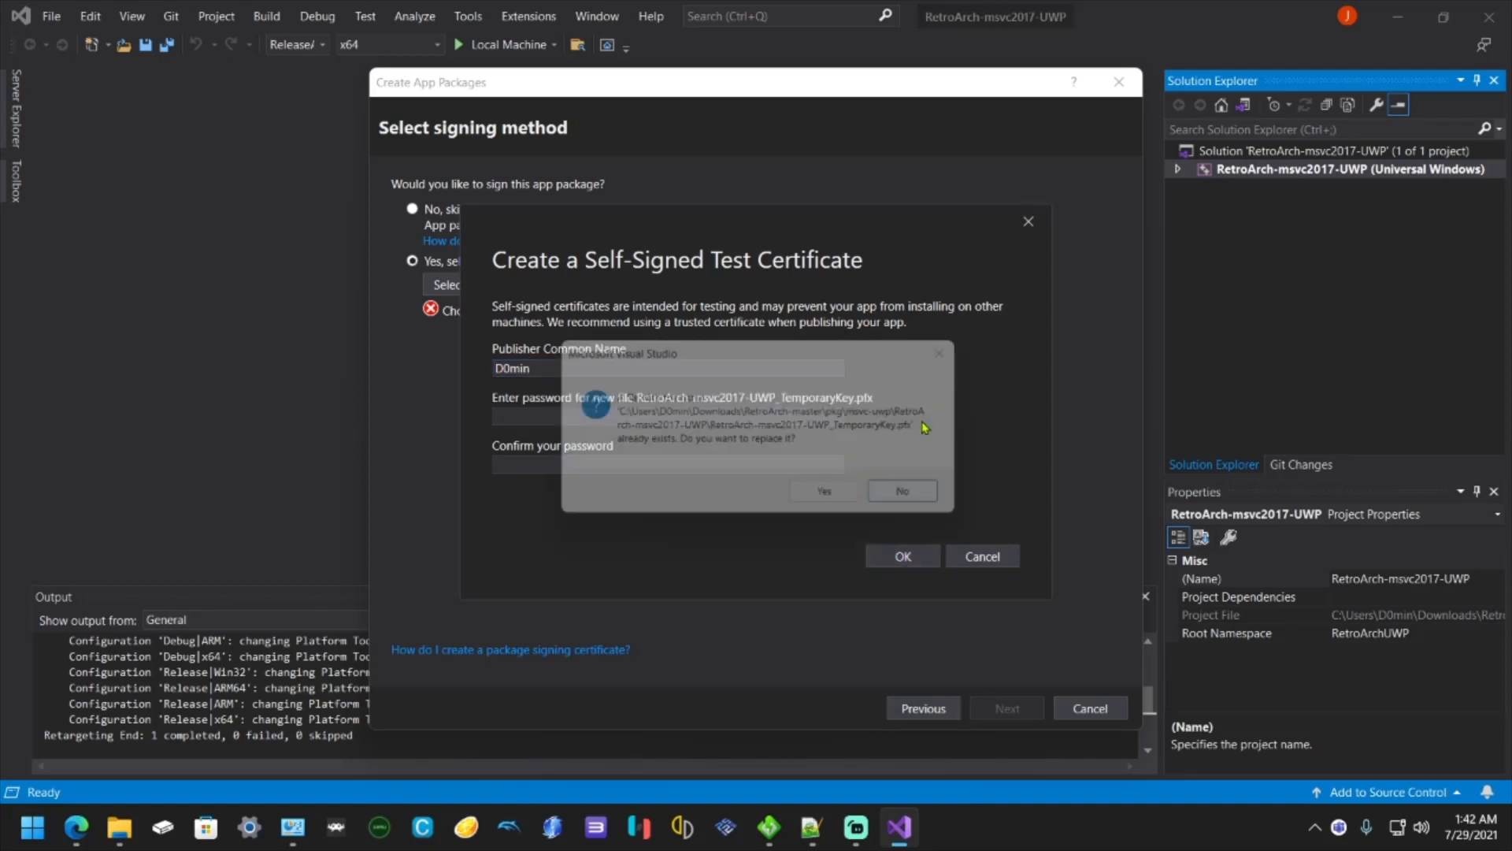
click(824, 491)
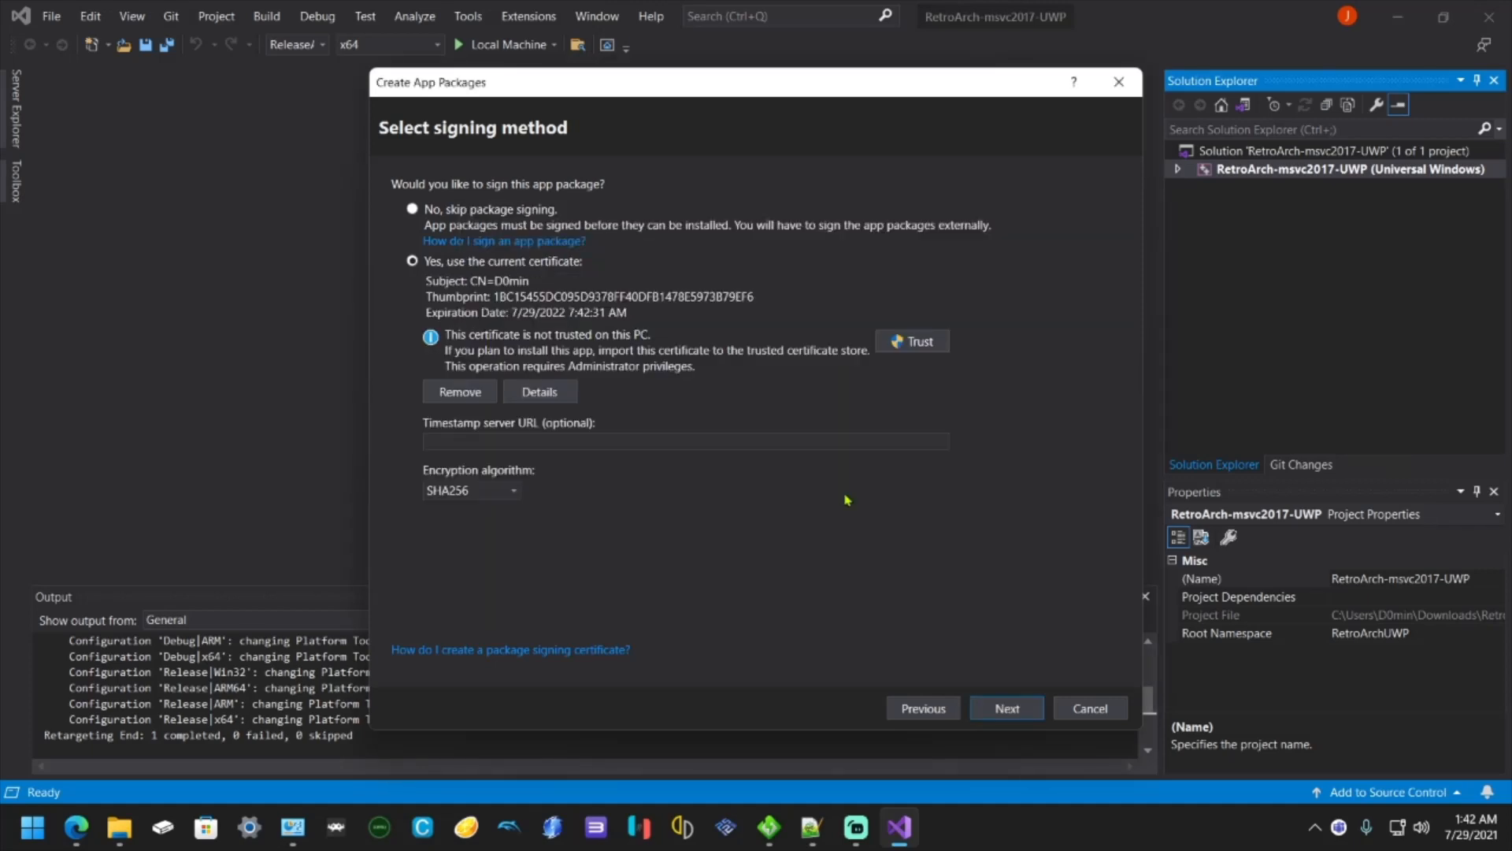
click(910, 340)
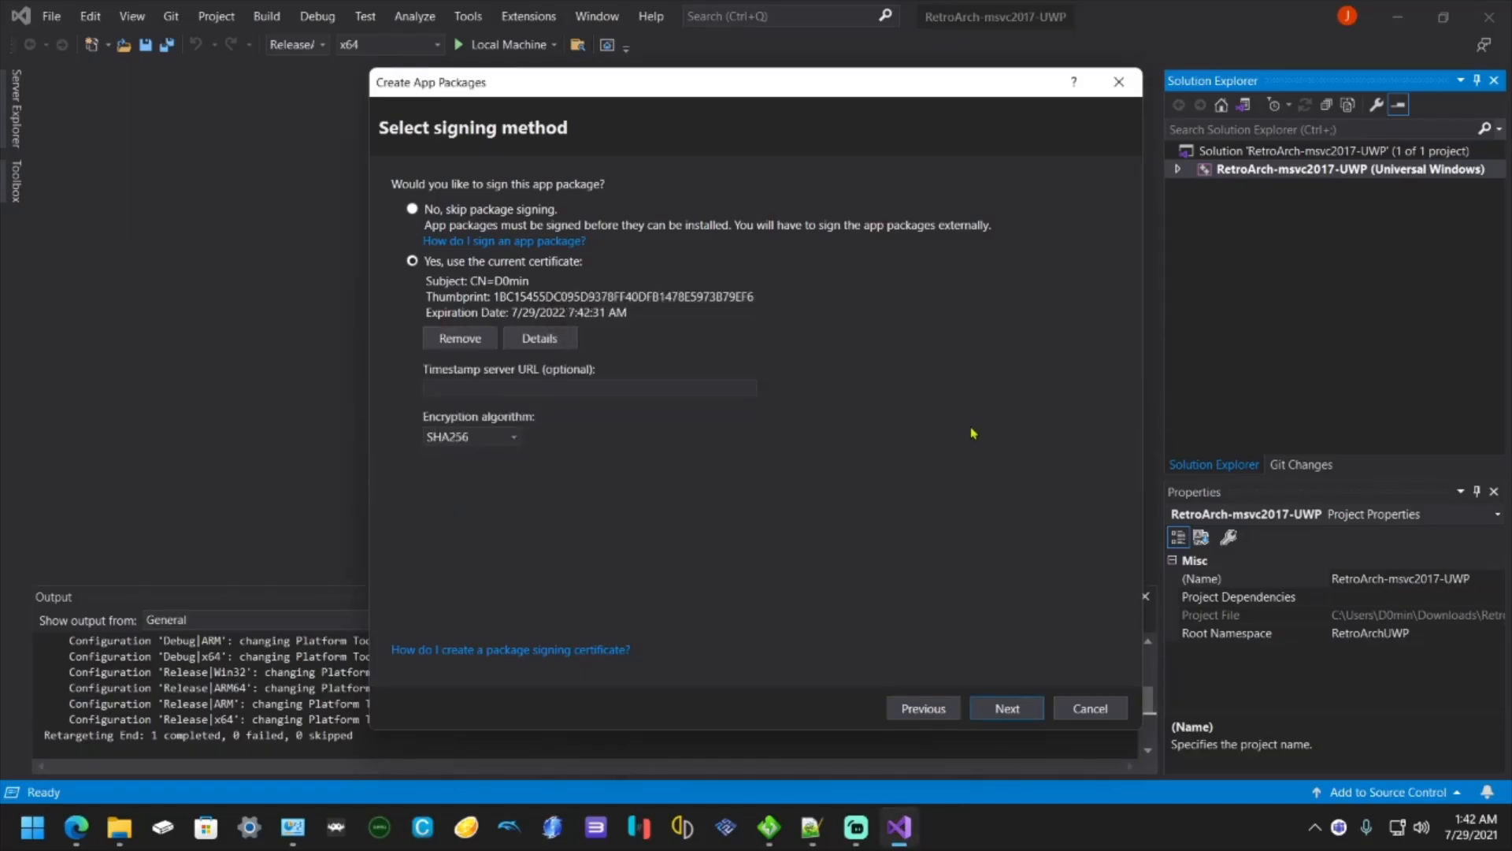
mouse_move(605, 334)
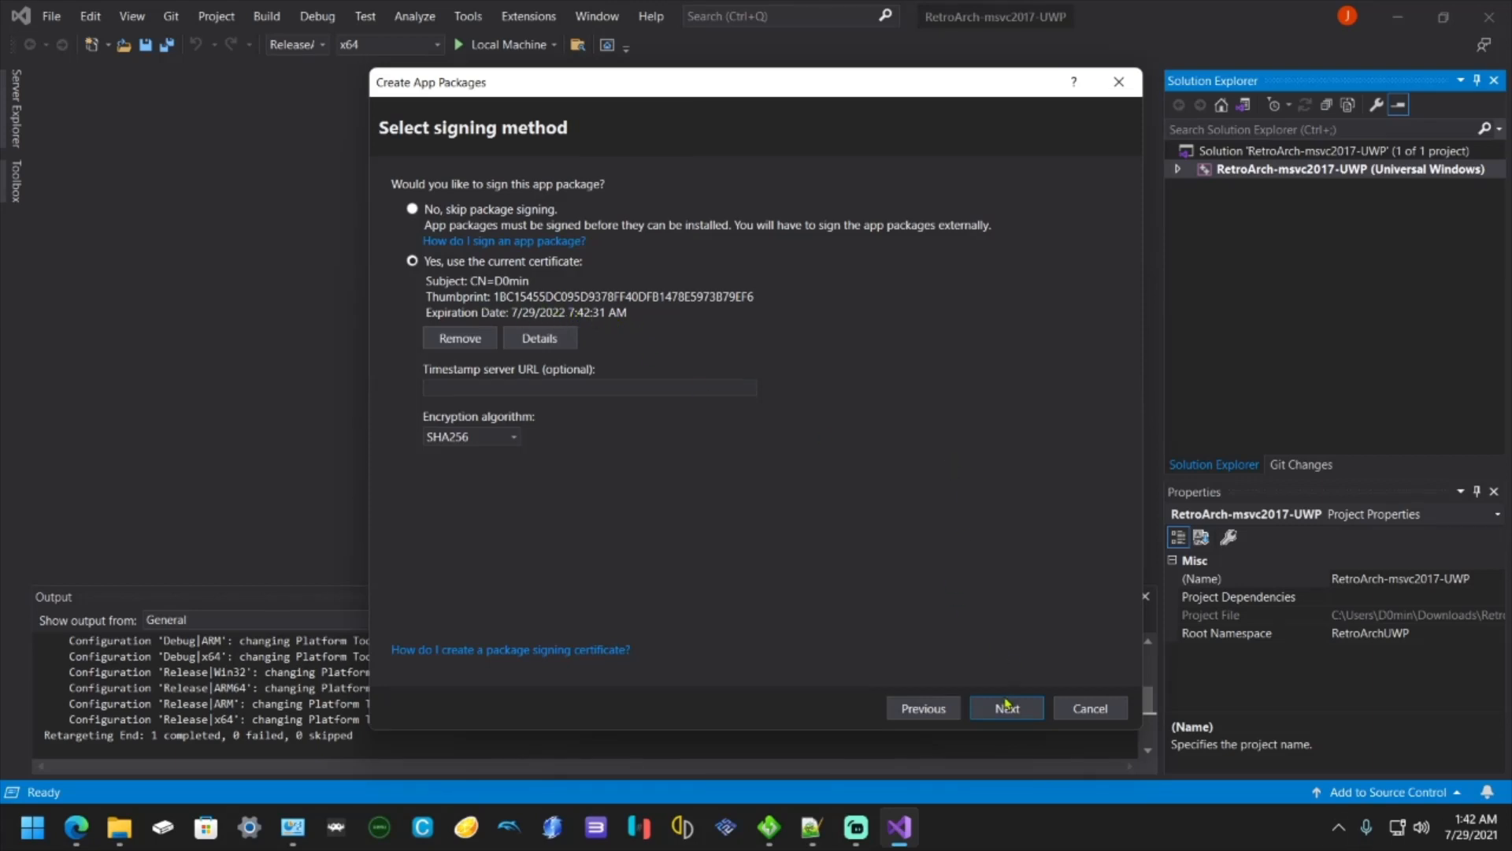
- Exclude x86, set the version to 1.9.8.0, and create the x64 ReleaseANGLE package
click(1005, 707)
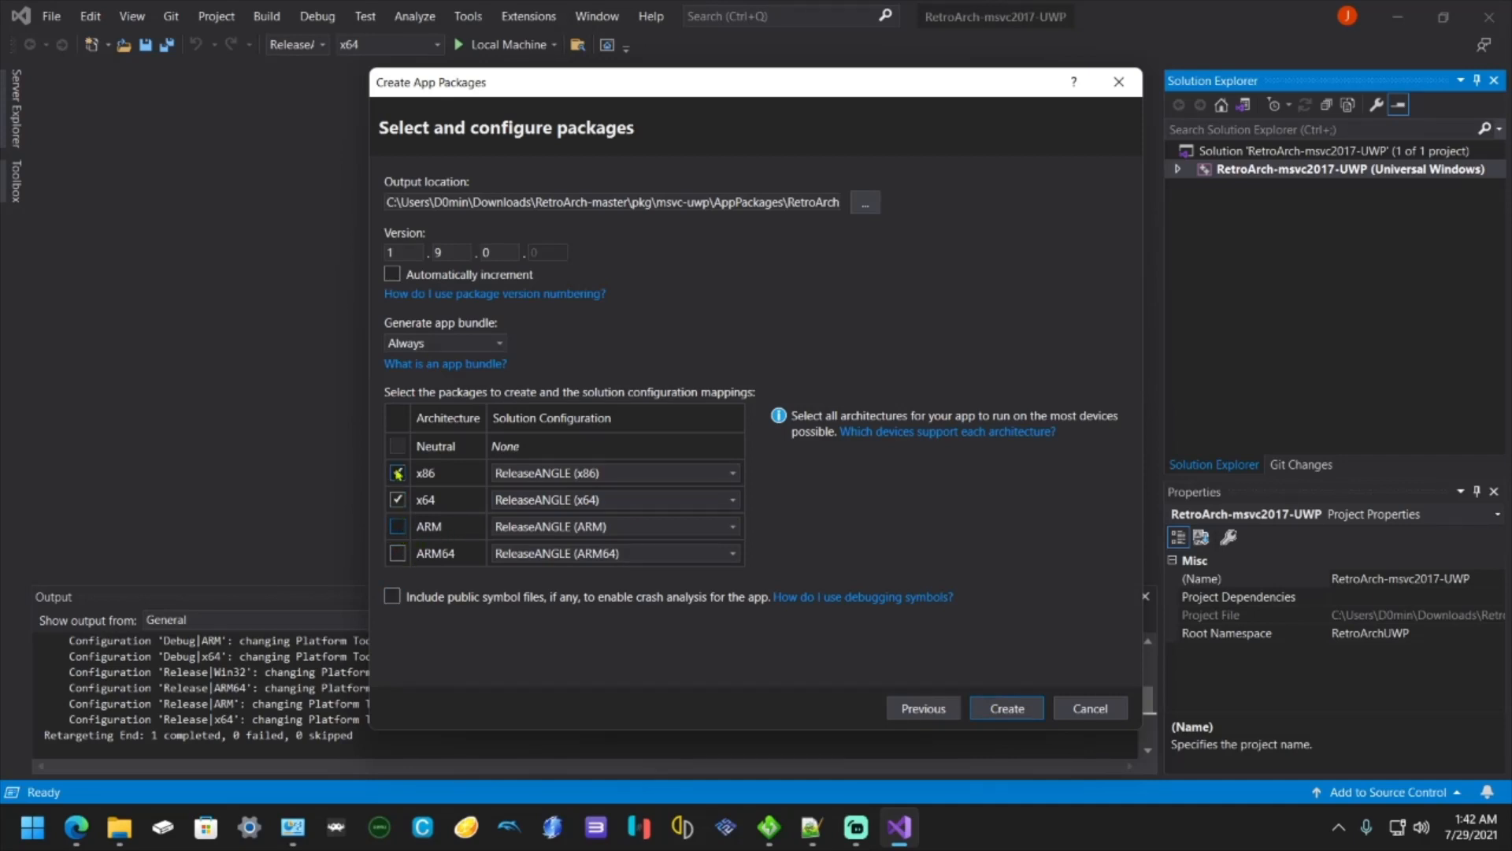
click(399, 473)
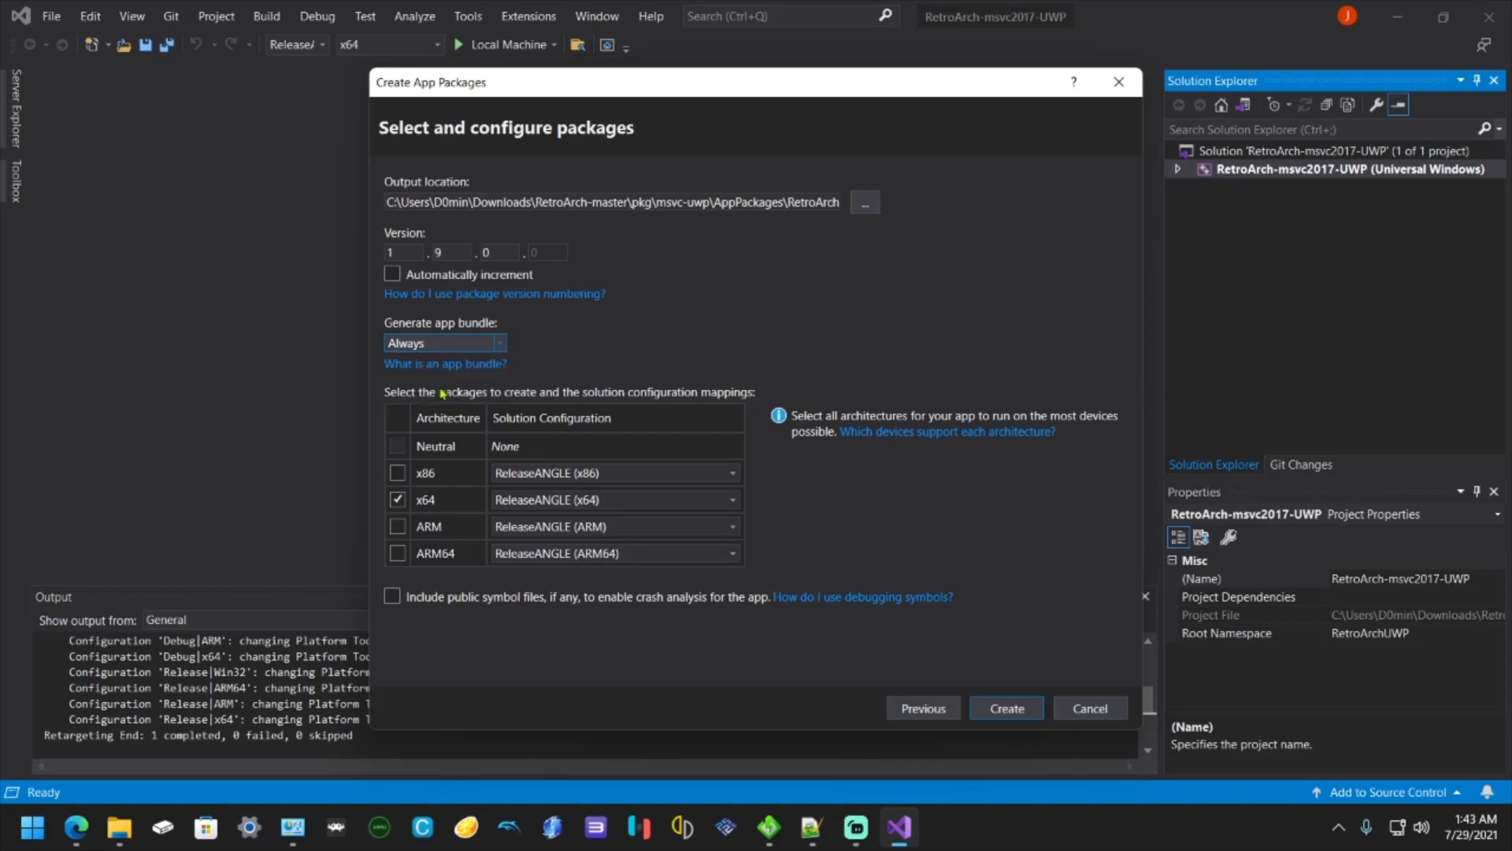
click(496, 252)
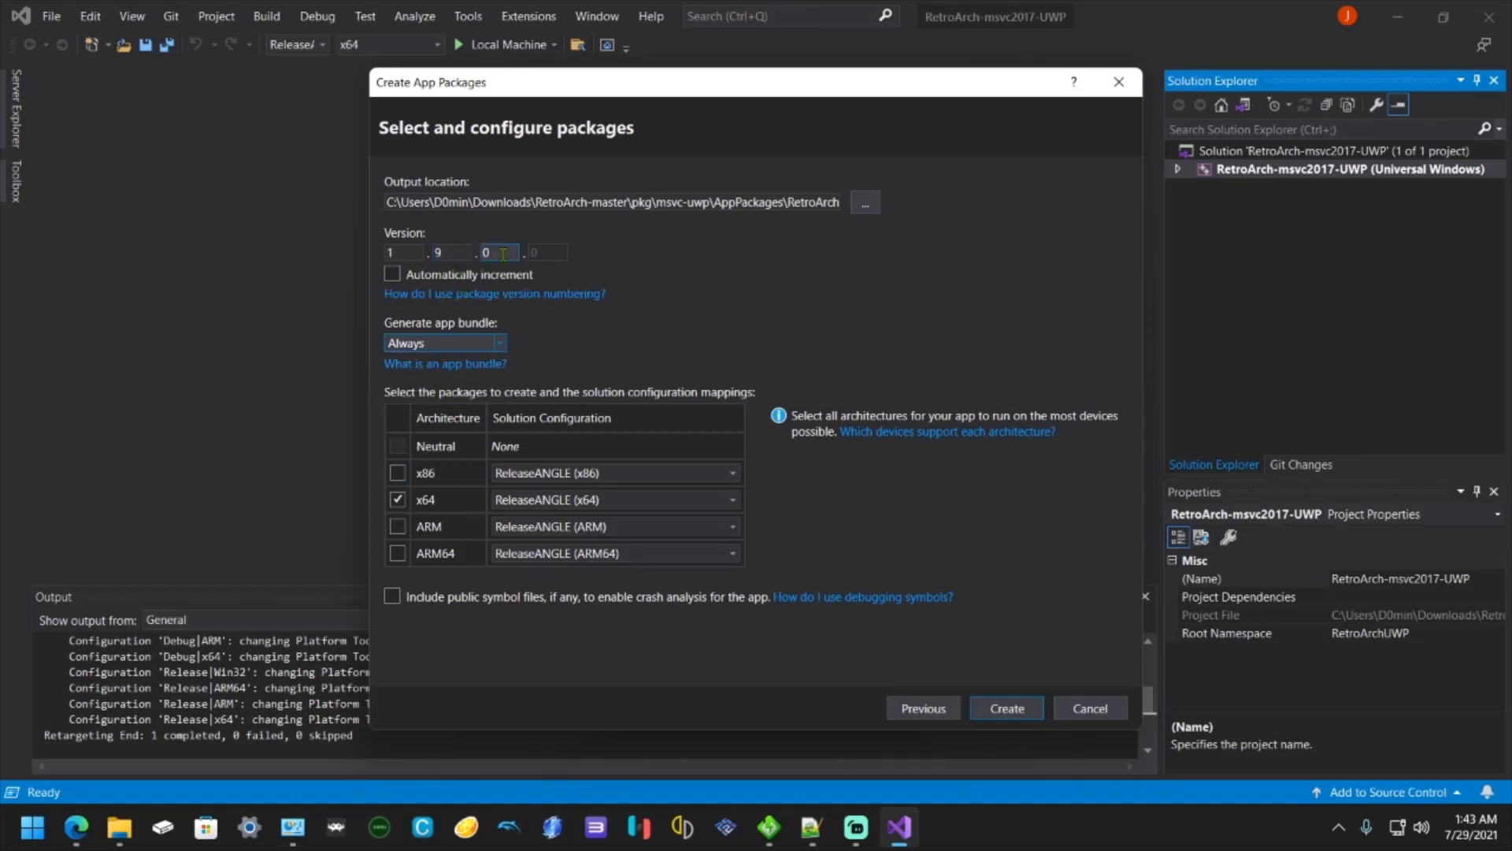
click(499, 252)
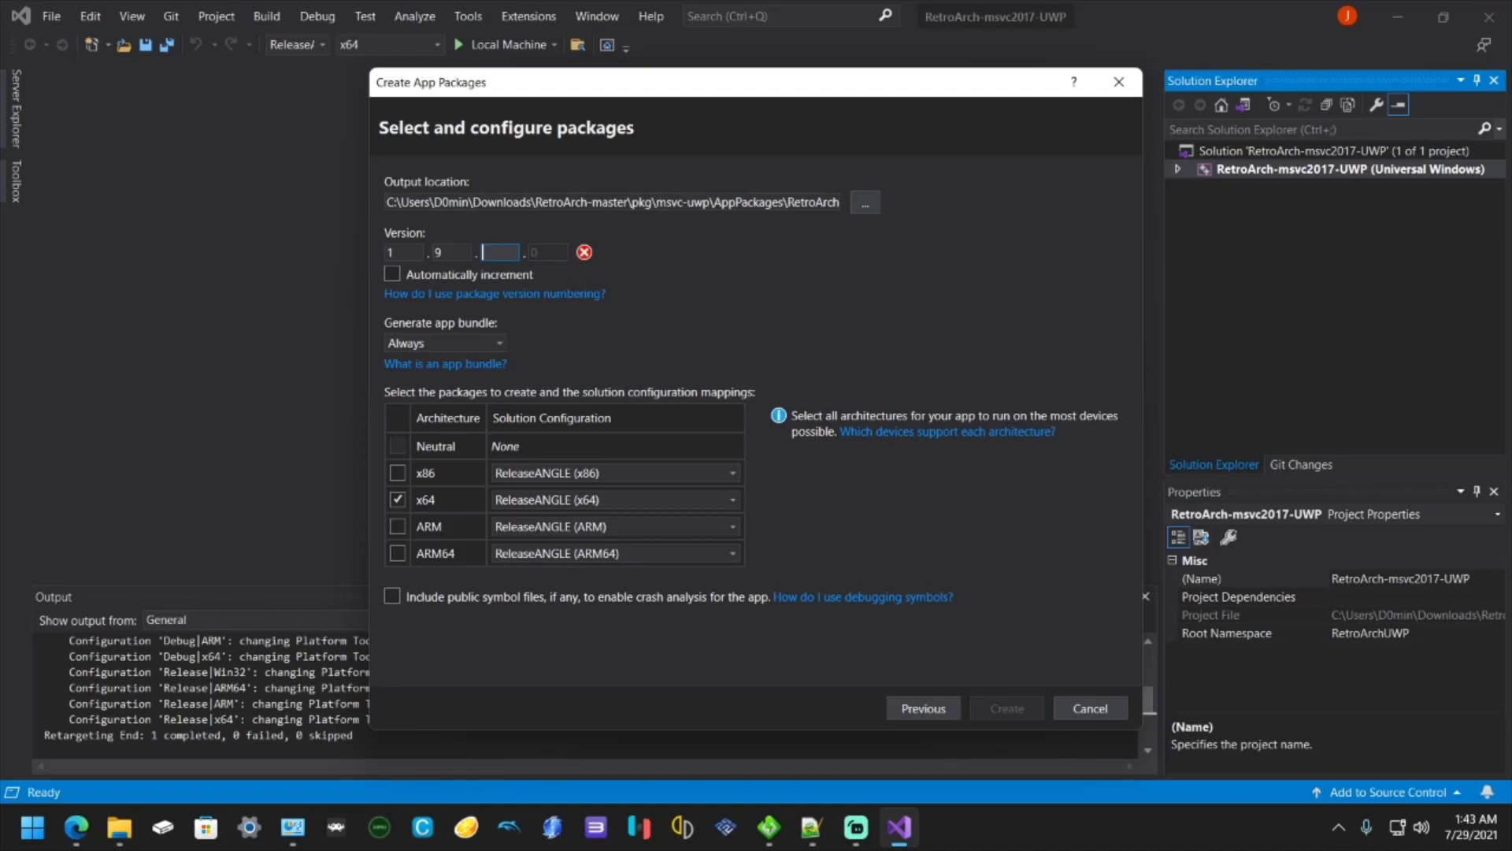
text(8)
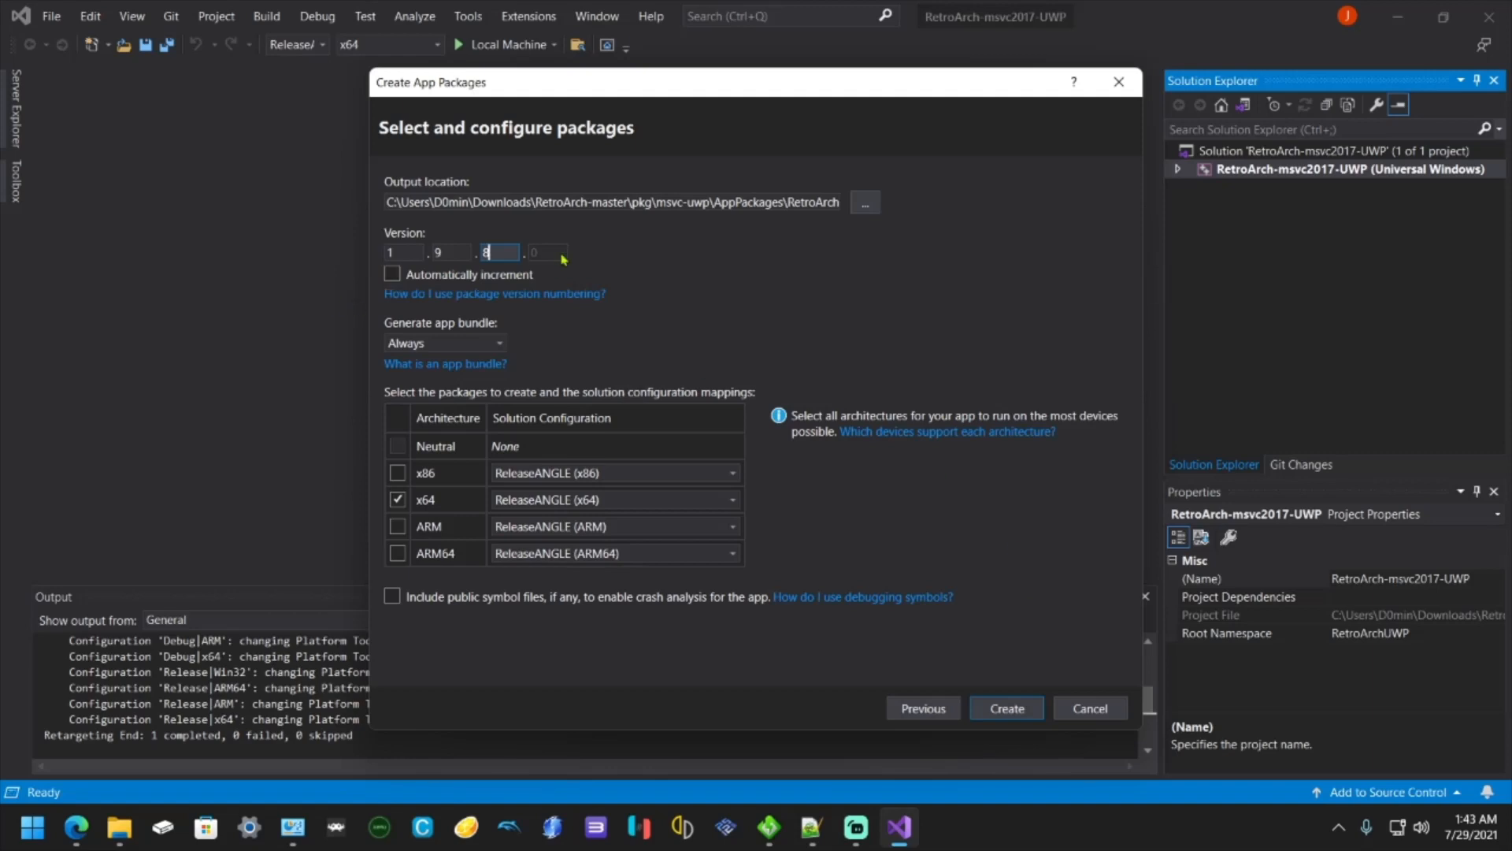
mouse_move(1036, 550)
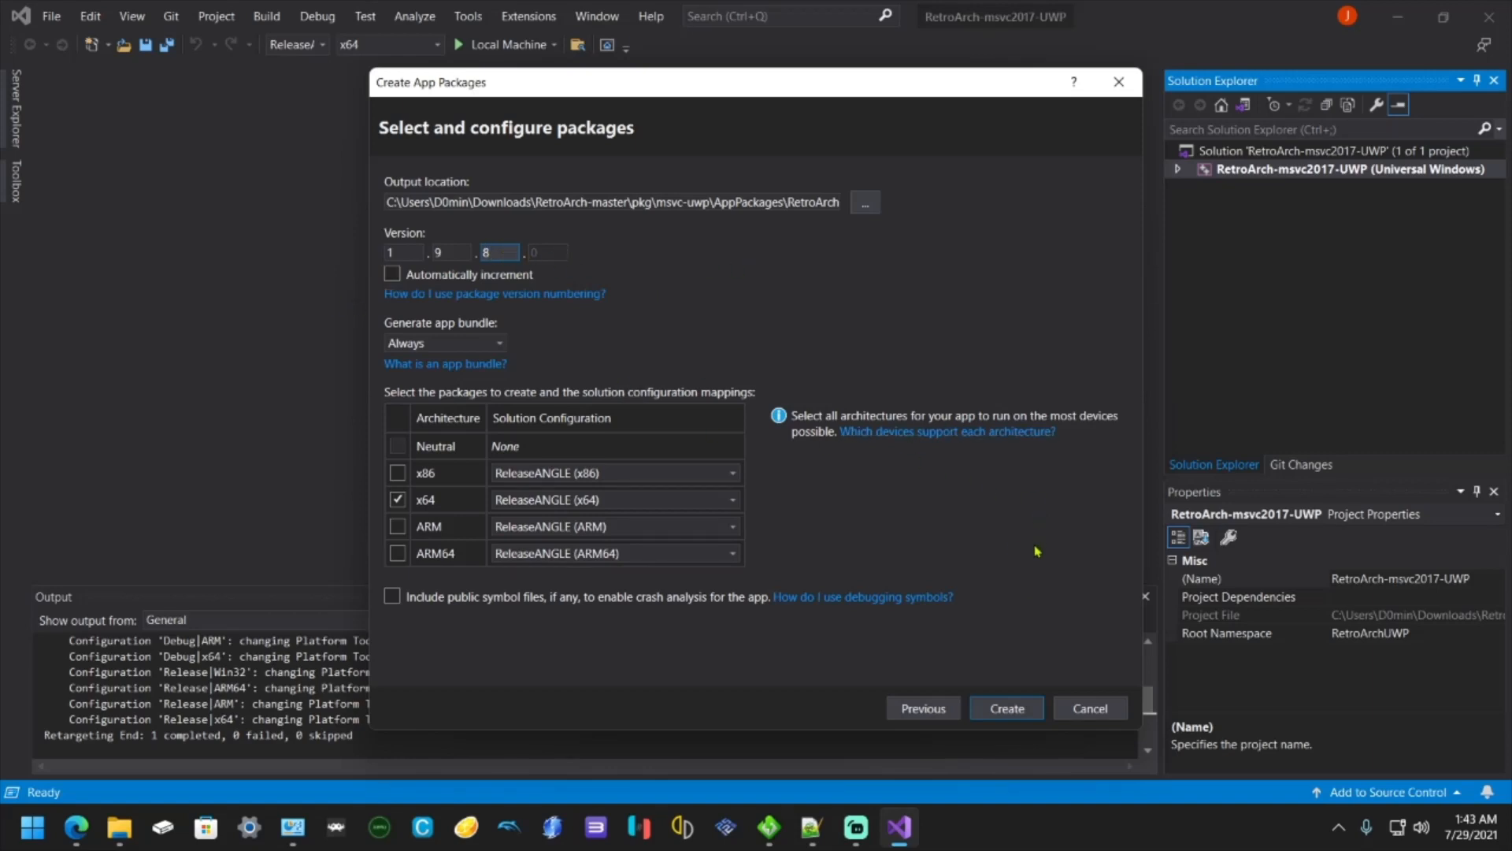
mouse_move(1006, 678)
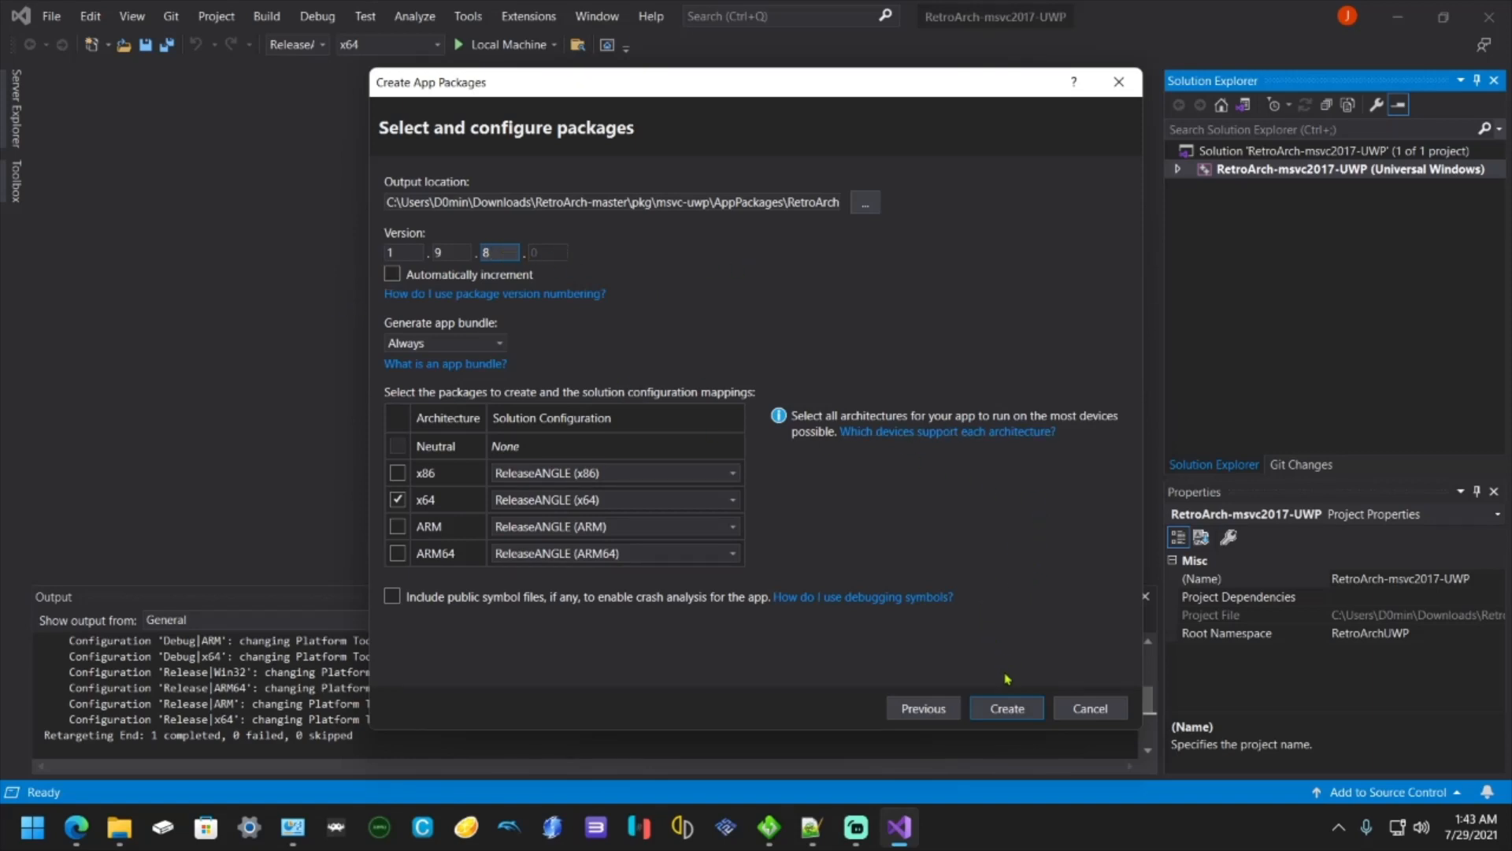
click(1005, 708)
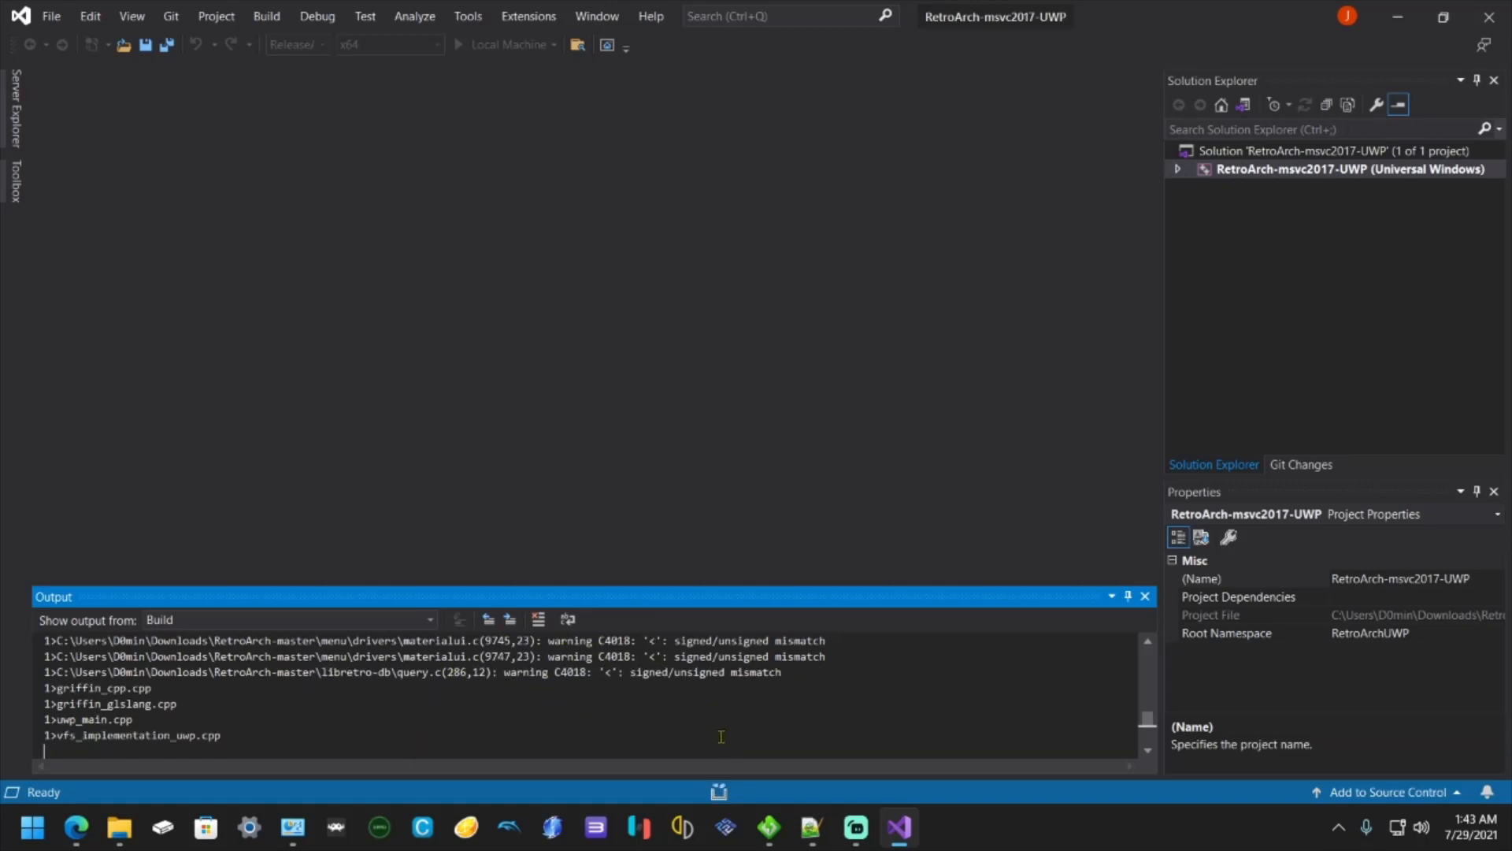
mouse_move(718, 791)
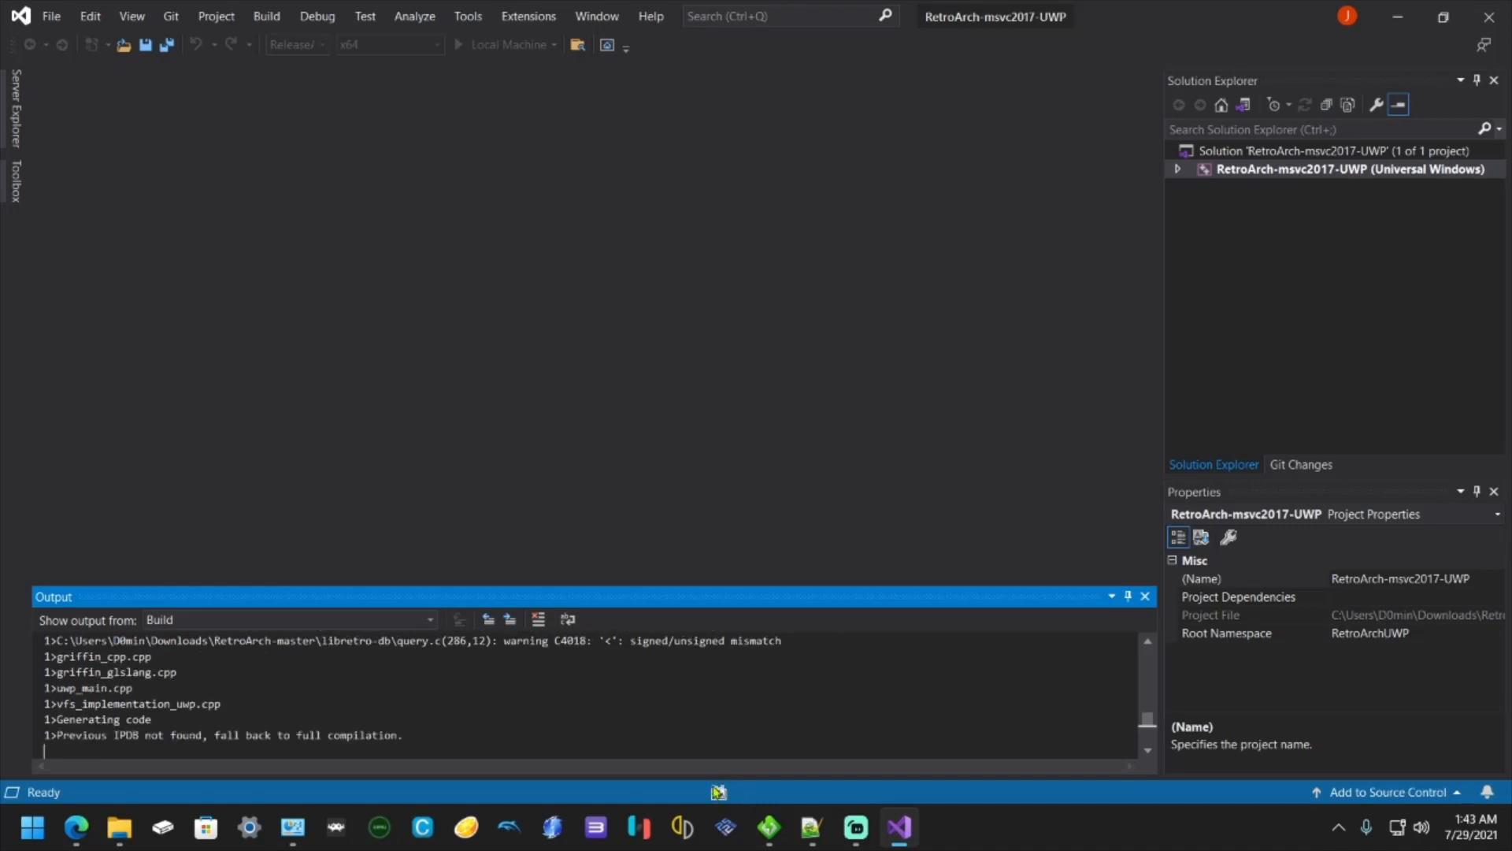
mouse_move(716, 404)
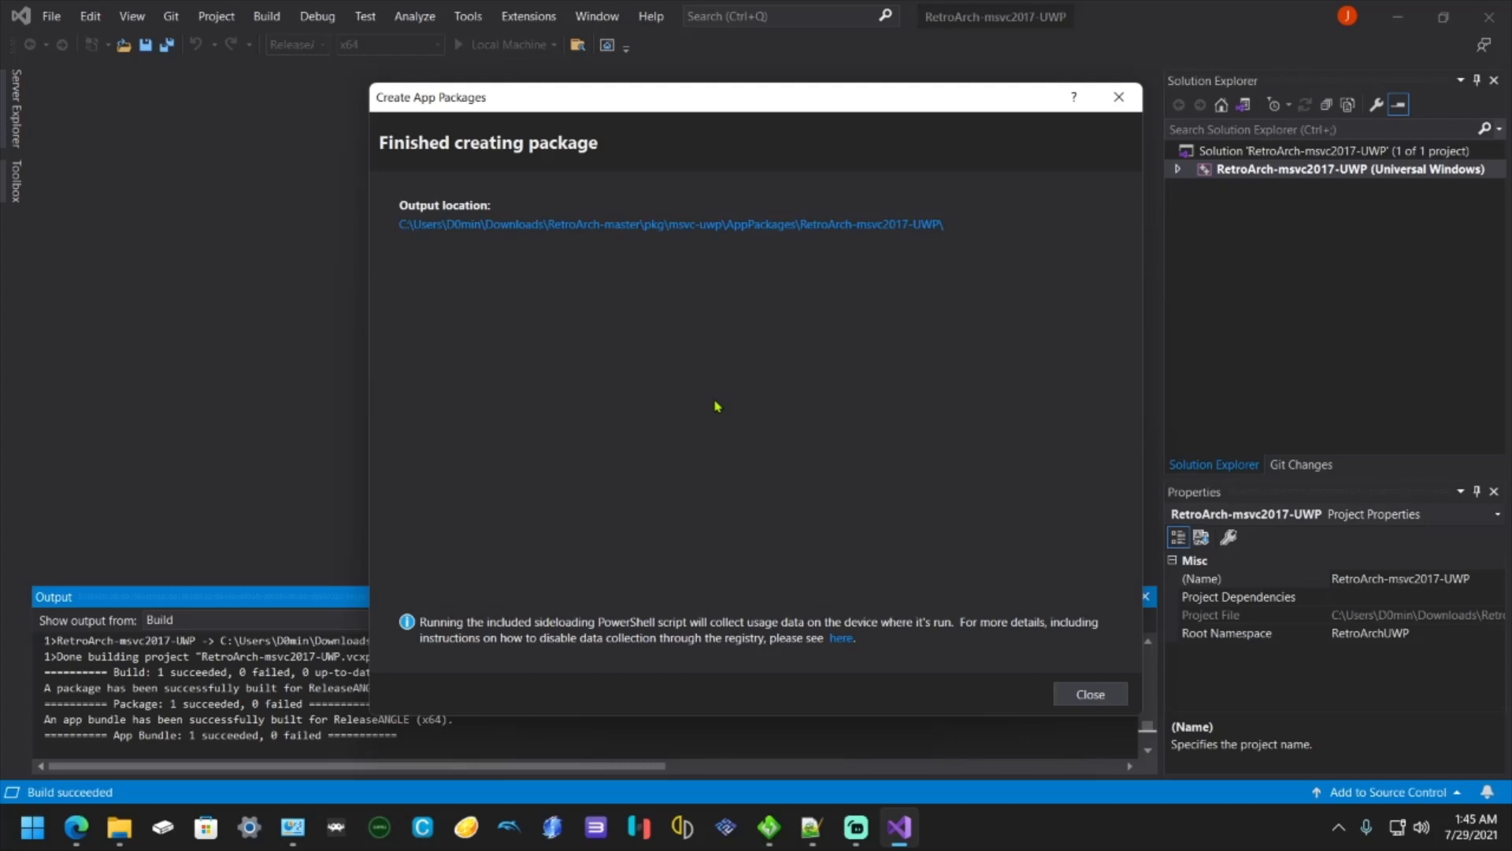
mouse_move(731, 233)
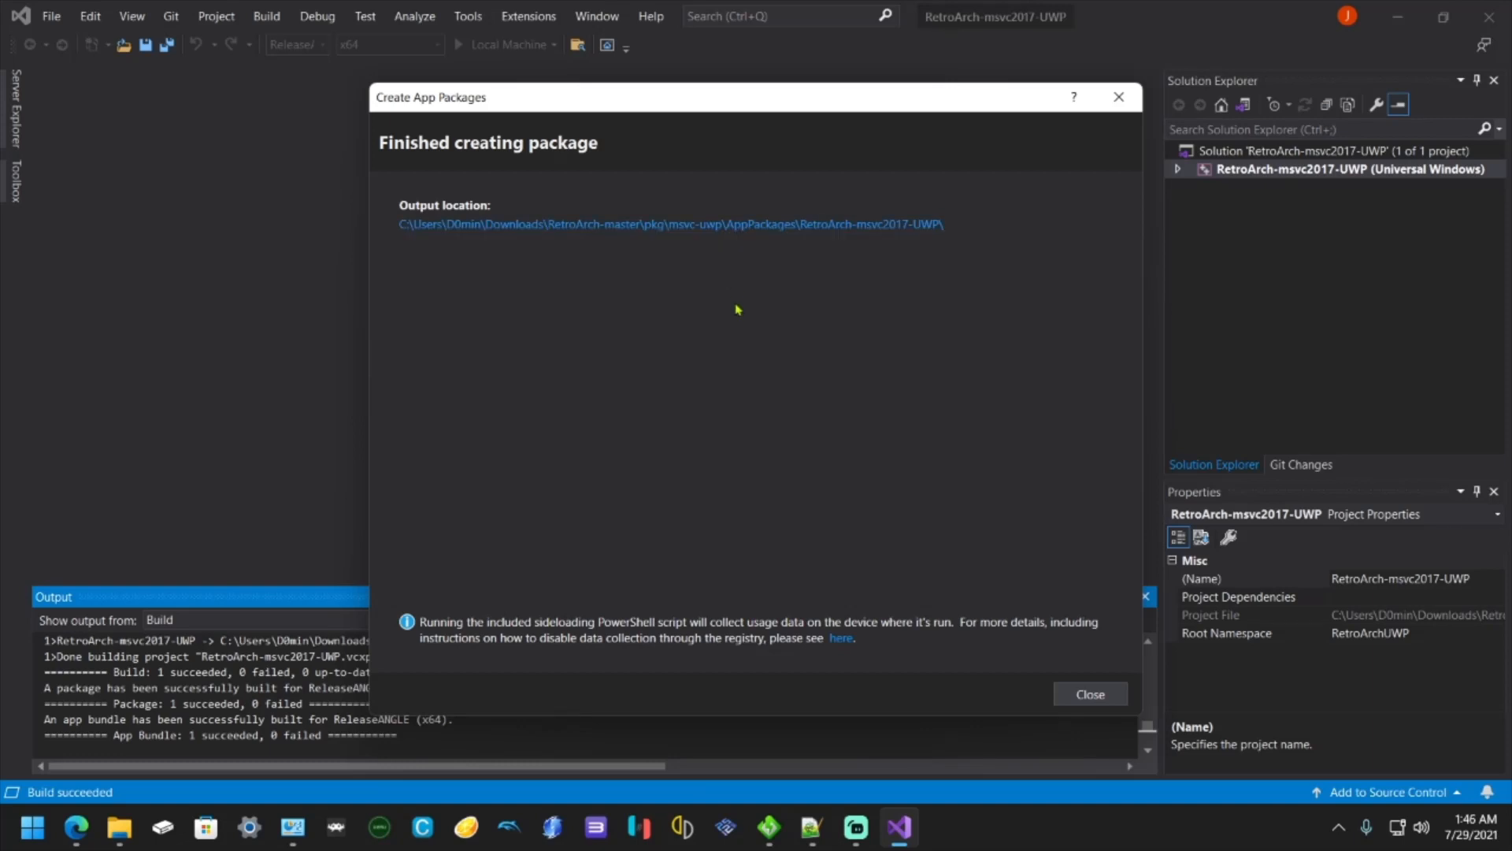
mouse_move(388, 360)
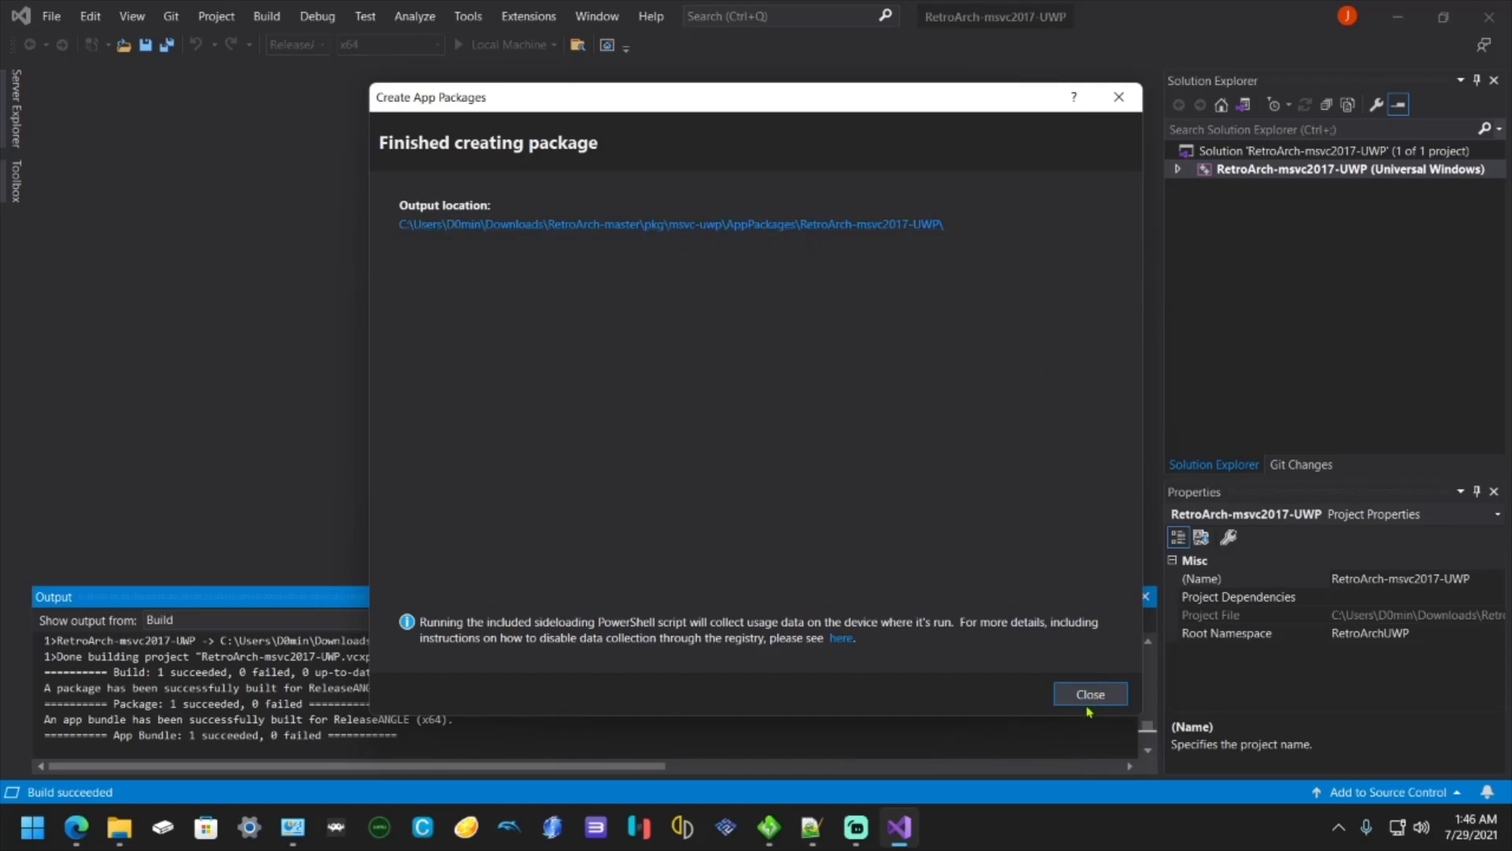
- Close the Finished creating package dialog once the x64 bundle builds
click(1088, 694)
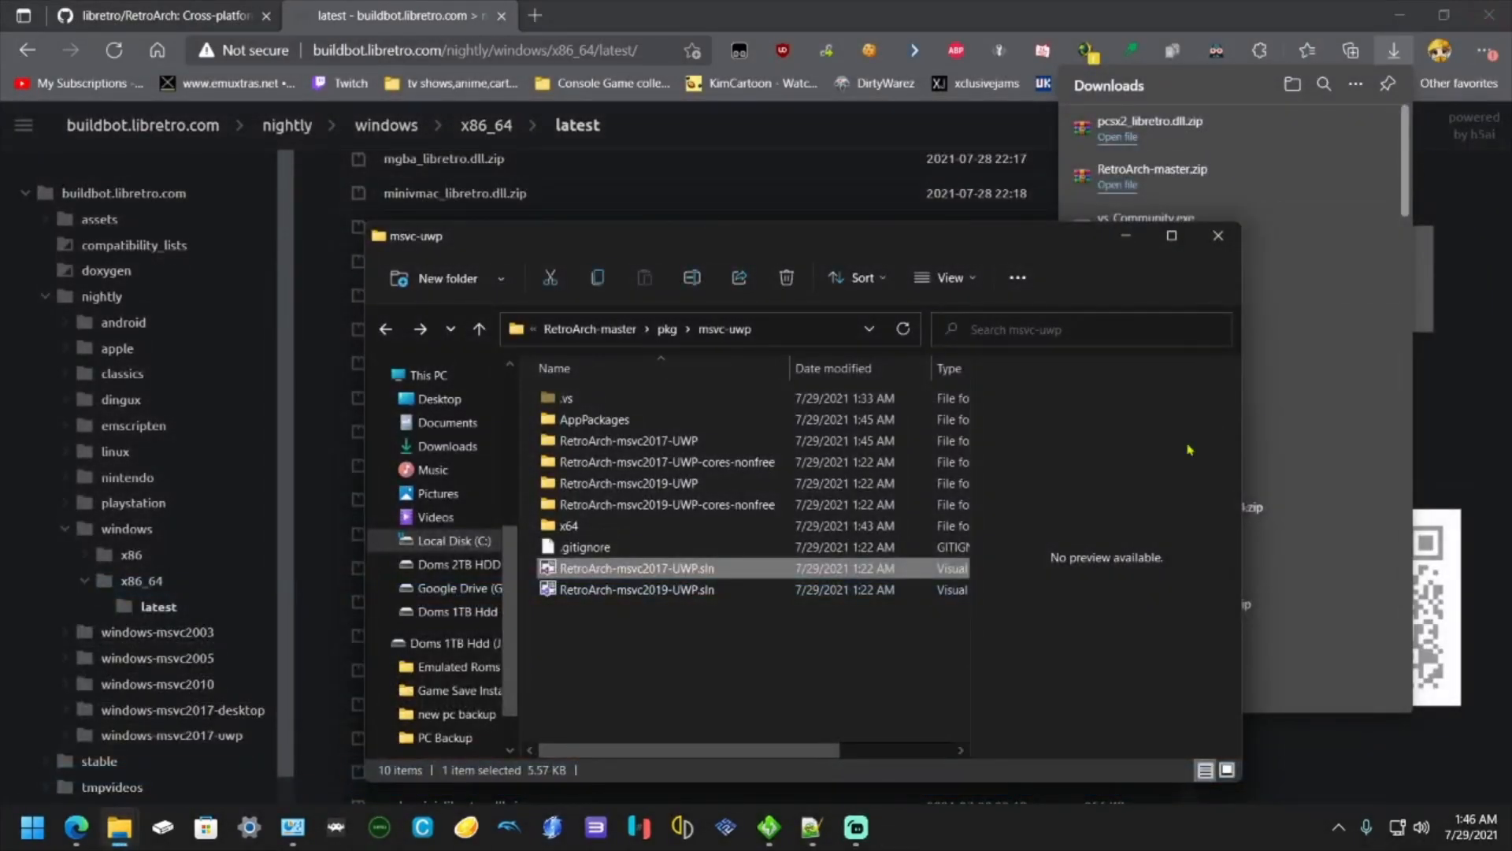
- Navigate from msvc-uwp into AppPackages to the RetroArch 1.9.8.0_ReleaseANGLE_Test package folder
click(739, 702)
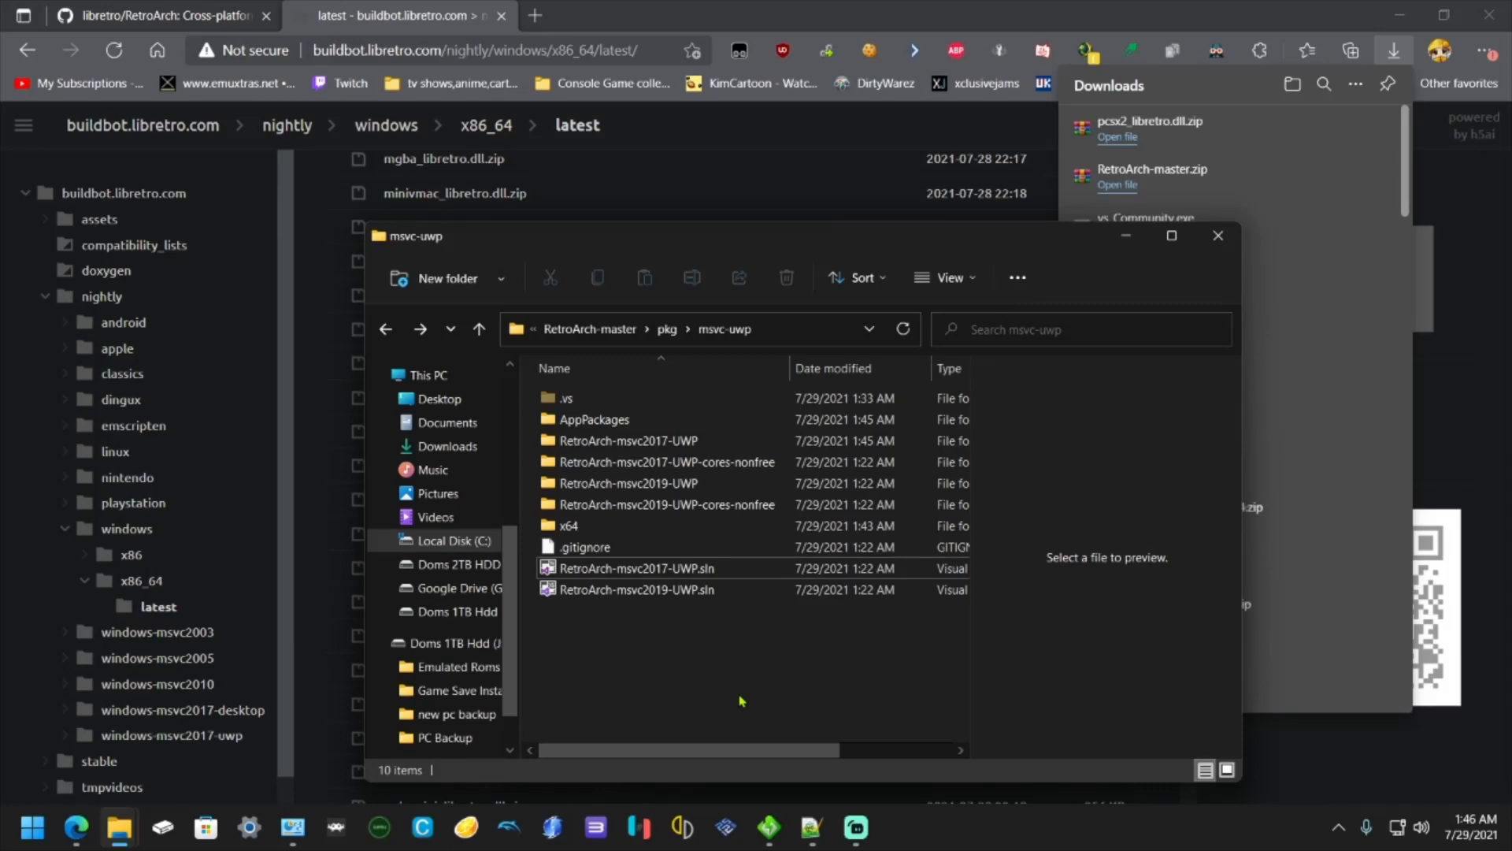
click(569, 525)
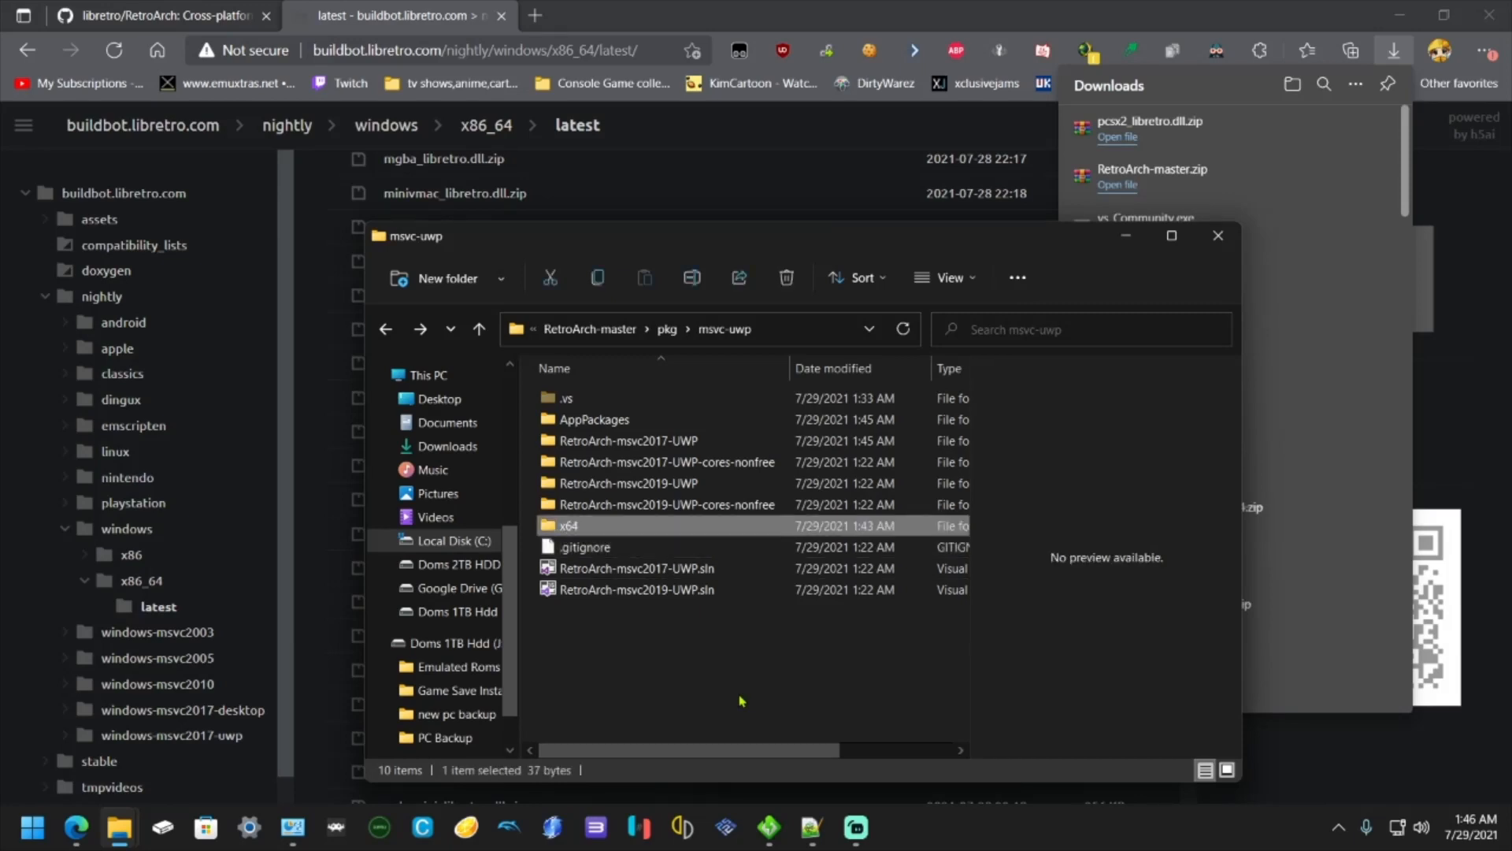
click(666, 462)
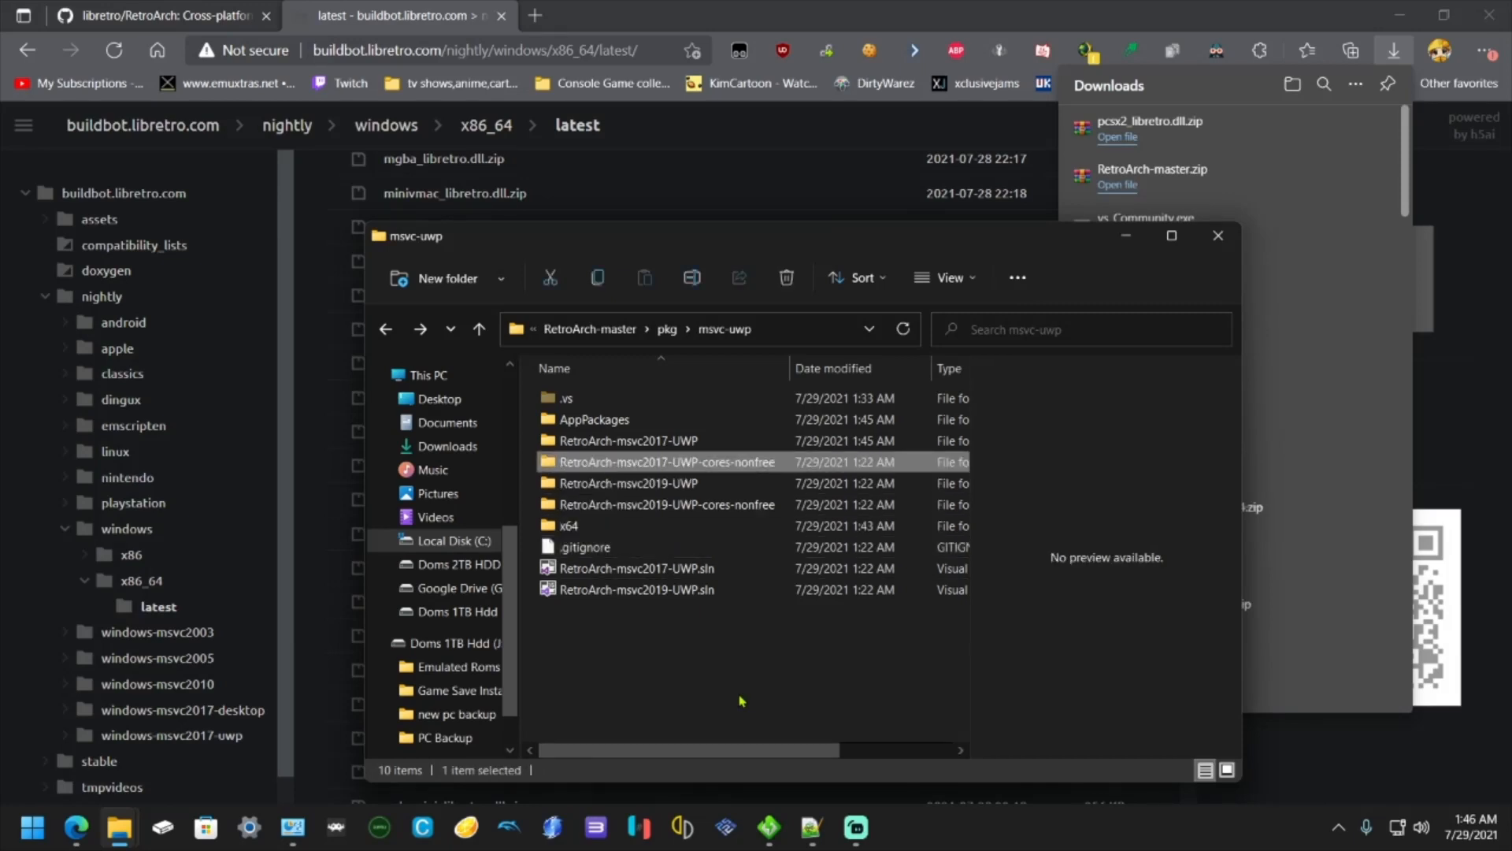
double_click(593, 419)
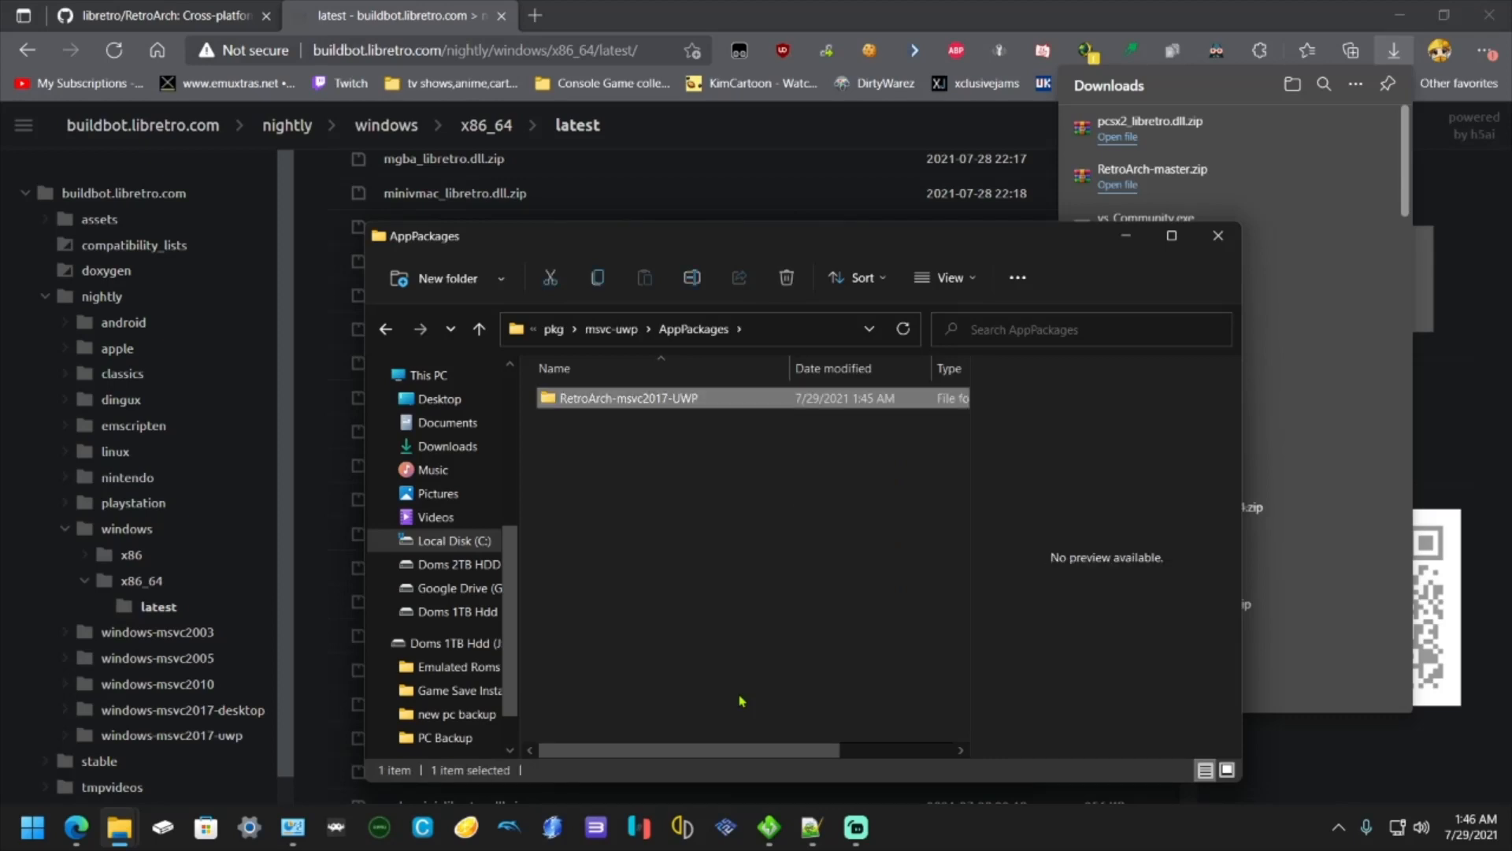
double_click(628, 397)
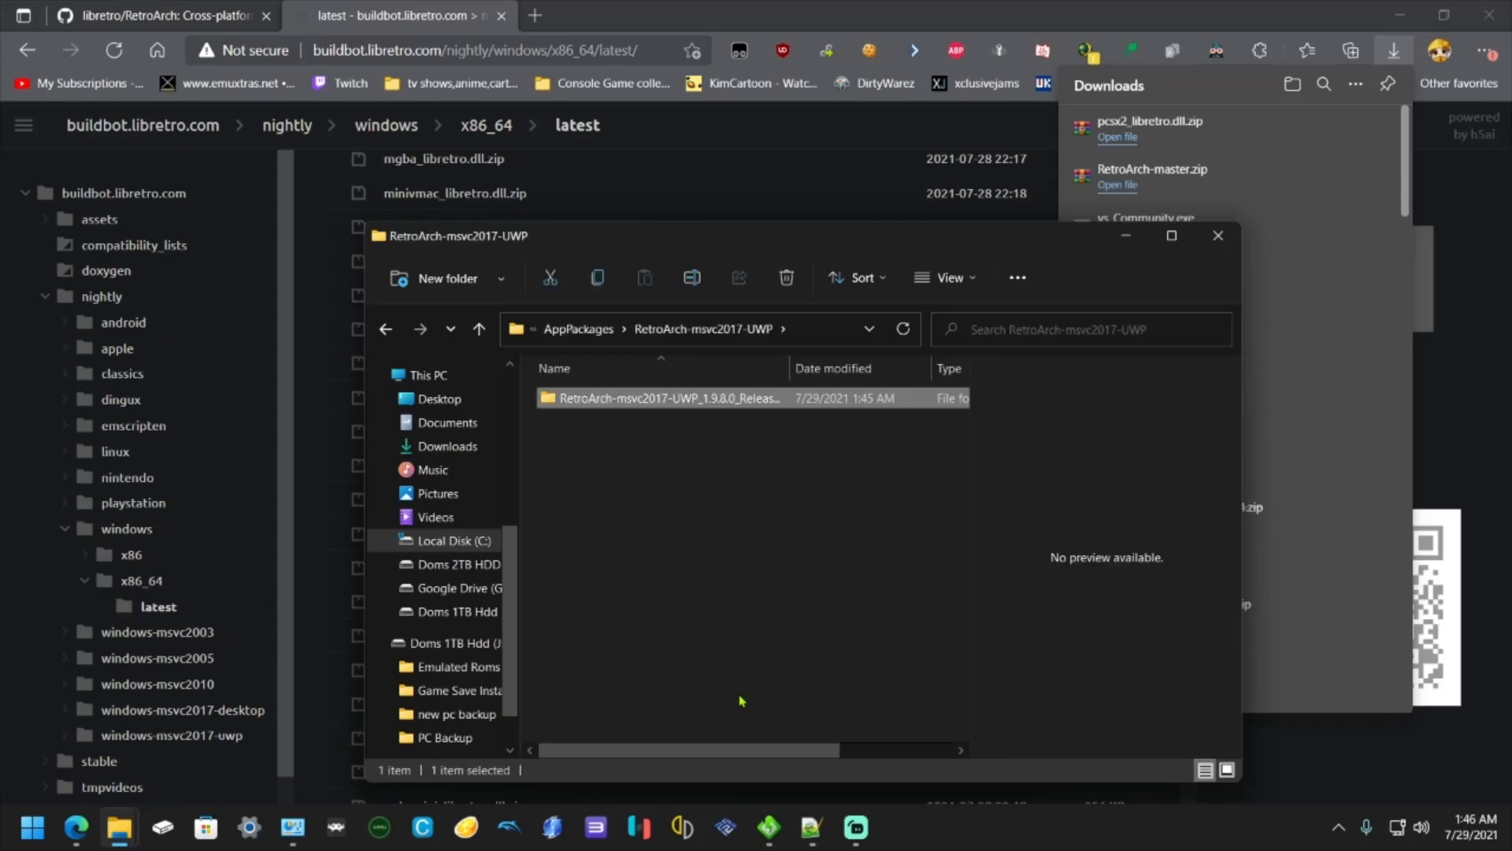
double_click(667, 399)
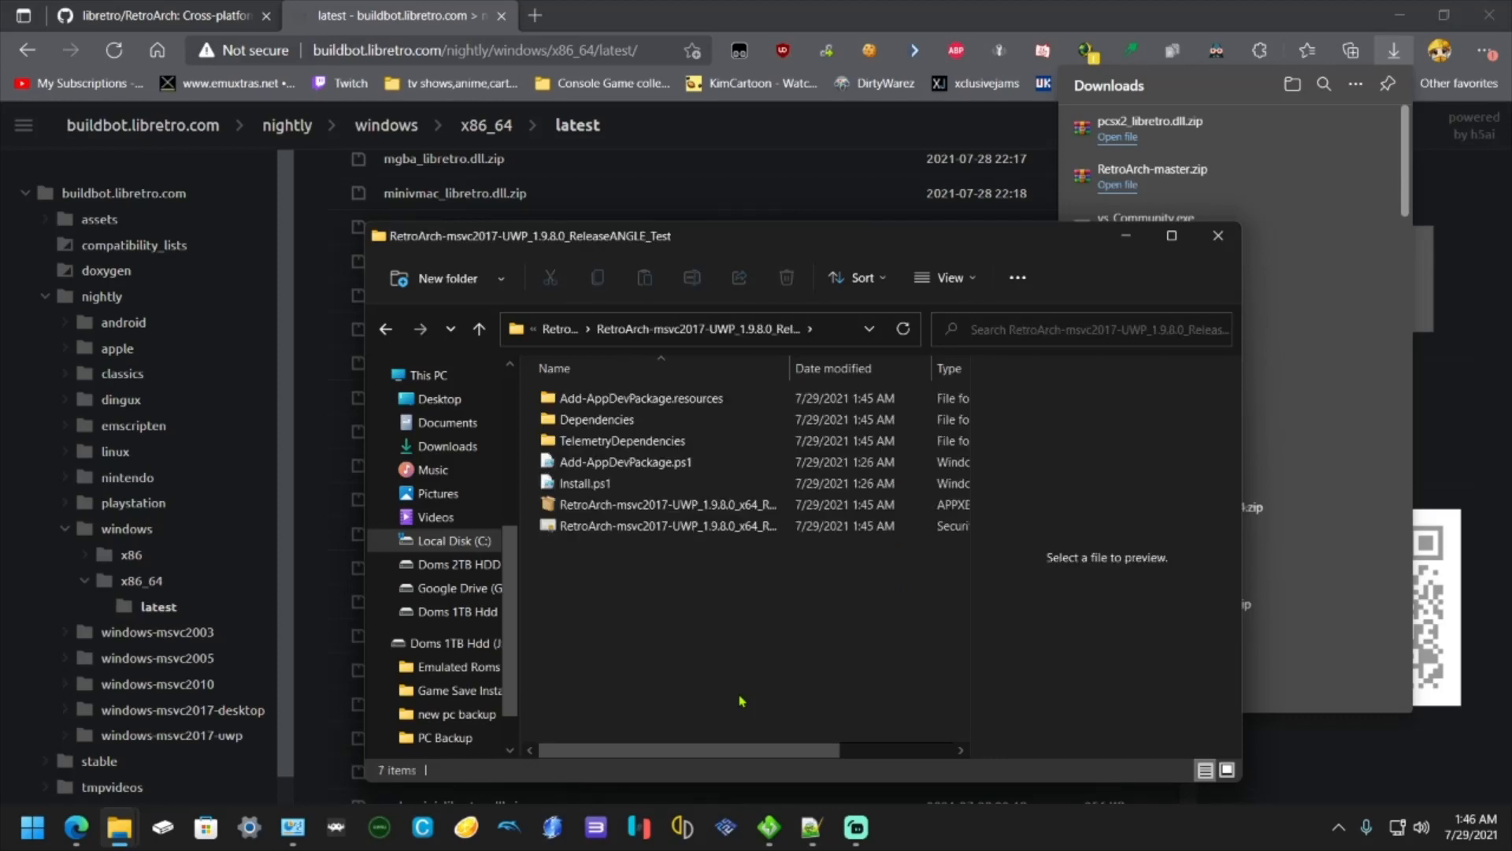
- Select the Add-AppDevPackage files through Install.ps1 in the package folder
click(625, 461)
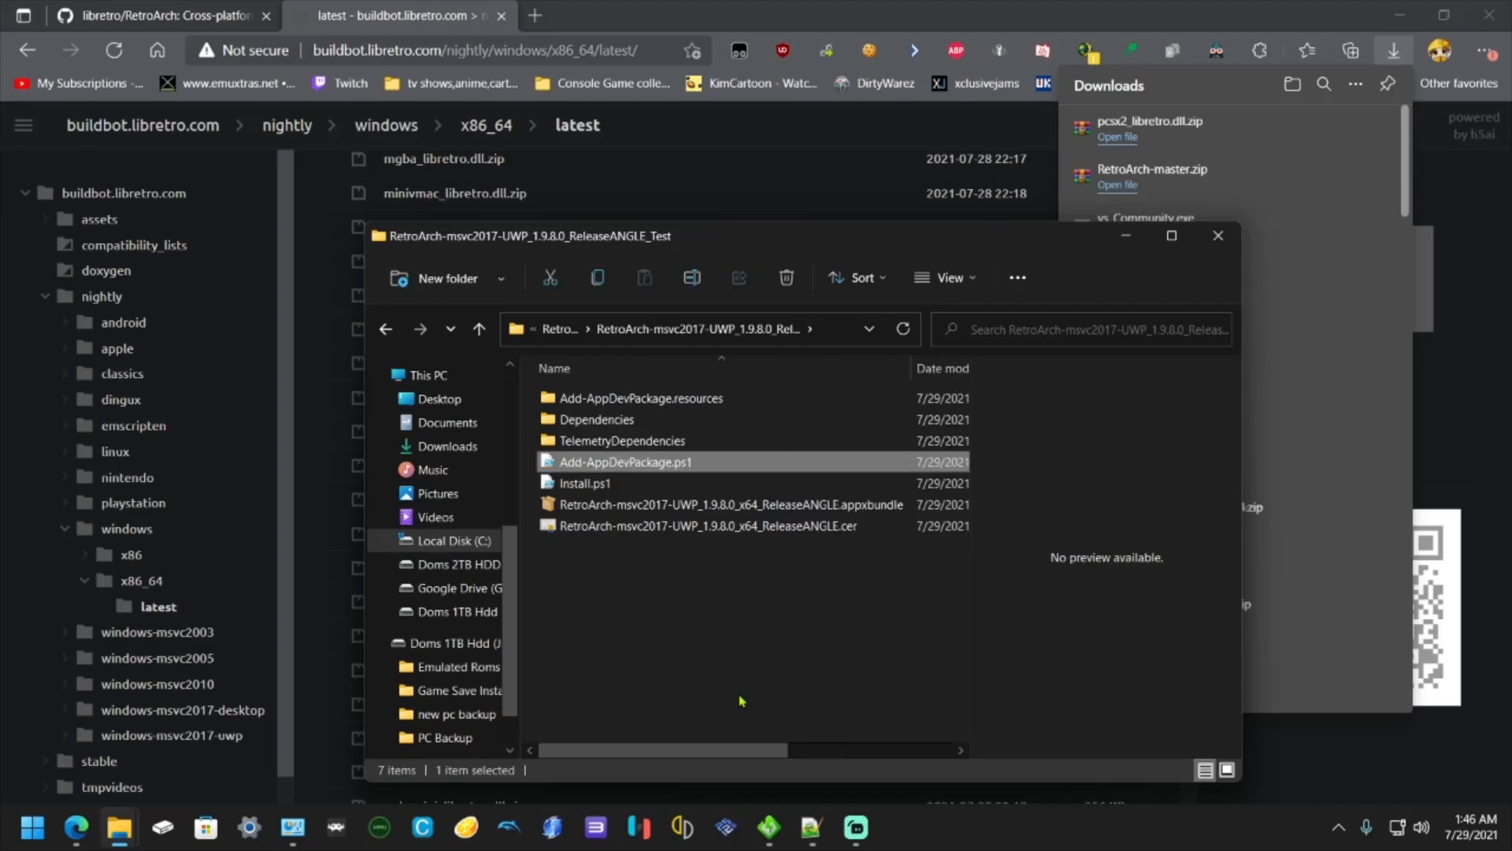
click(640, 397)
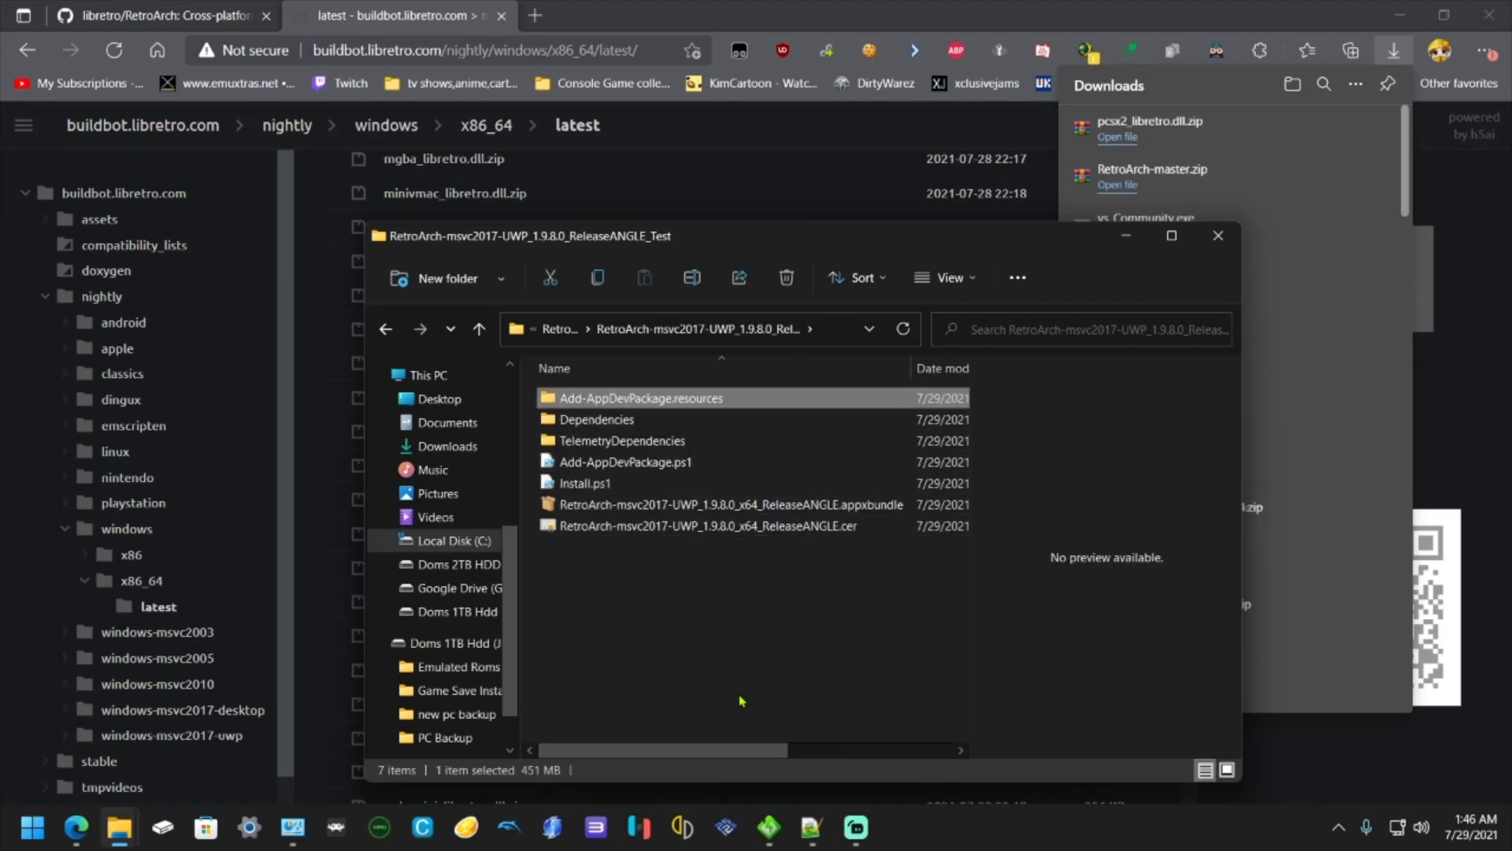
click(706, 526)
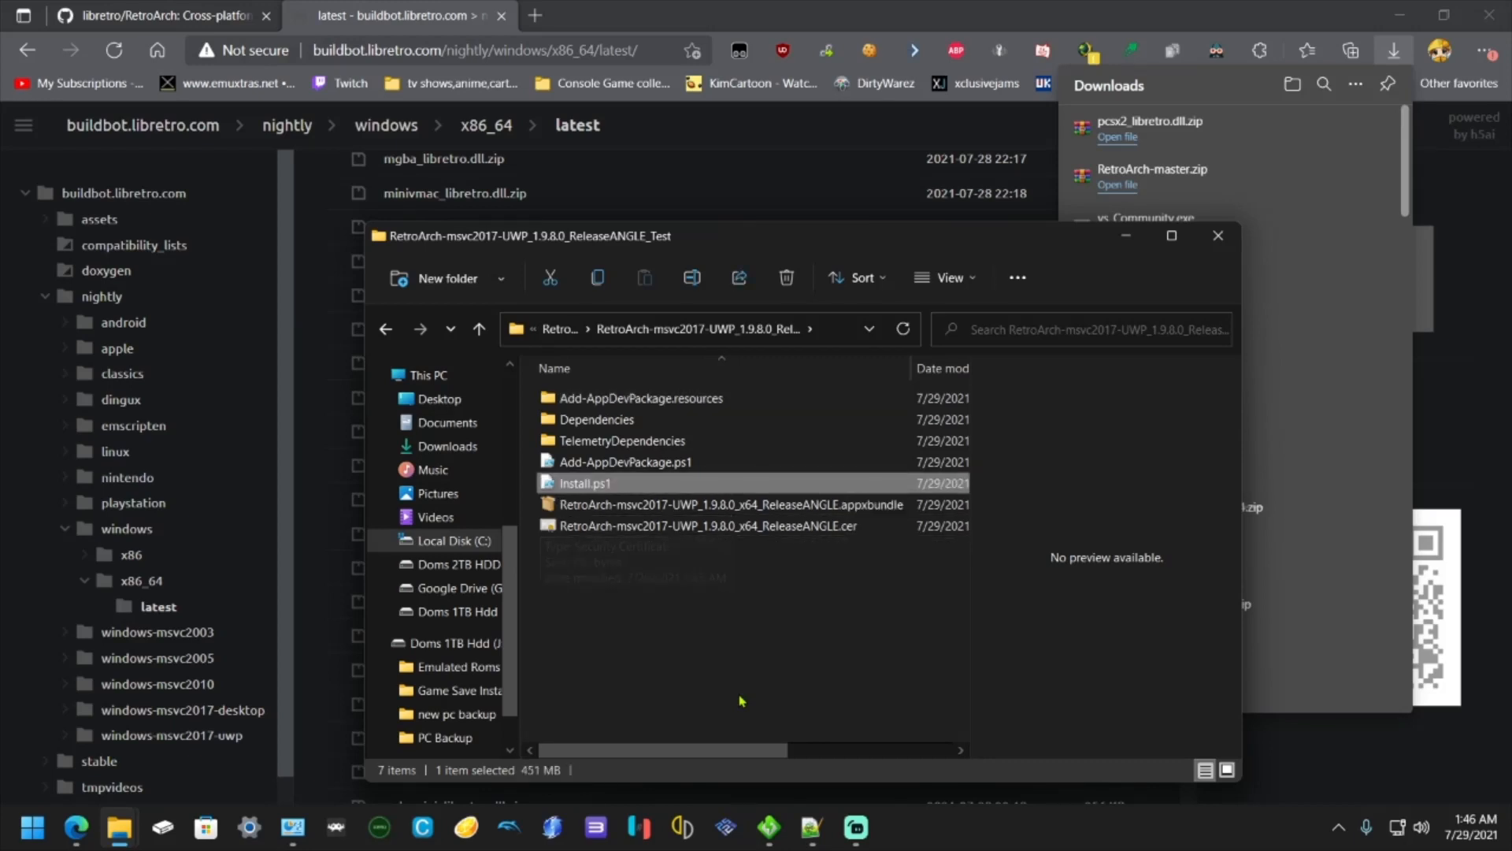
- Check the Dependencies\x64 folder, then rename the package folder to RetroArch (v1.9.8)
click(622, 441)
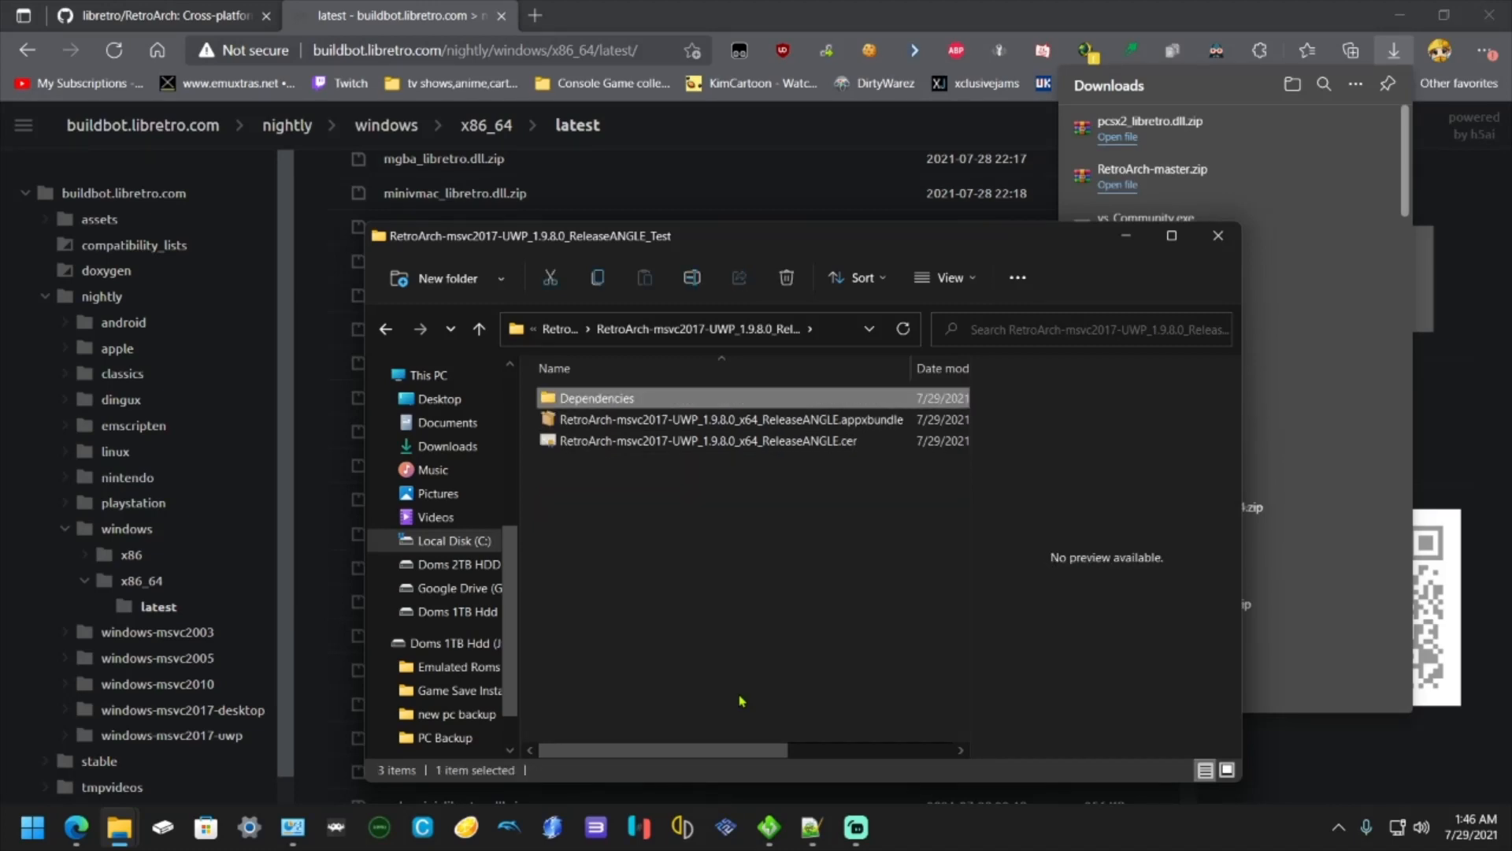
double_click(595, 397)
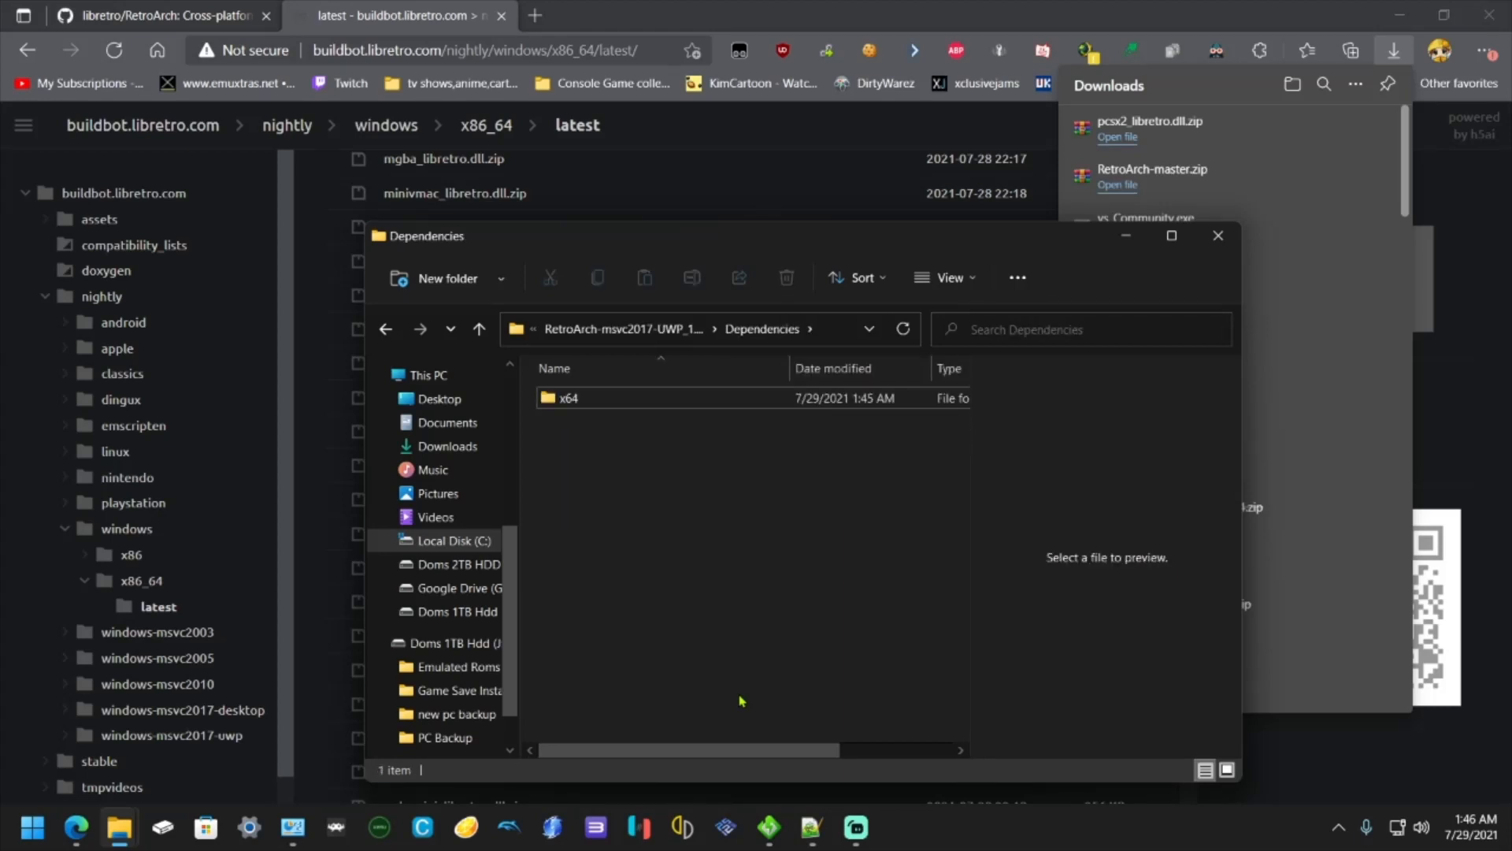
double_click(568, 397)
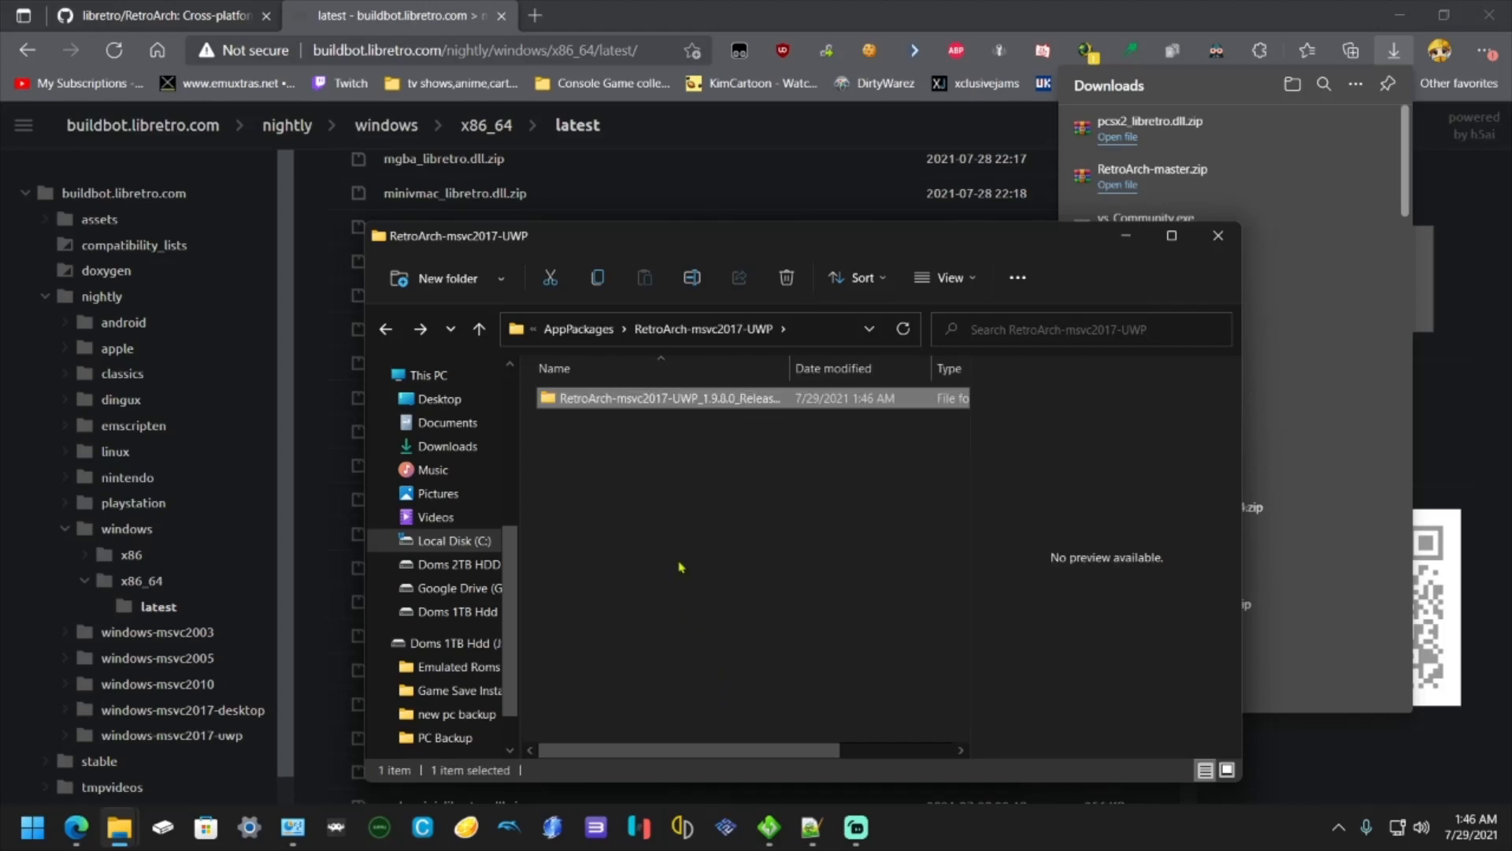
mouse_move(719, 485)
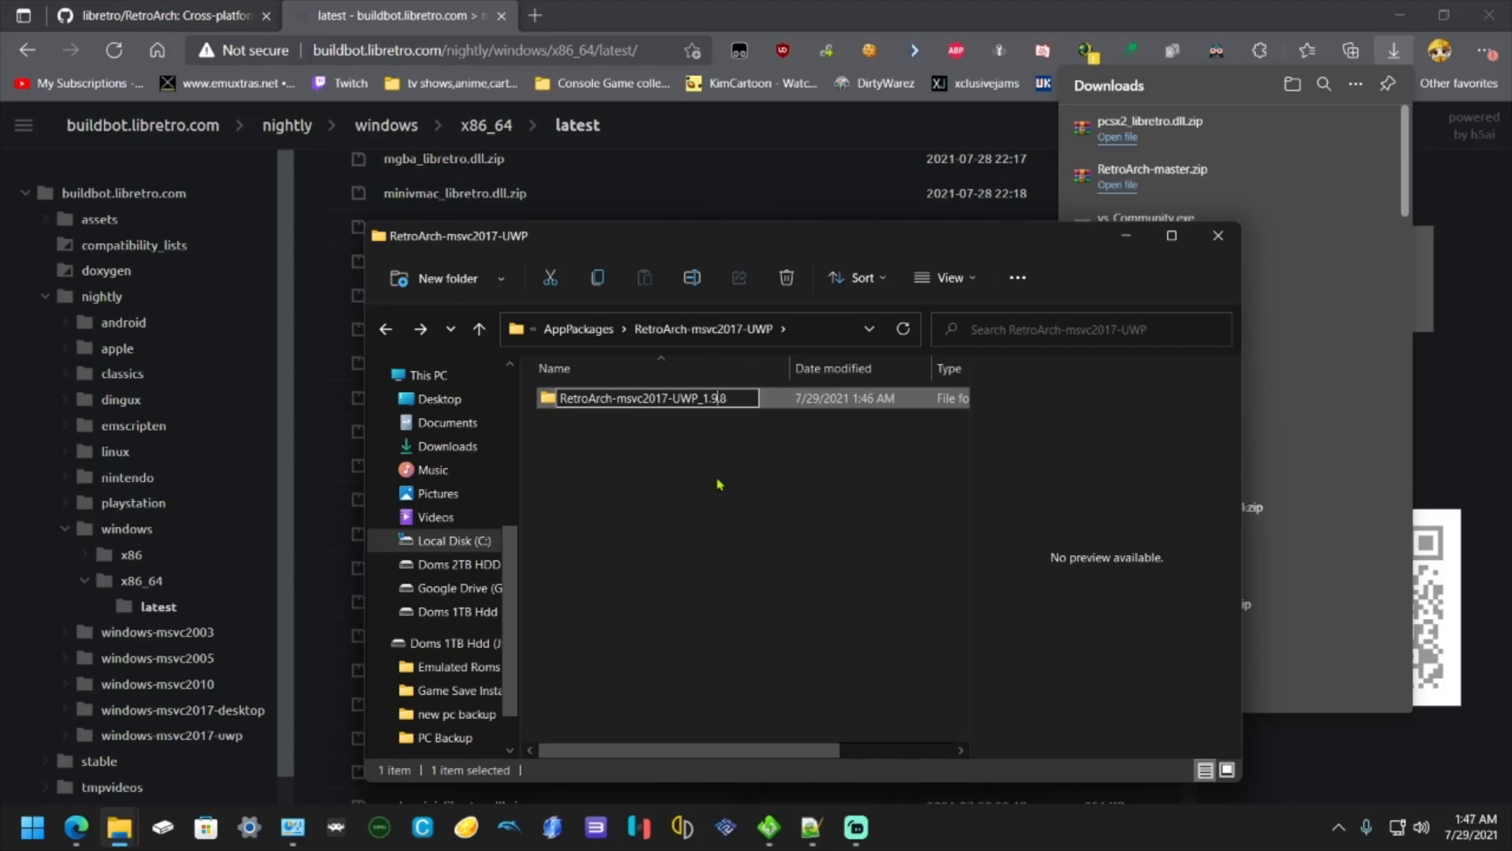
text(RetroArch-1.9.8)
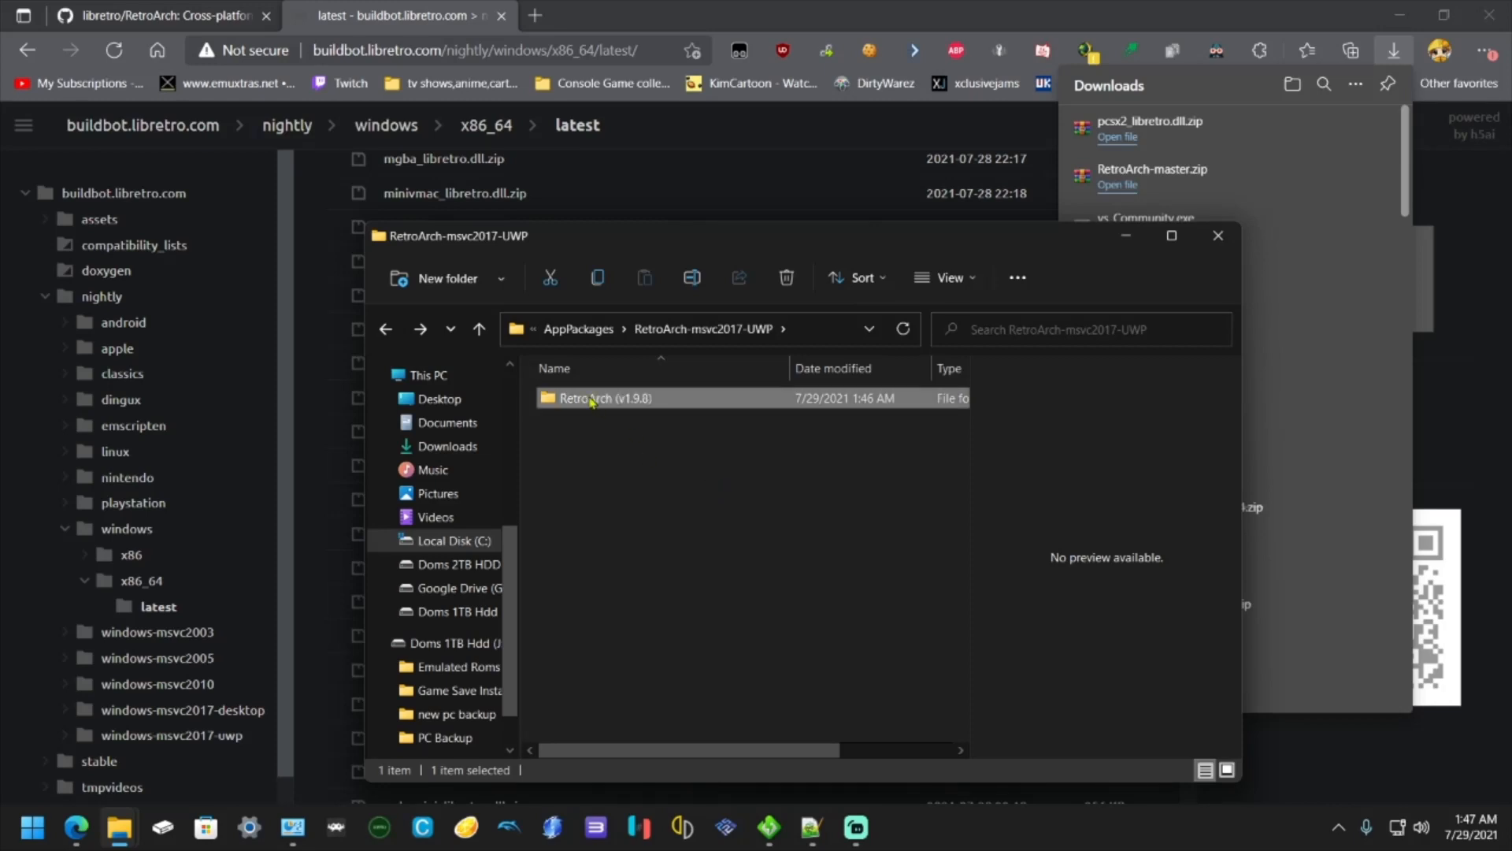
- Compress the RetroArch (v1.9.8) folder with 7-Zip into RetroArch (v1.9.8).7z
right_click(590, 397)
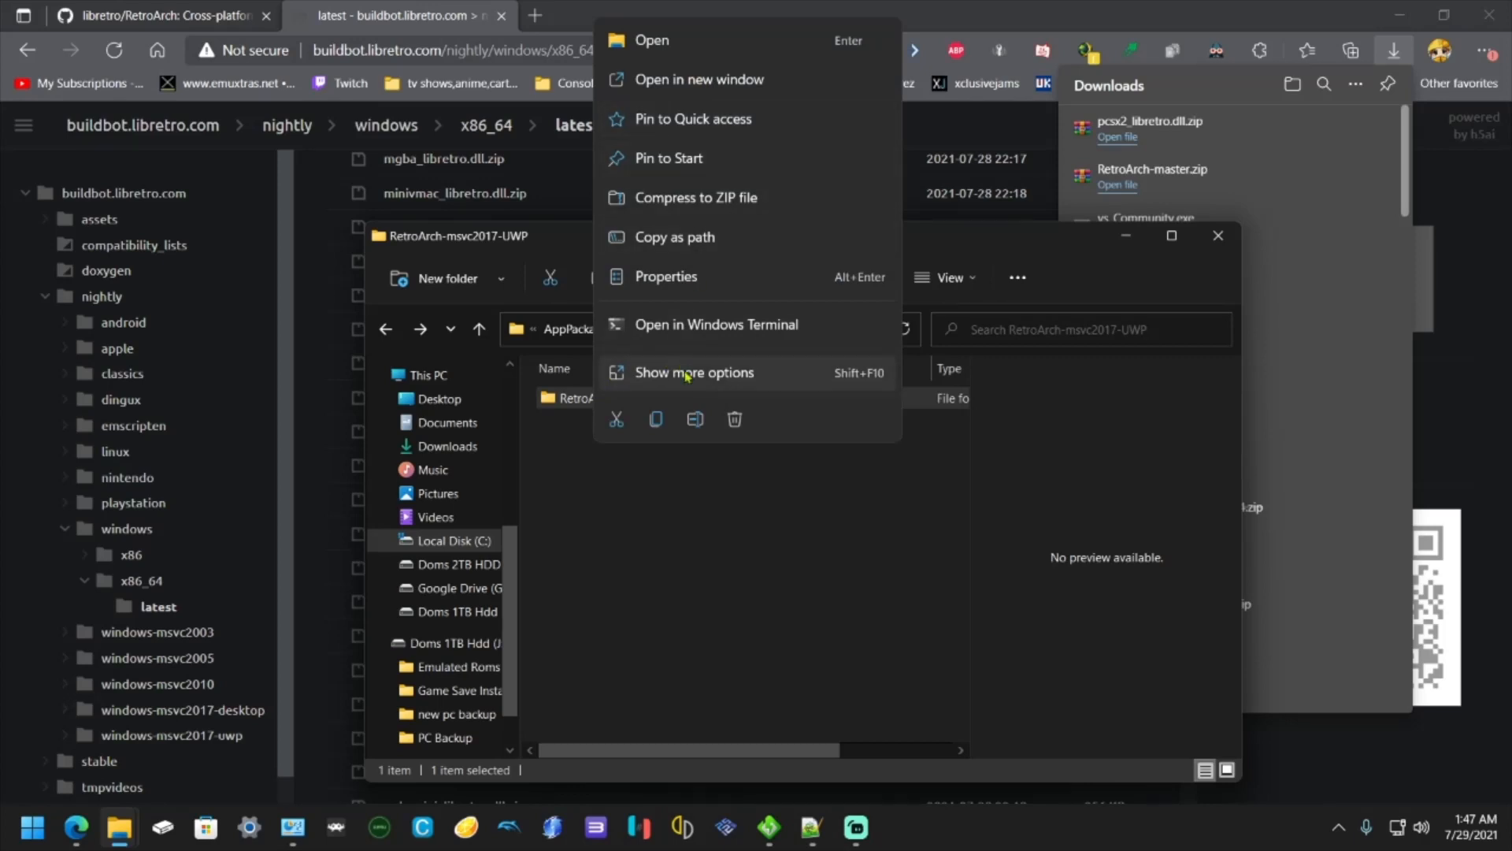
click(695, 372)
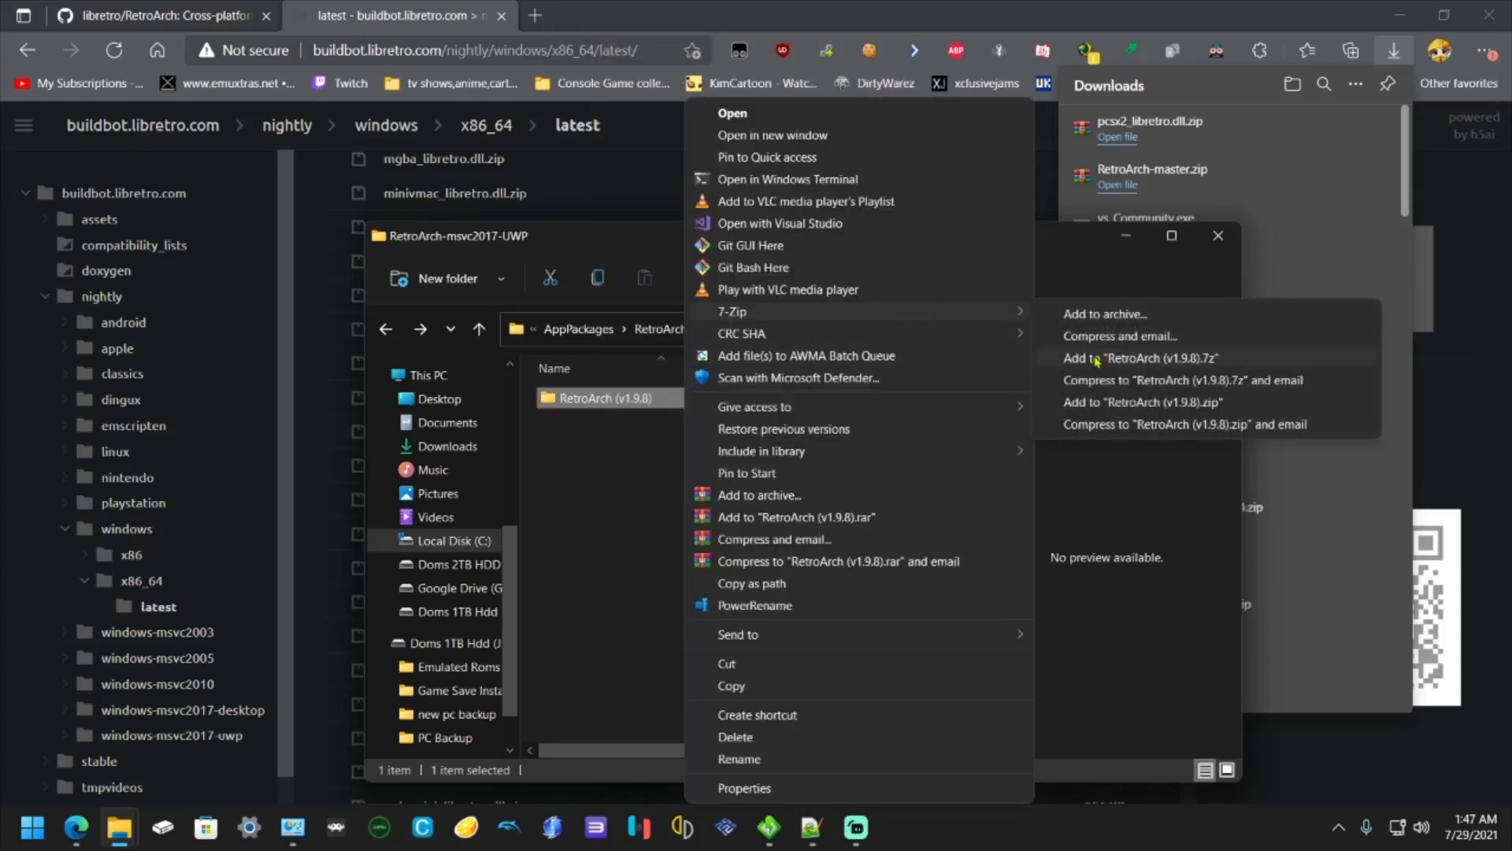
click(1143, 358)
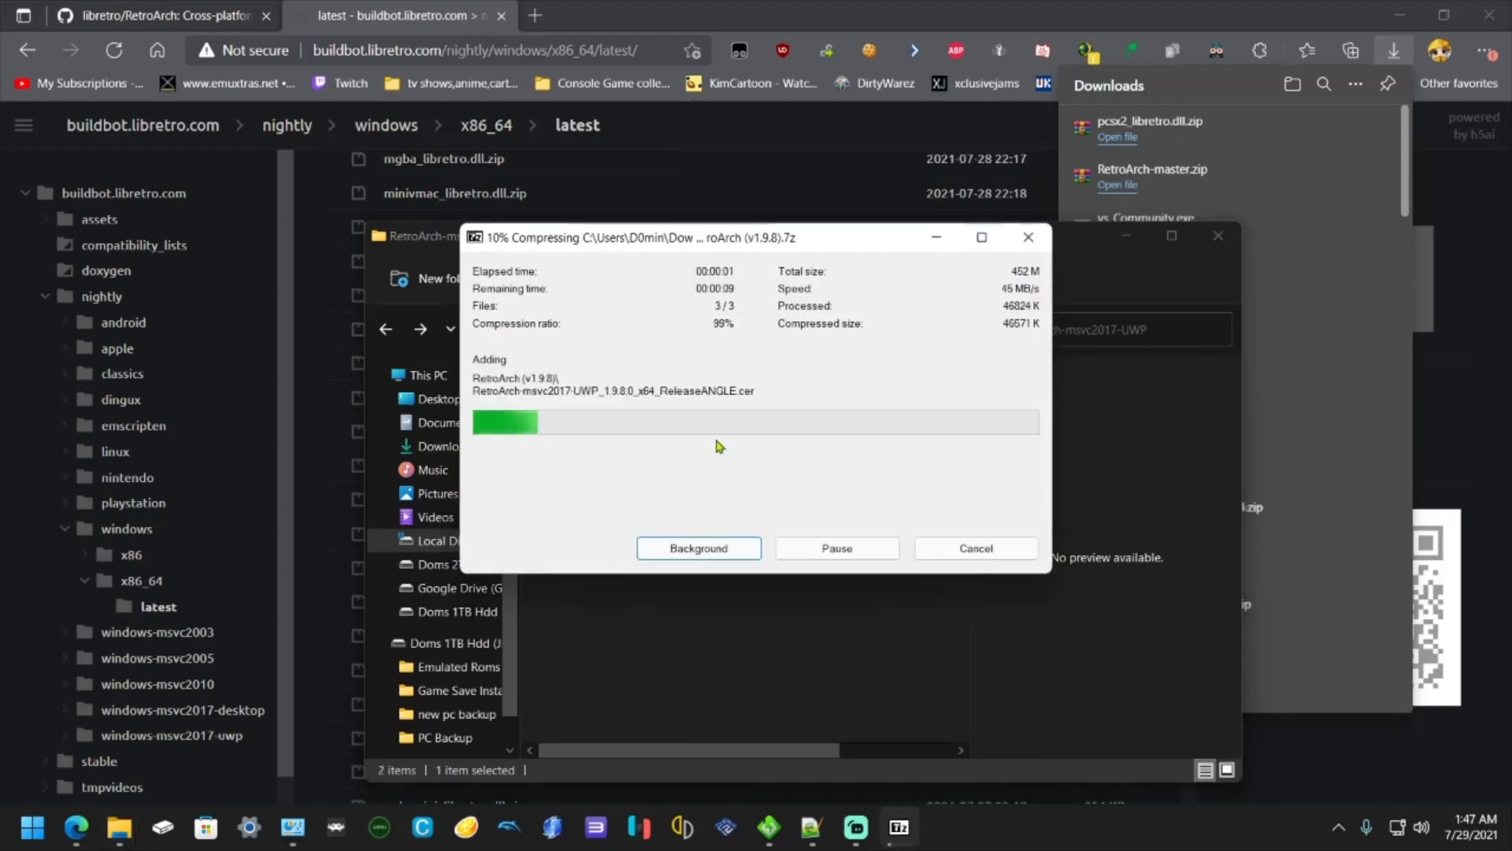